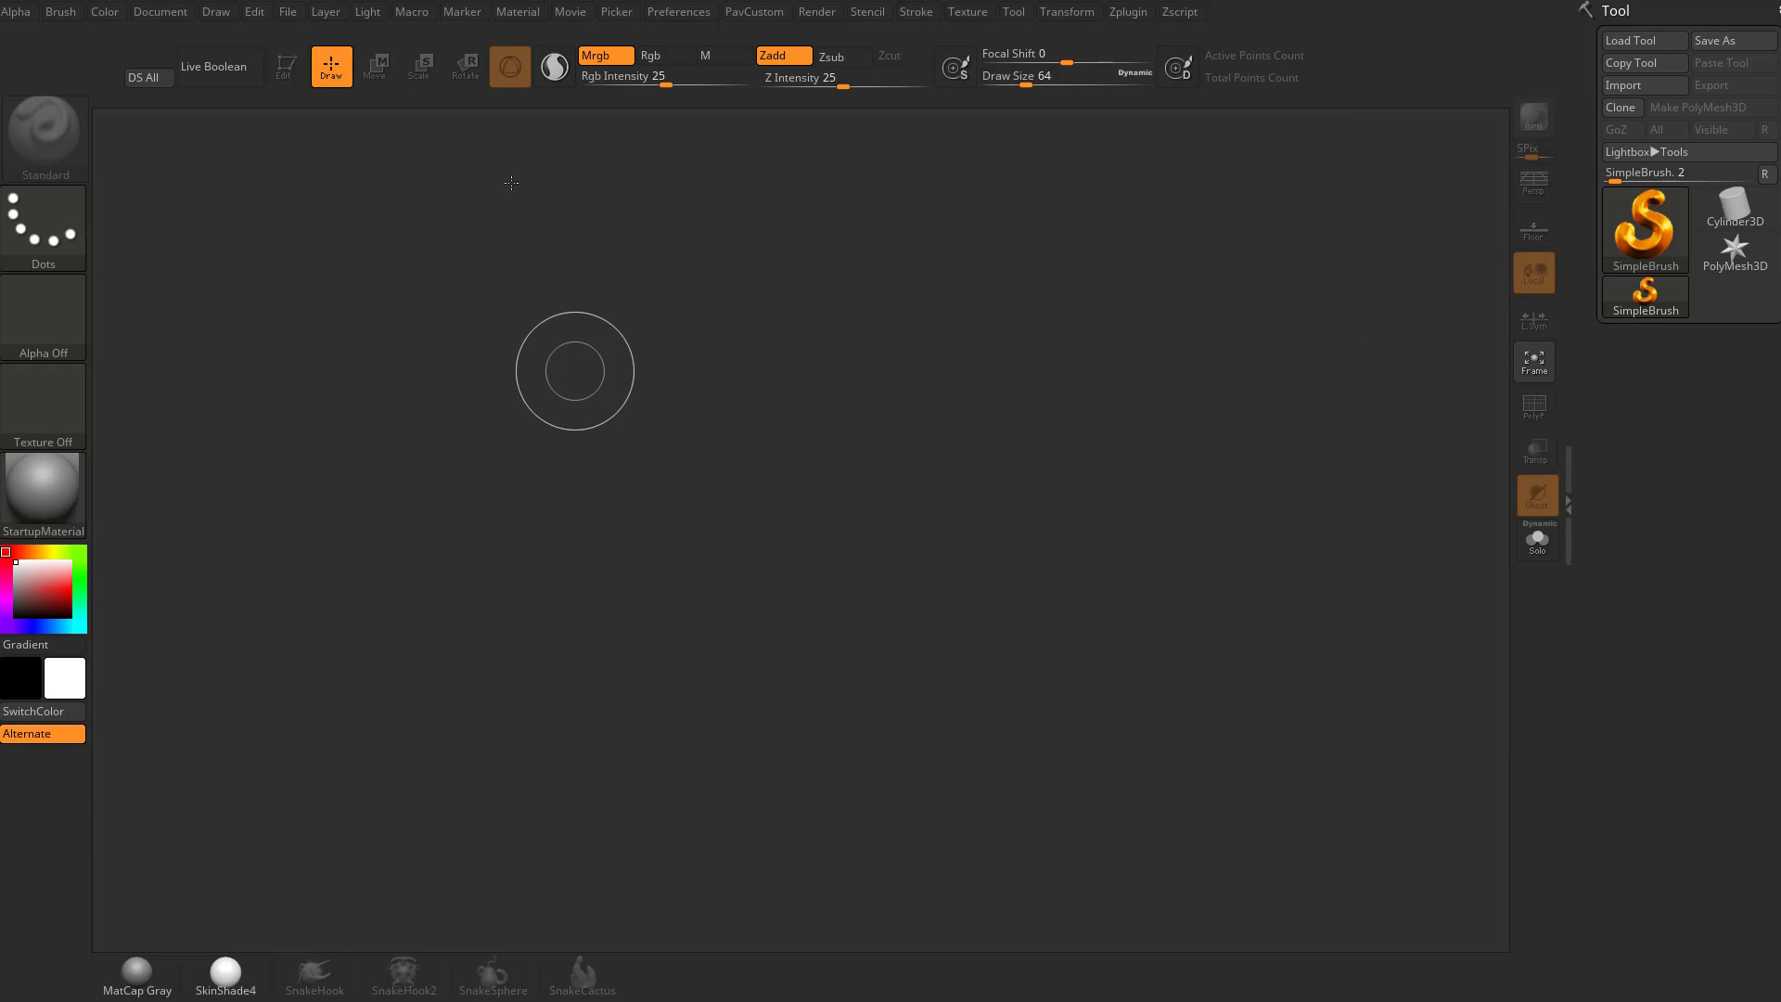
{"action": "mouse_move", "coordinate": [868, 195]}
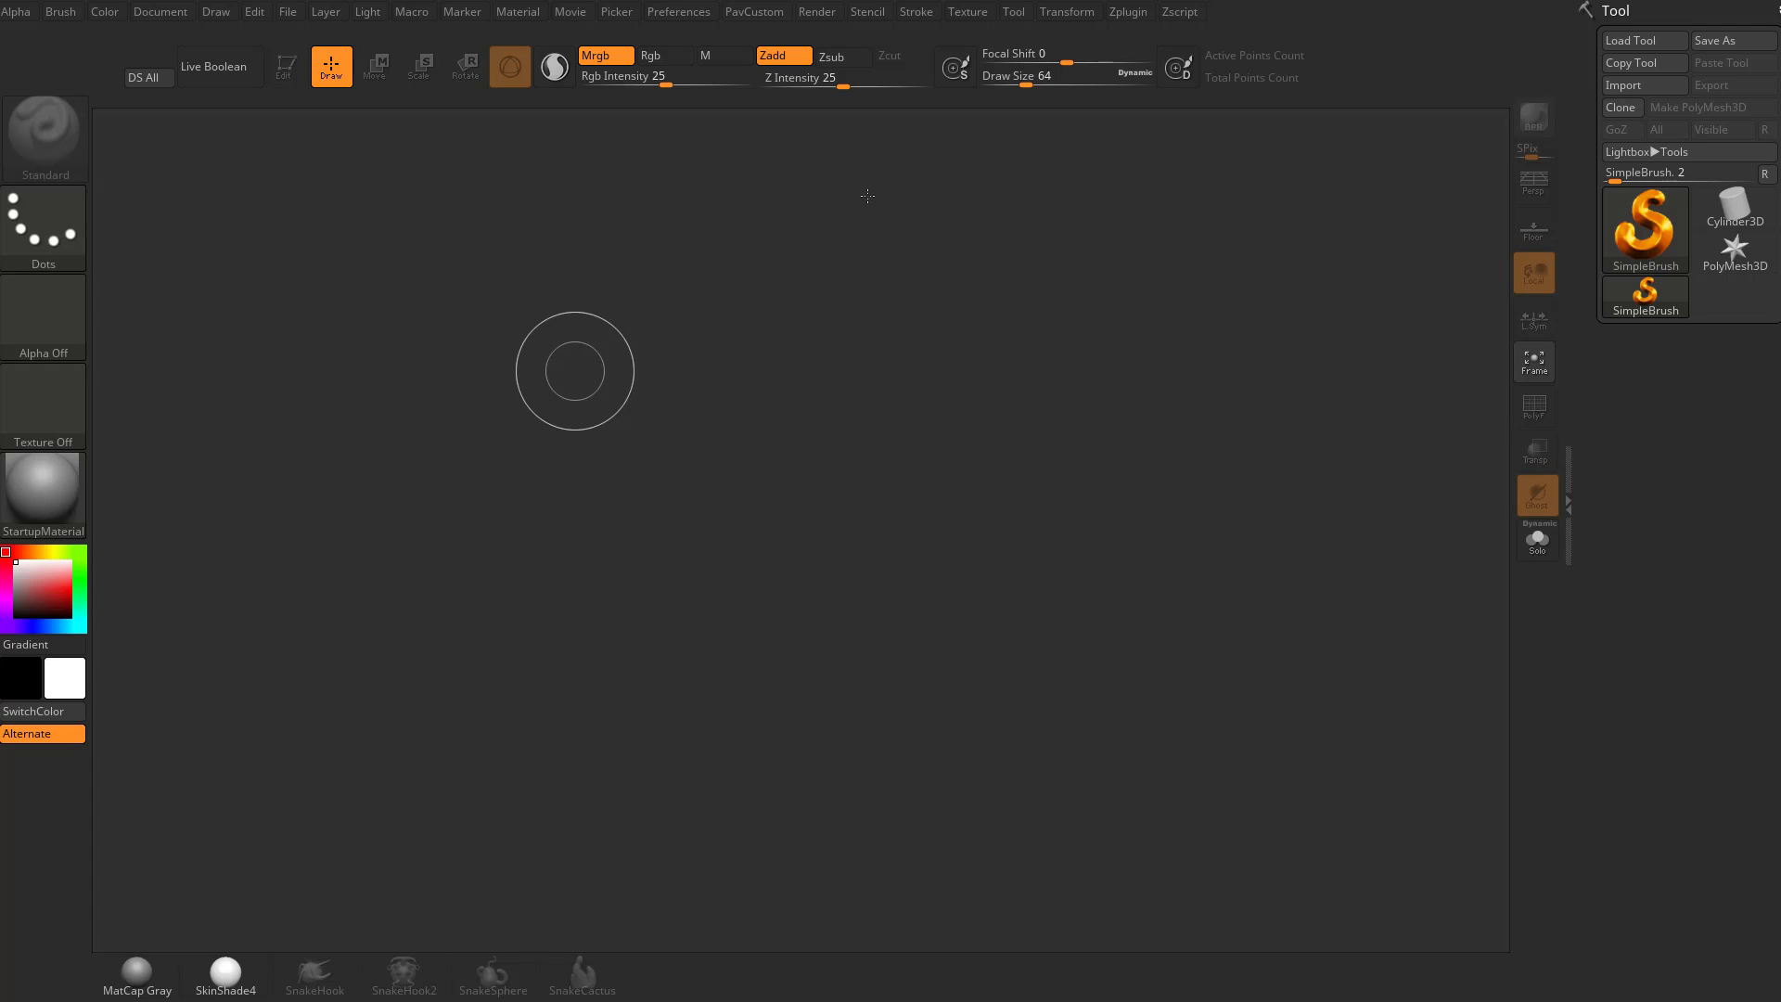
{"action": "mouse_move", "coordinate": [944, 516]}
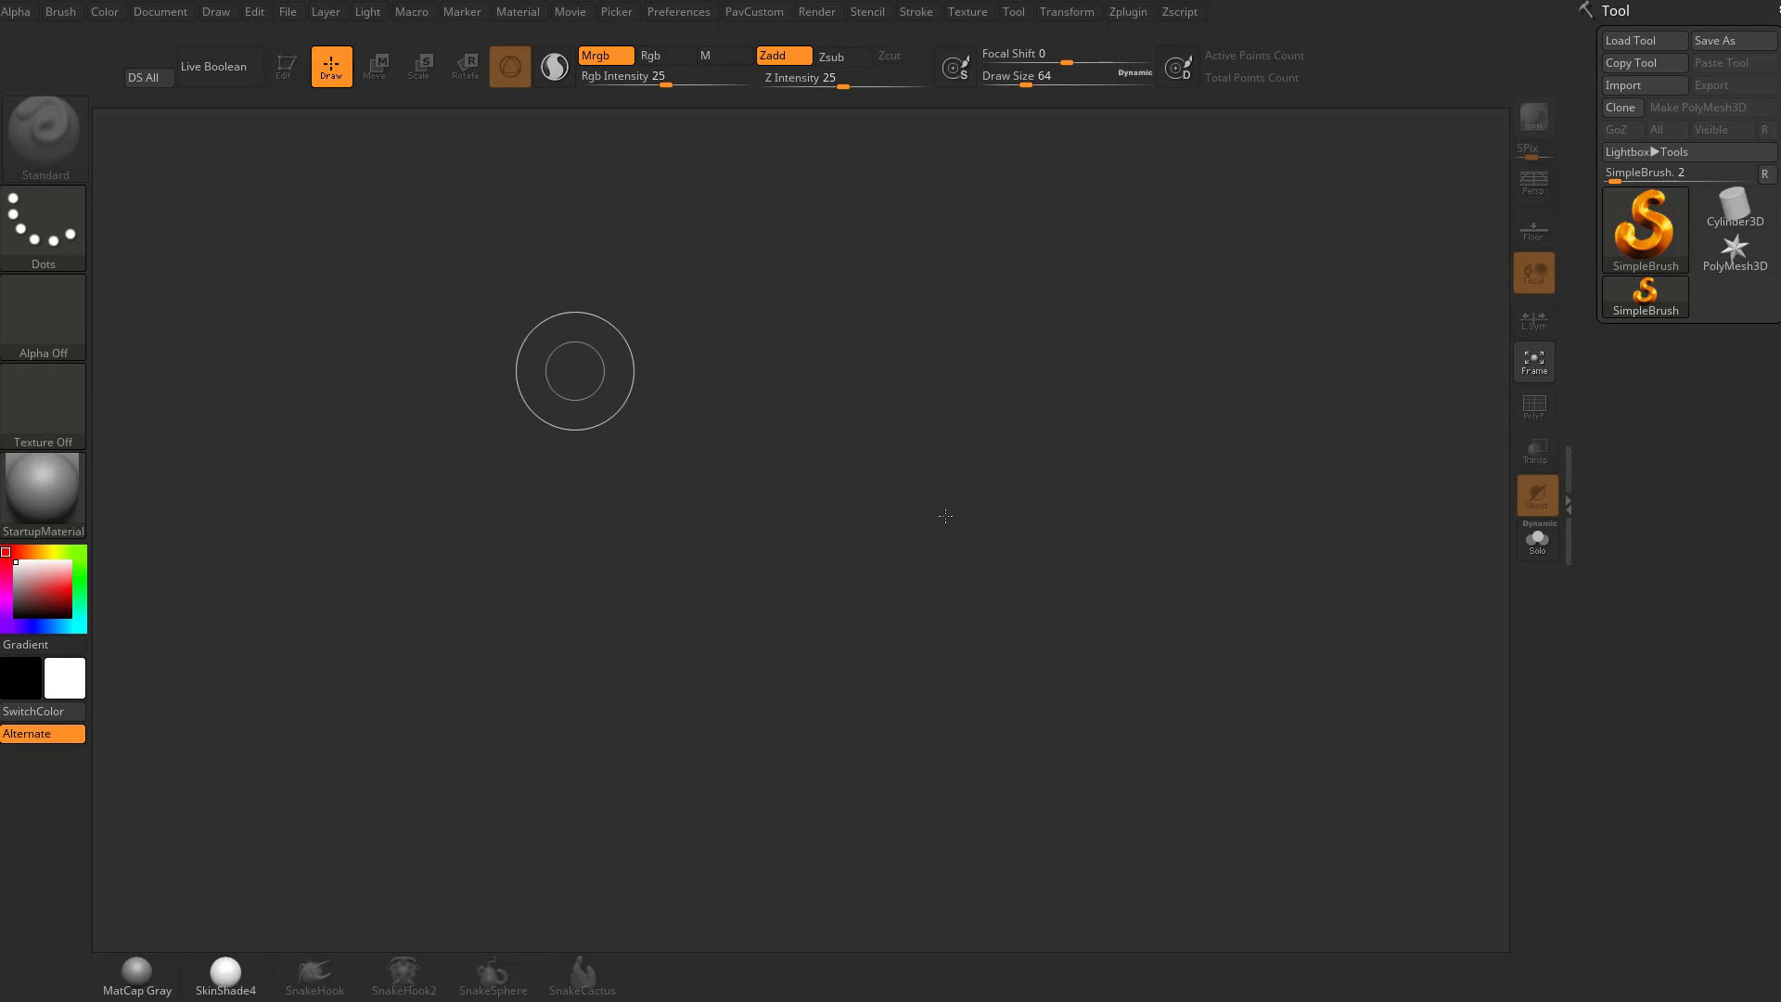
{"action": "mouse_move", "coordinate": [854, 446]}
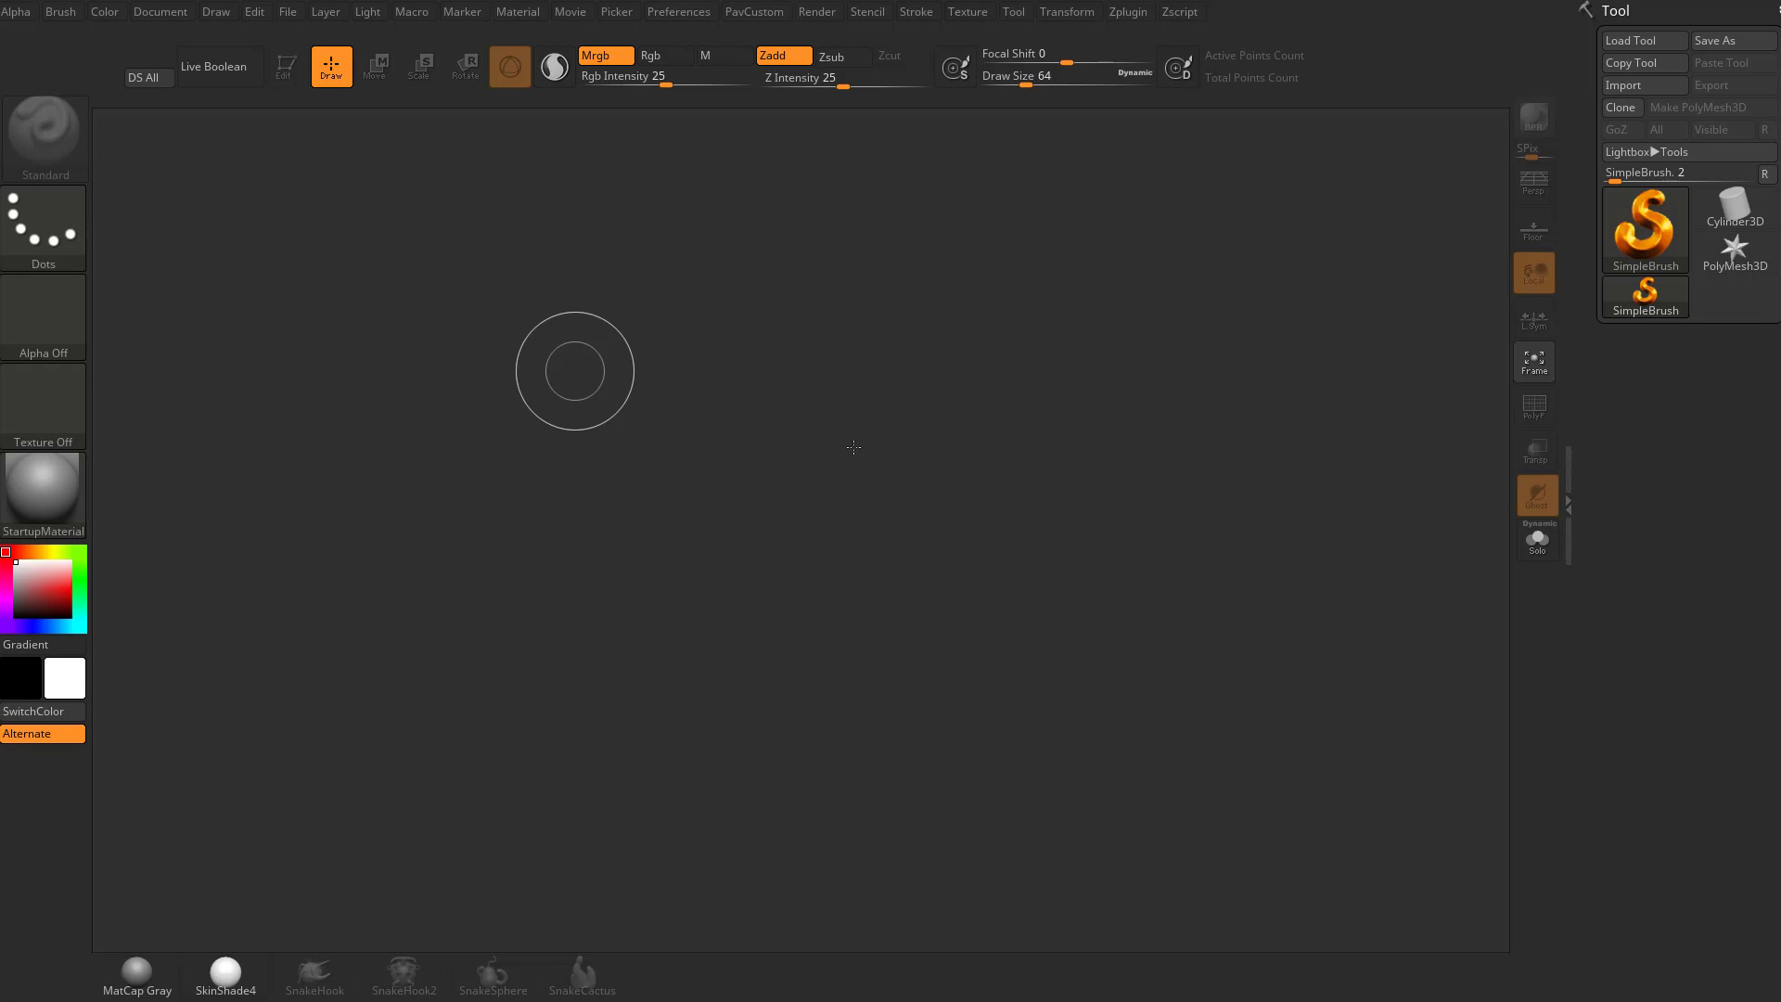
{"action": "mouse_move", "coordinate": [887, 454]}
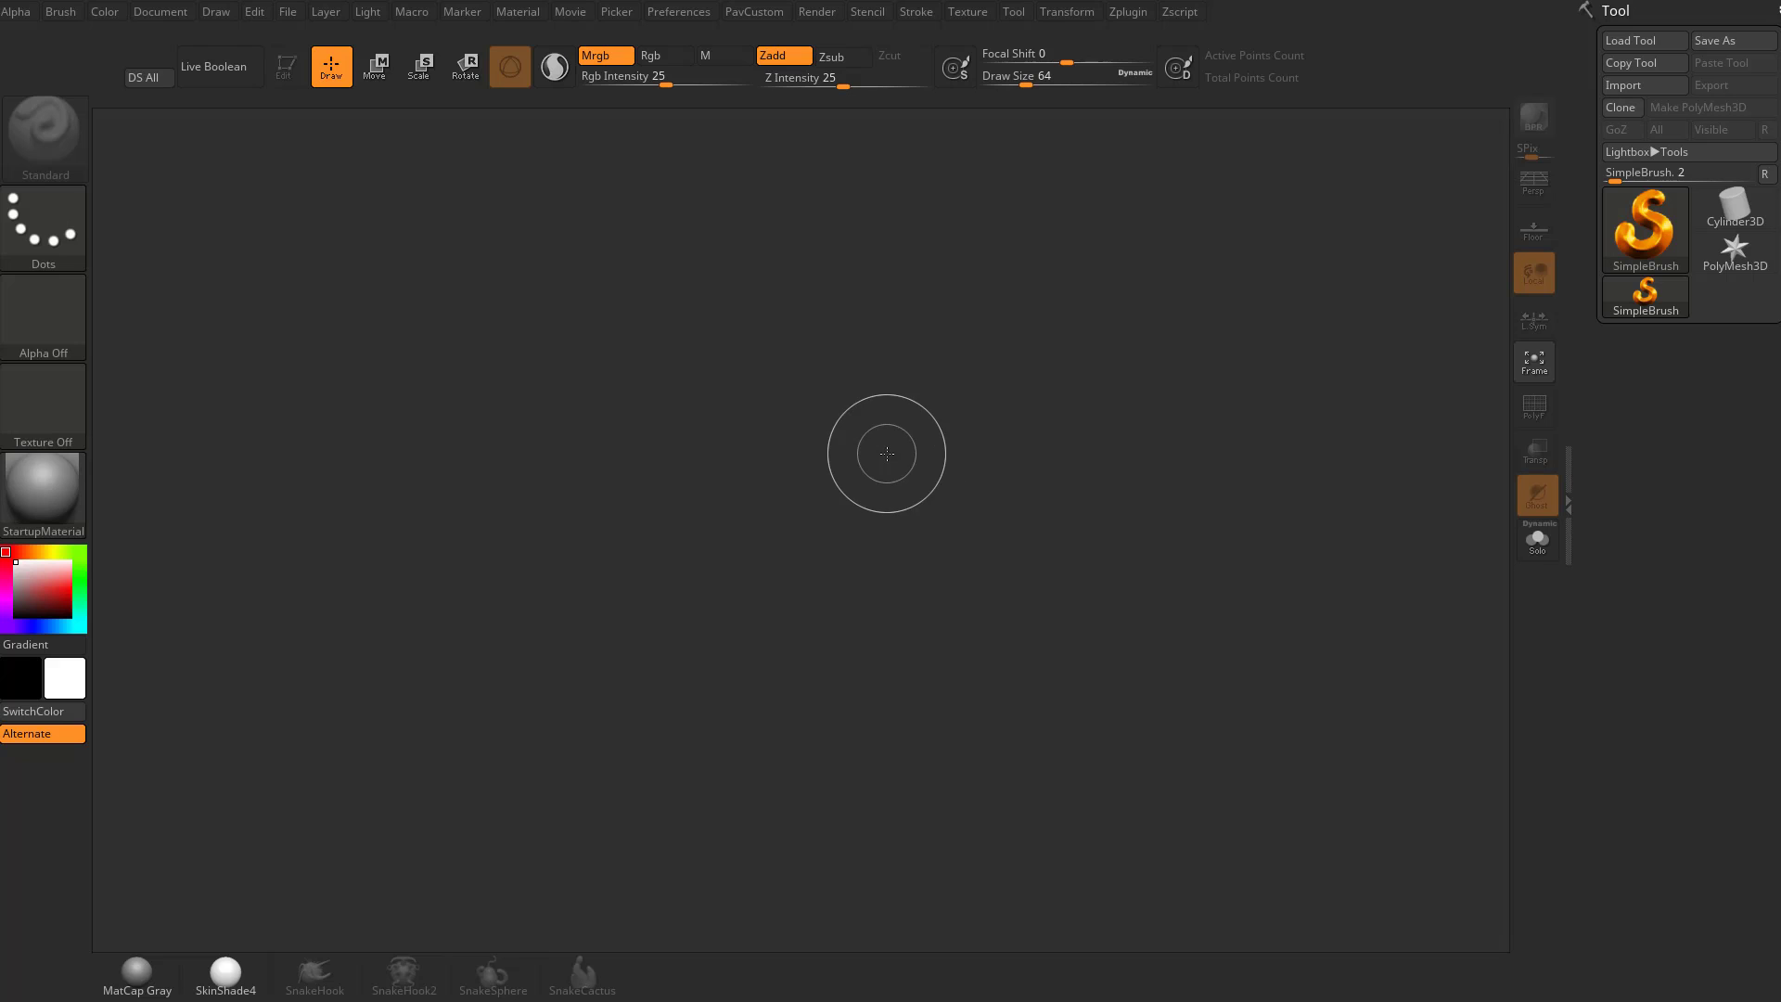
{"action": "mouse_move", "coordinate": [1021, 516]}
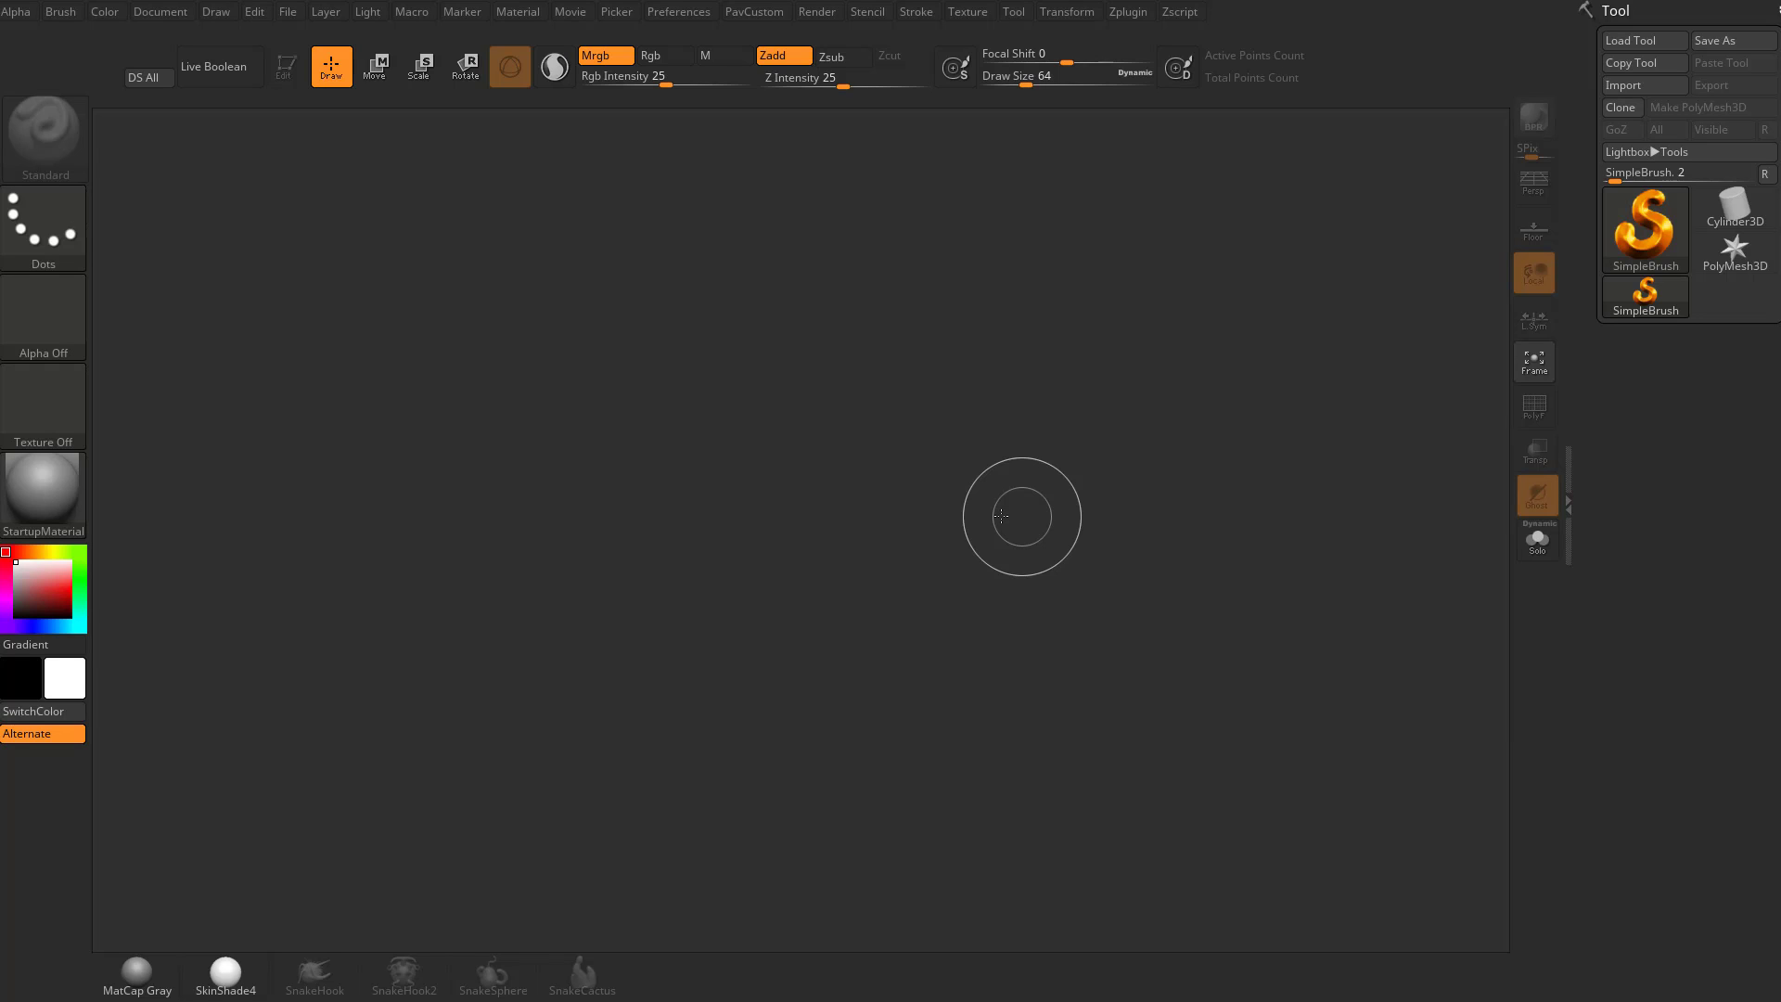
{"action": "mouse_move", "coordinate": [360, 437]}
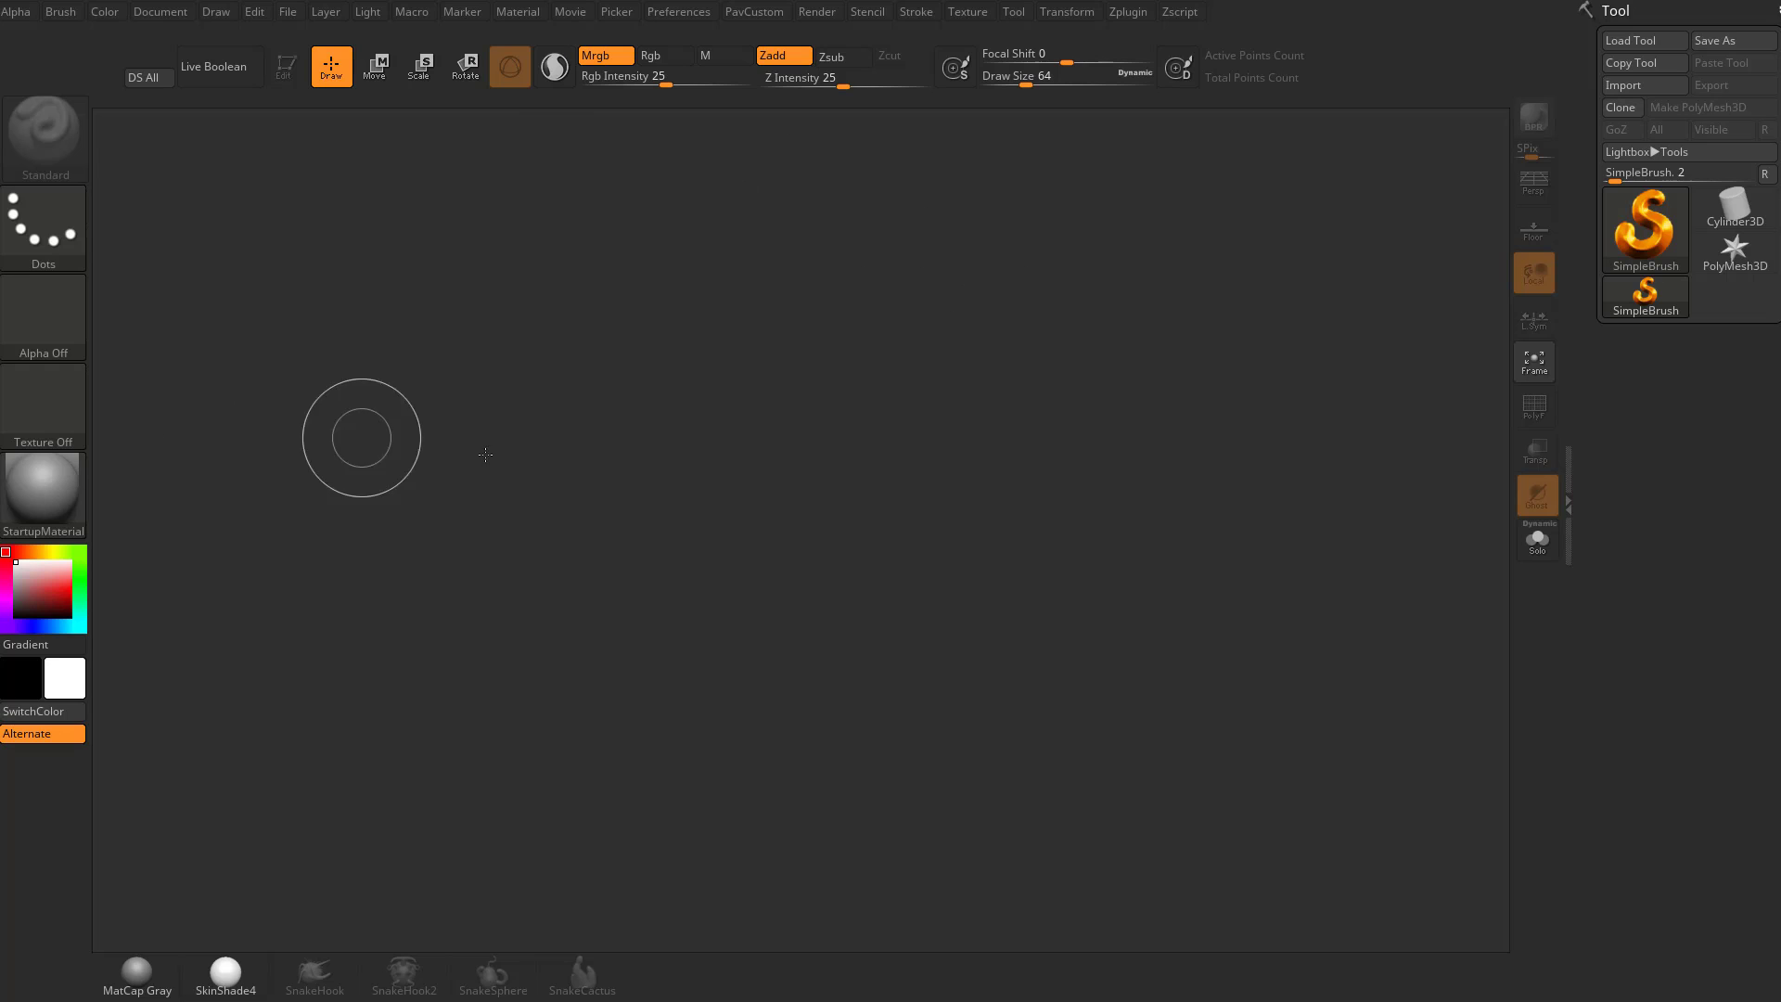
{"action": "mouse_move", "coordinate": [881, 136]}
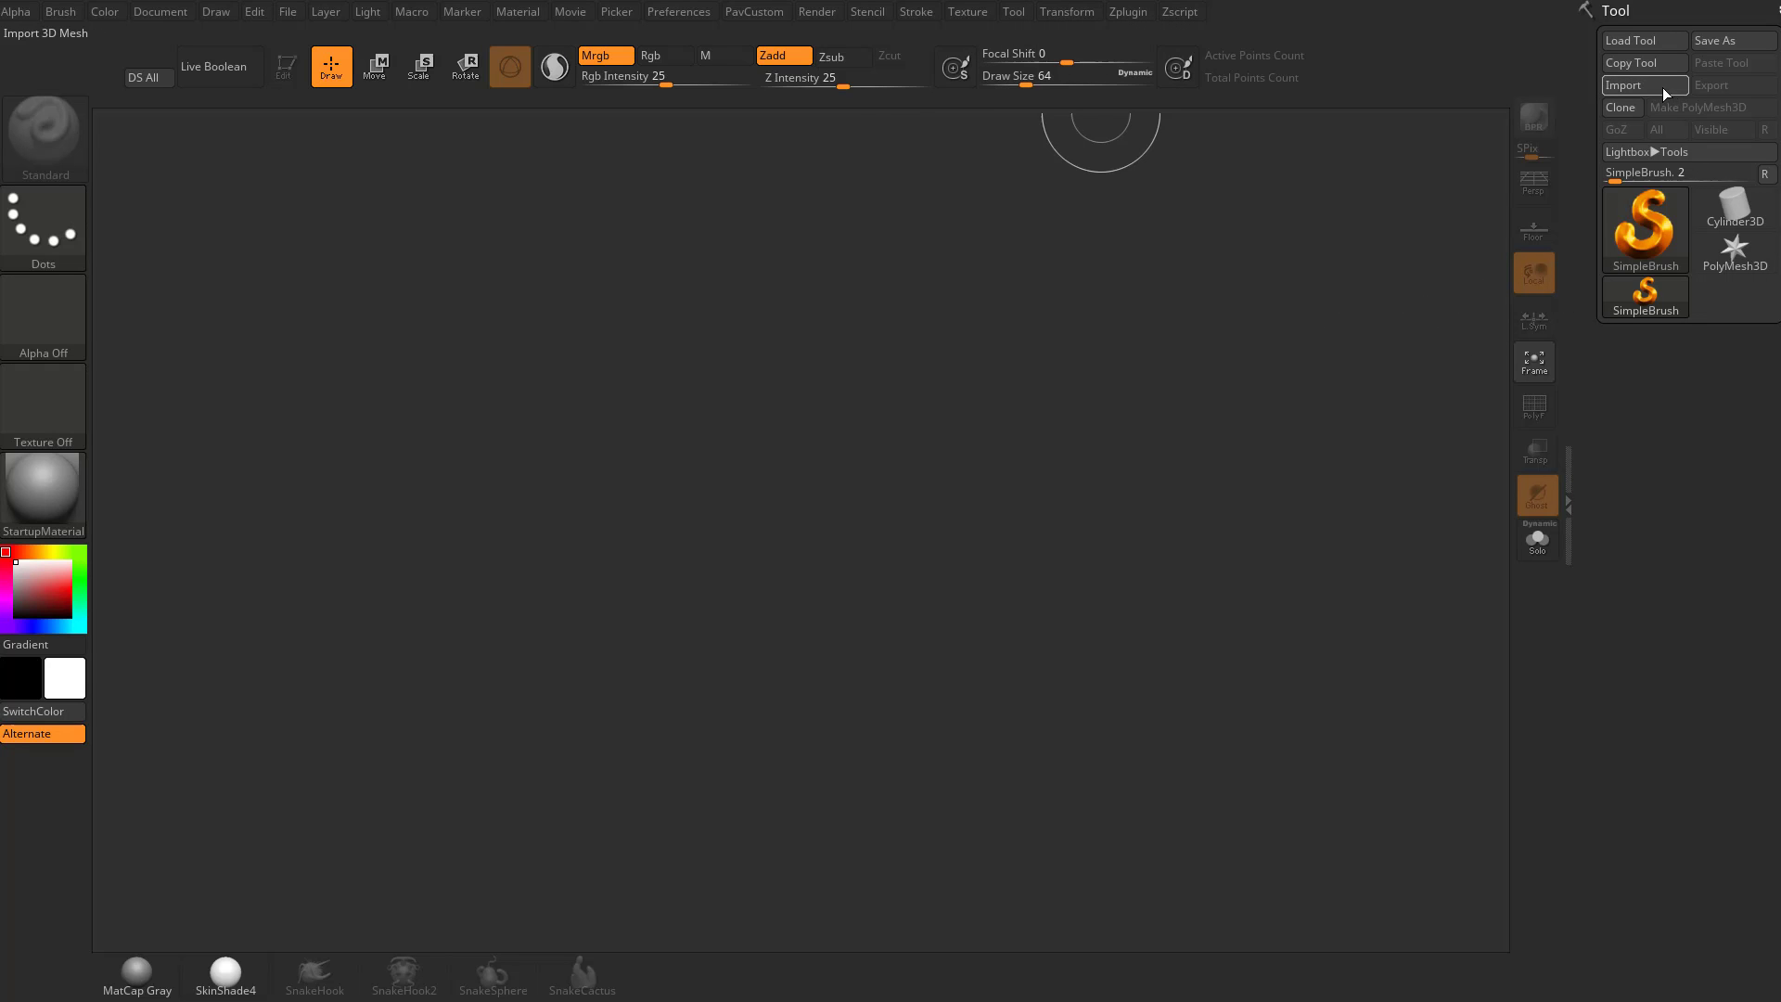
Step: Dock the Stroke palette, then the Render palette, in the right tray under Tool
{"action": "left_click", "coordinate": [1012, 11]}
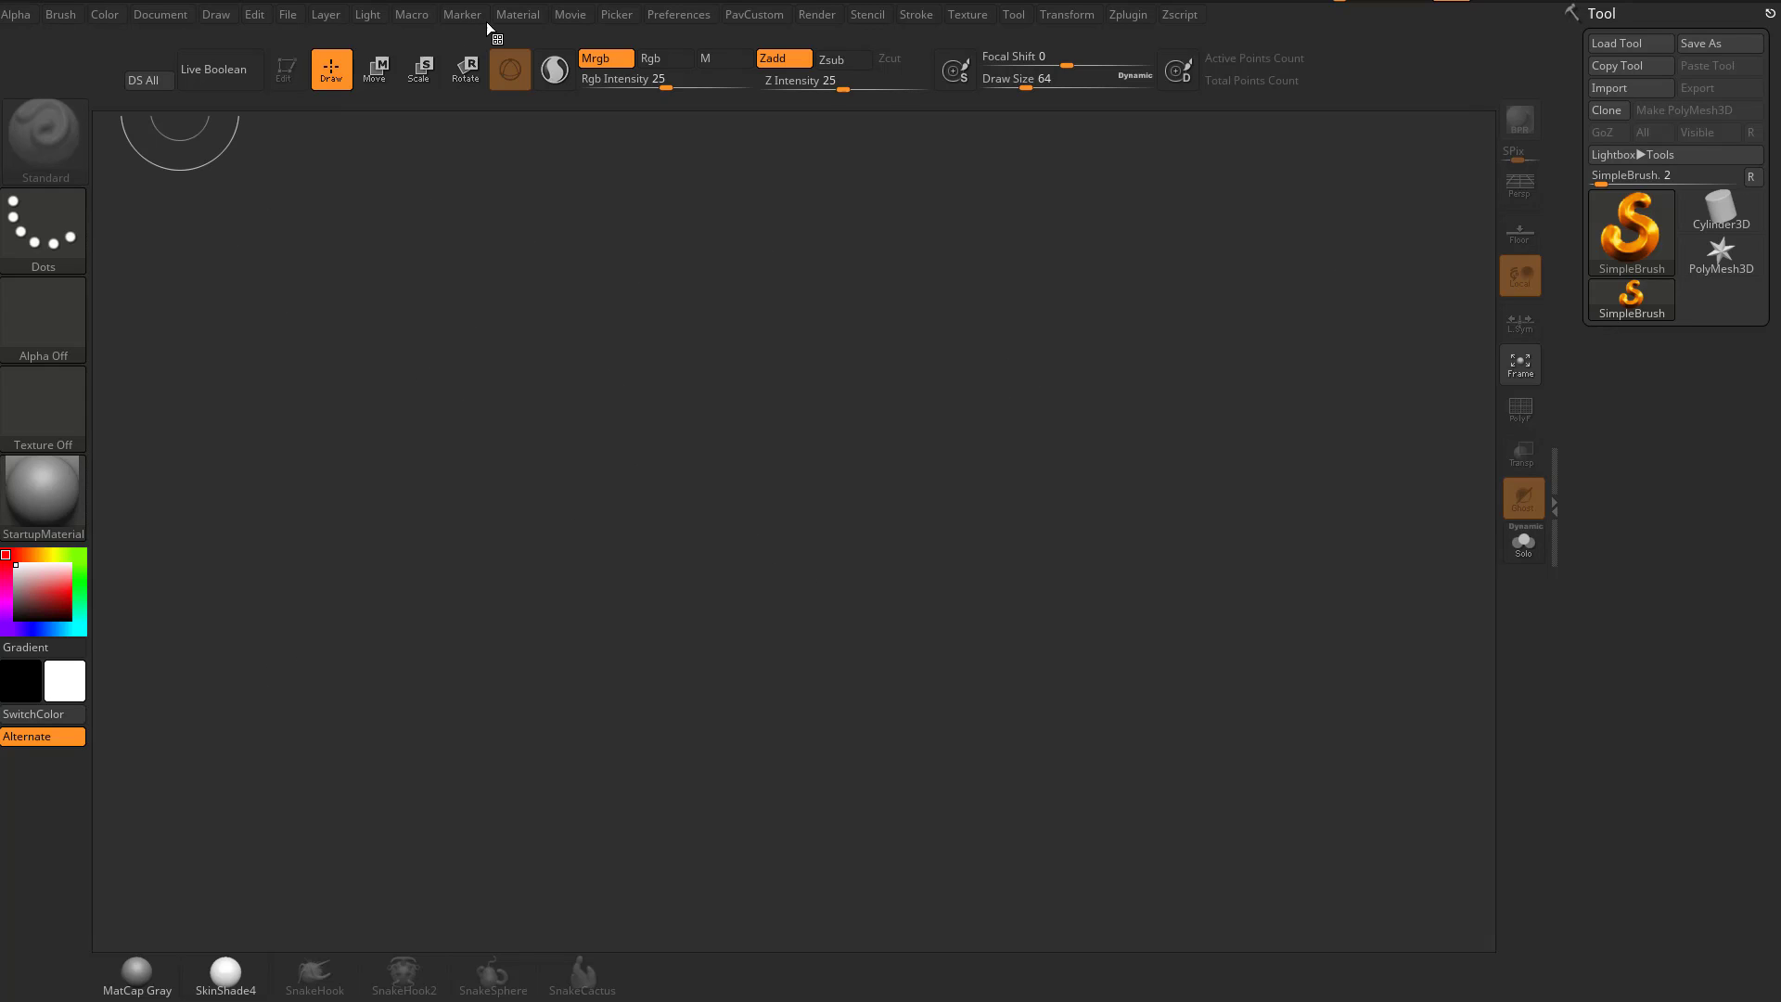
{"action": "mouse_move", "coordinate": [917, 22]}
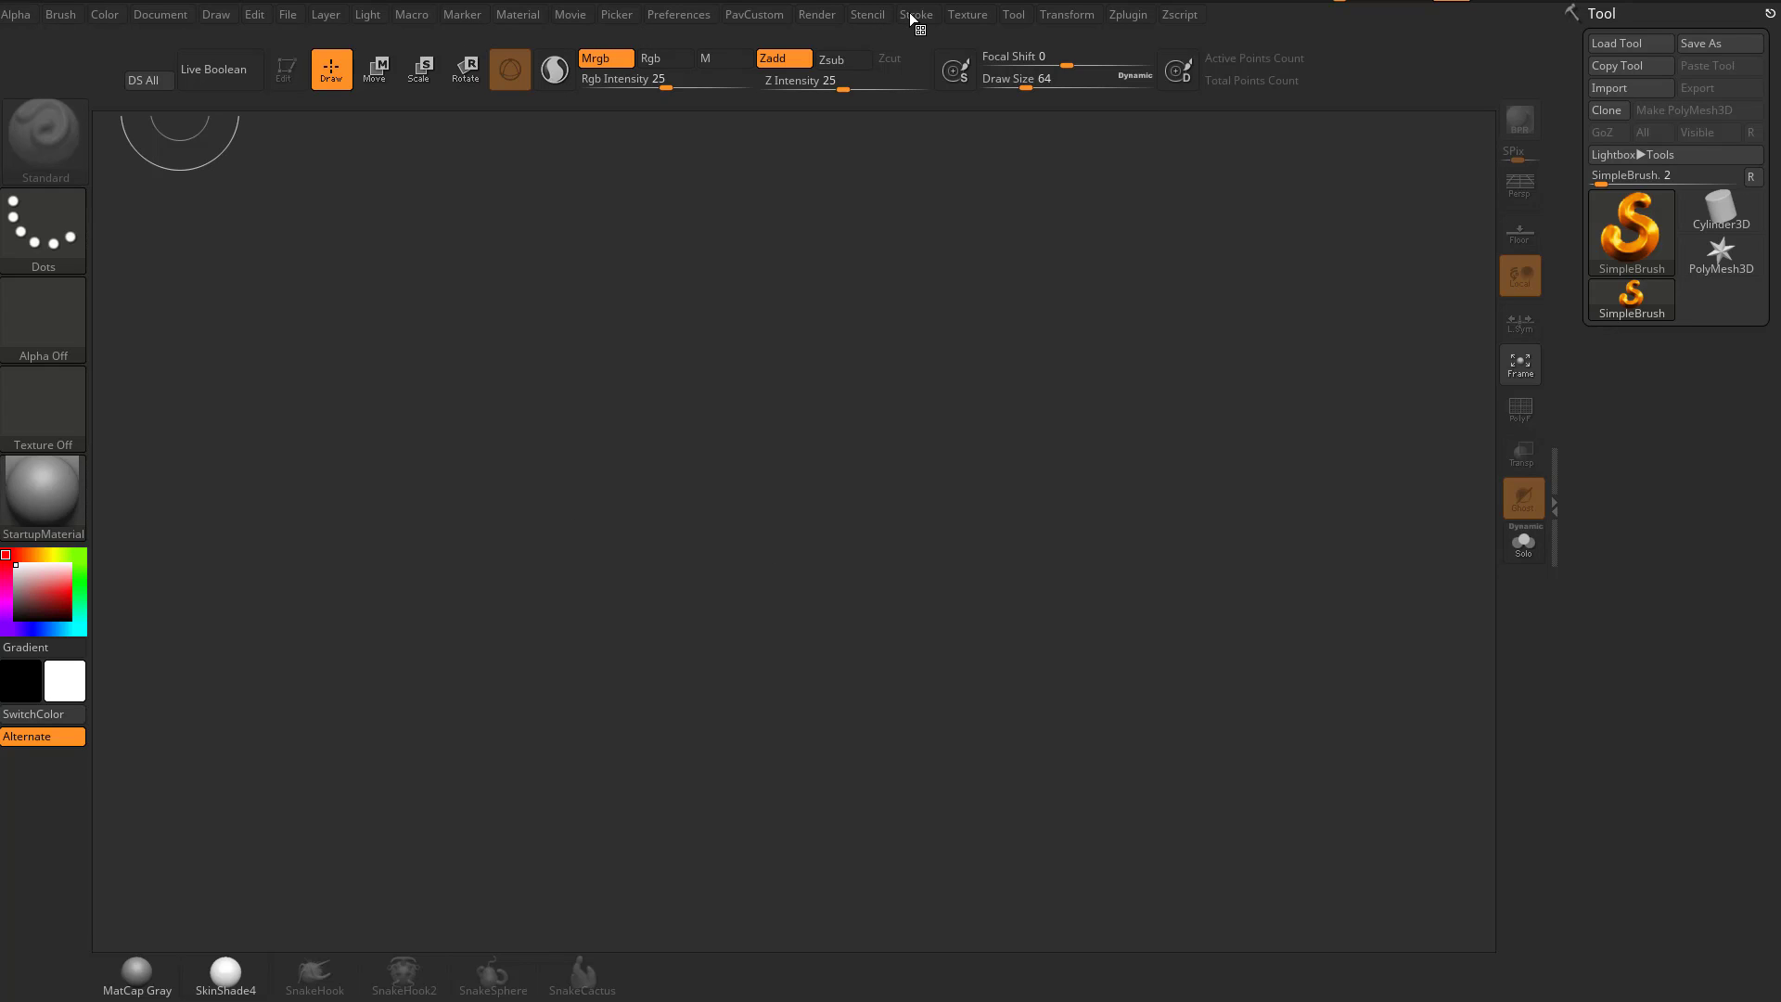
{"action": "left_click", "coordinate": [916, 14]}
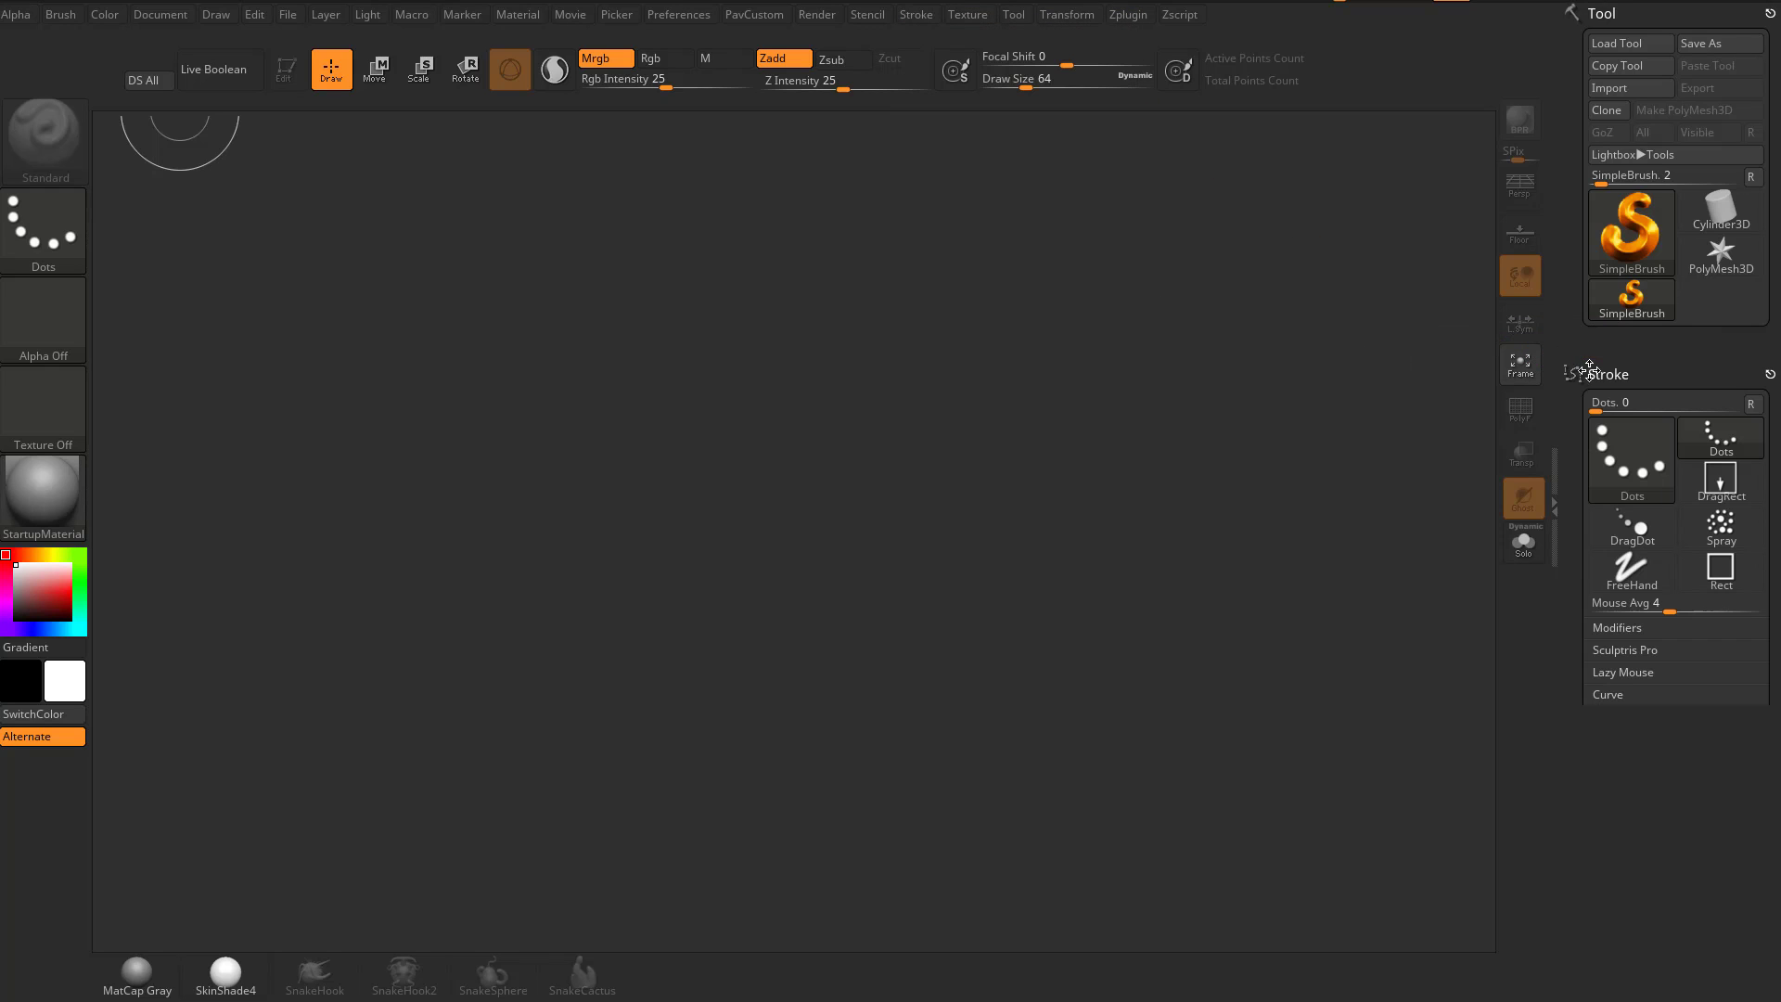
{"action": "left_click", "coordinate": [1609, 693]}
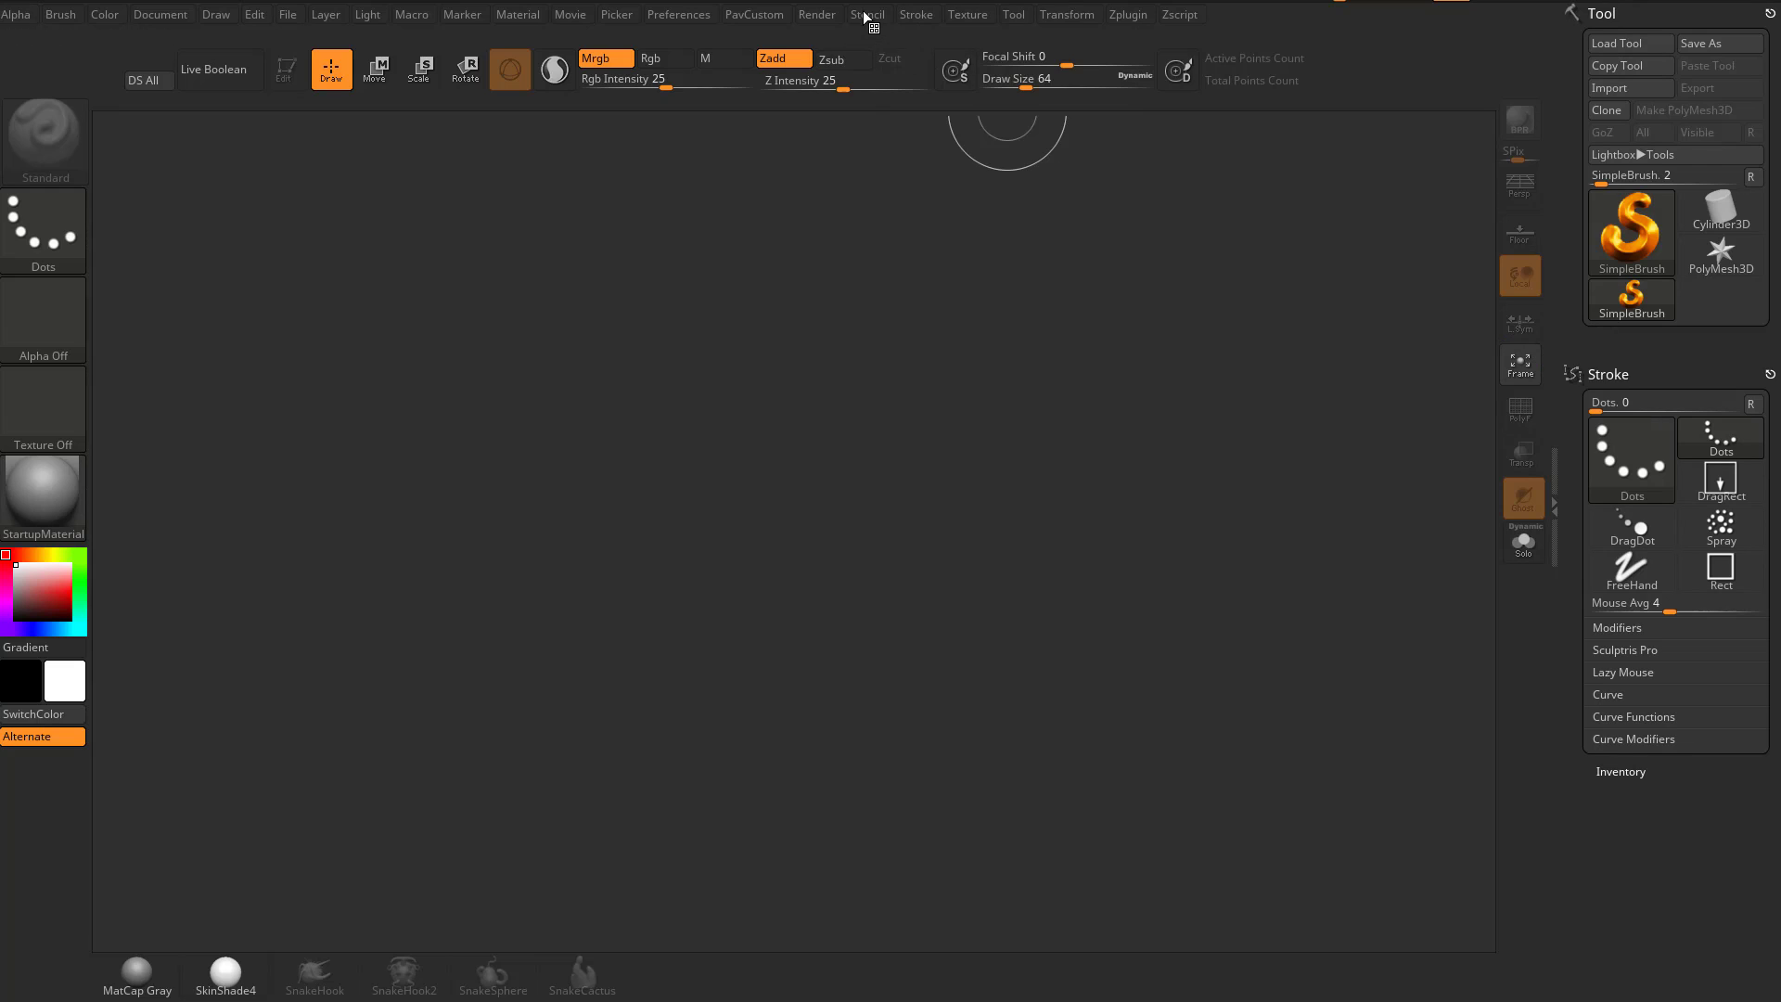
{"action": "left_click", "coordinate": [816, 14]}
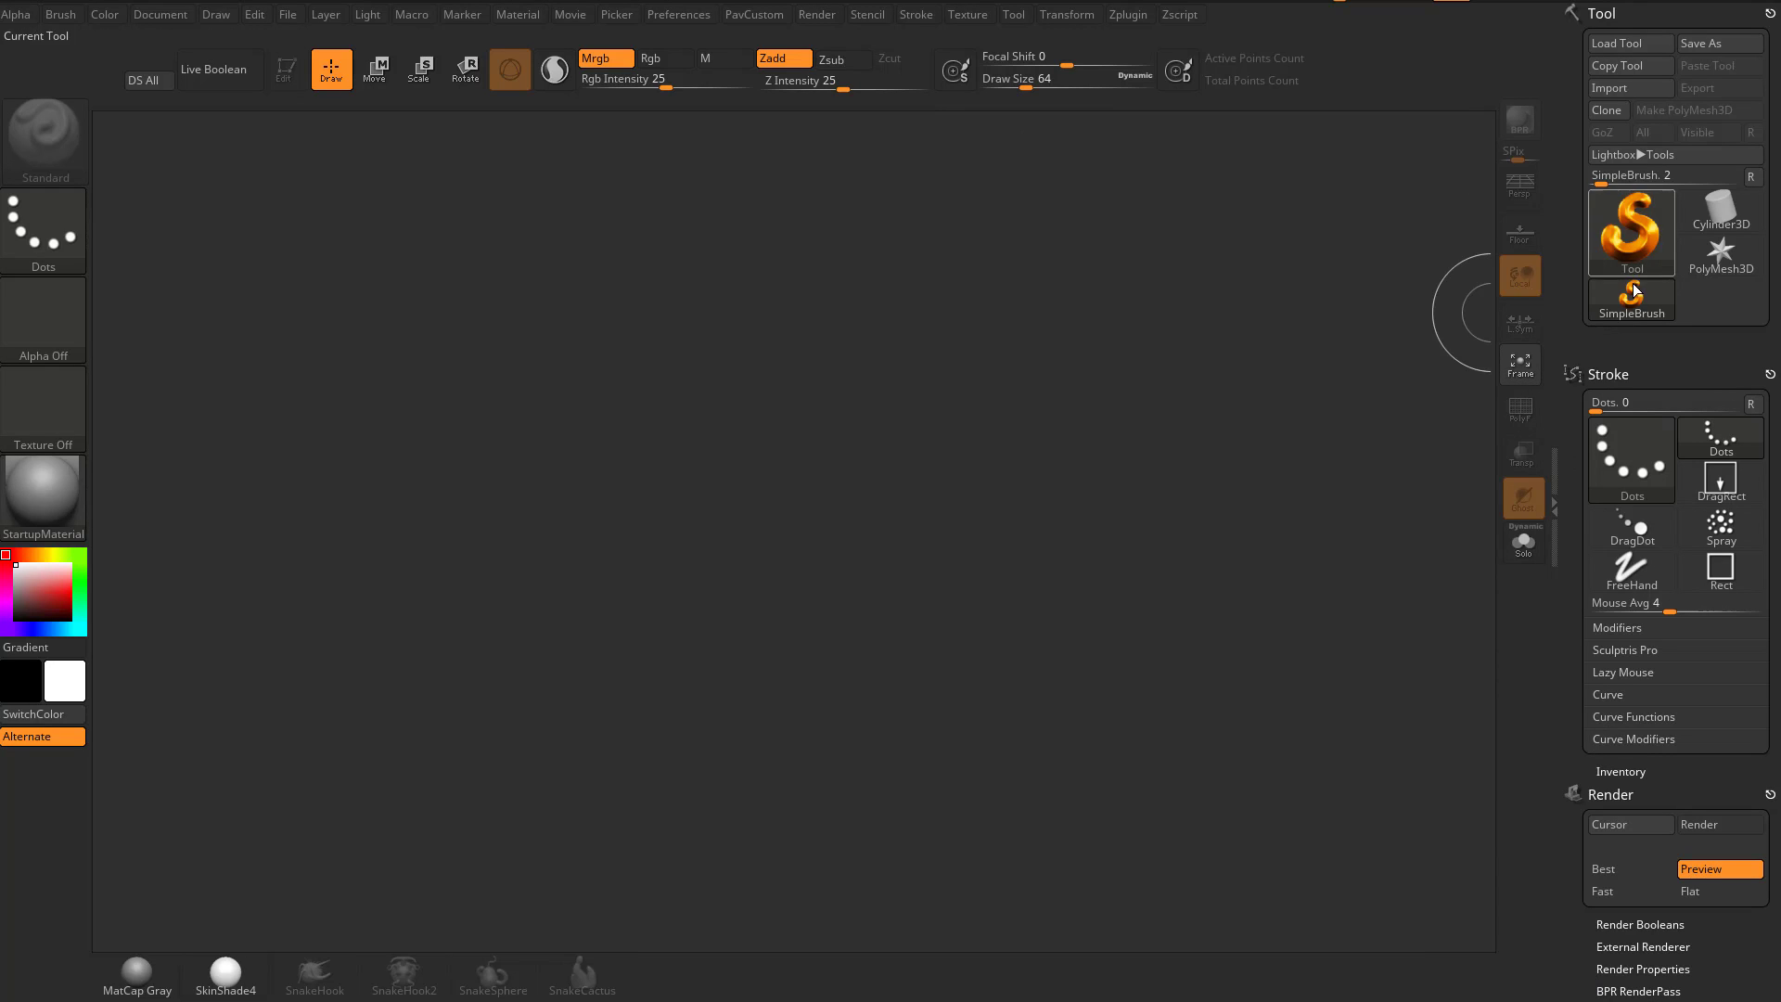
{"action": "mouse_move", "coordinate": [1563, 239]}
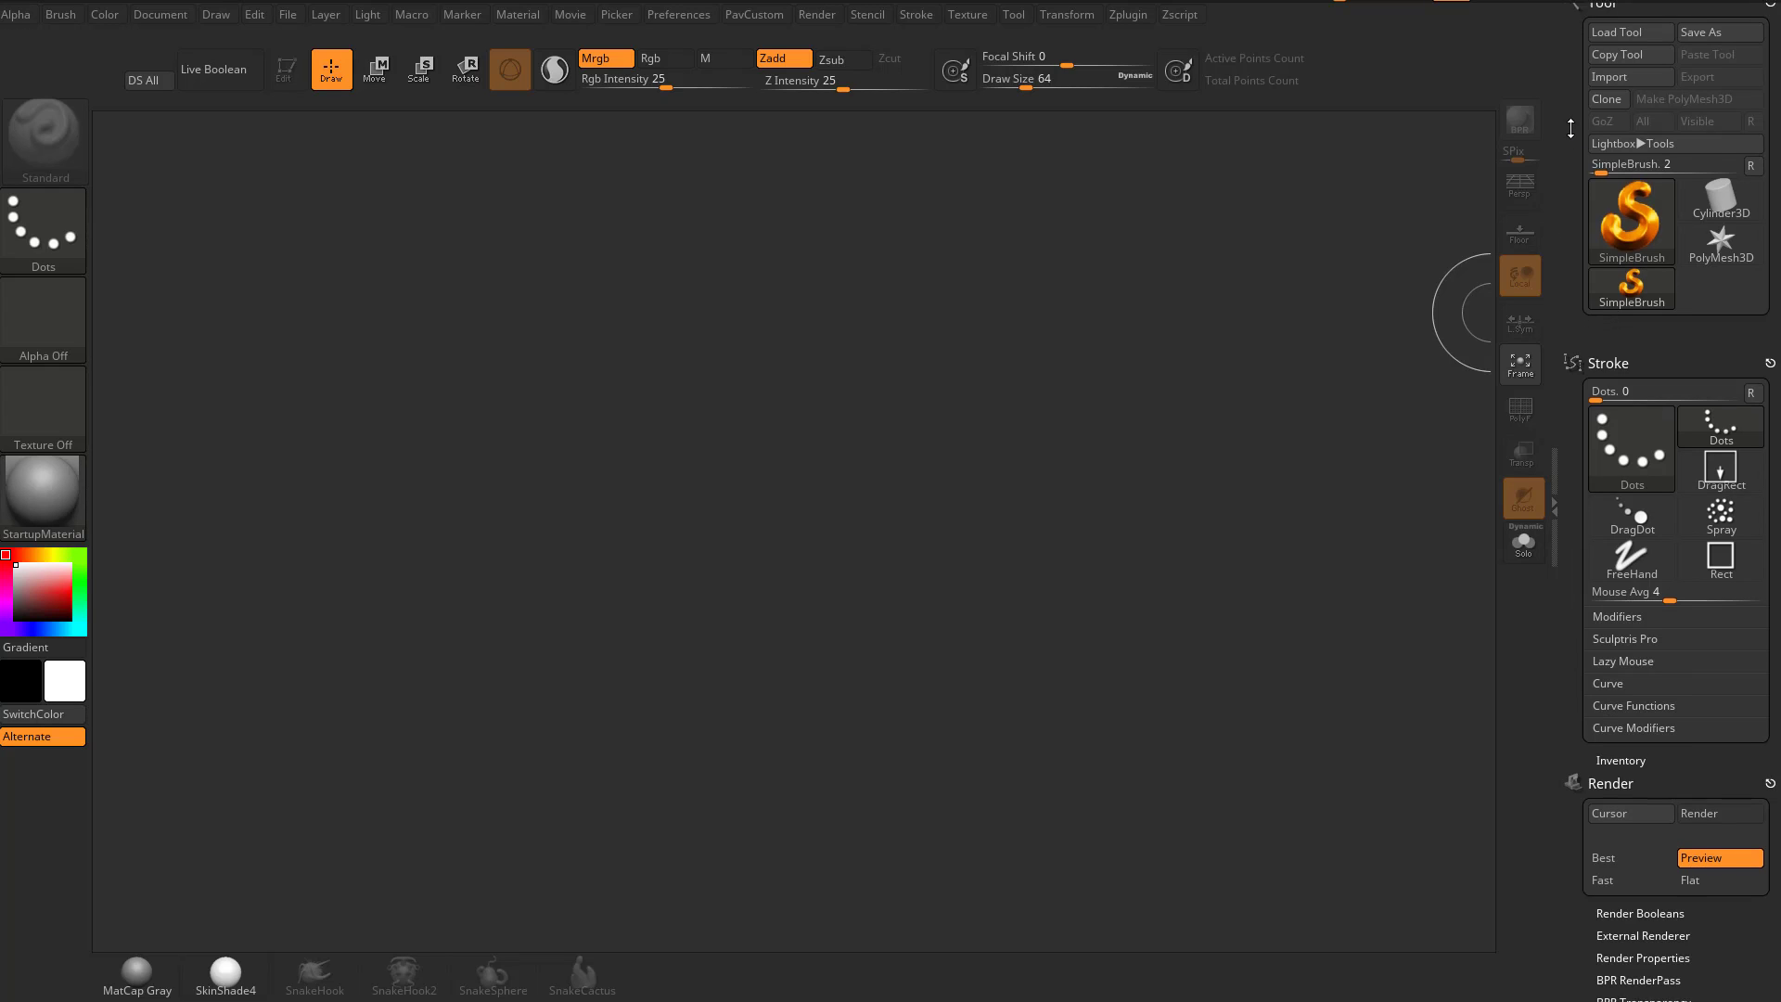
{"action": "scroll", "scroll_direction": "down", "scroll_amount": 3}
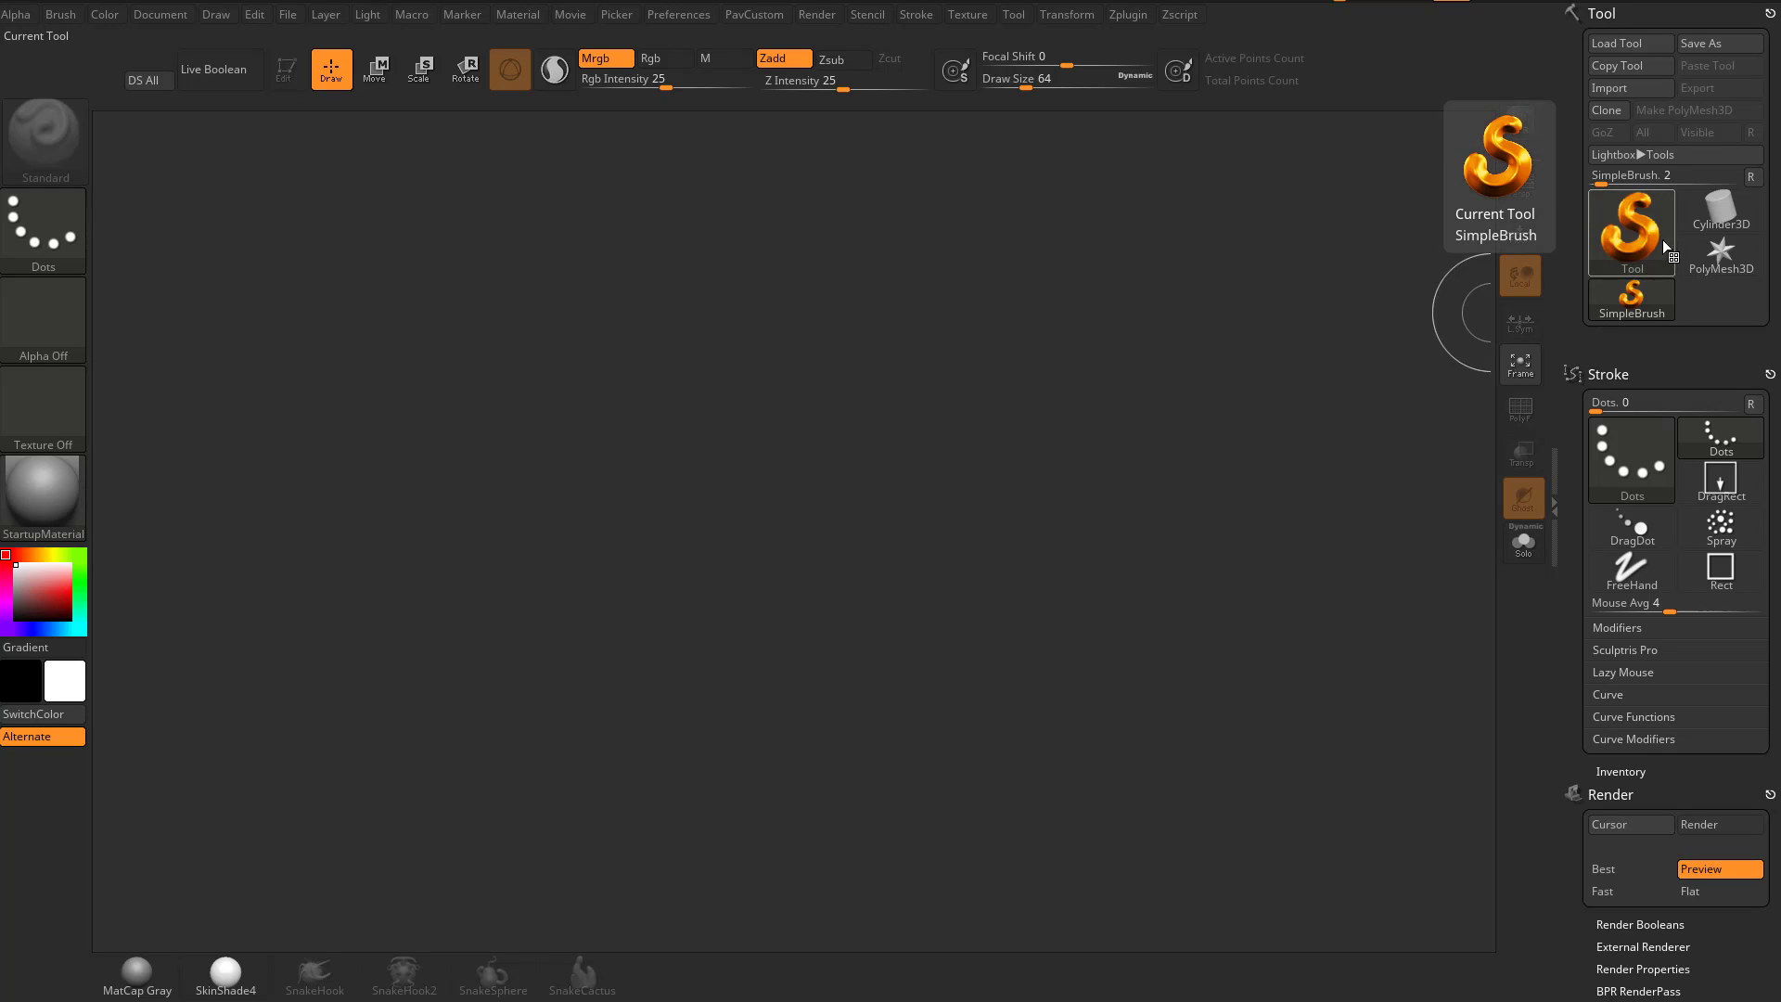
{"action": "left_click", "coordinate": [1629, 232]}
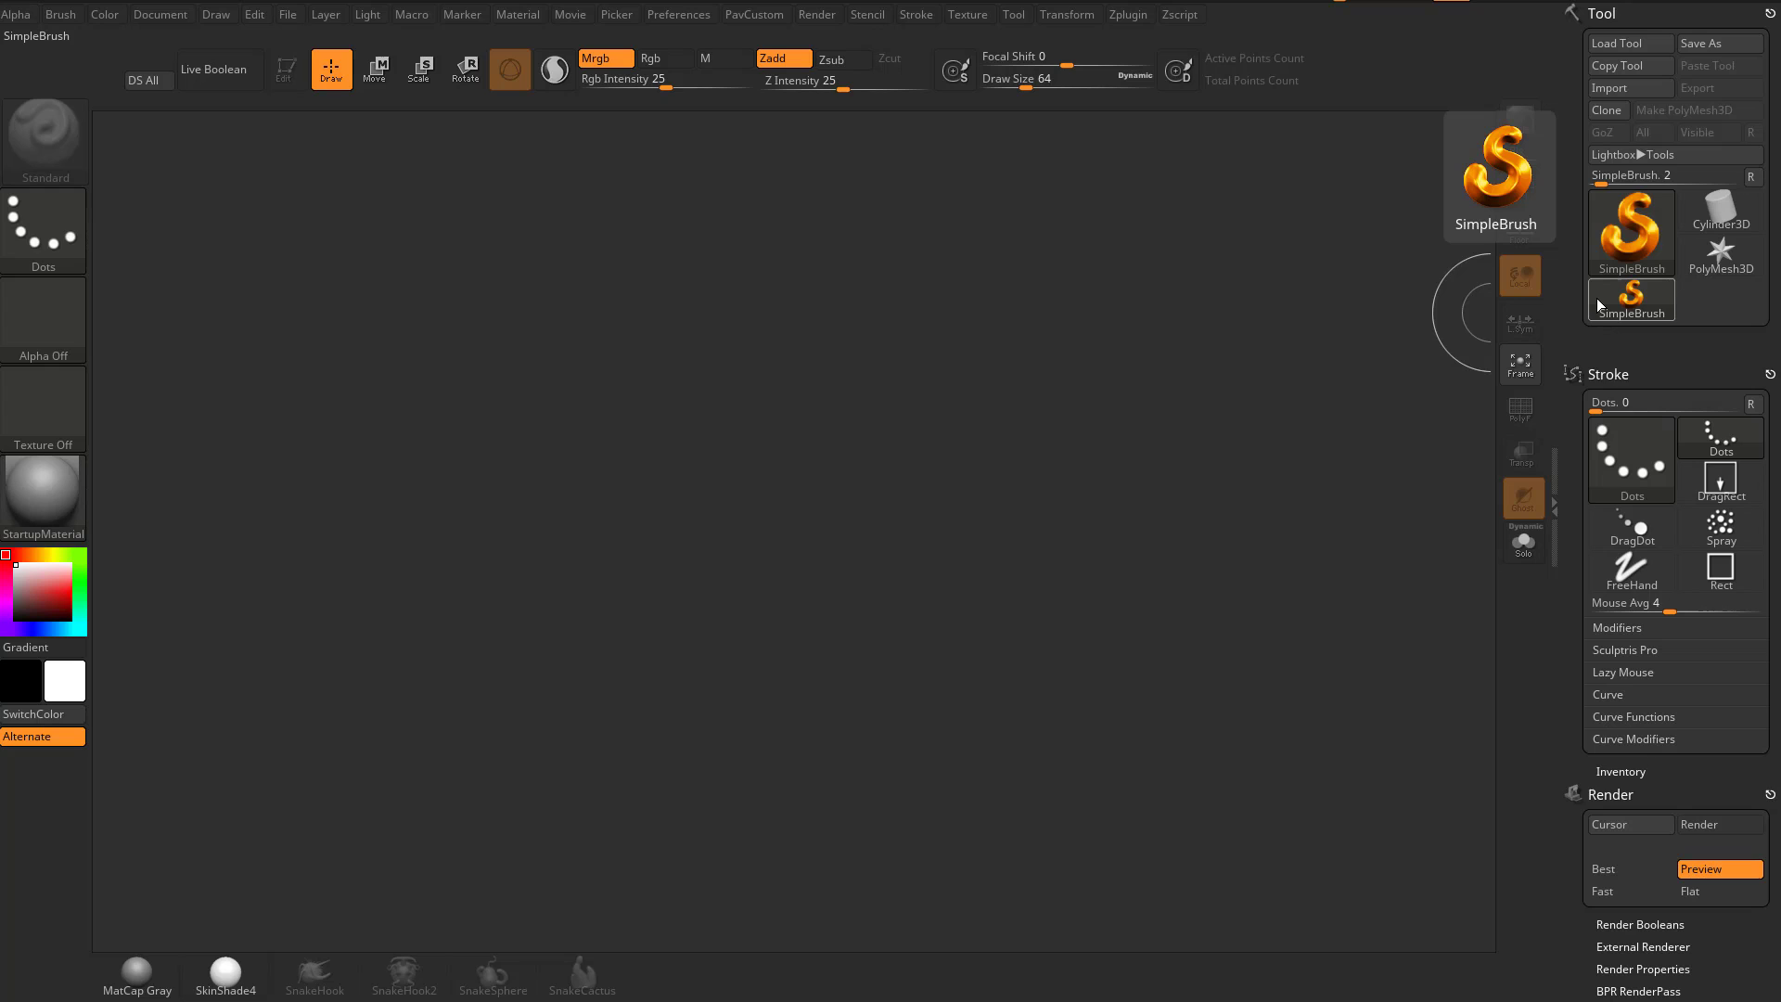
{"action": "left_click", "coordinate": [1720, 244]}
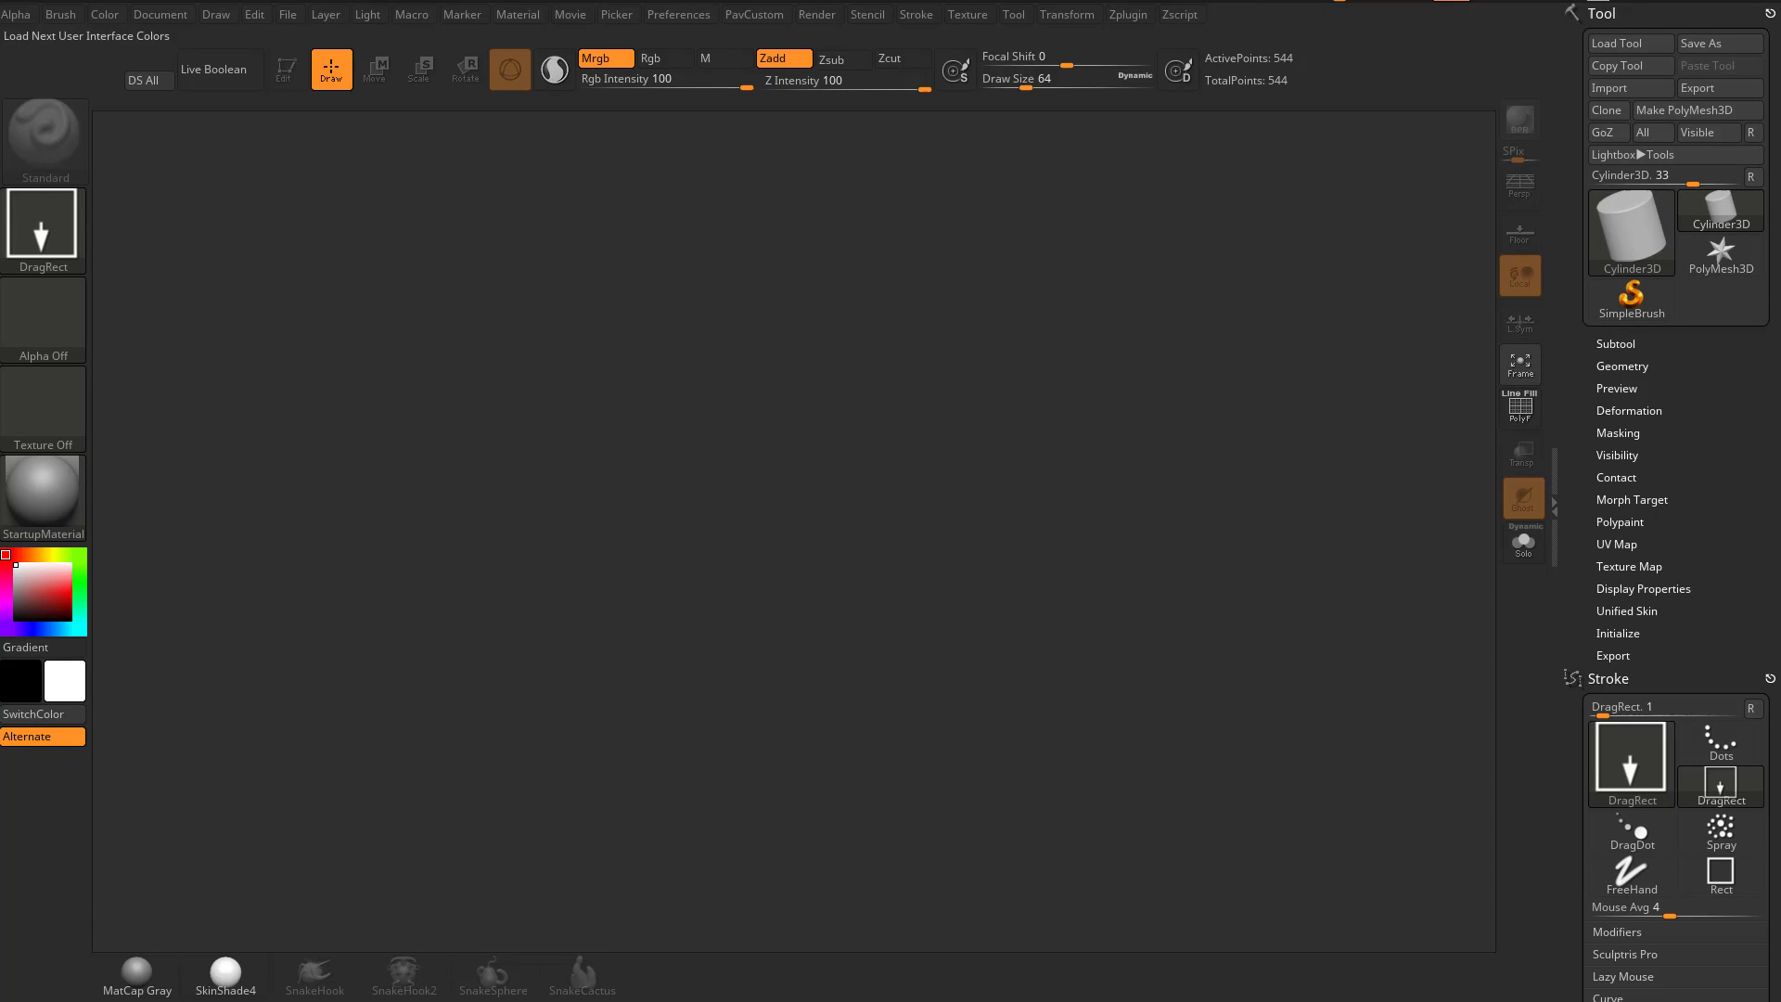
{"action": "mouse_move", "coordinate": [1645, 339]}
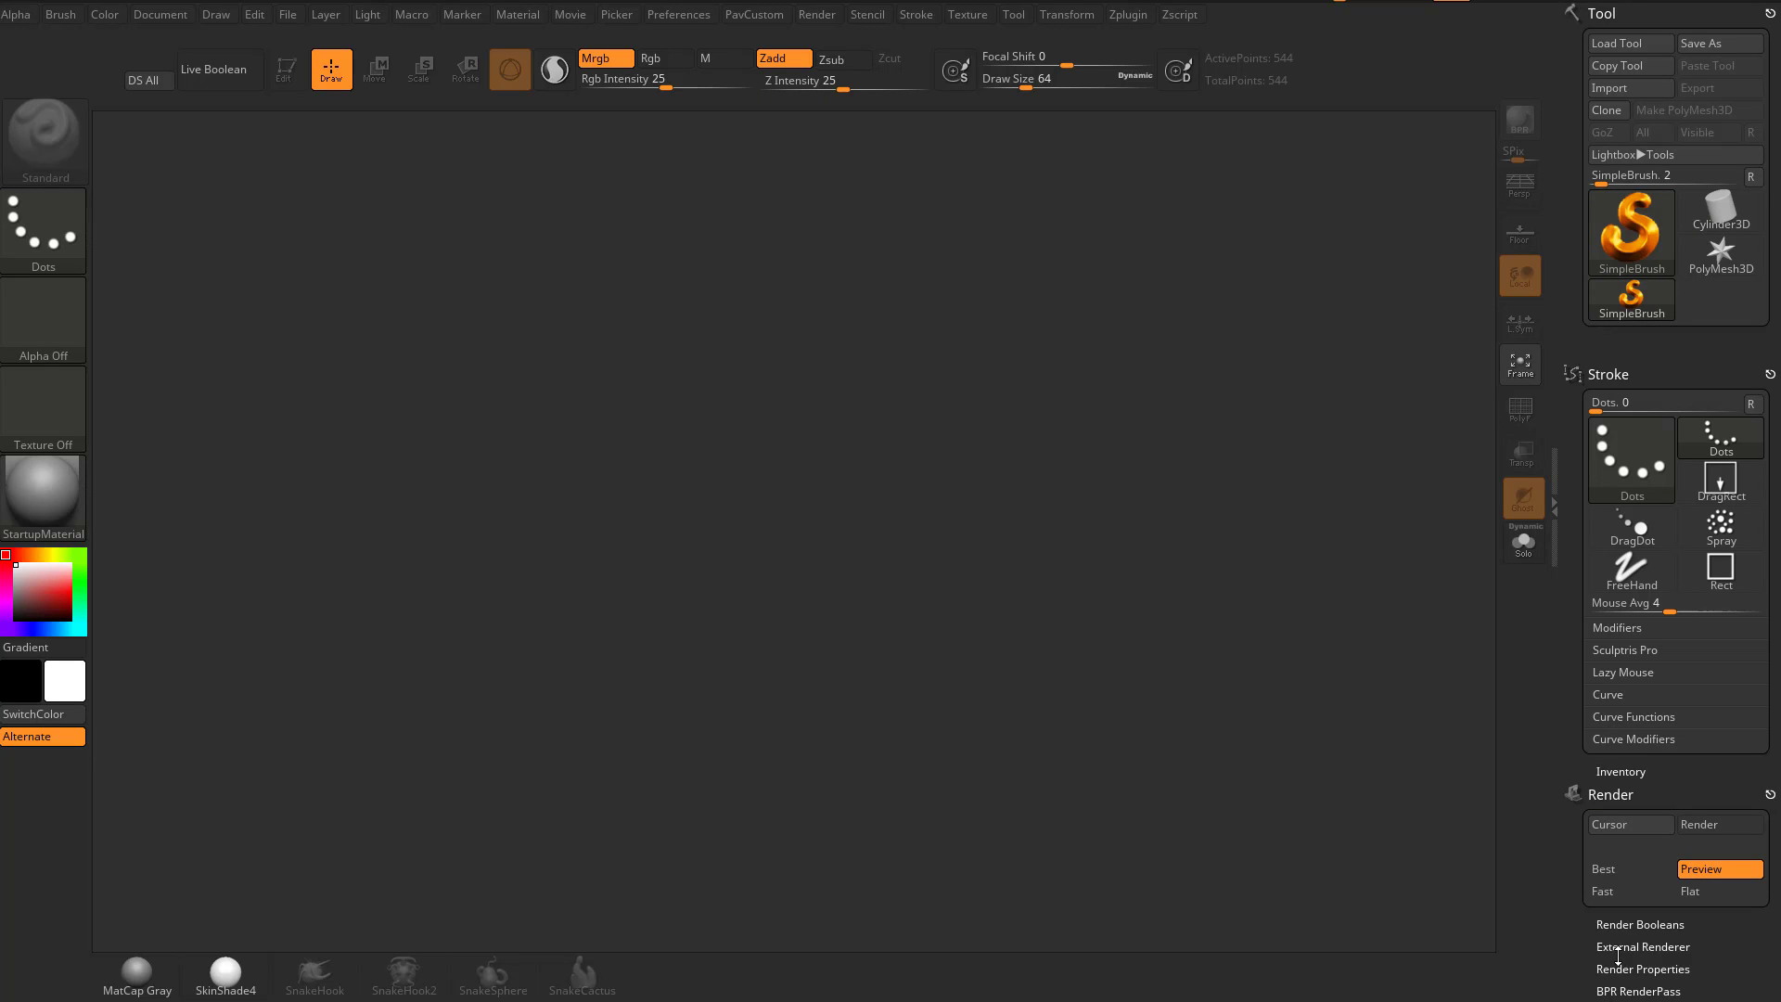
Step: Browse the PavCustom menu's topology tools, then select PolyMesh3D as the current tool
{"action": "left_click", "coordinate": [753, 14]}
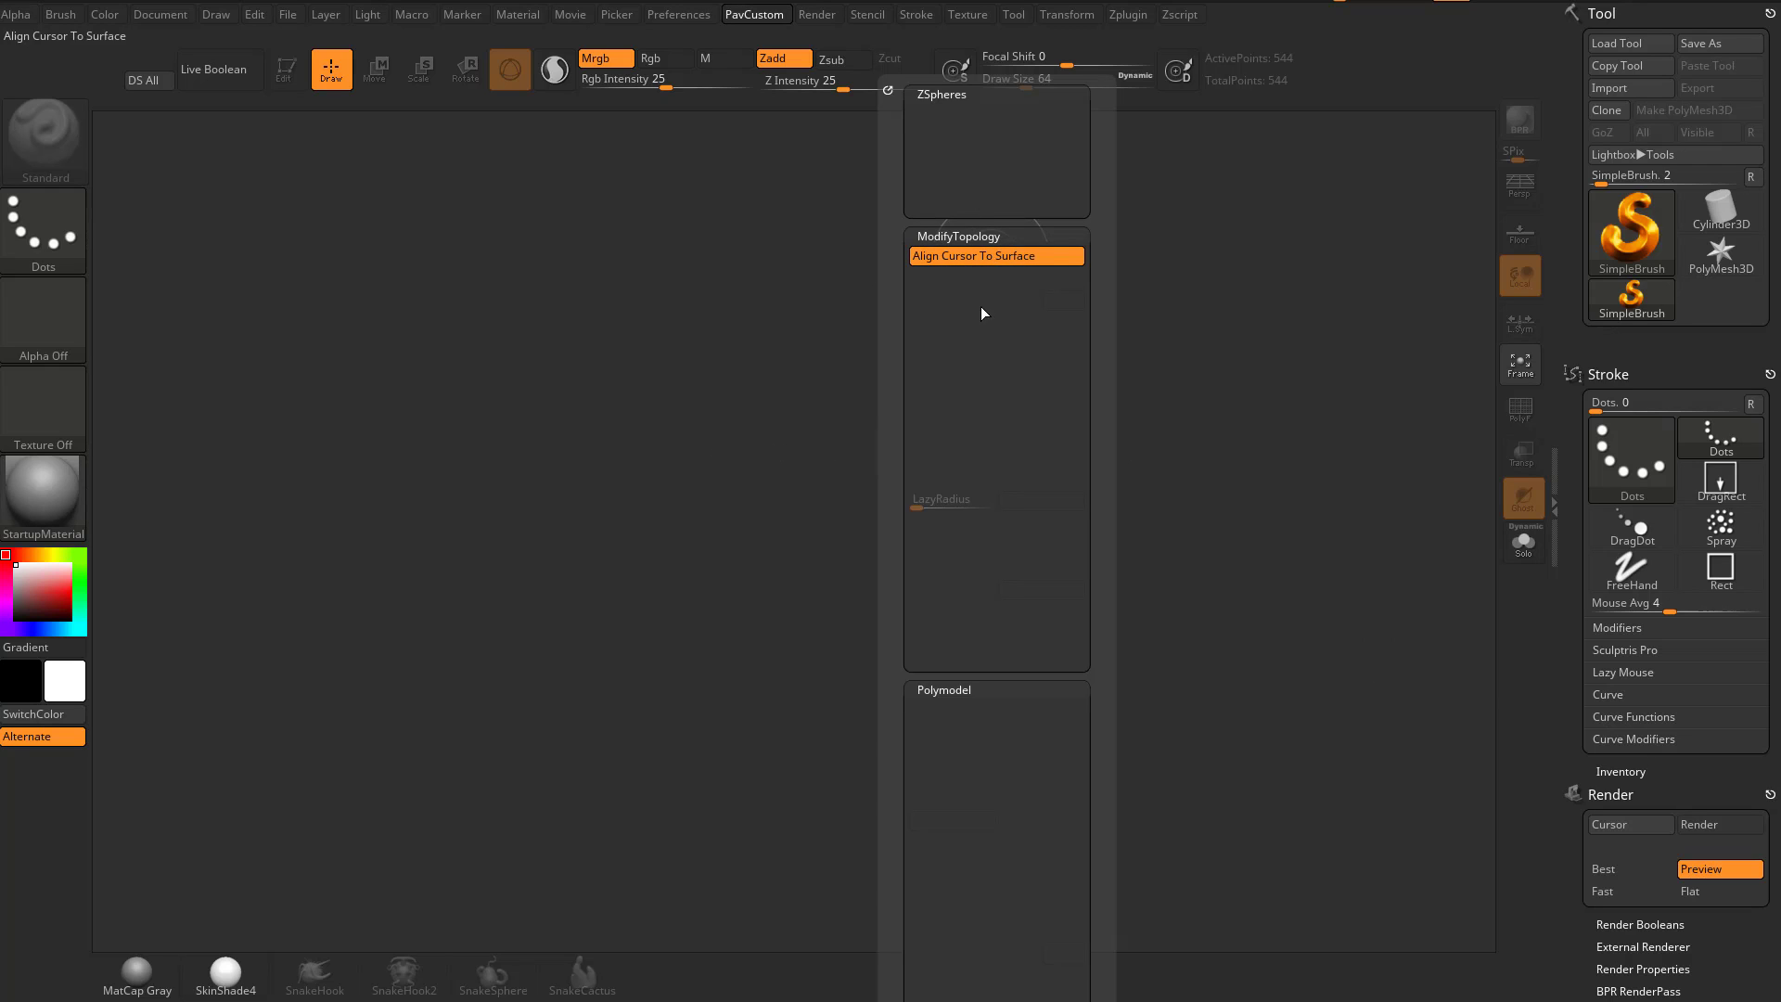
{"action": "left_click", "coordinate": [1721, 227]}
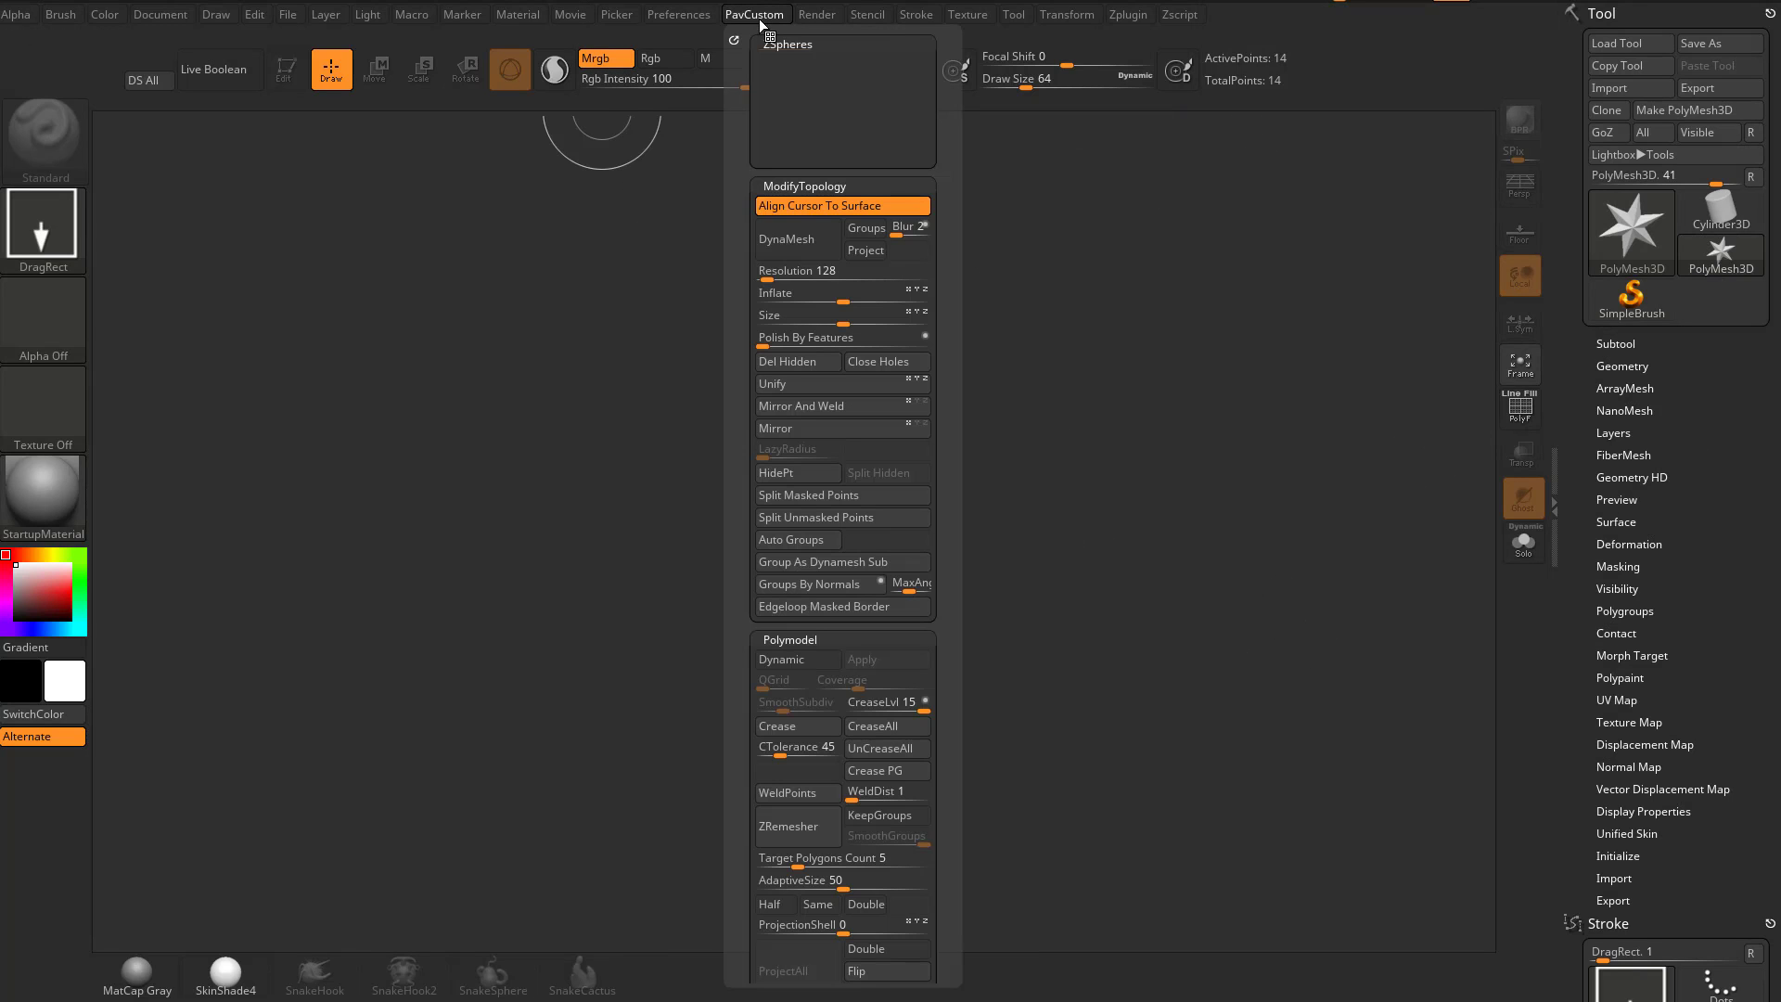
{"action": "mouse_move", "coordinate": [840, 292]}
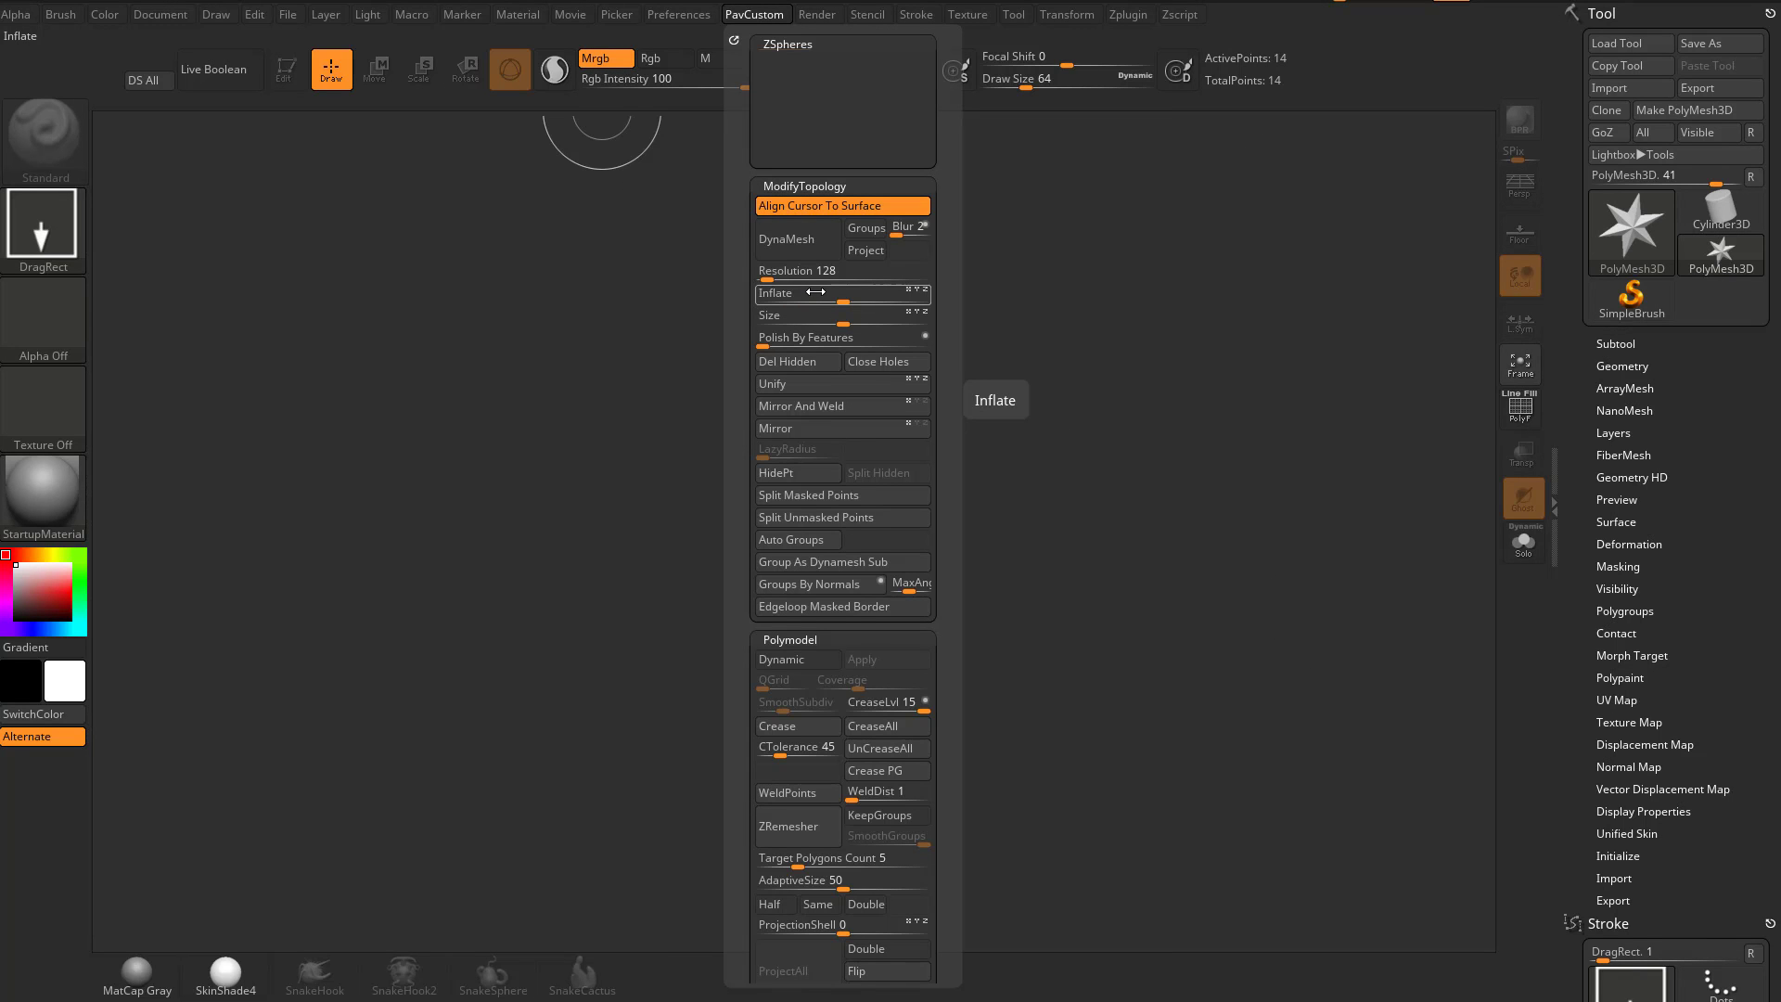
{"action": "mouse_move", "coordinate": [1165, 556]}
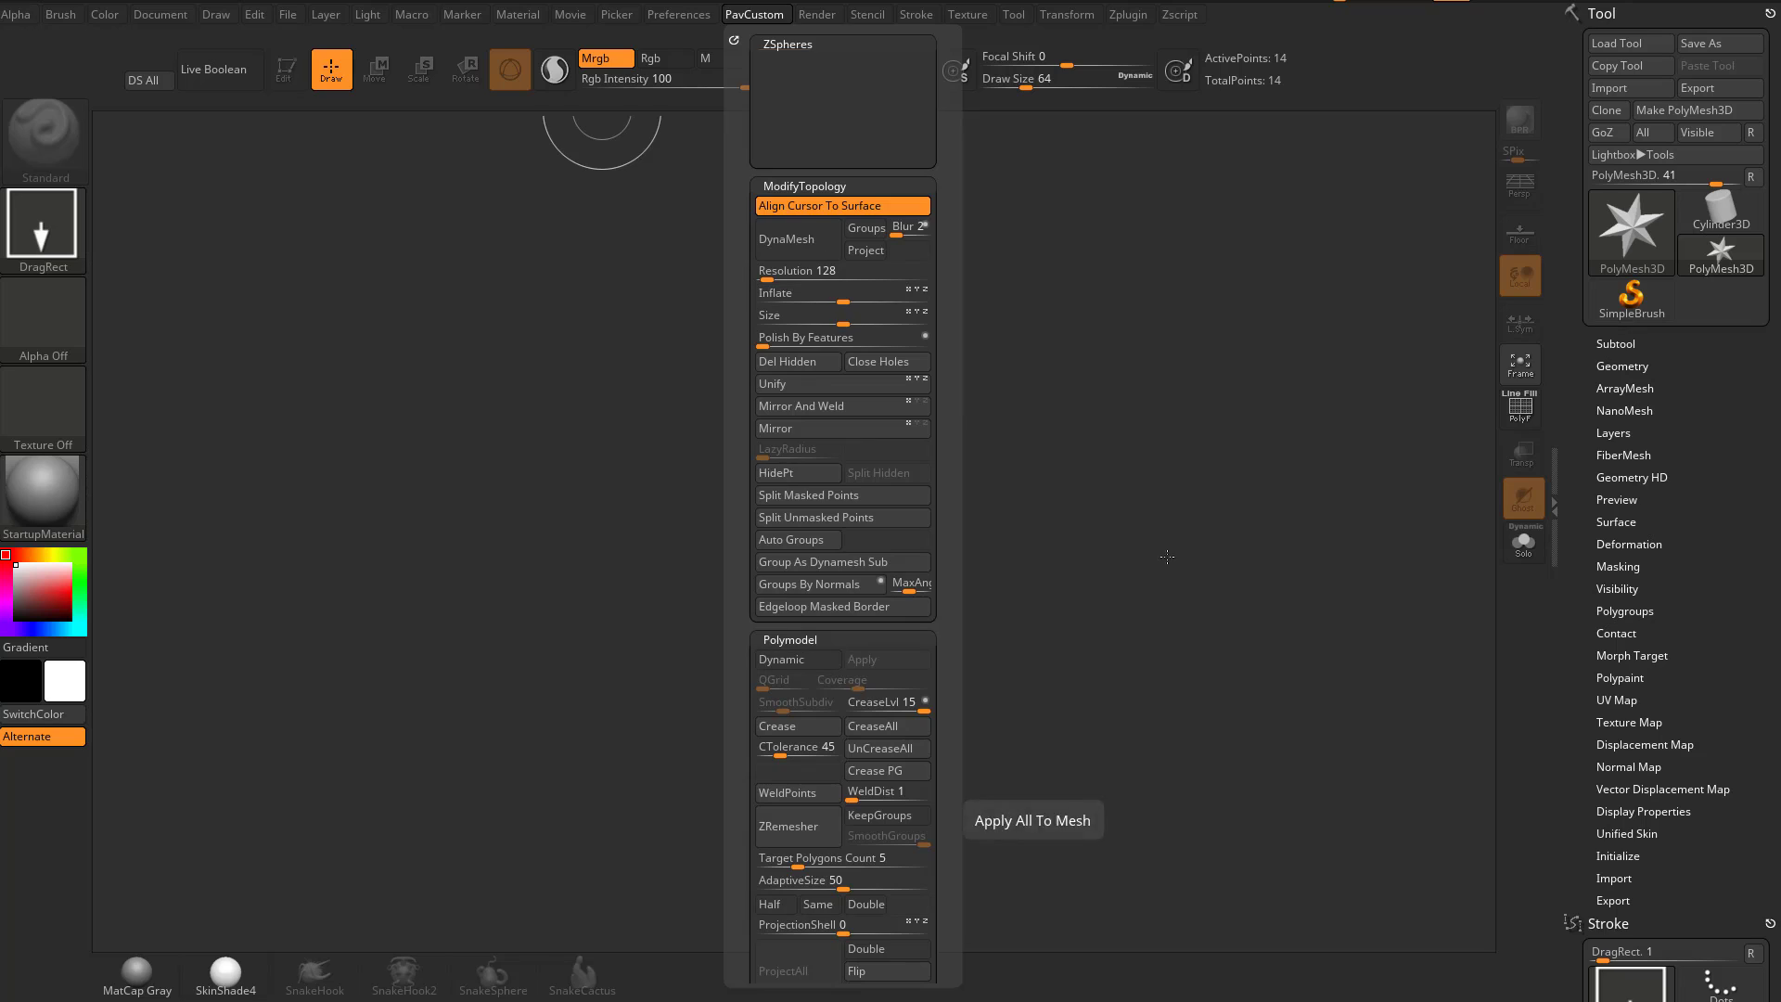
{"action": "left_click", "coordinate": [1631, 299]}
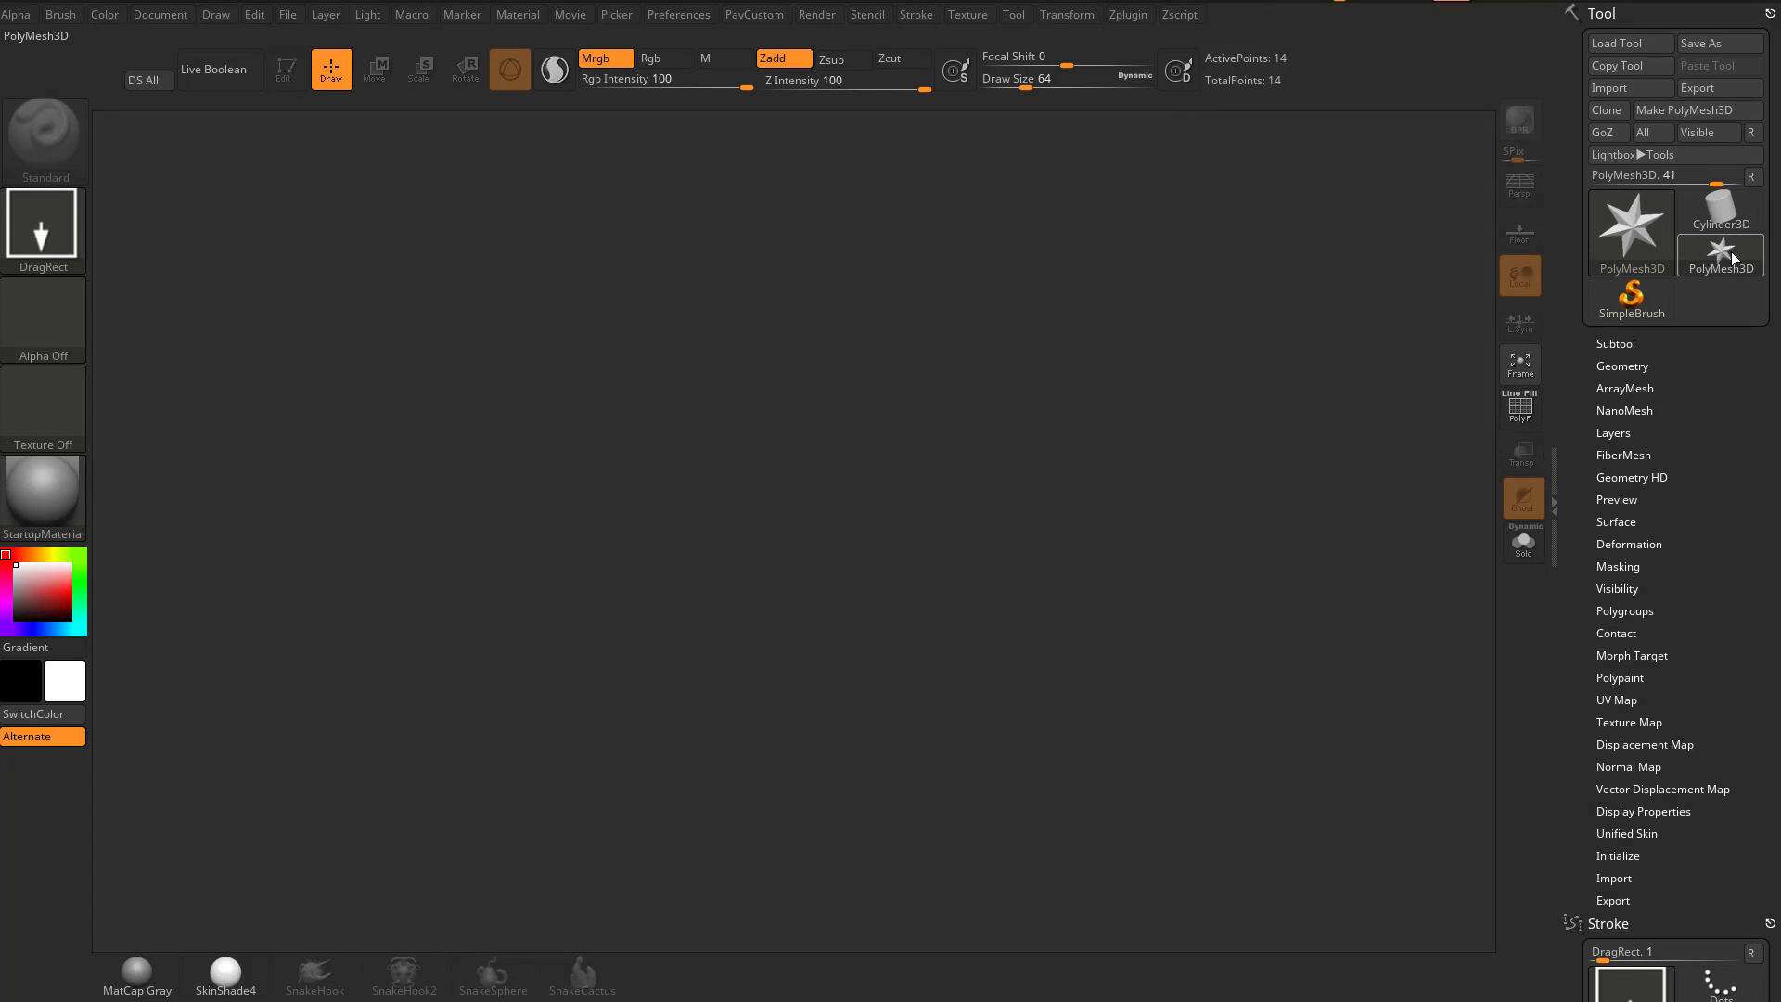
Step: Preview Cylinder3D in the Tool palette, then expand PolyMesh3D's Subtool section
{"action": "left_click", "coordinate": [1721, 211]}
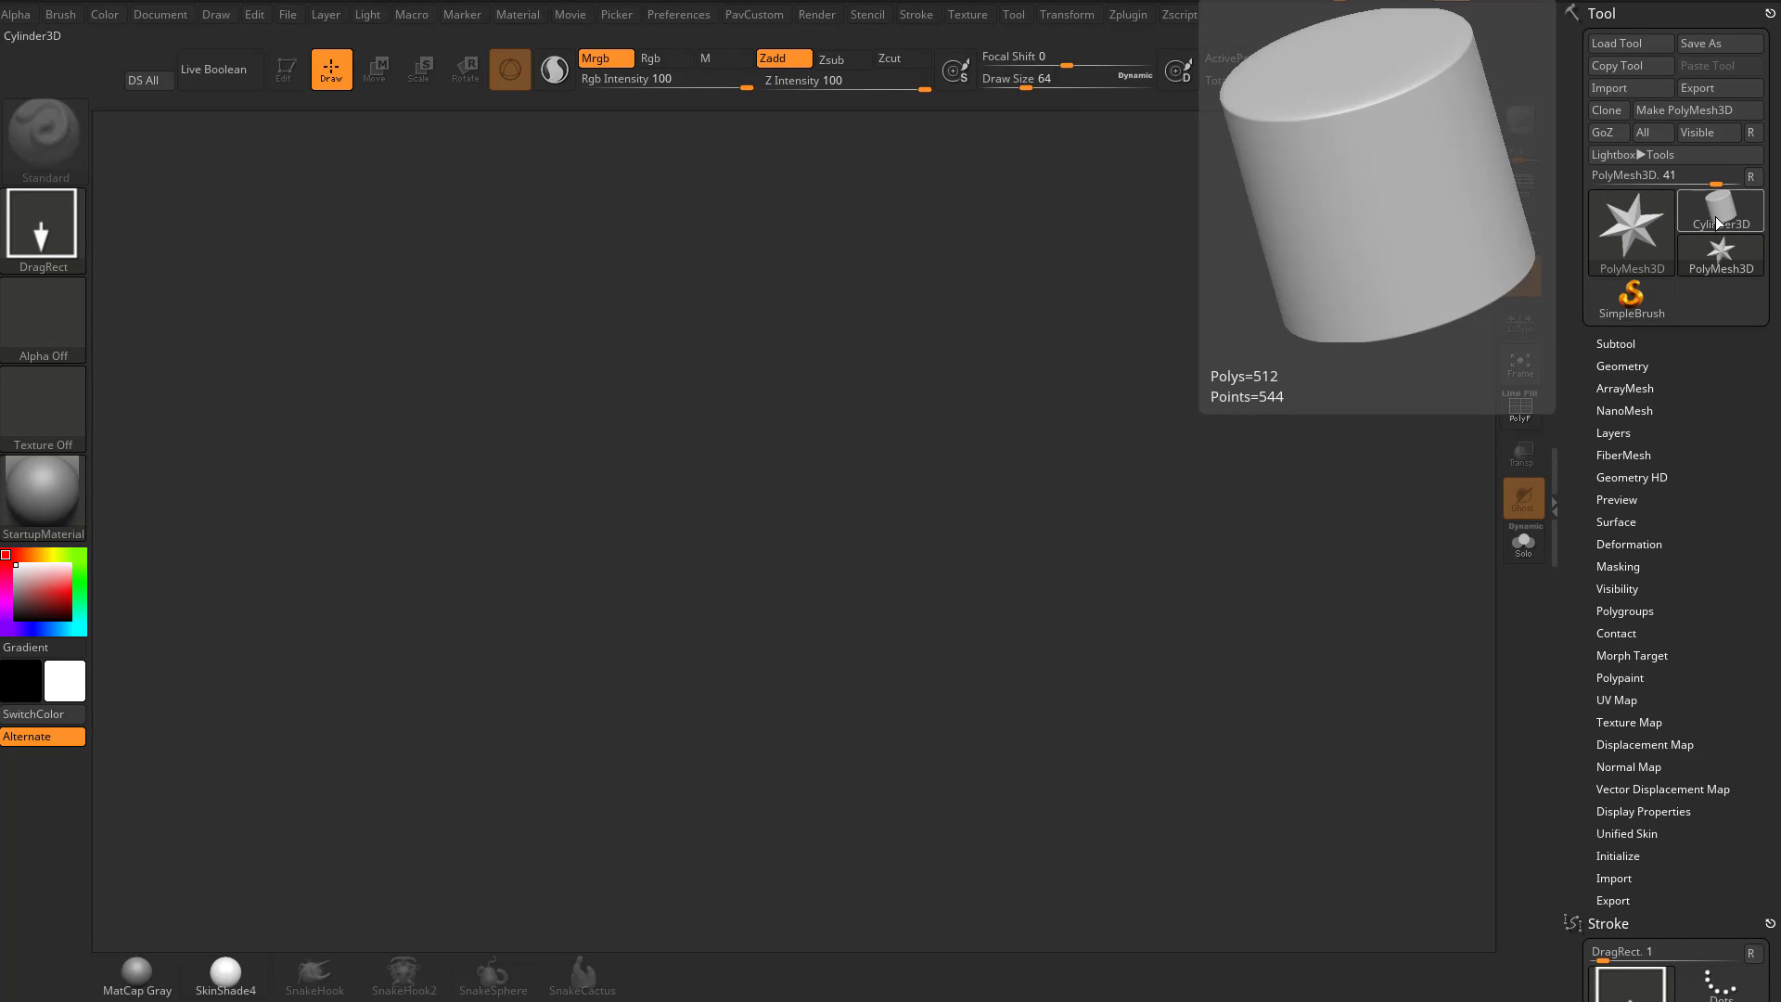
{"action": "left_click", "coordinate": [1721, 227]}
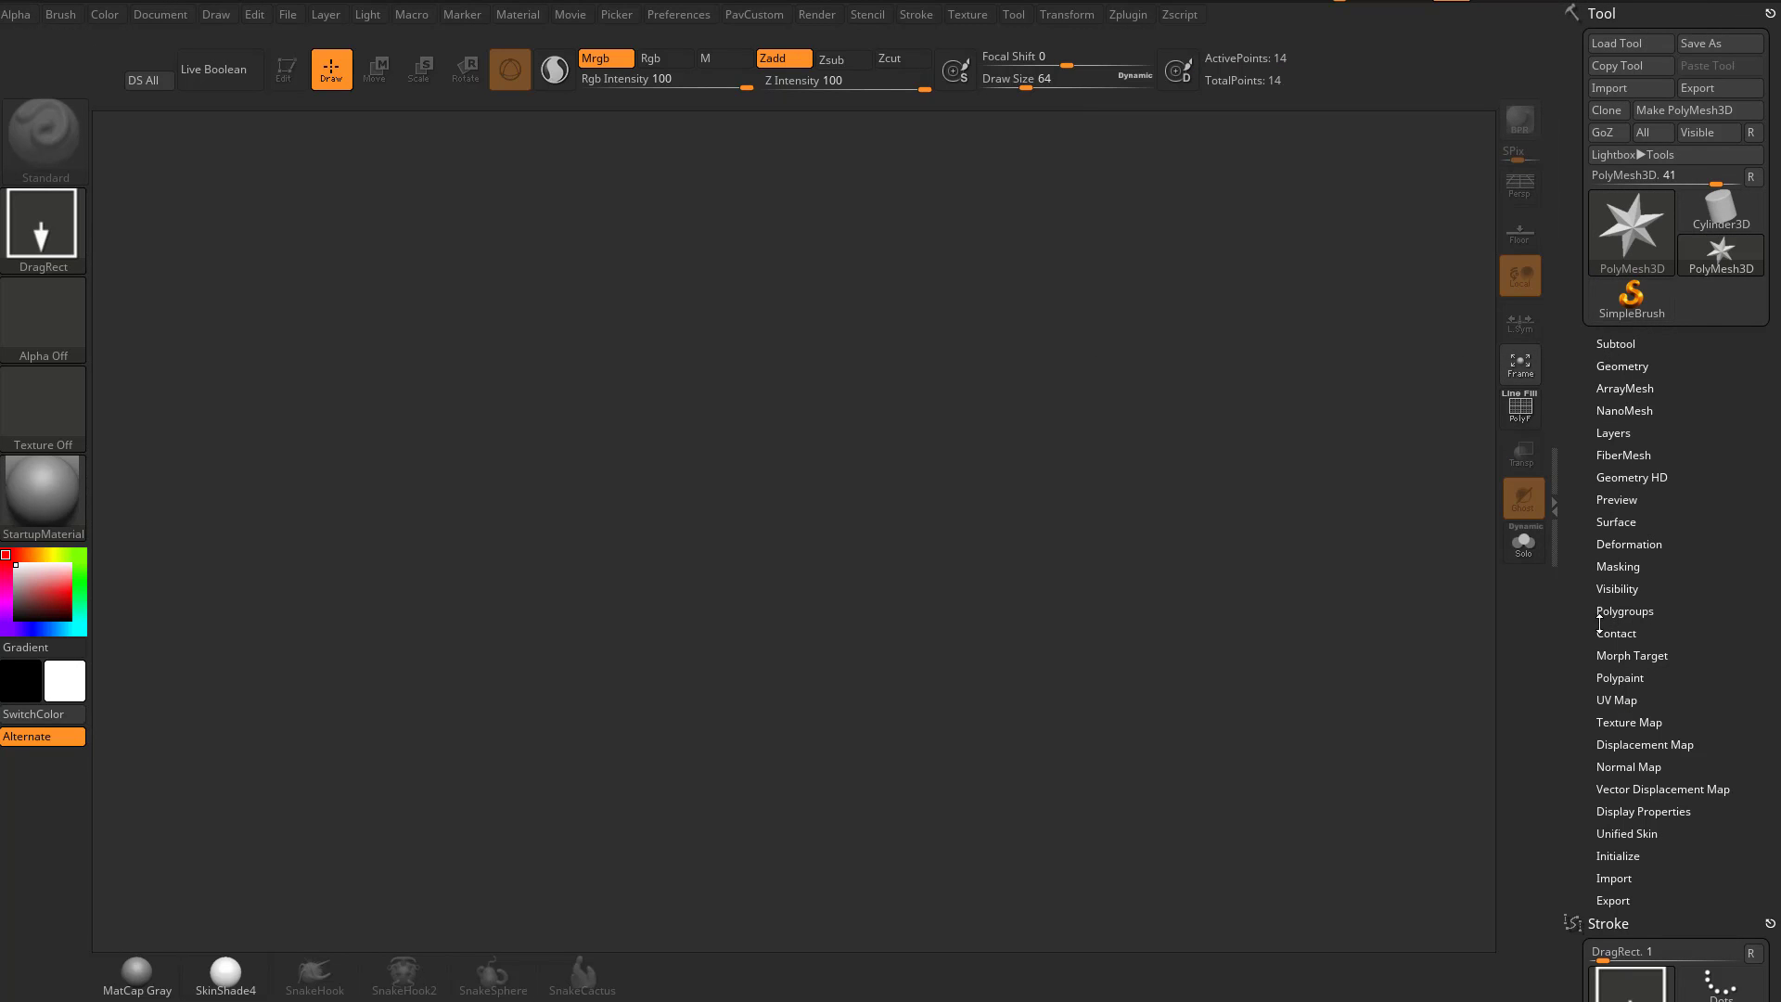
{"action": "mouse_move", "coordinate": [1628, 43]}
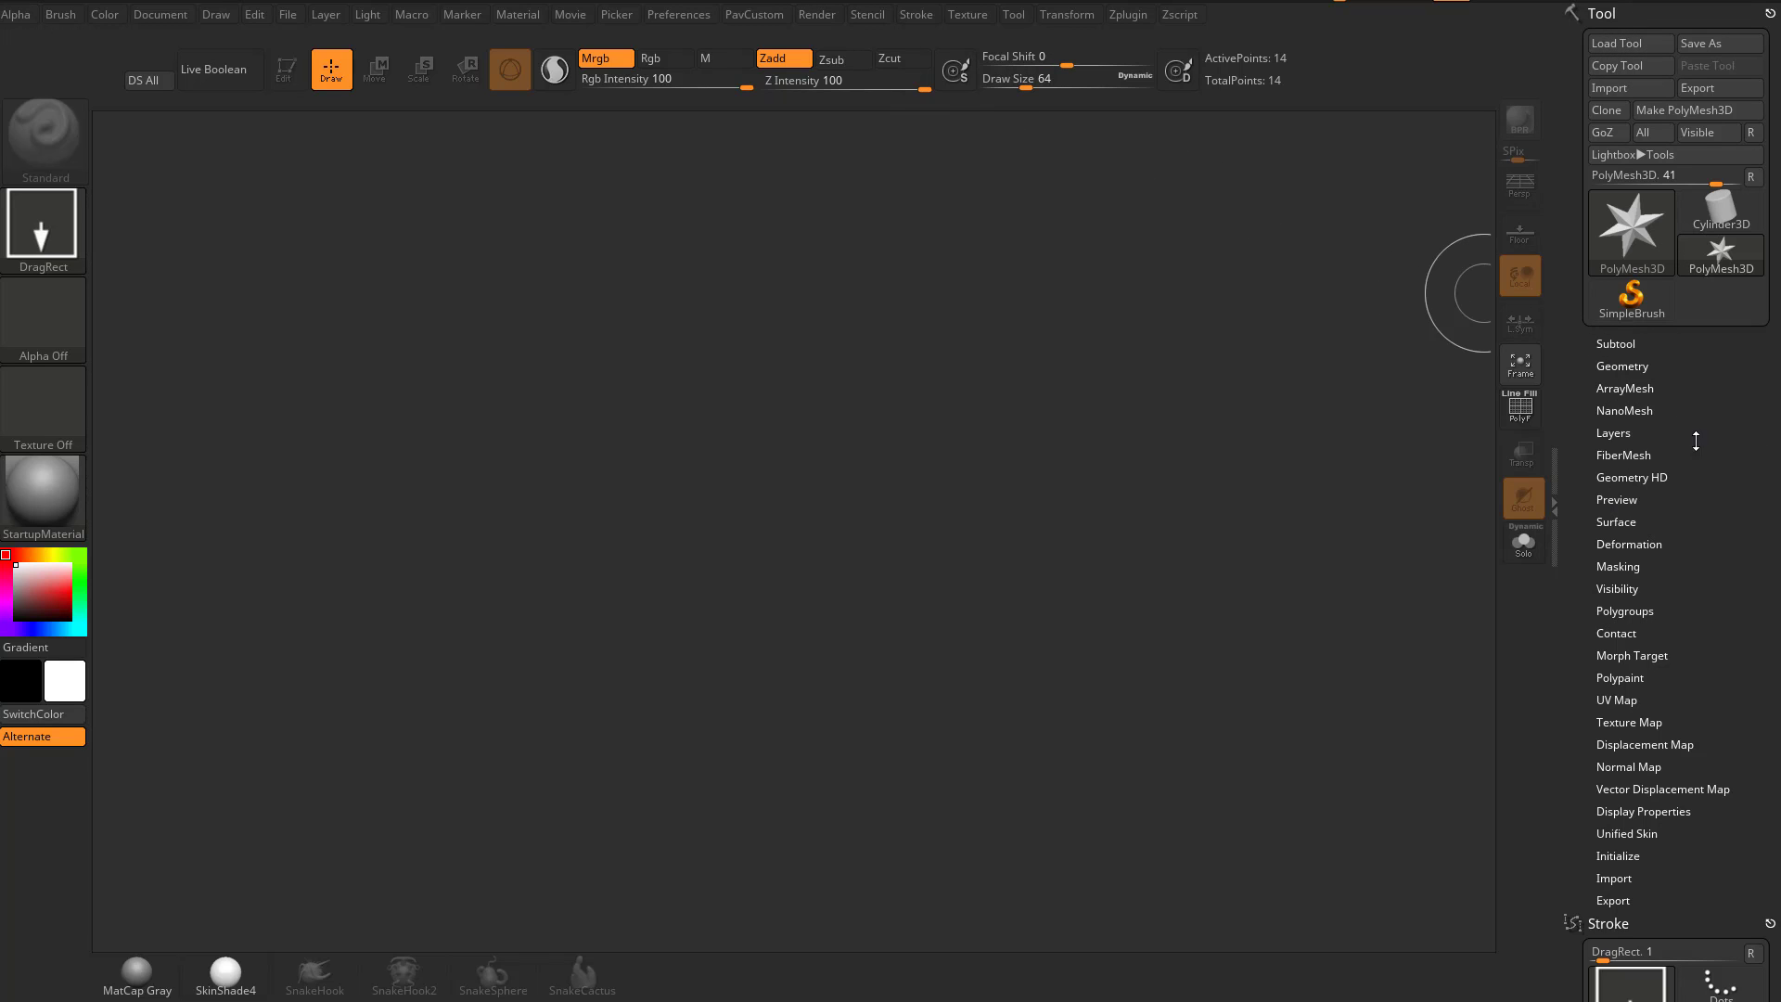
{"action": "left_click", "coordinate": [1614, 343]}
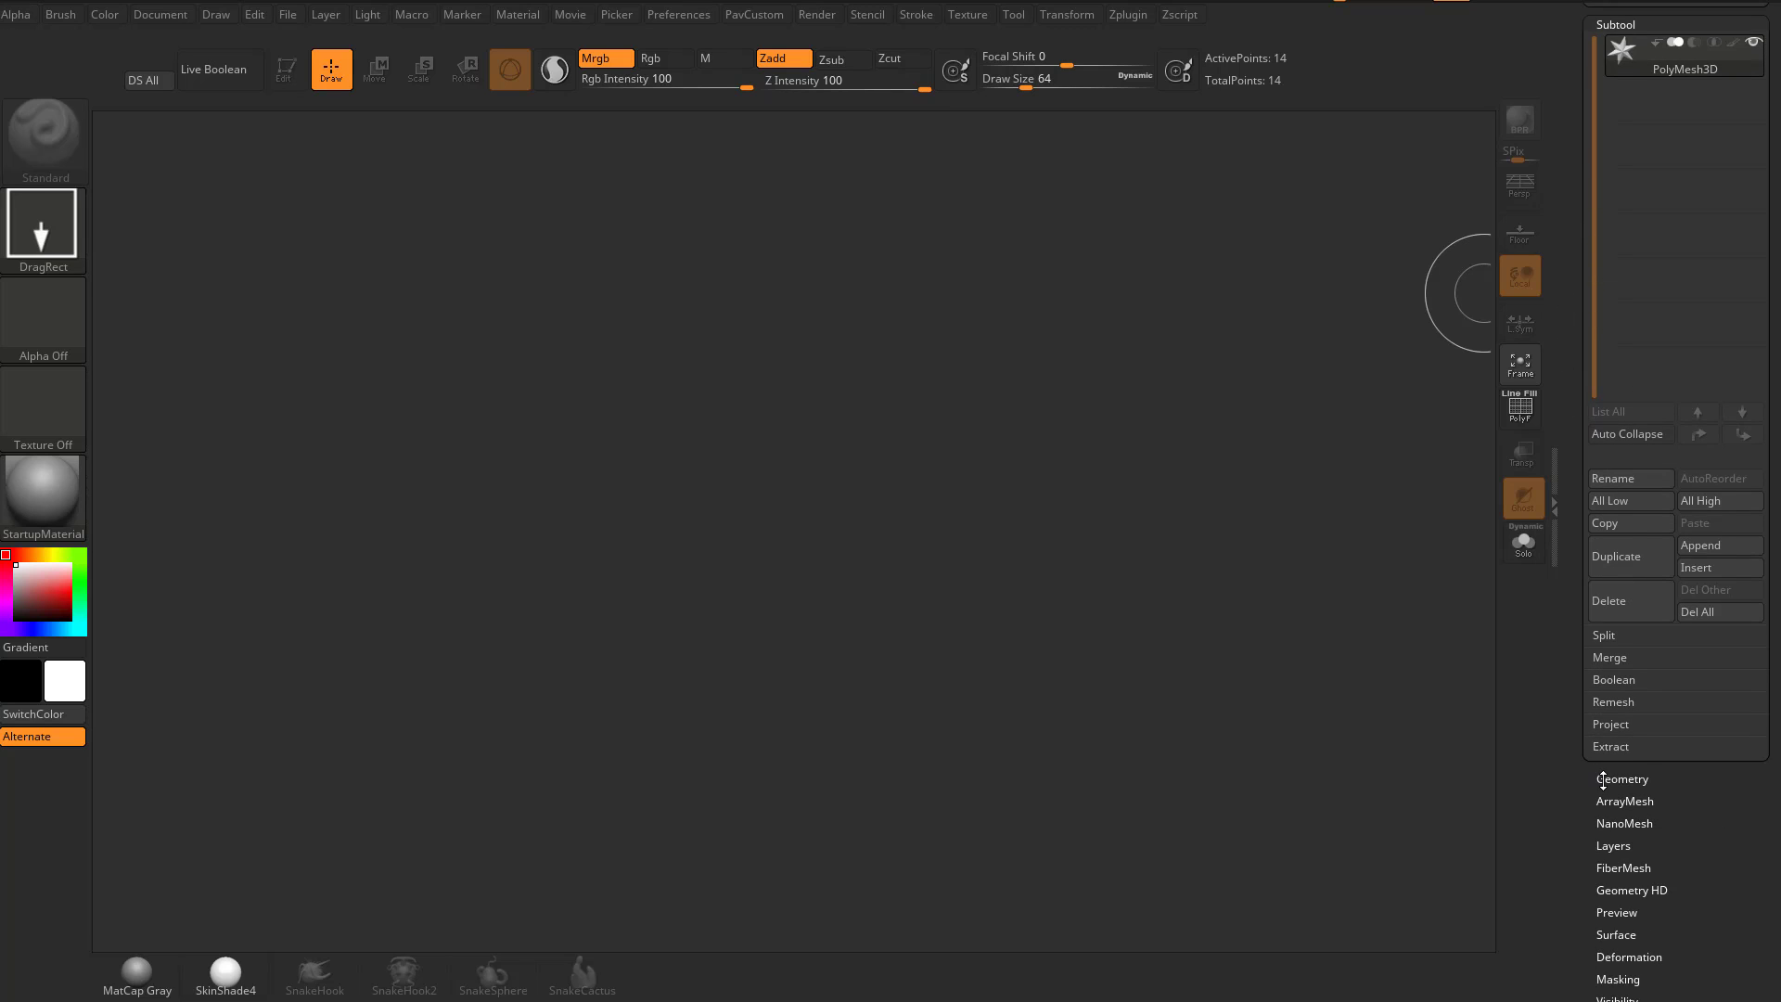
{"action": "left_click", "coordinate": [1623, 778]}
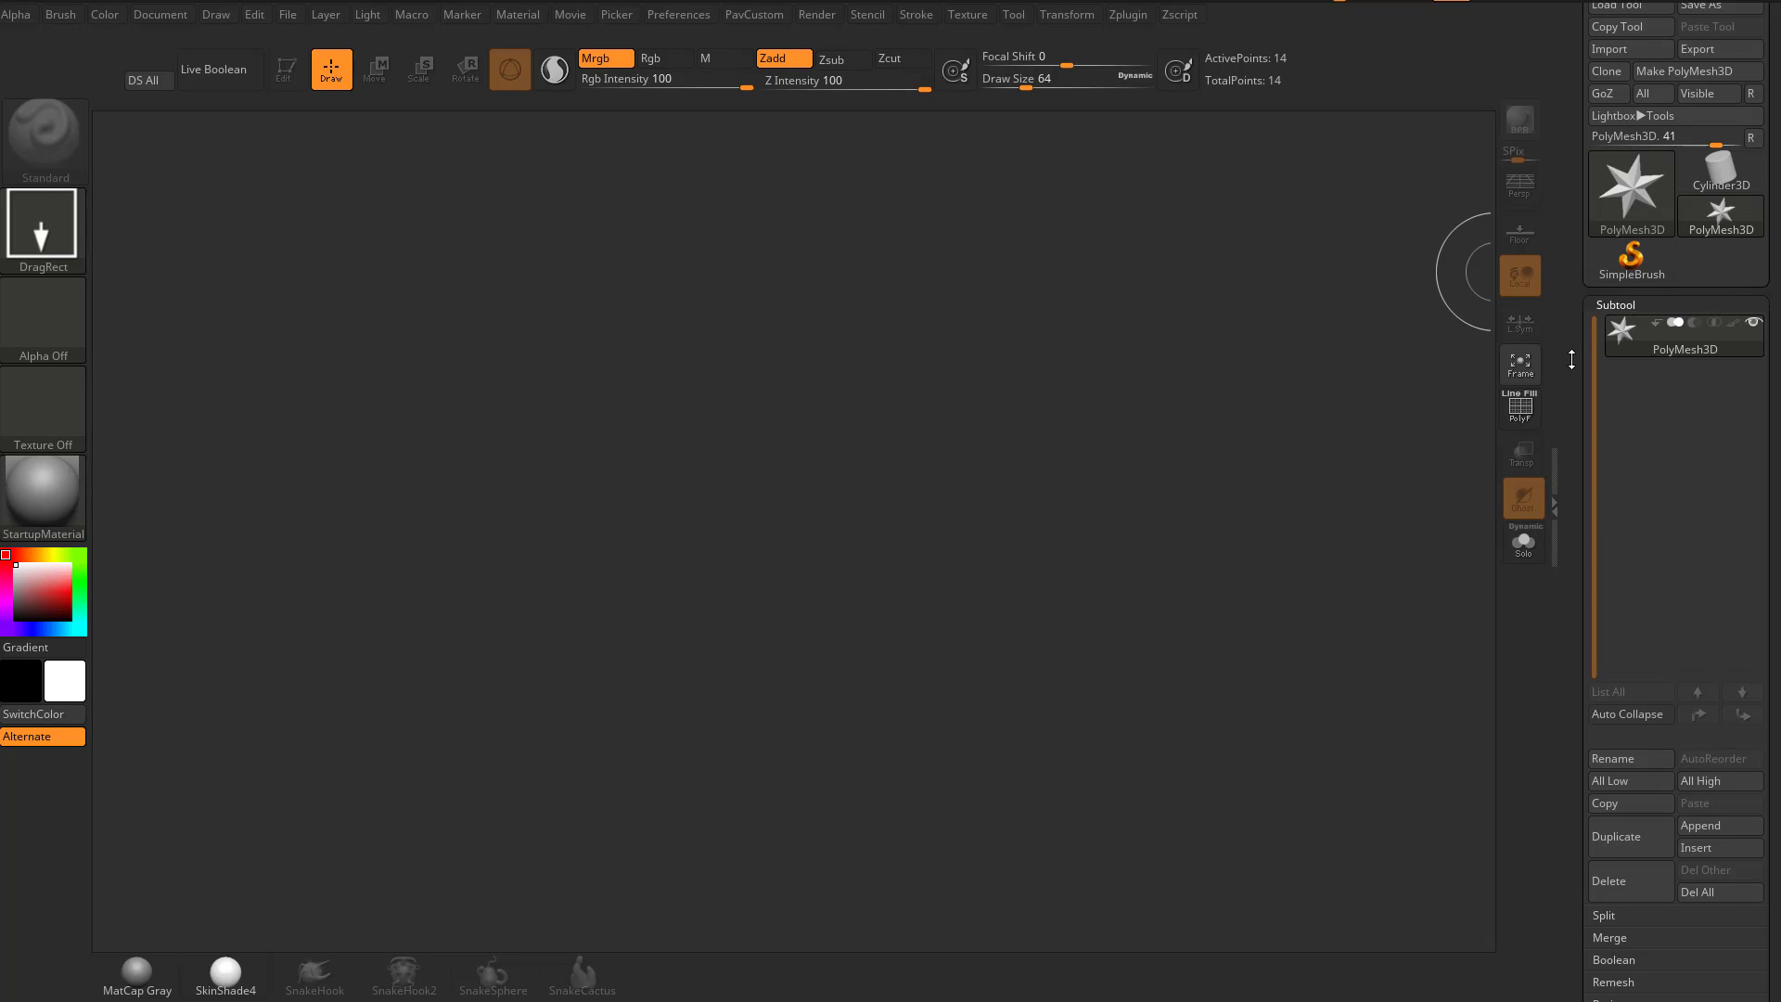
{"action": "scroll", "scroll_direction": "down", "scroll_amount": 3}
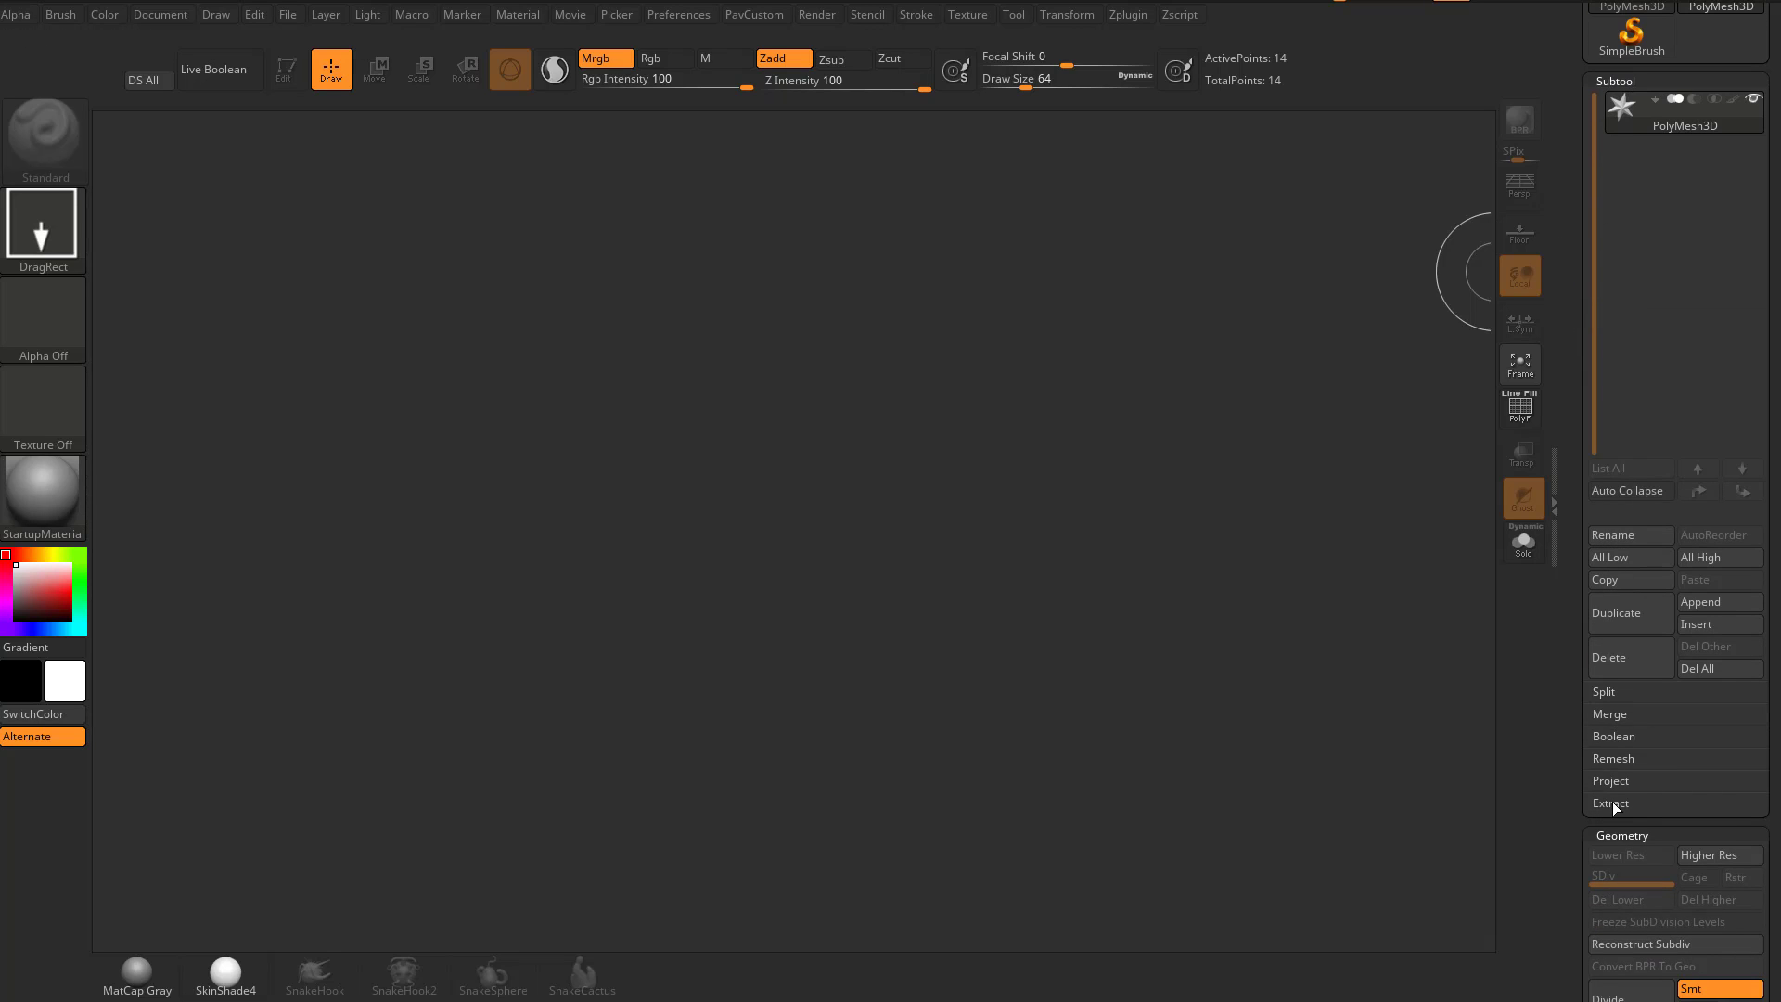
{"action": "mouse_move", "coordinate": [1612, 703]}
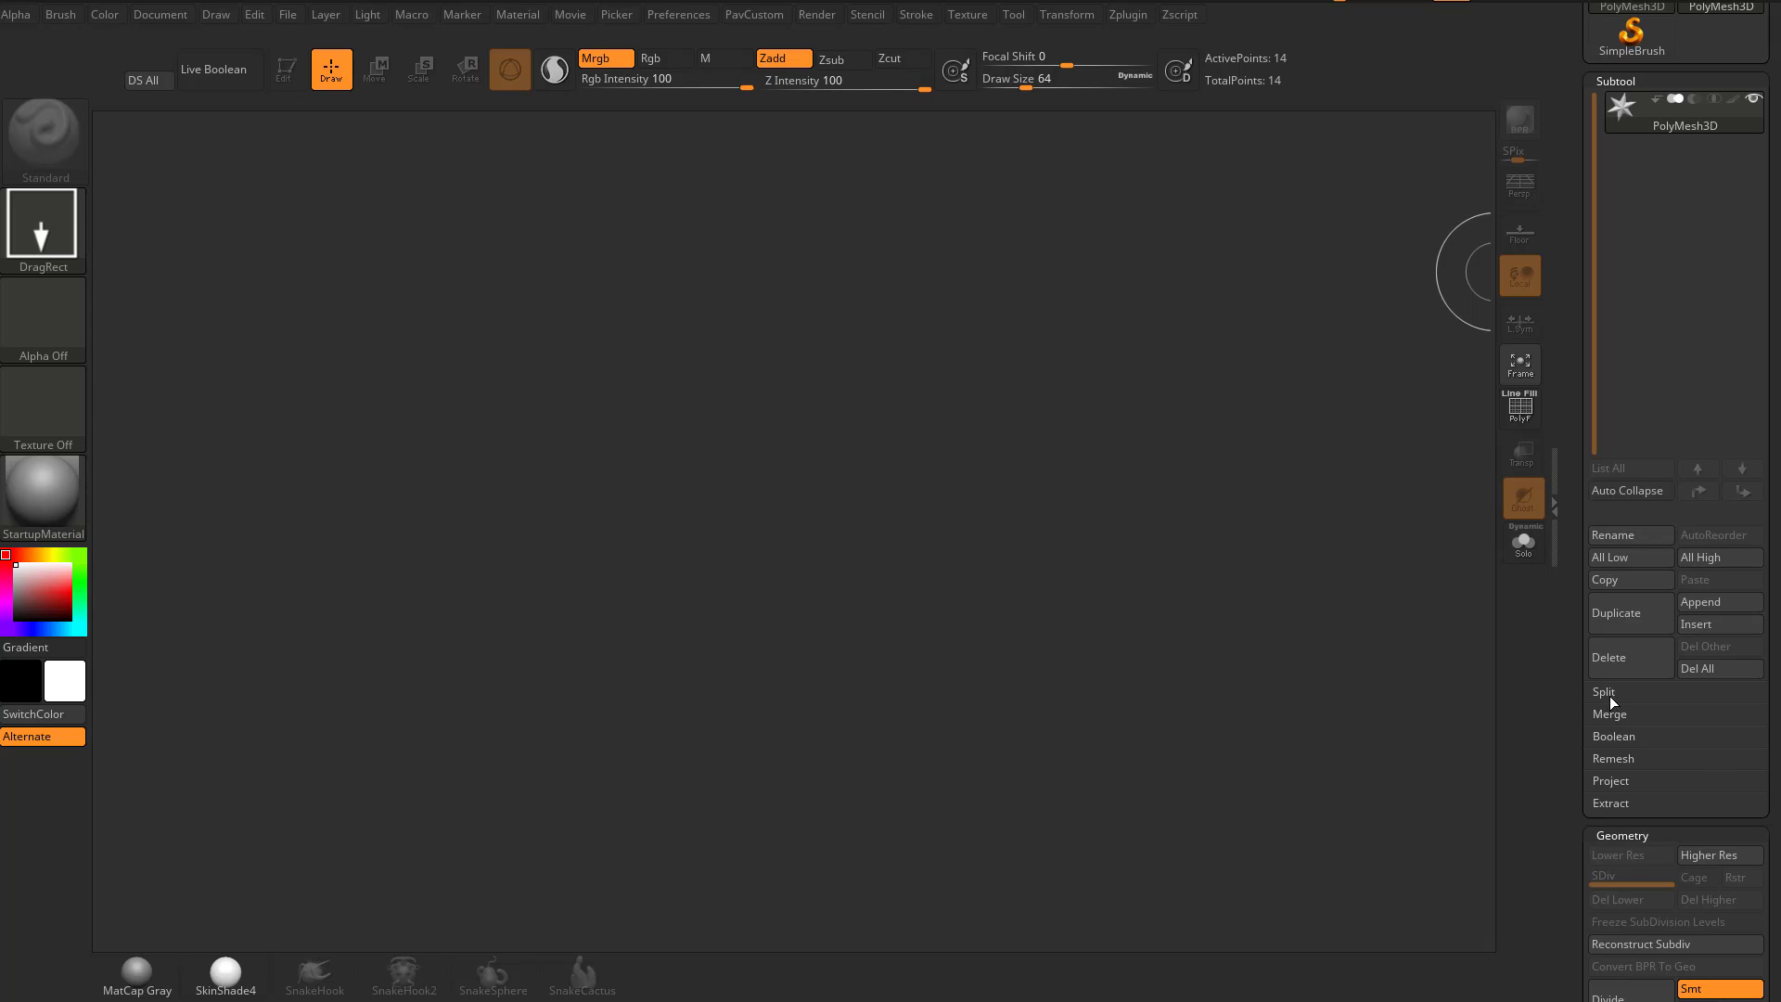
{"action": "left_click", "coordinate": [1604, 692]}
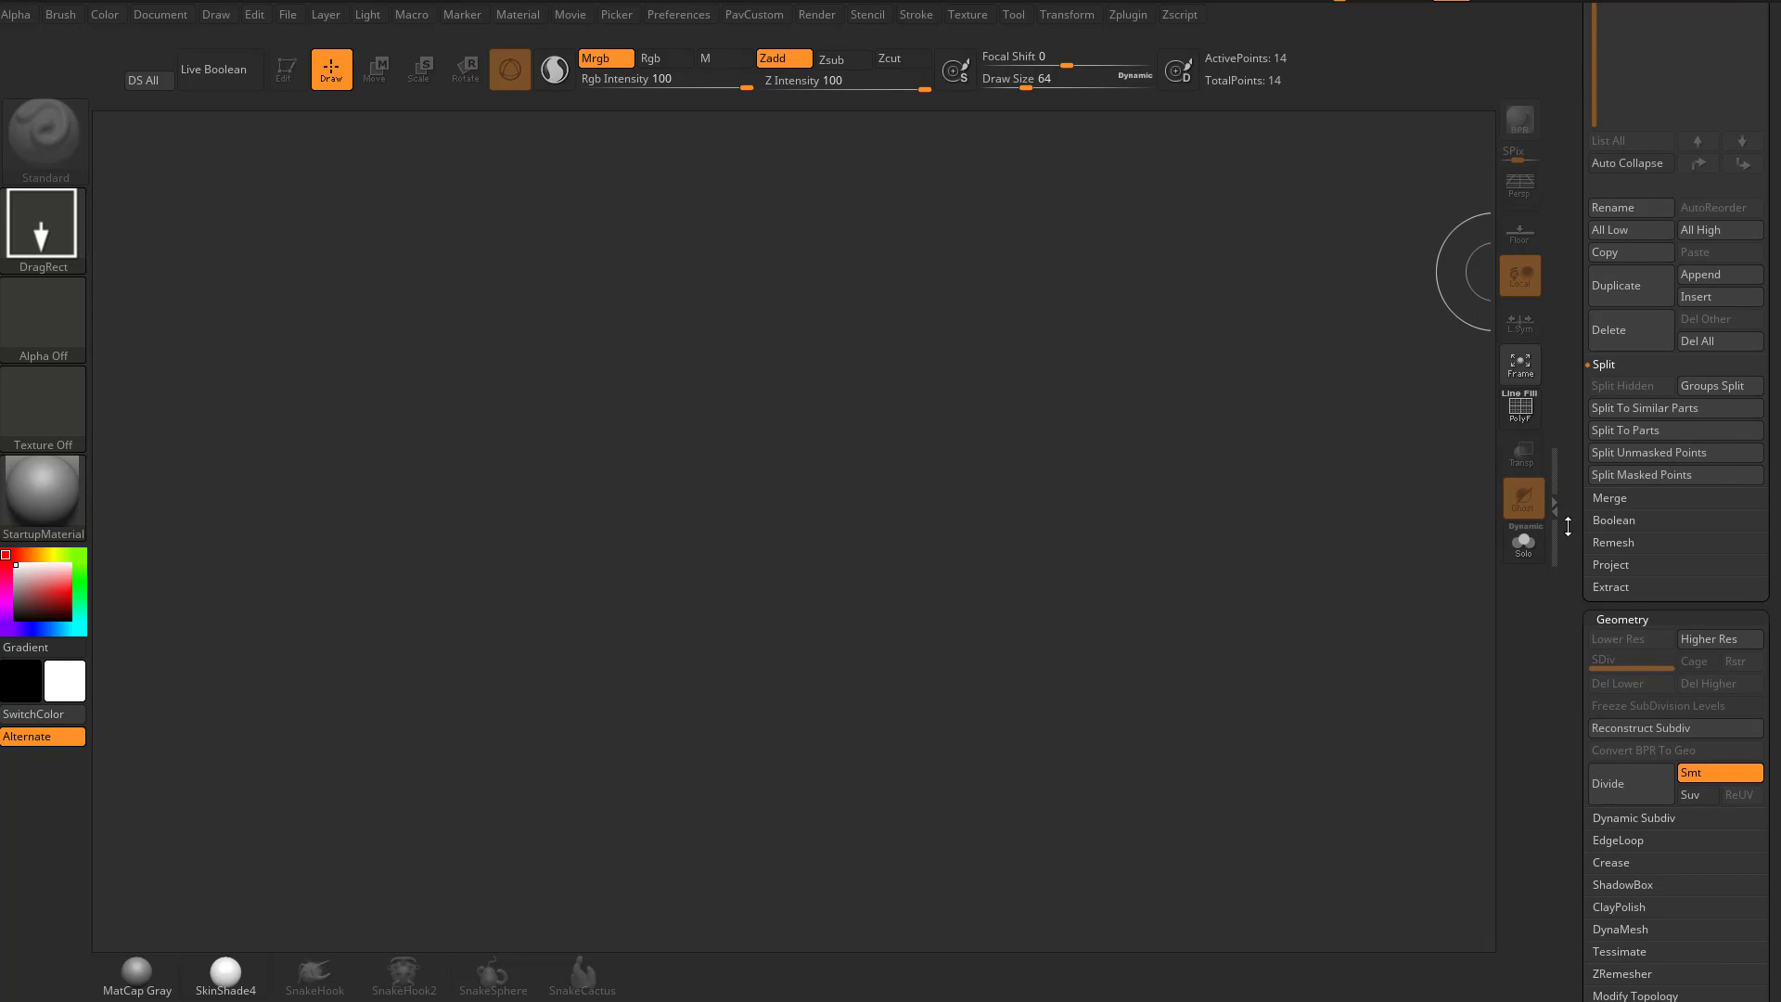
{"action": "left_click", "coordinate": [1607, 497]}
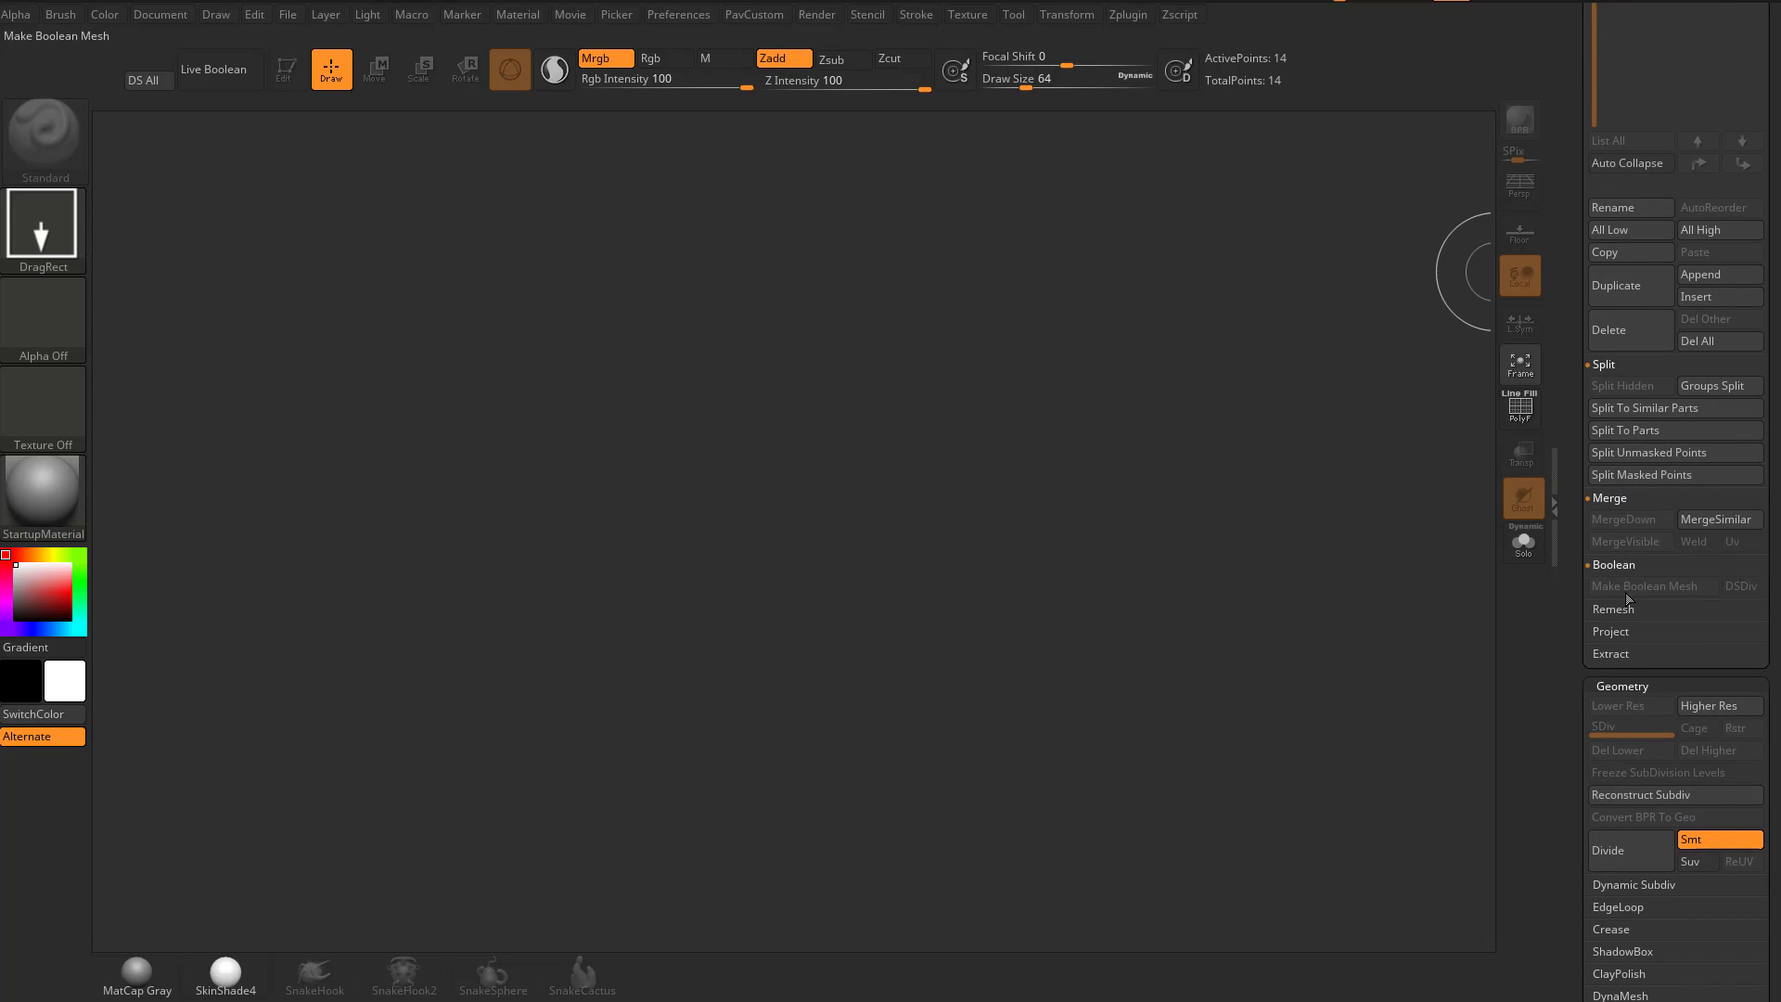
{"action": "left_click", "coordinate": [1613, 609]}
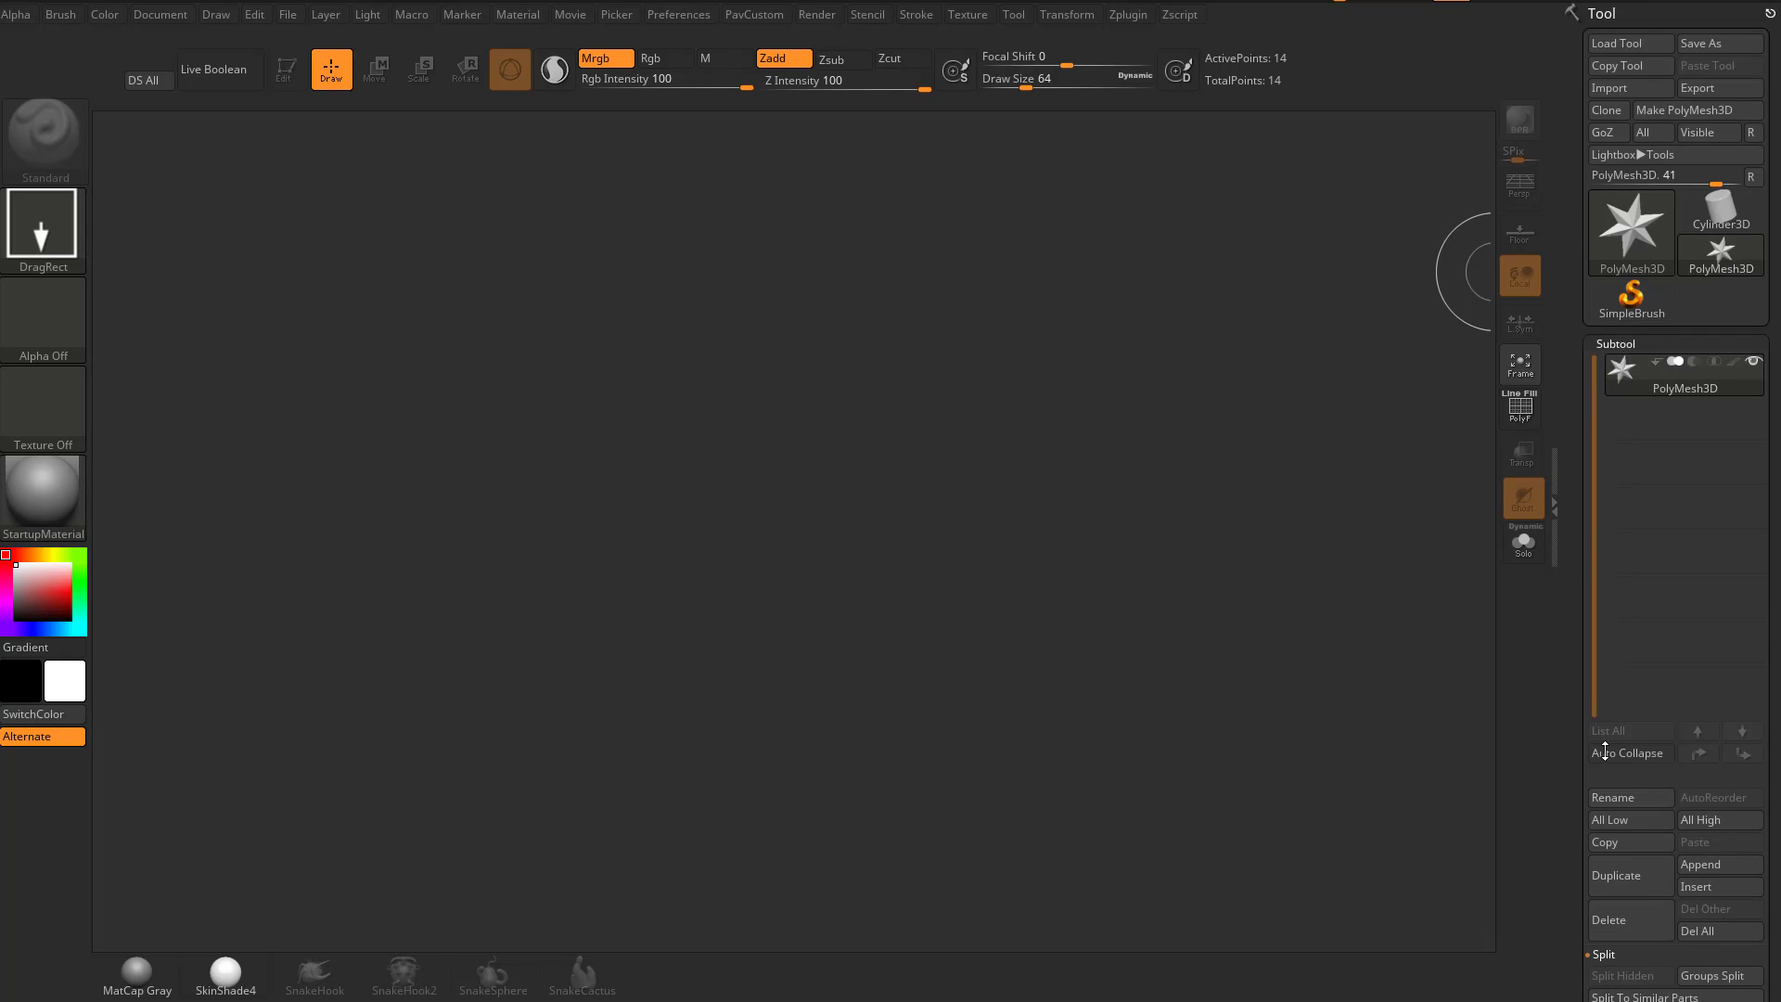
{"action": "scroll", "scroll_direction": "down", "scroll_amount": 3}
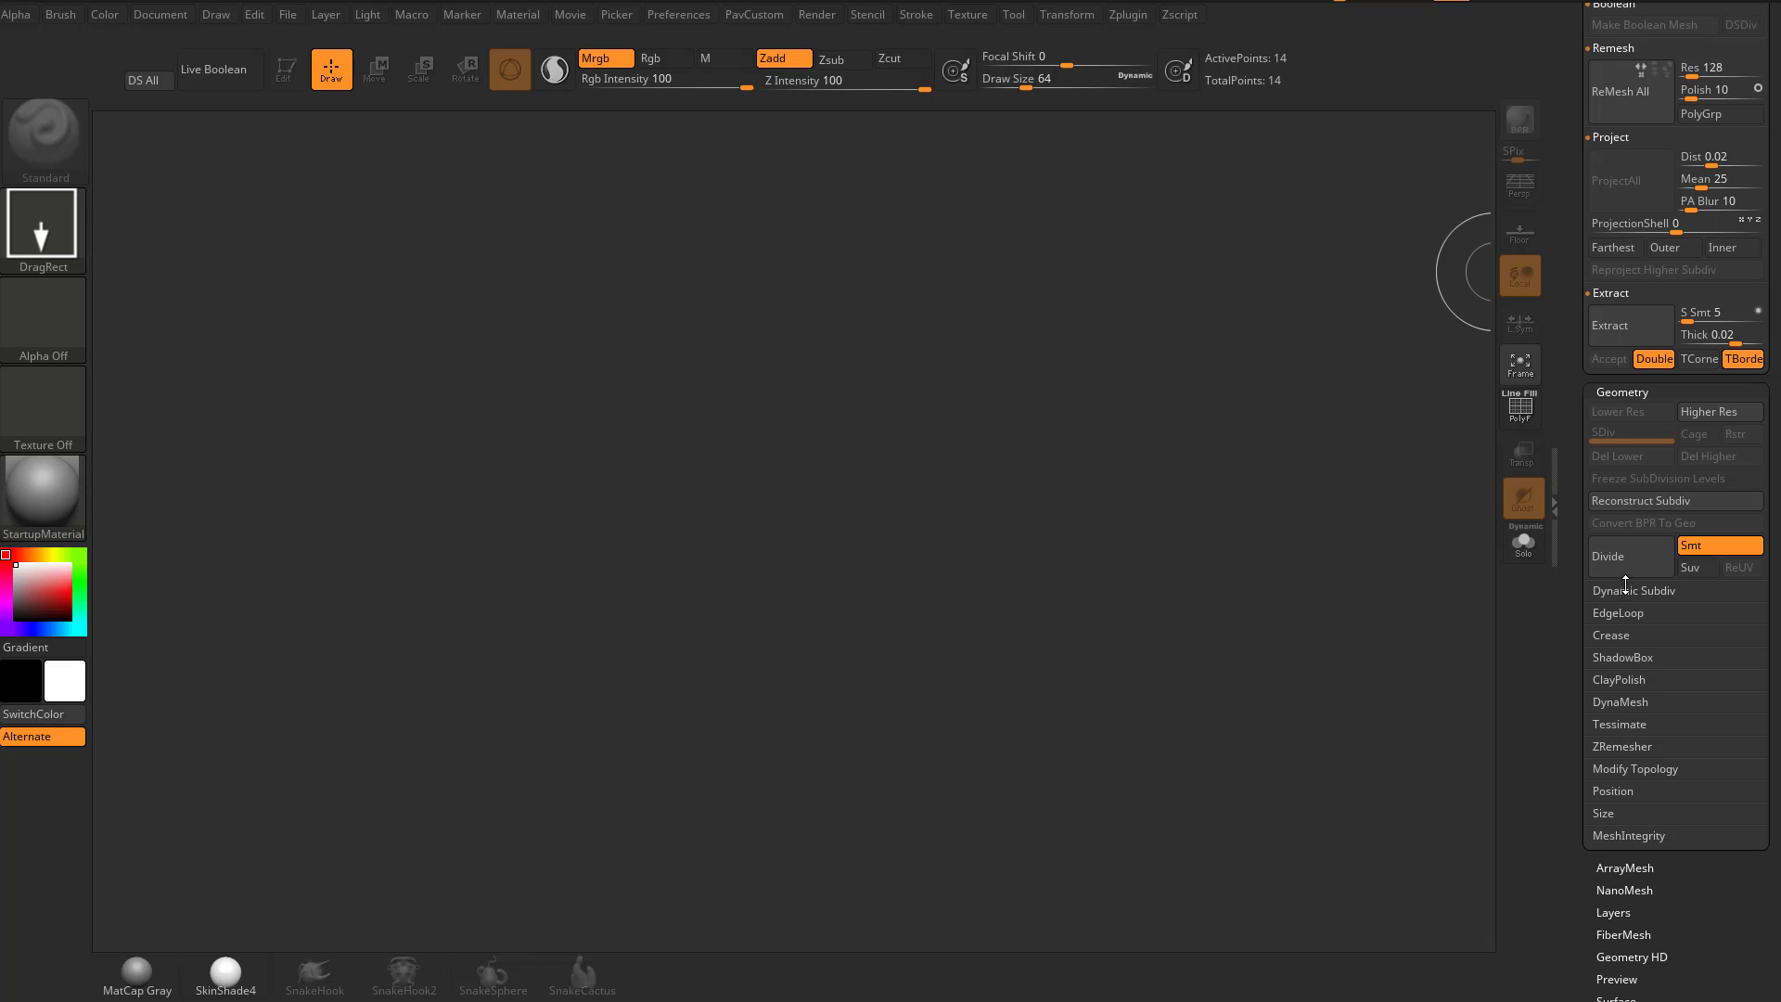
{"action": "mouse_move", "coordinate": [1558, 735]}
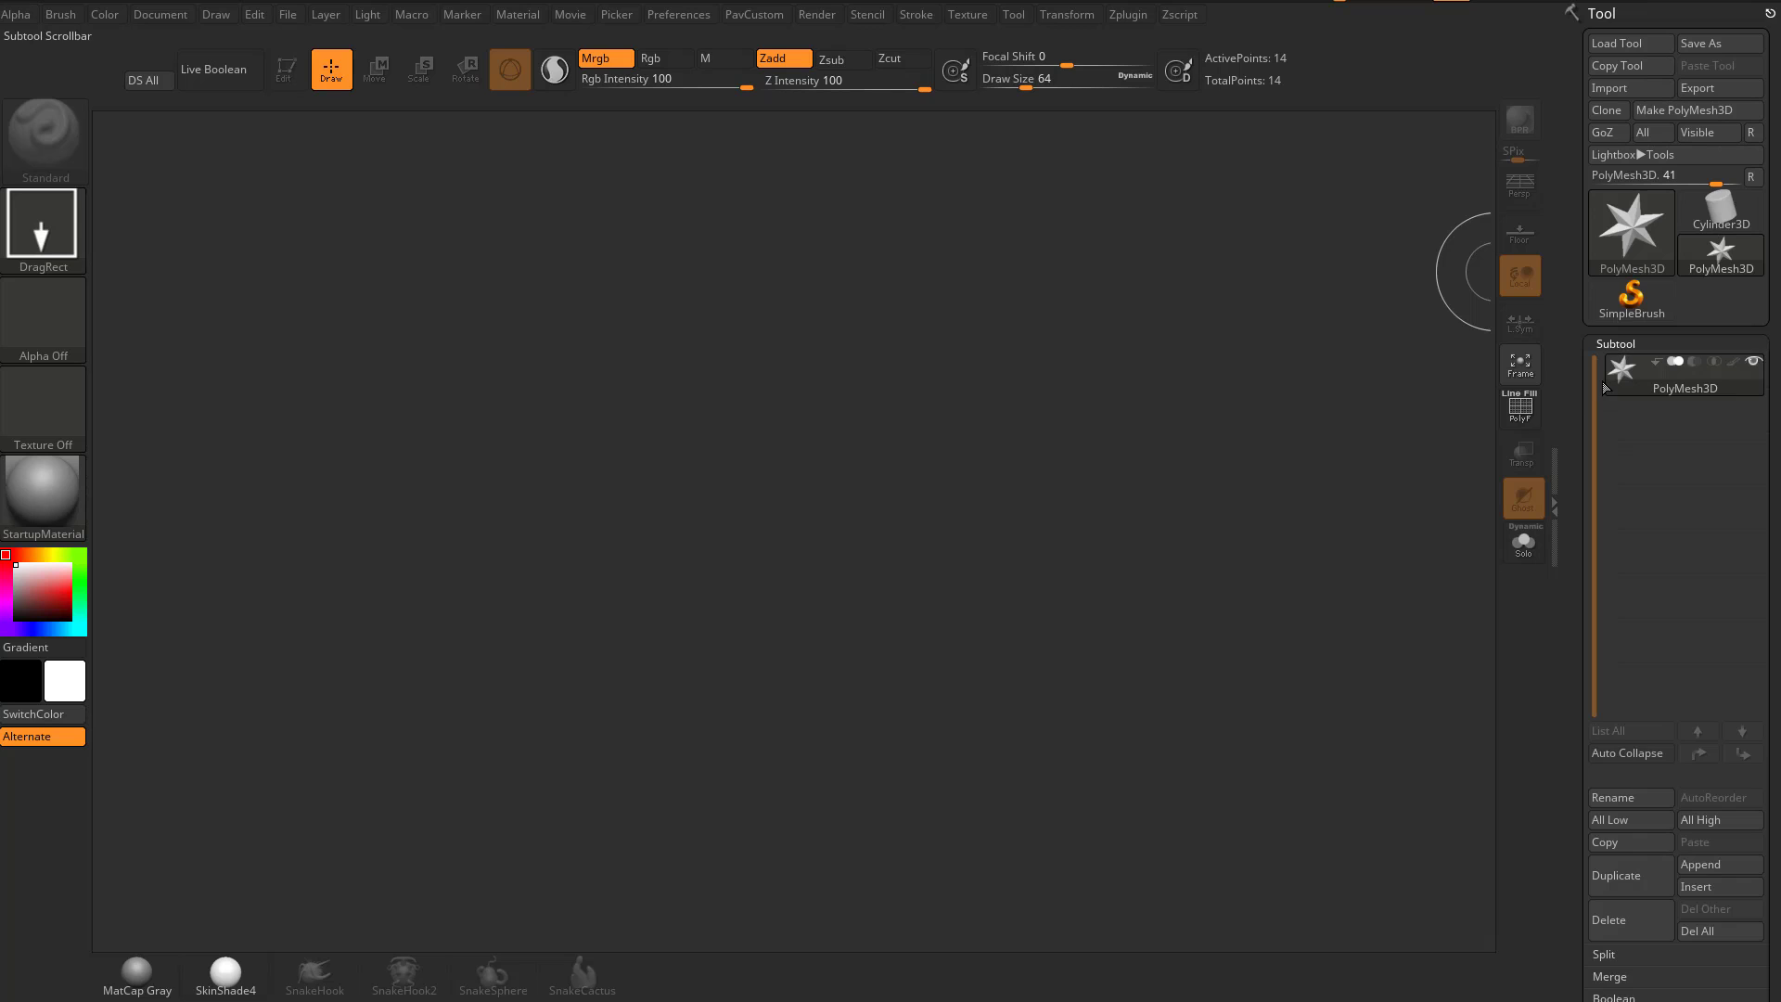
Step: Collapse the Subtool section and remove the Stroke palette from the right tray
{"action": "left_click", "coordinate": [1613, 343]}
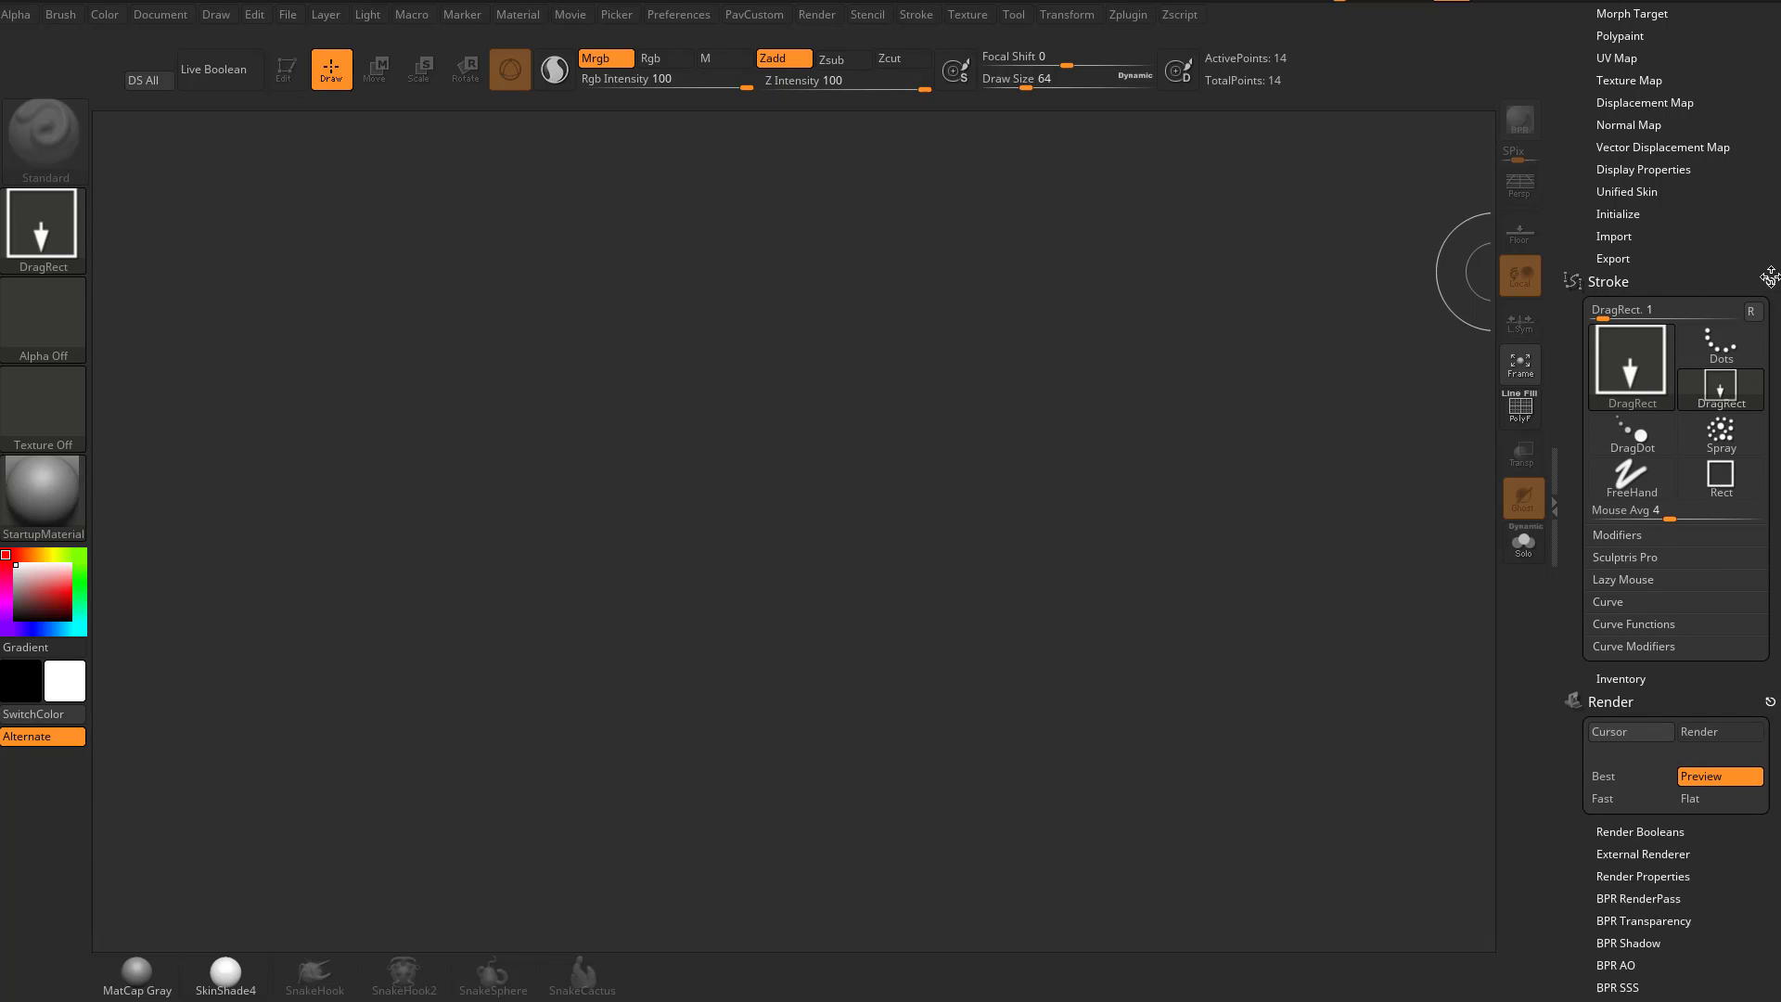
{"action": "left_click", "coordinate": [1610, 282]}
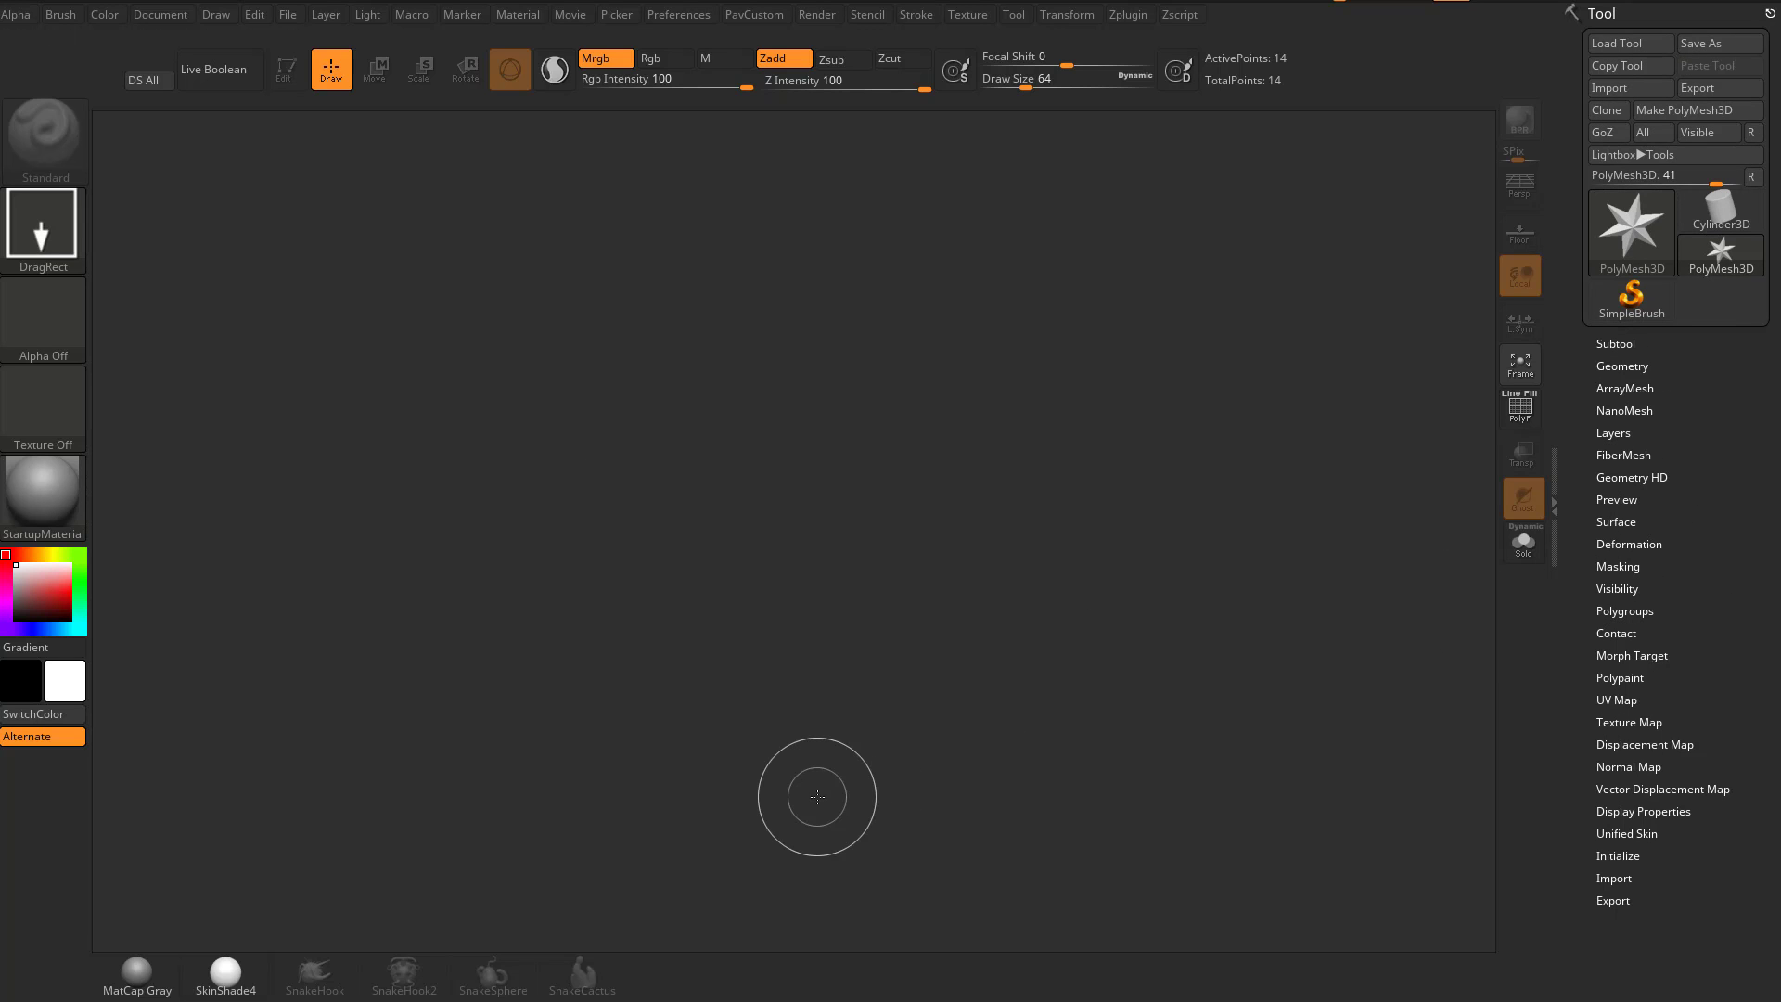
{"action": "mouse_move", "coordinate": [795, 768]}
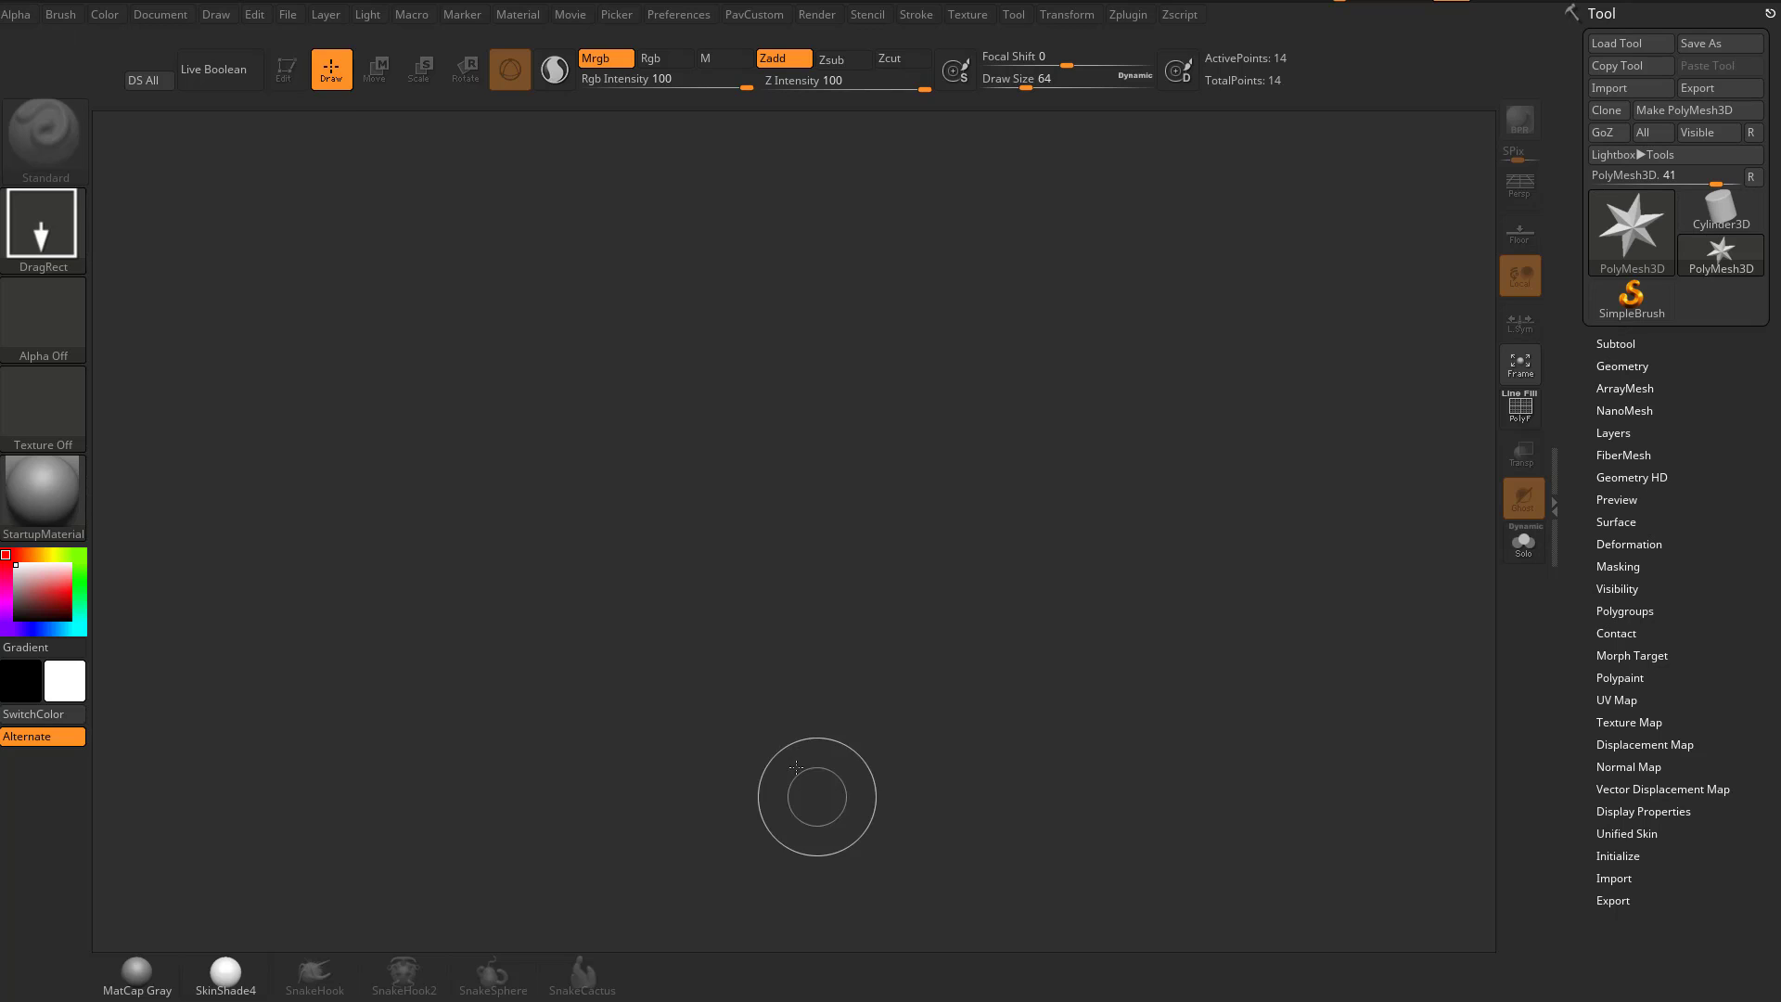
Step: Add the Brush palette to the right tray below the Tool palette
{"action": "left_click", "coordinate": [60, 14]}
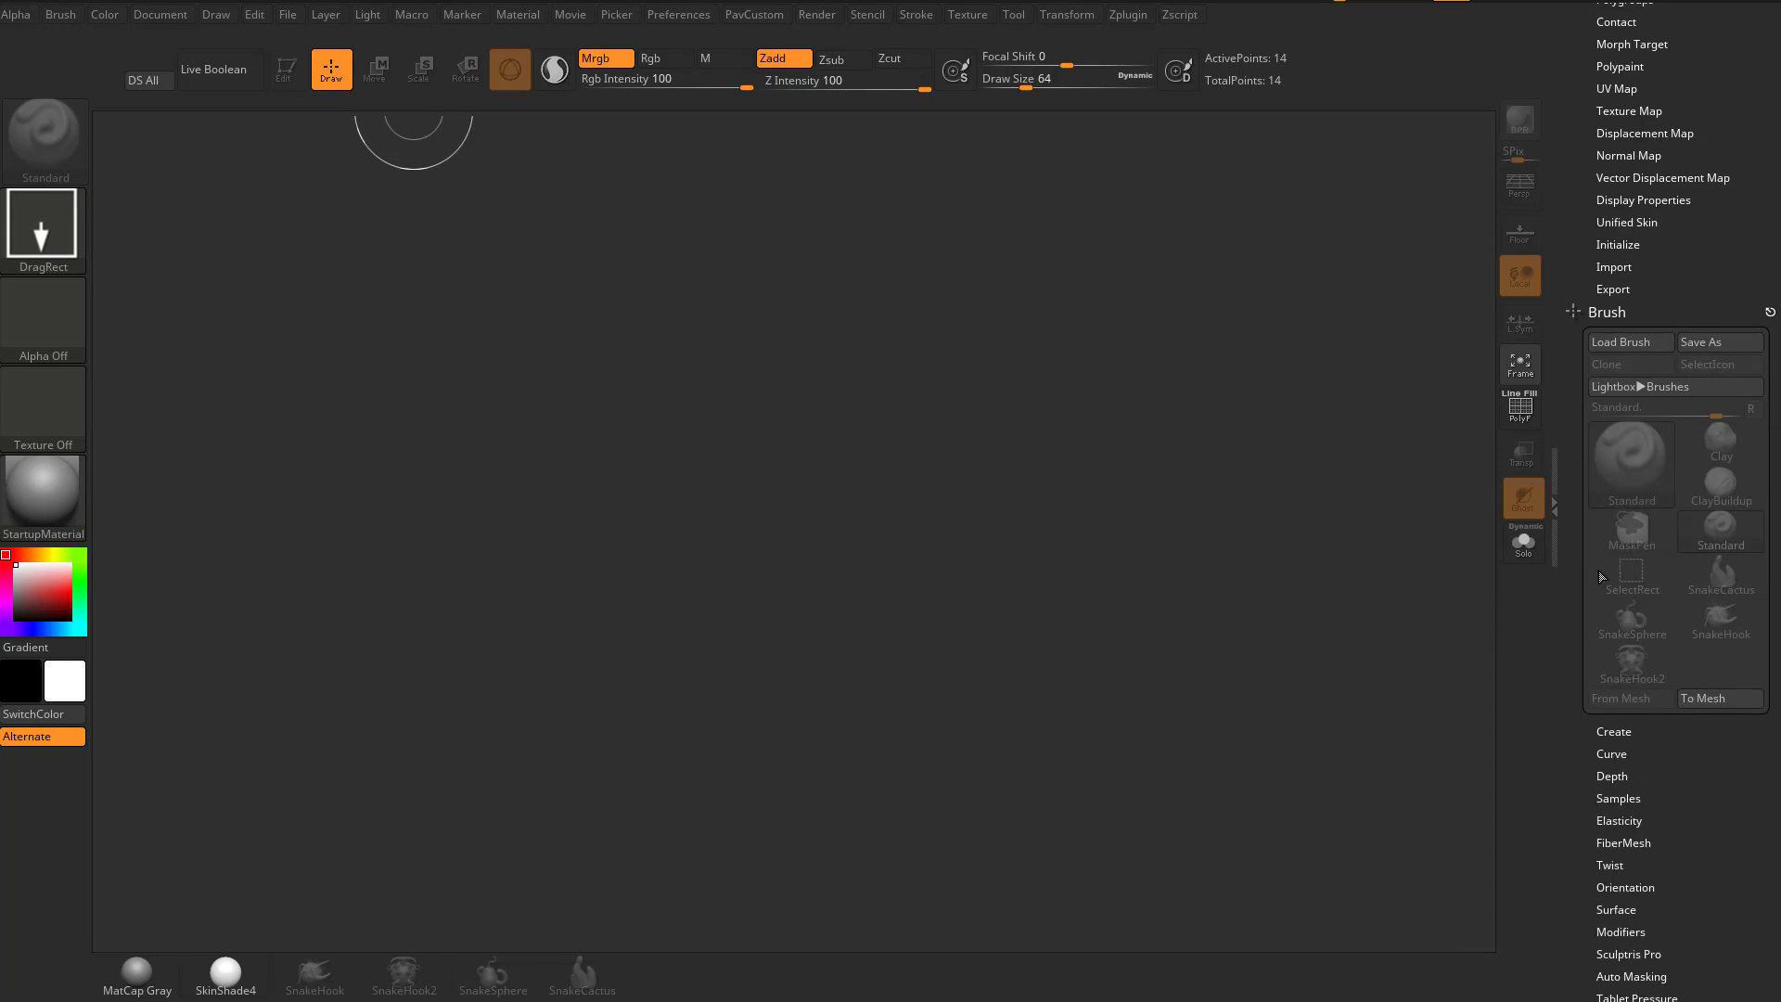
{"action": "mouse_move", "coordinate": [1609, 657]}
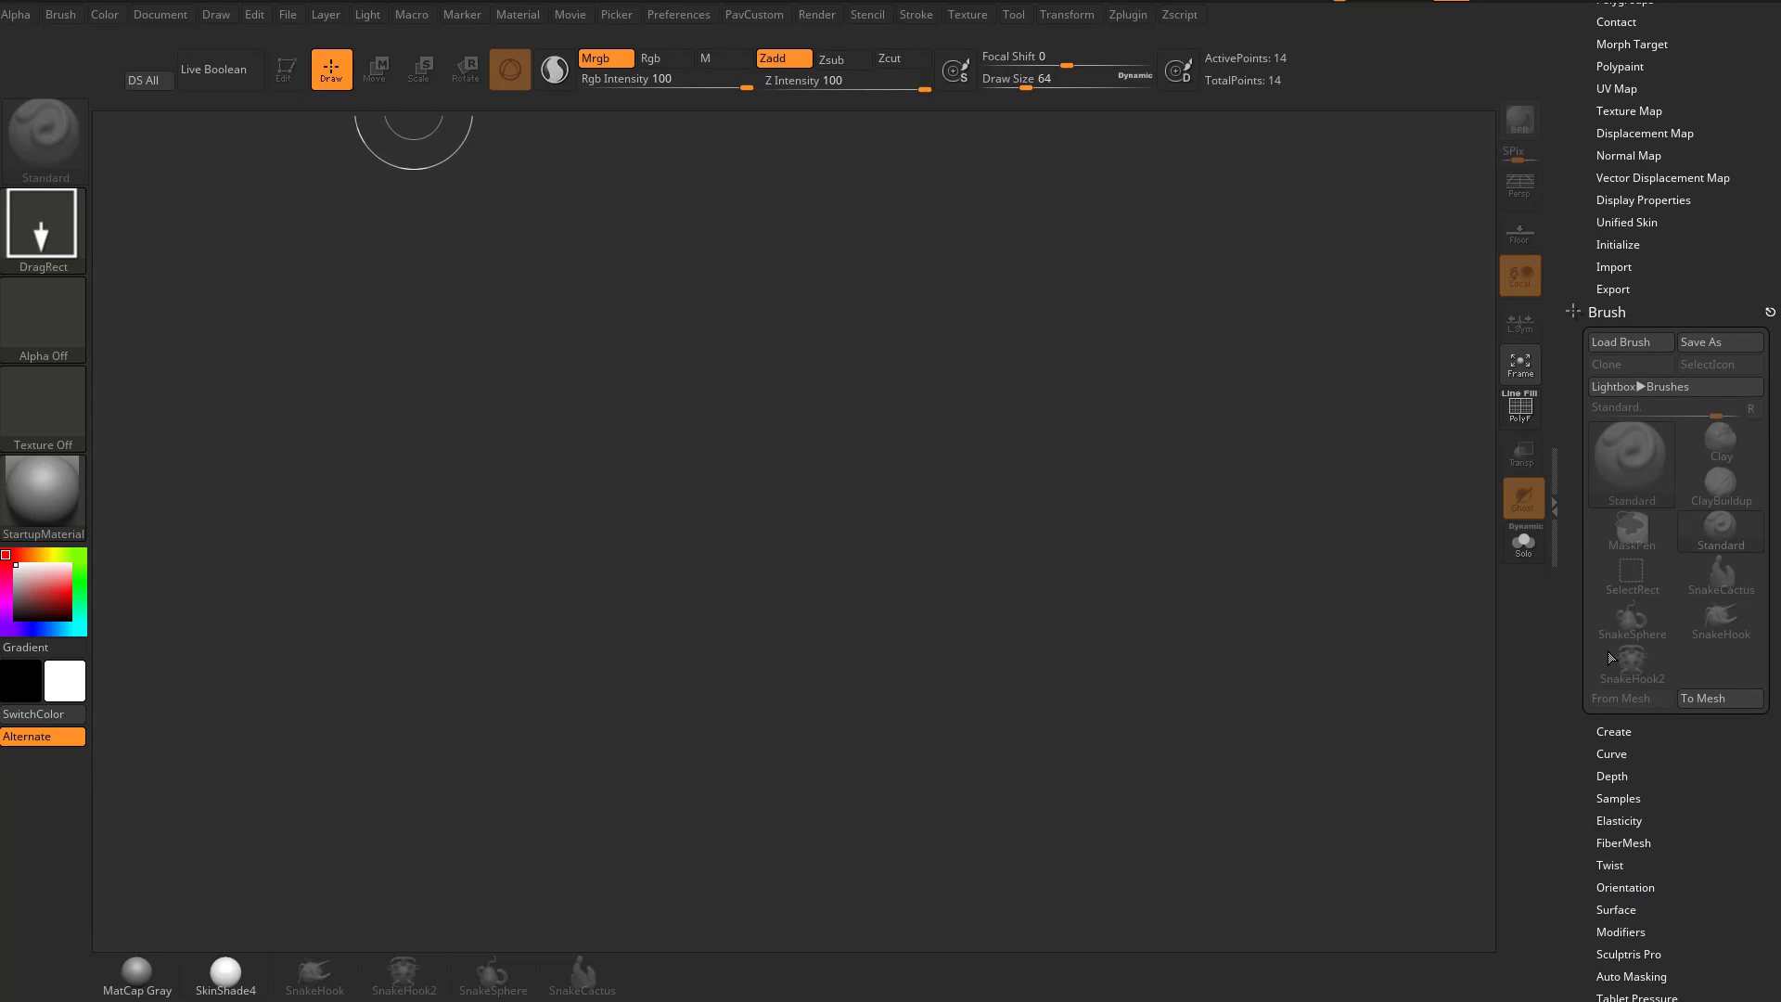
{"action": "mouse_move", "coordinate": [1554, 509]}
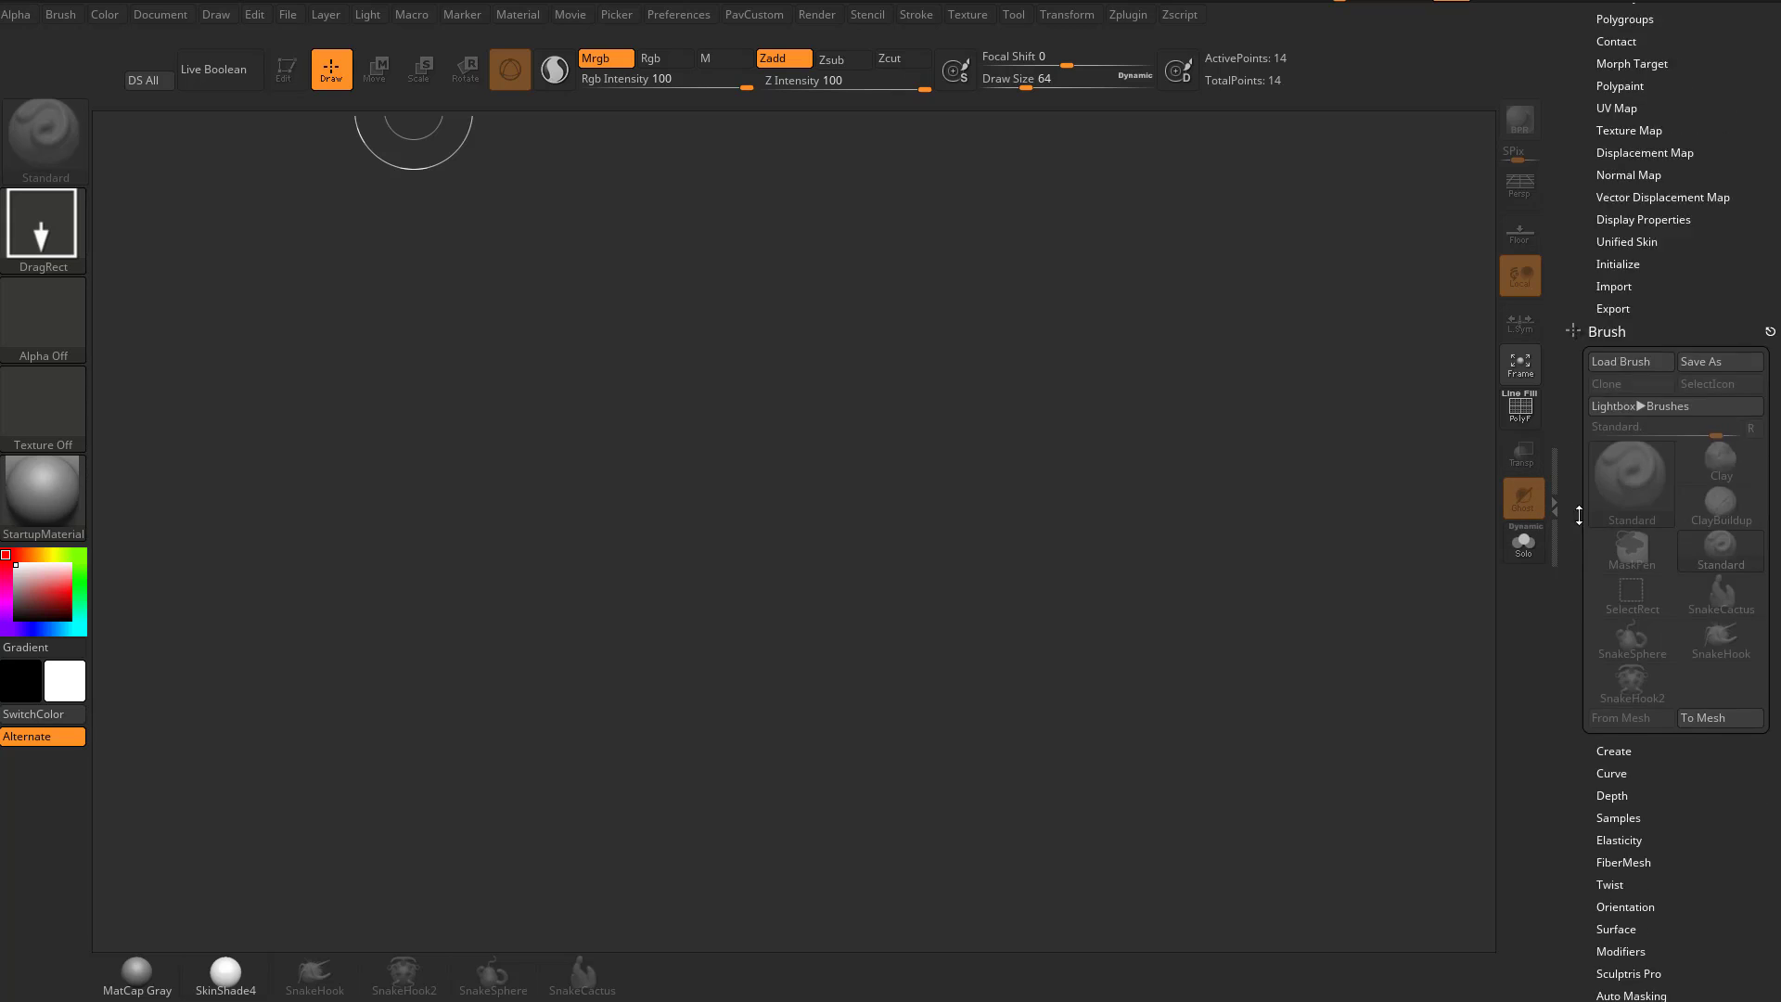
{"action": "scroll", "scroll_direction": "up", "scroll_amount": 3}
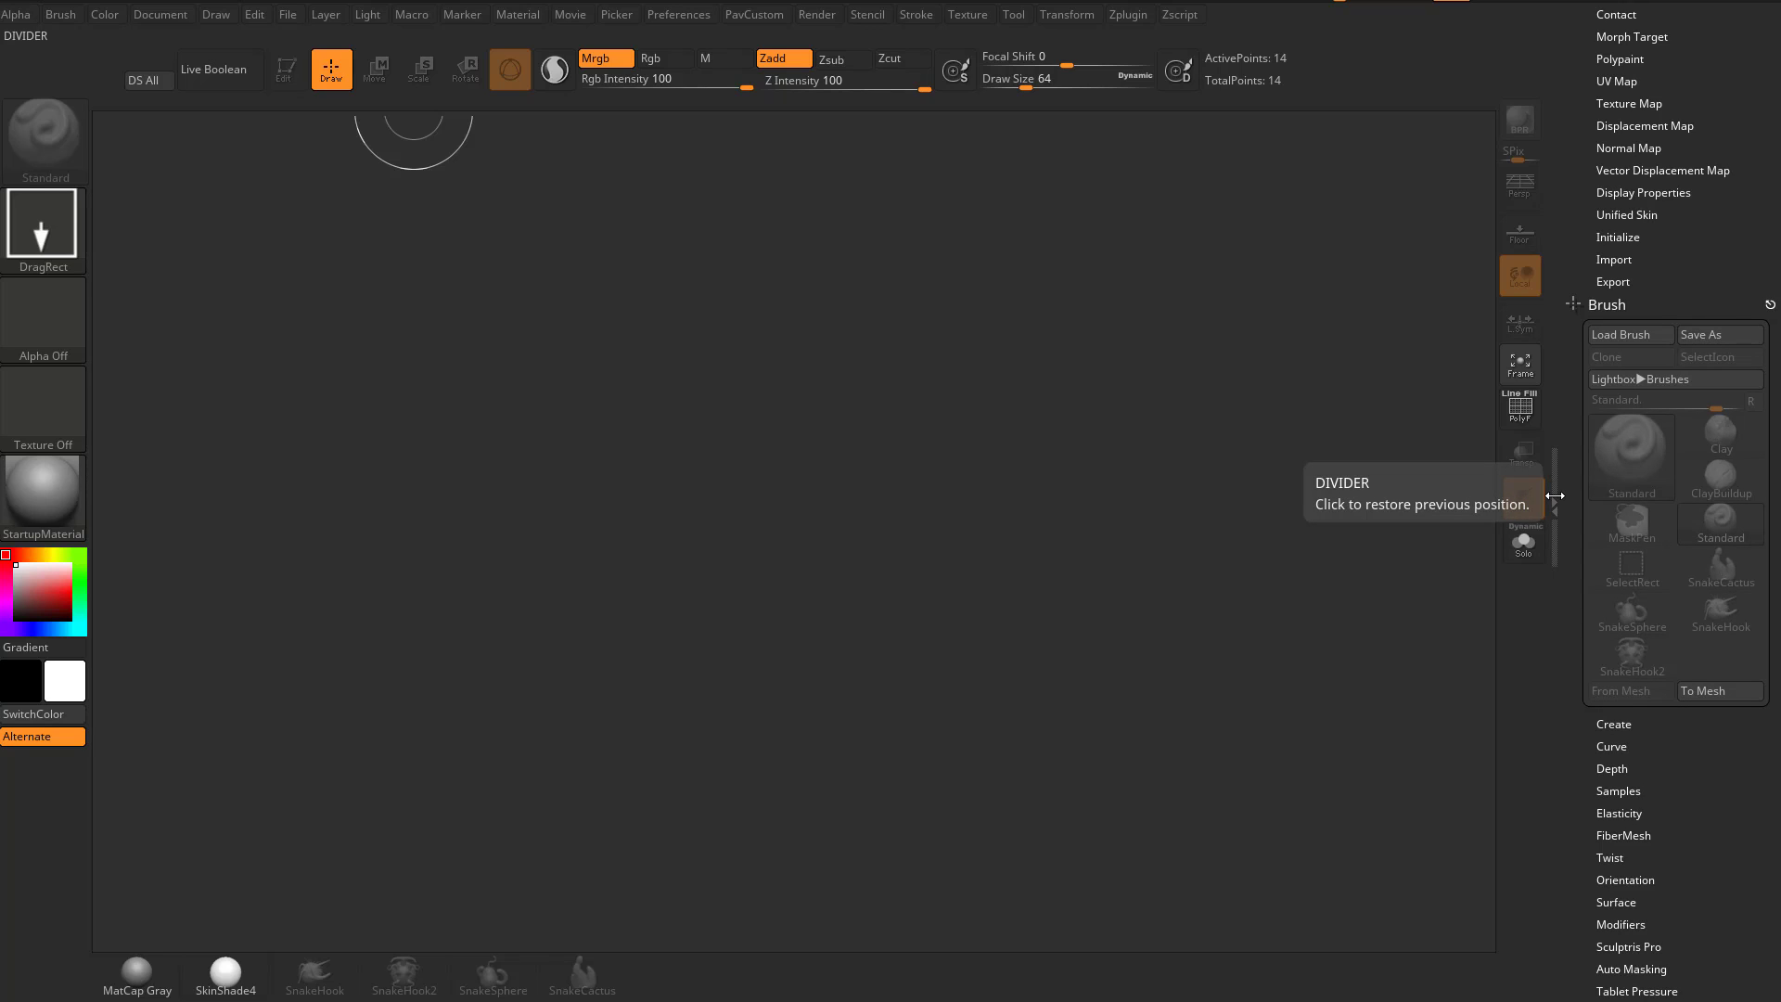
{"action": "left_click", "coordinate": [1629, 454]}
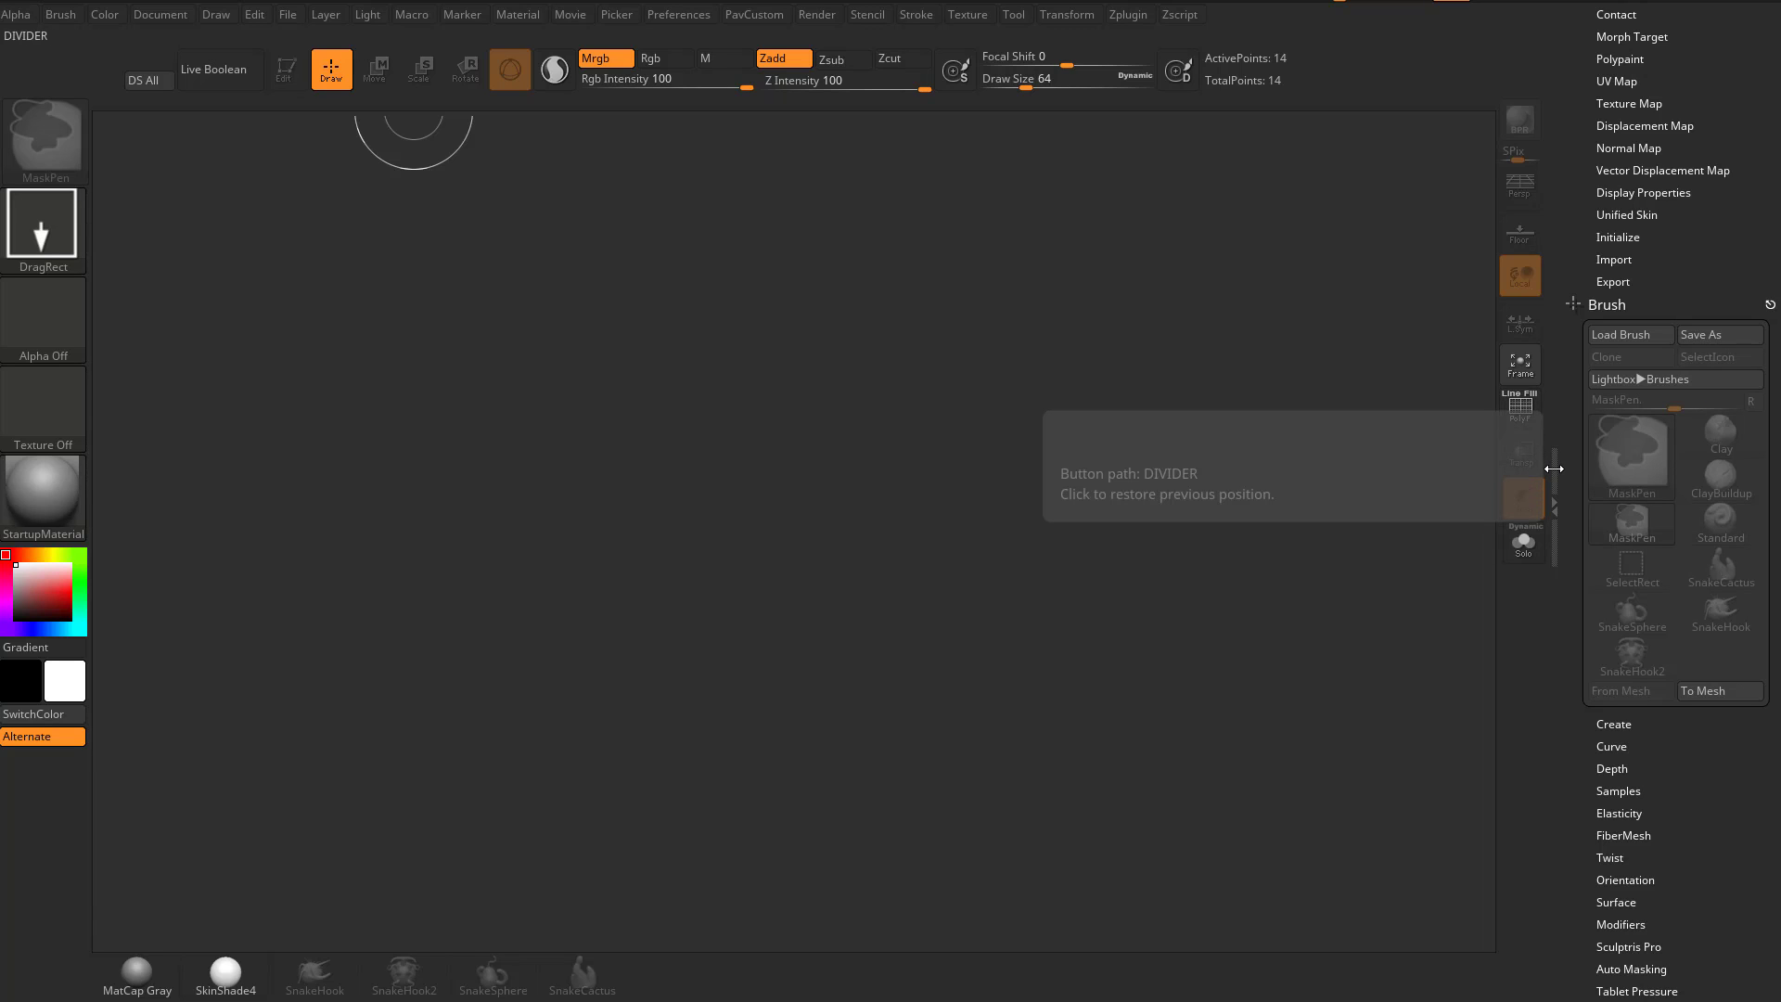
{"action": "left_click", "coordinate": [1720, 524]}
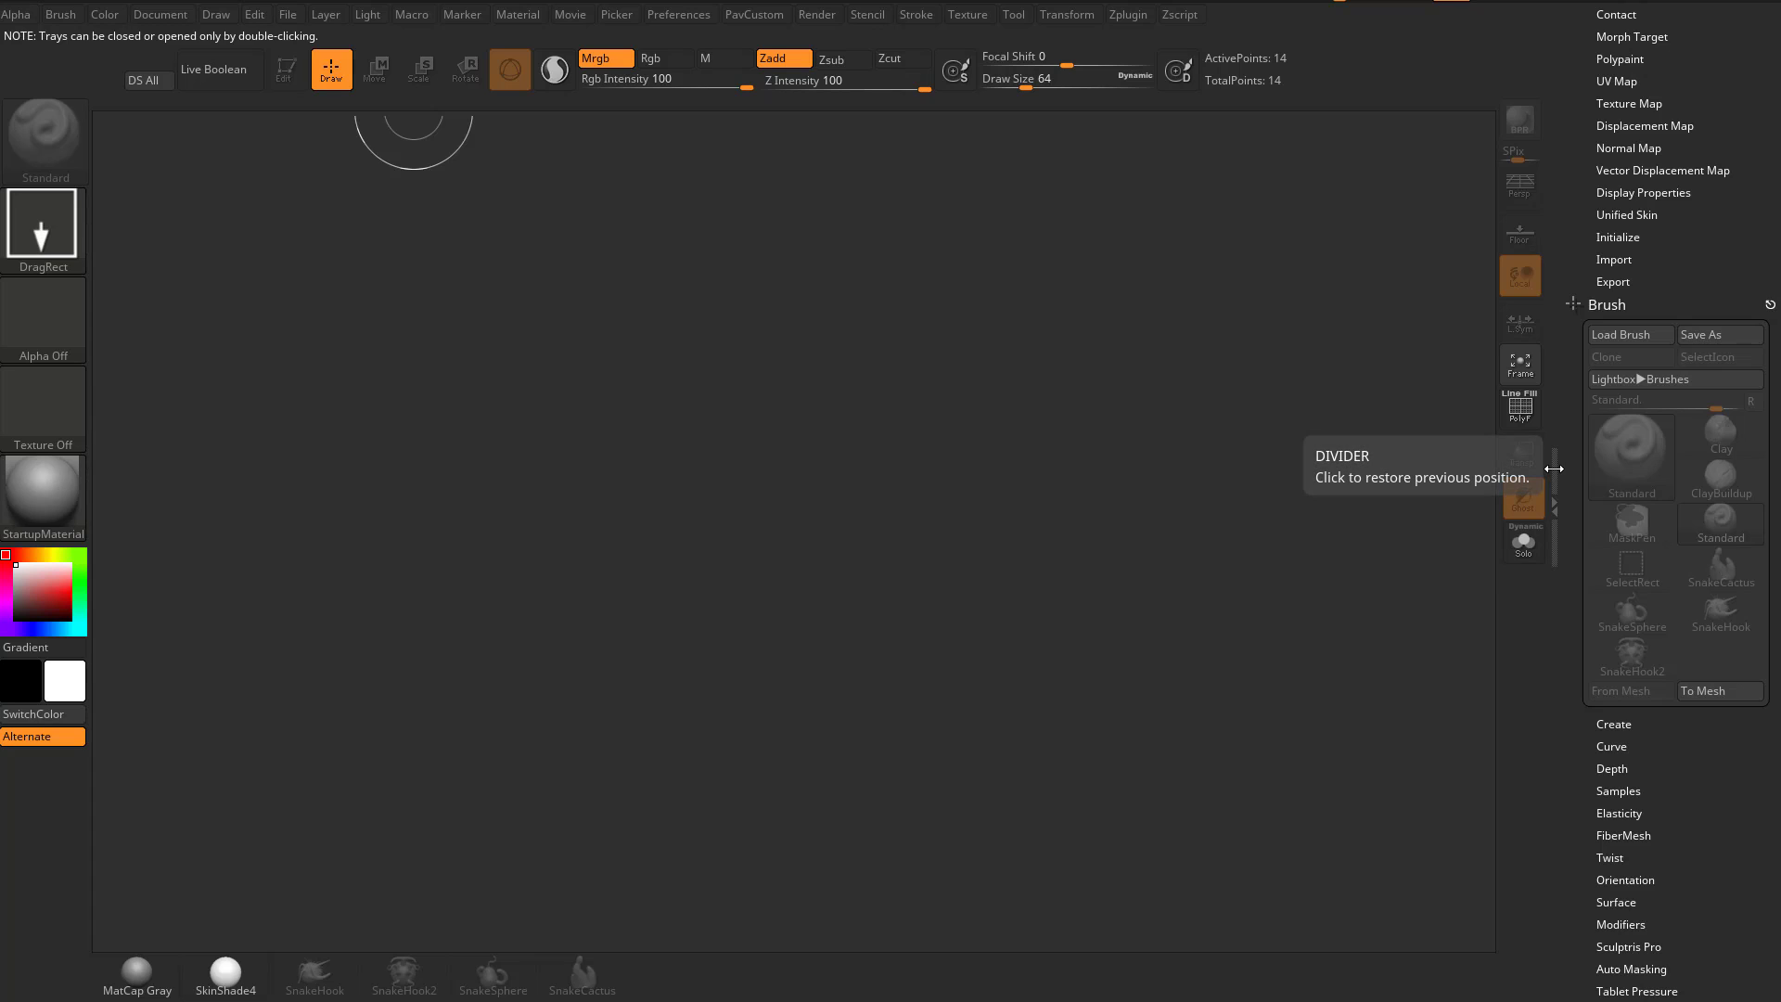
{"action": "left_click", "coordinate": [1553, 470]}
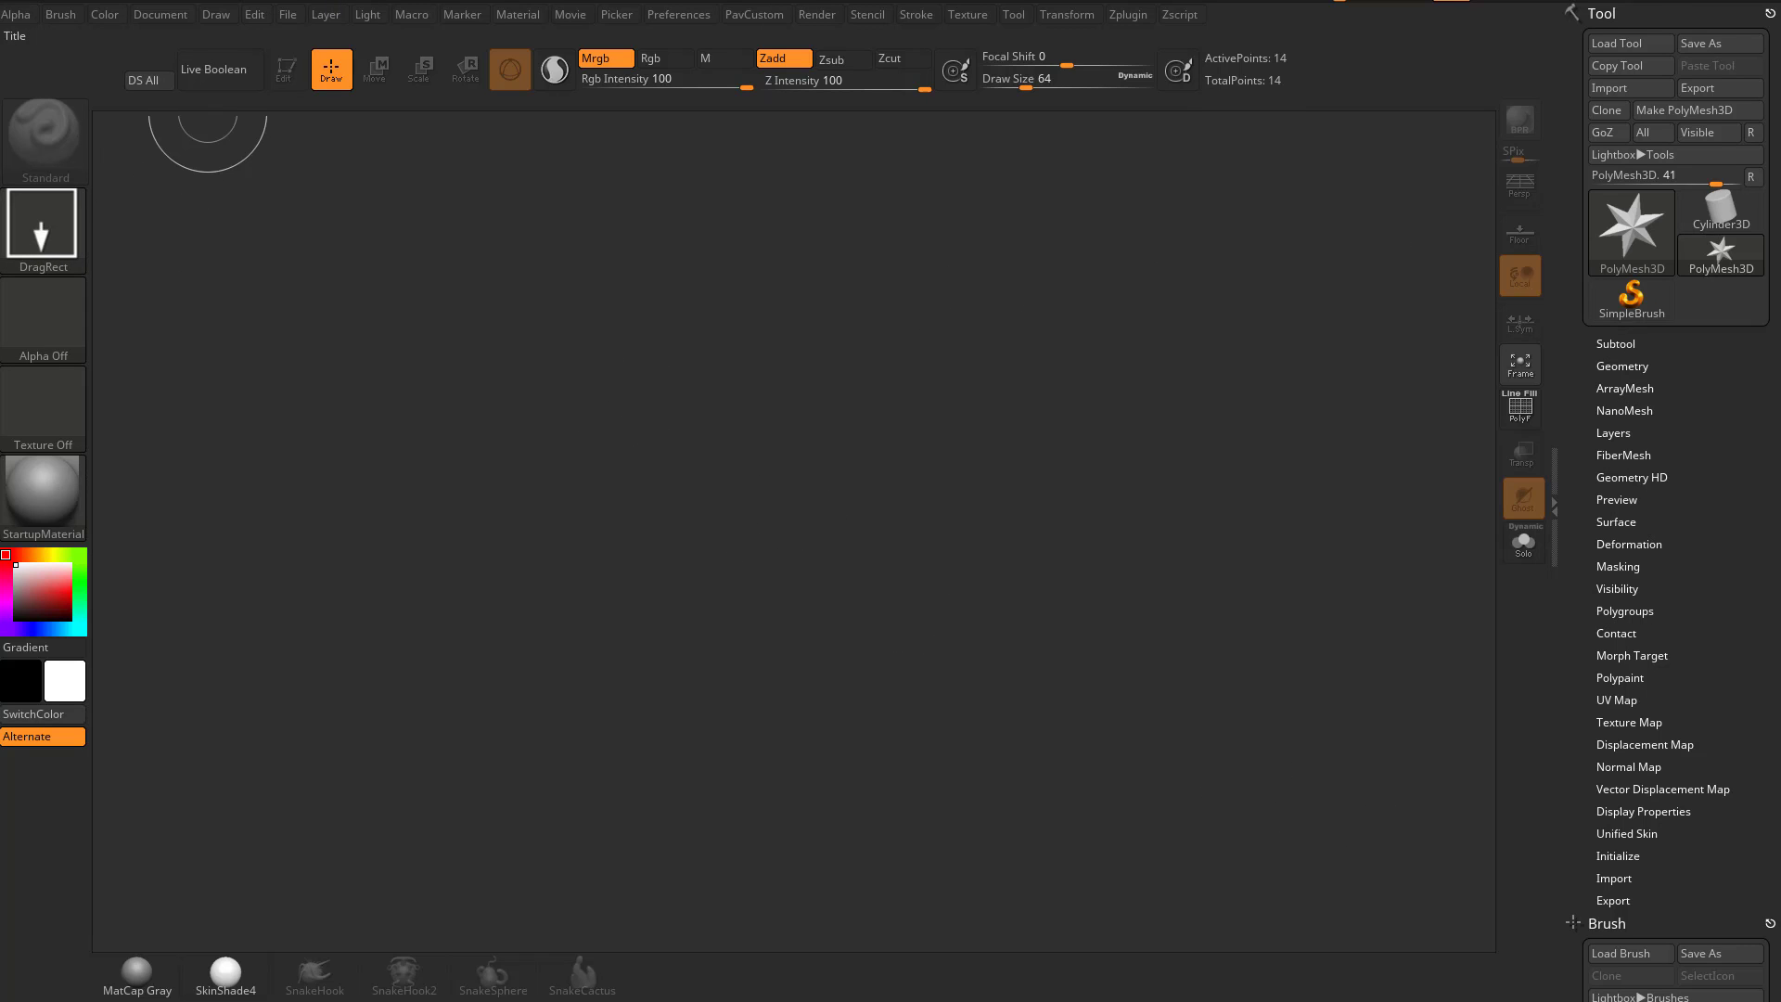
{"action": "mouse_move", "coordinate": [16, 34]}
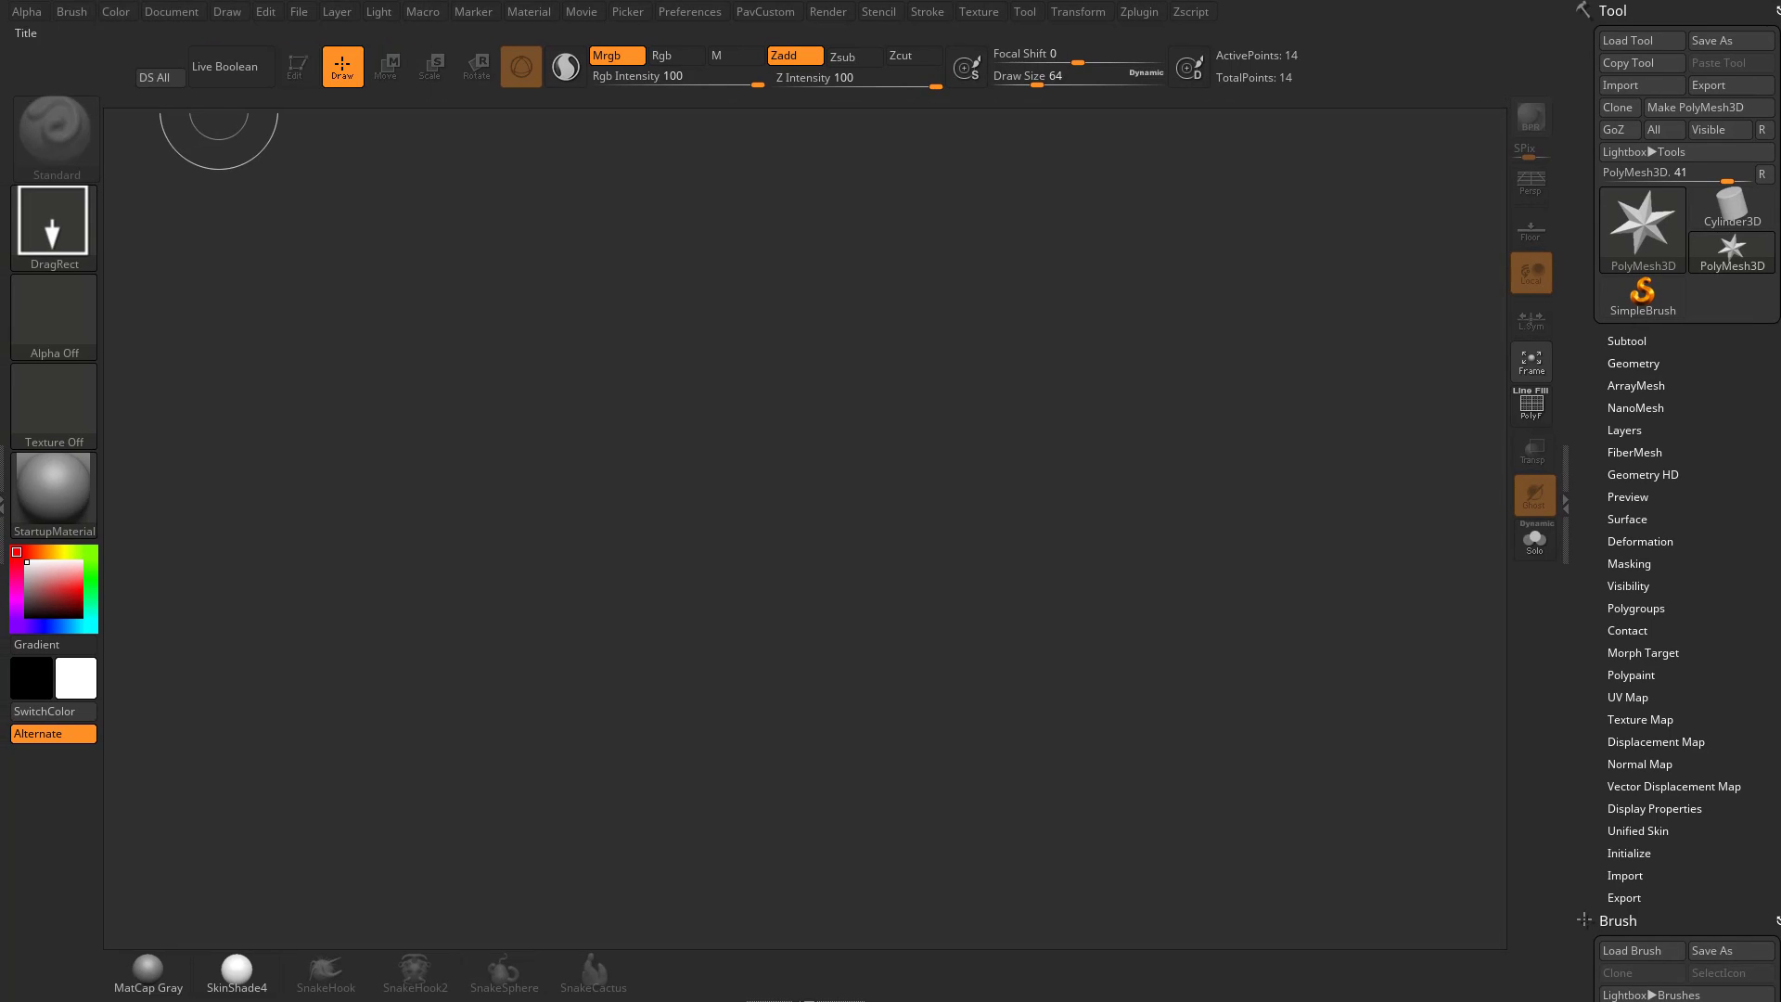
{"action": "mouse_move", "coordinate": [4, 479]}
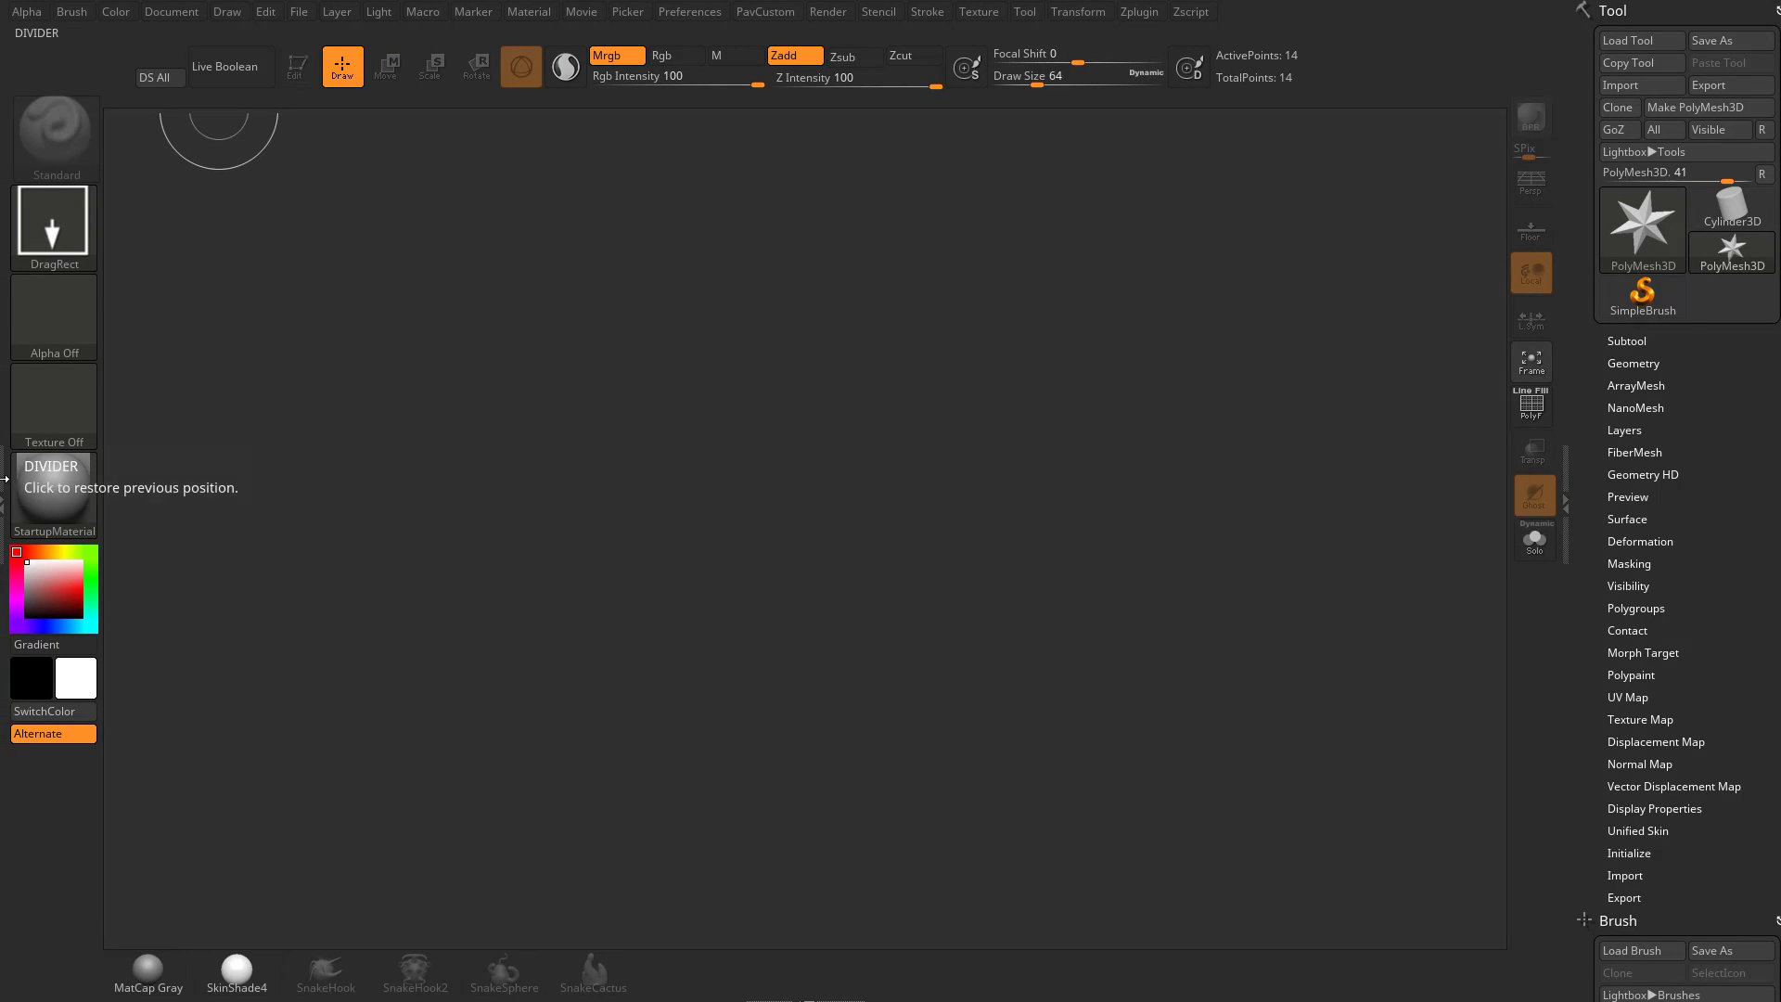
{"action": "left_click", "coordinate": [54, 494]}
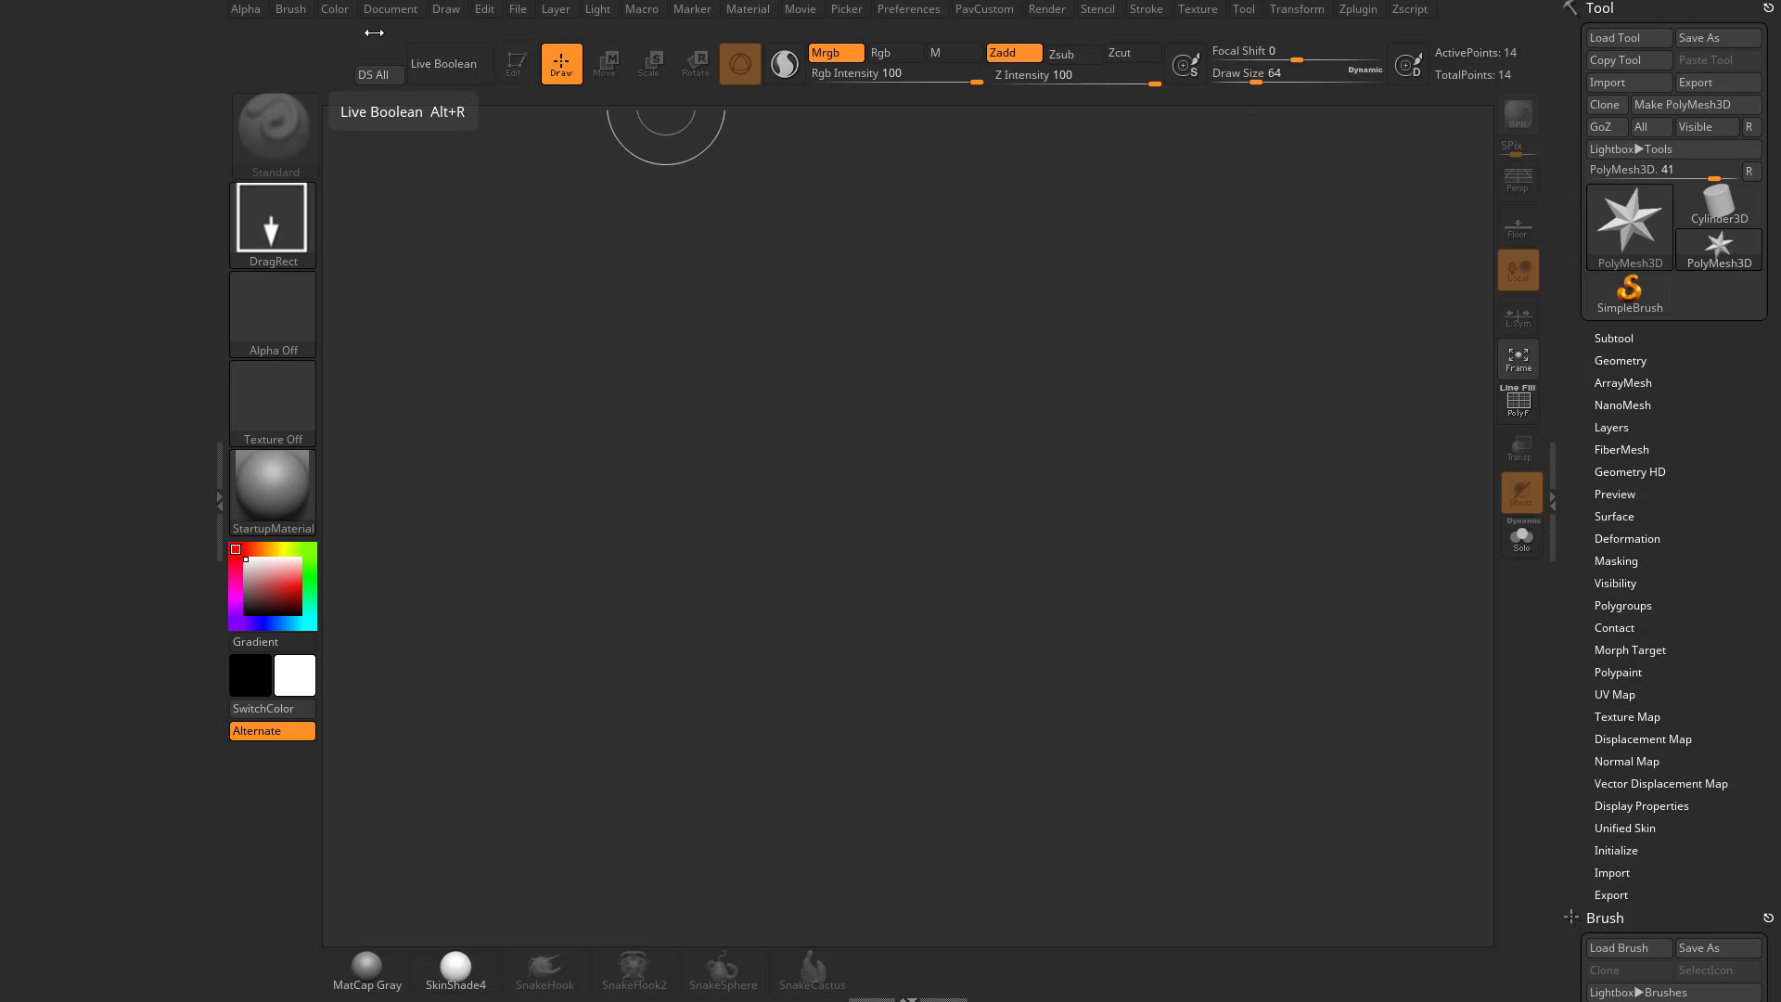
{"action": "left_click", "coordinate": [748, 9]}
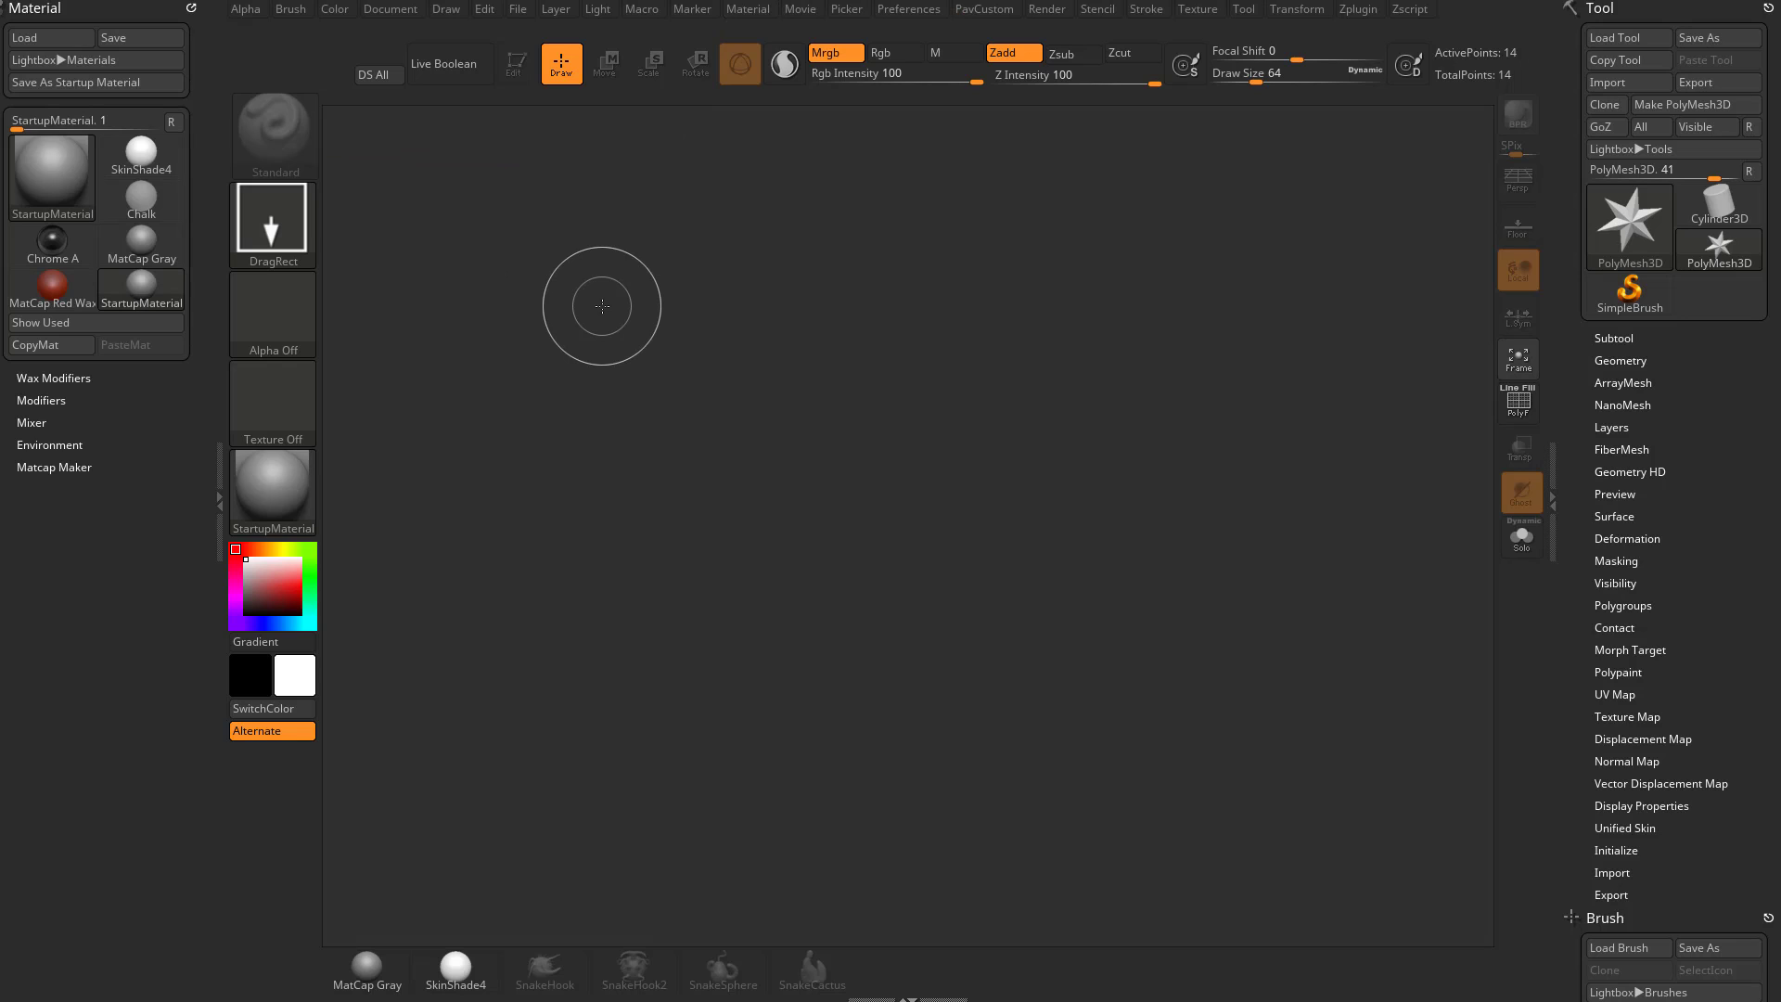
{"action": "left_click", "coordinate": [748, 9]}
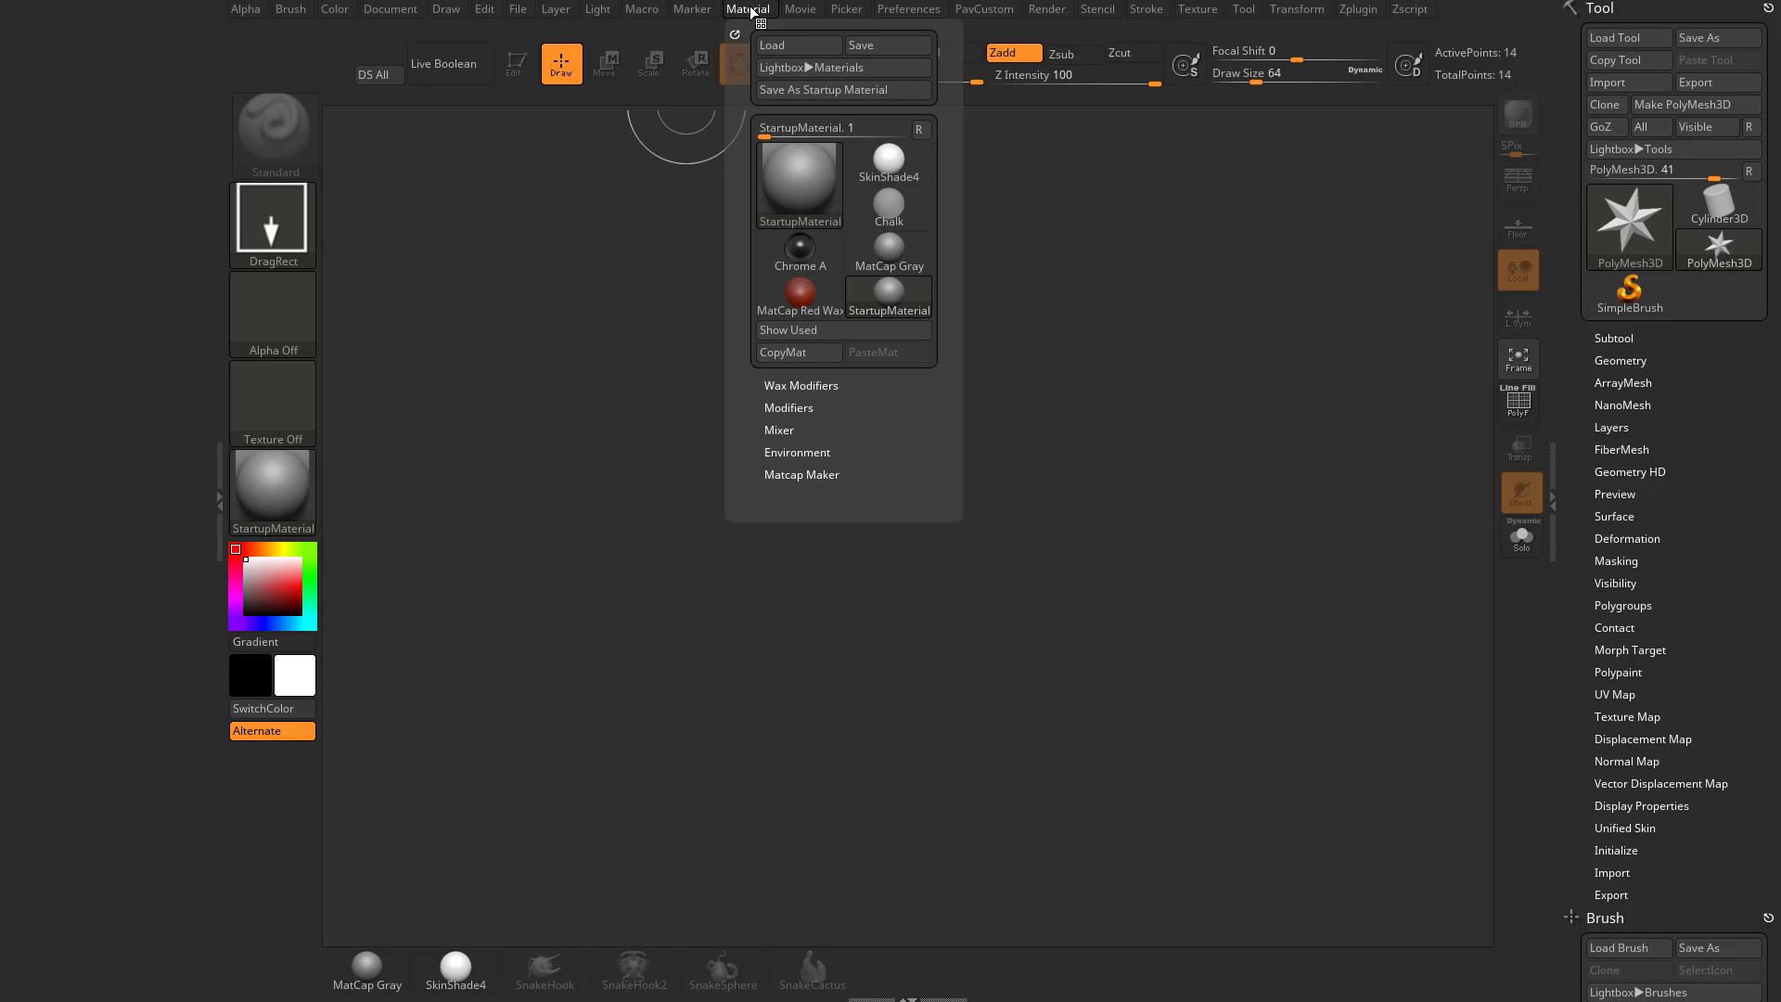
{"action": "mouse_move", "coordinate": [162, 104]}
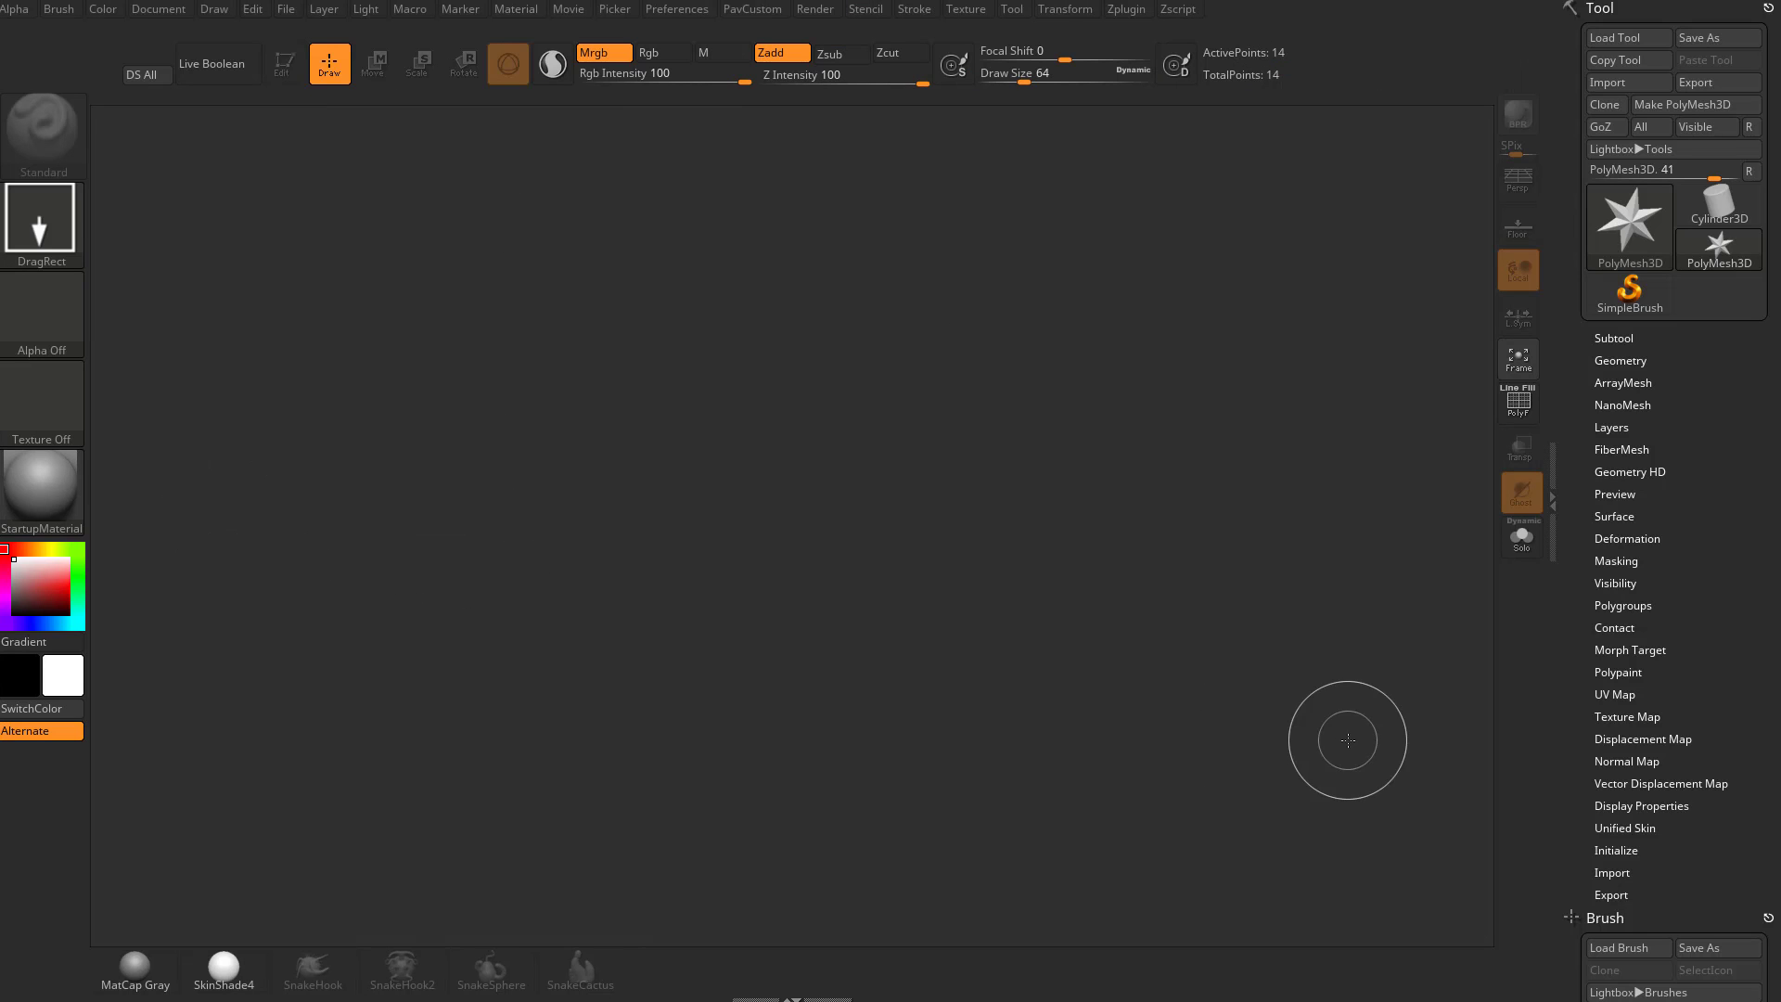
Step: Reopen the left tray and dock the Brush palette into it
{"action": "left_click", "coordinate": [516, 9]}
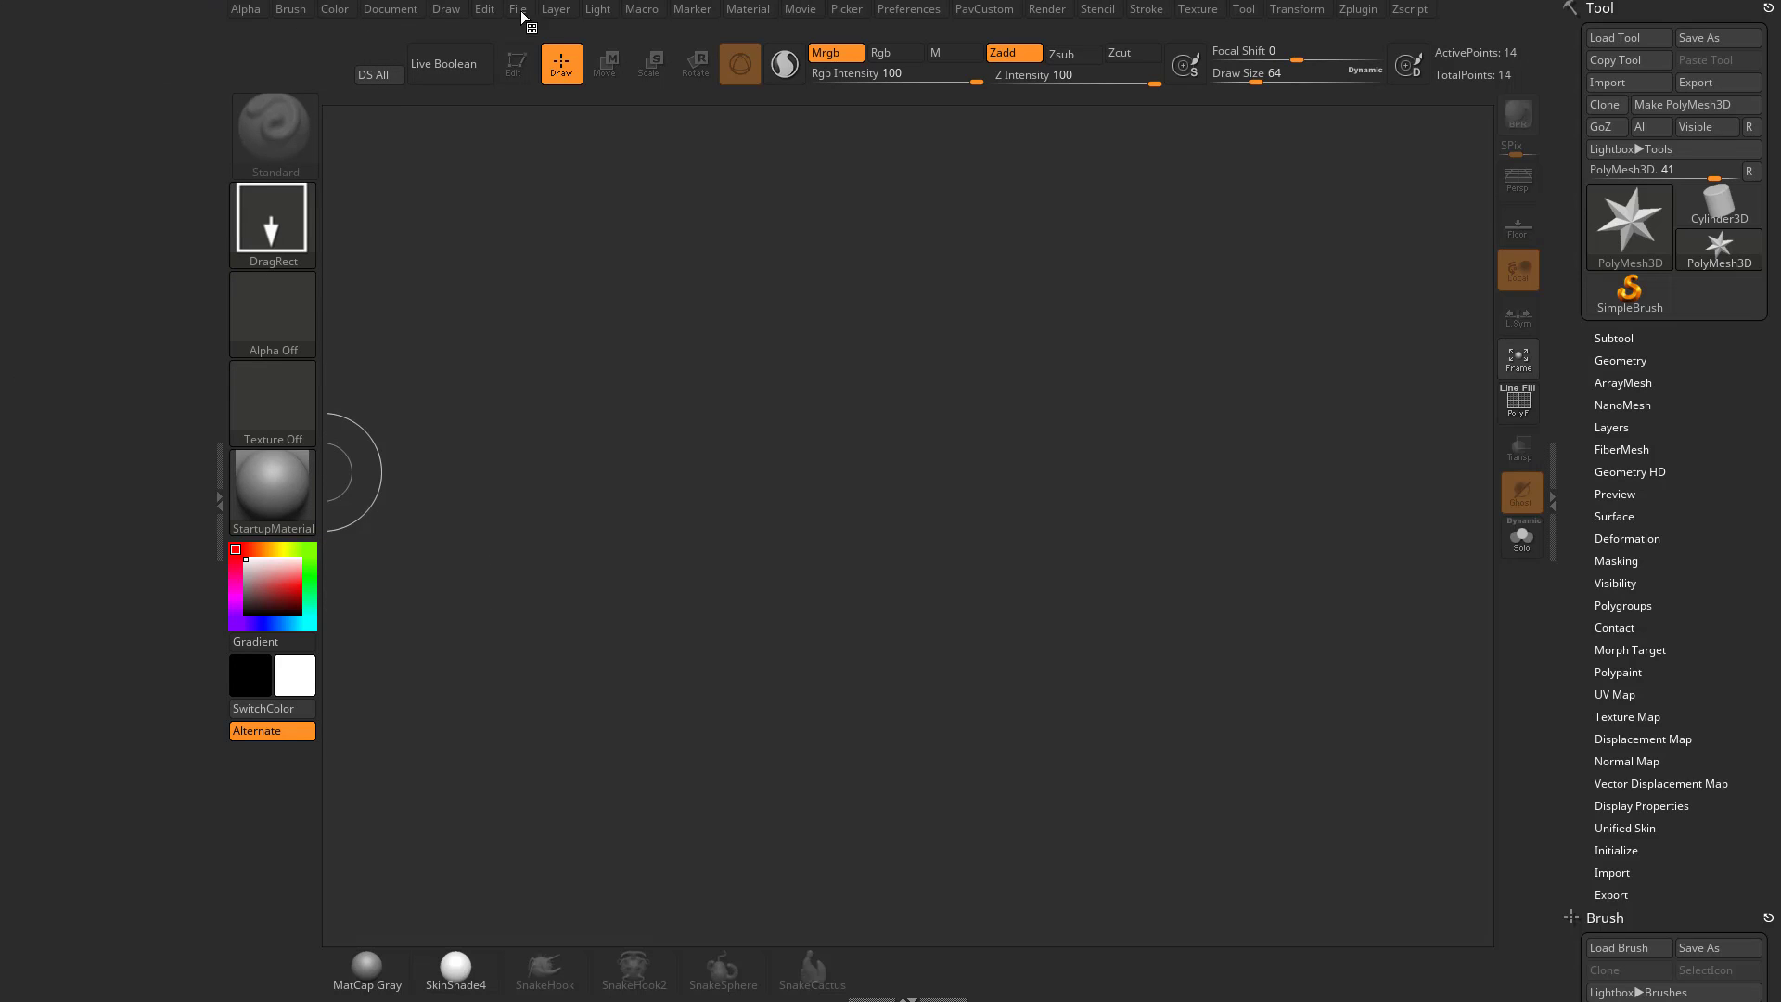
{"action": "left_click", "coordinate": [289, 9]}
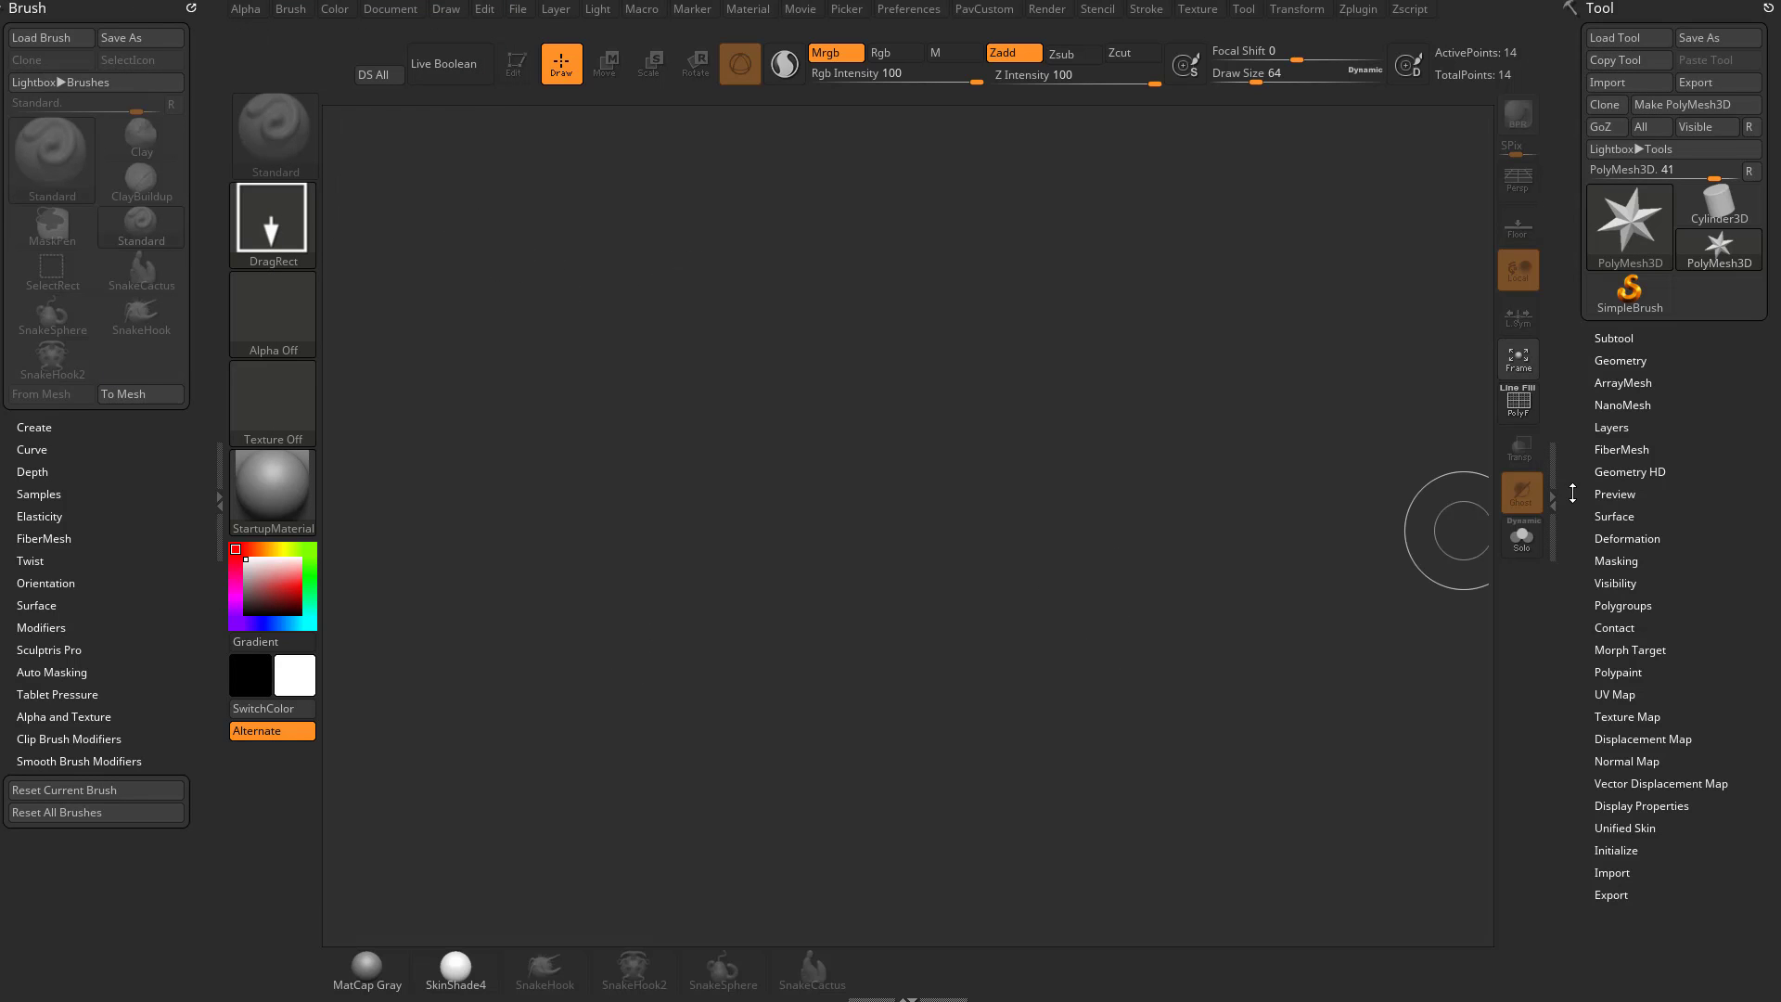
{"action": "mouse_move", "coordinate": [799, 762]}
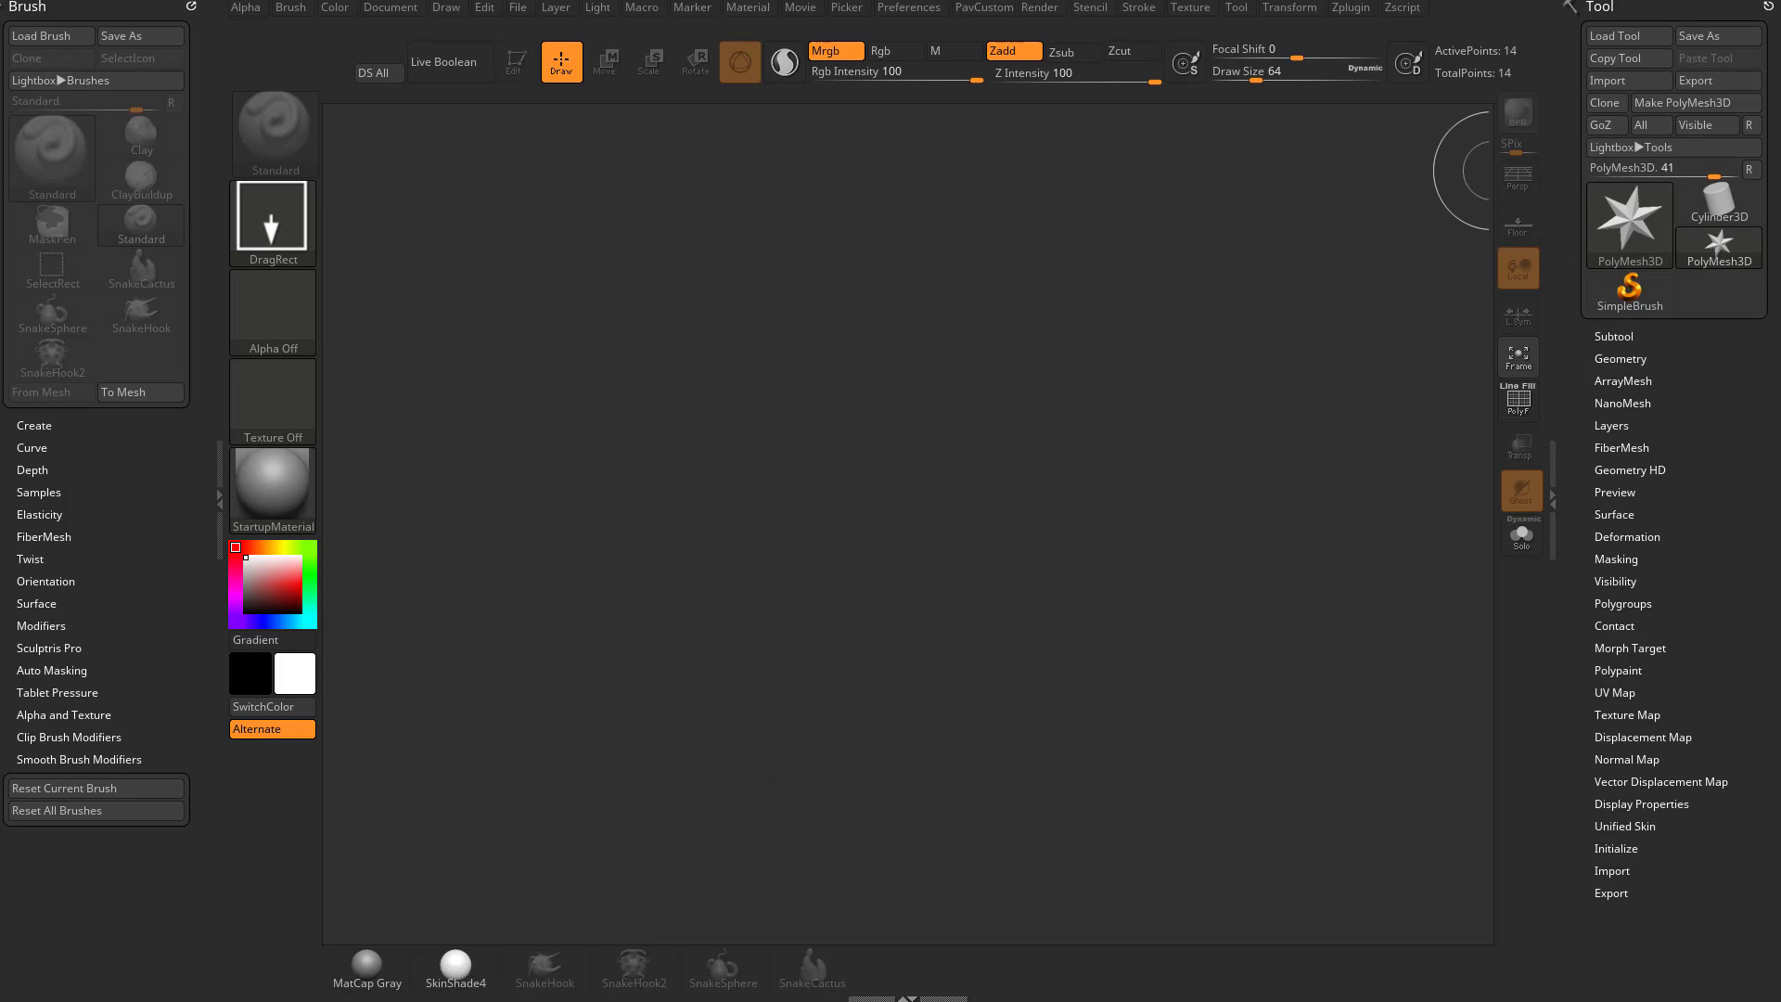
{"action": "mouse_move", "coordinate": [1624, 471]}
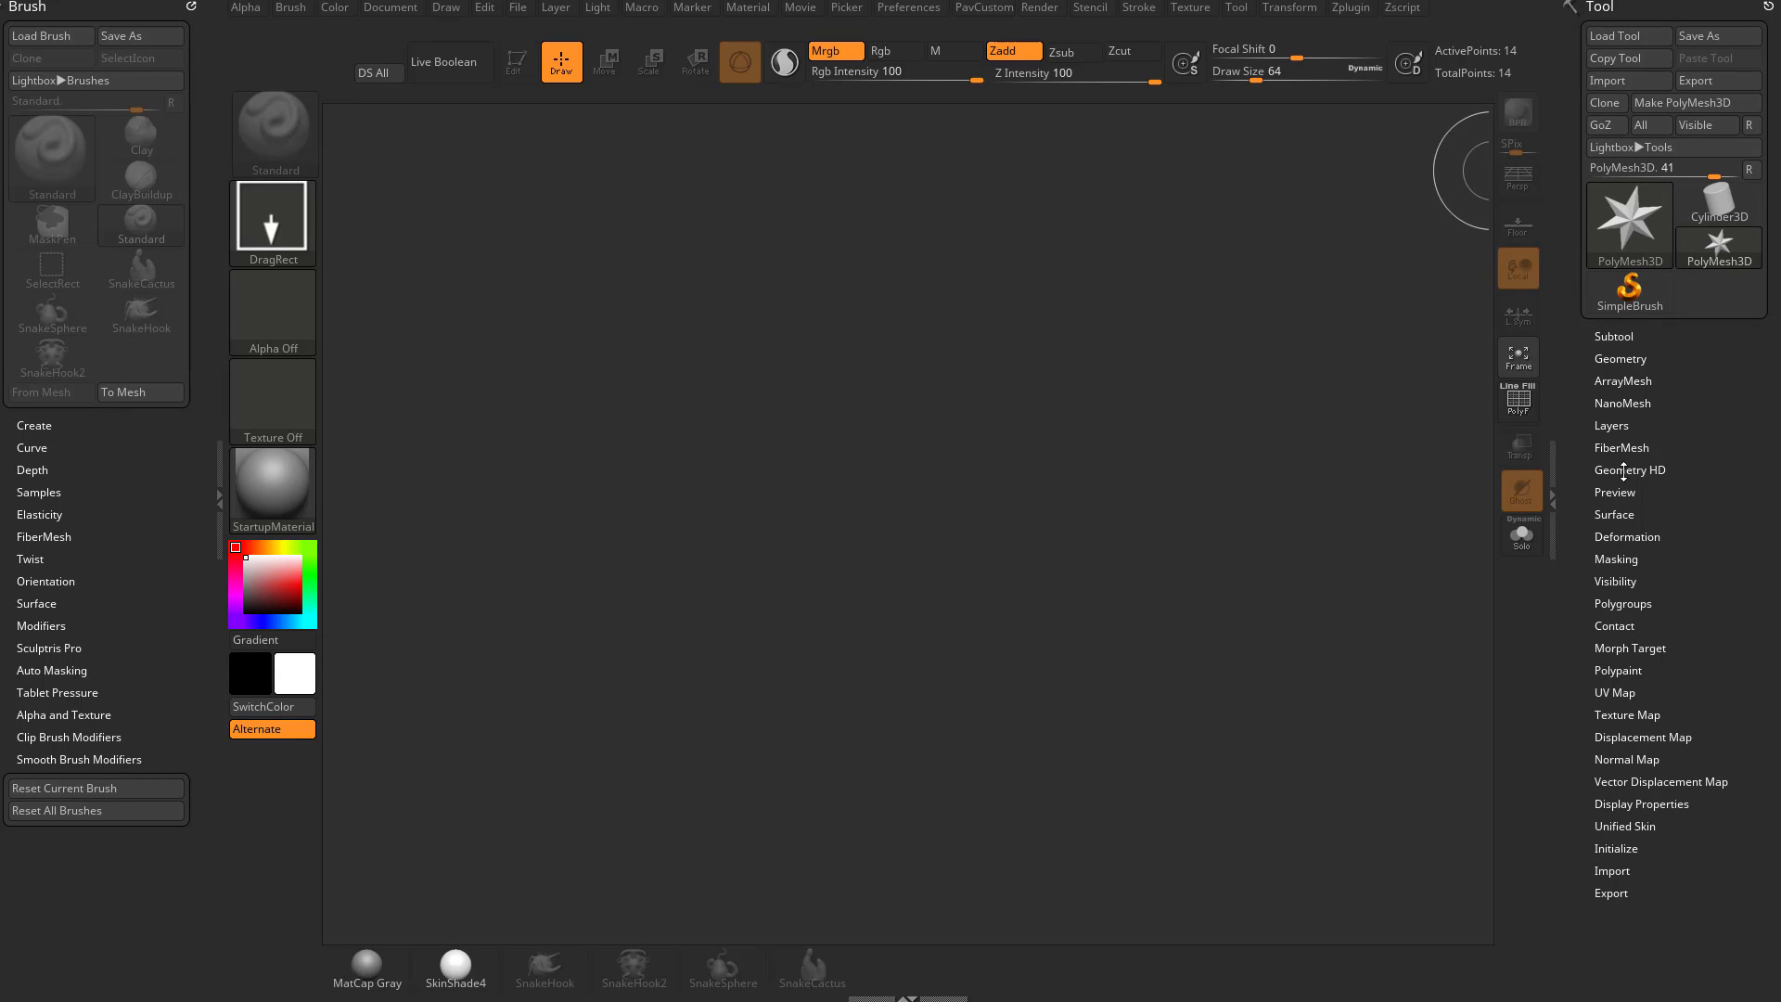
Step: Review Preferences > Interface > Palettes with One Open Subpalette, Left Tray and Accelerated on
{"action": "left_click", "coordinate": [909, 6]}
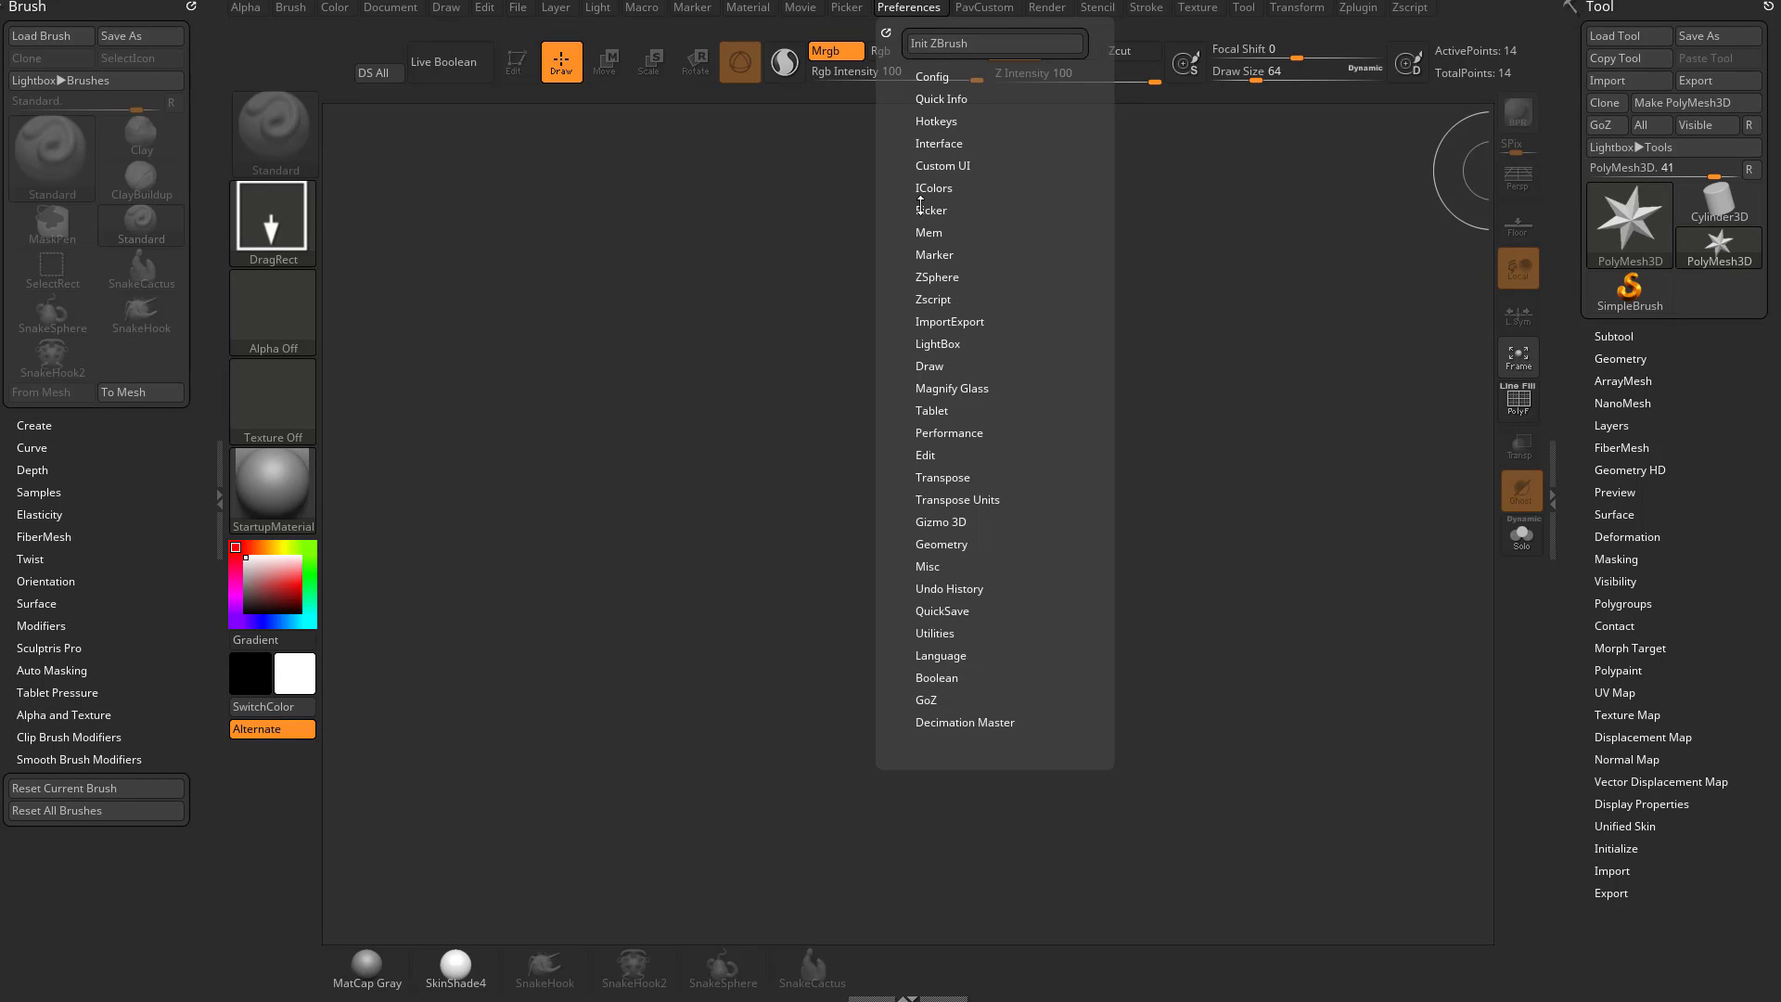
{"action": "left_click", "coordinate": [940, 143]}
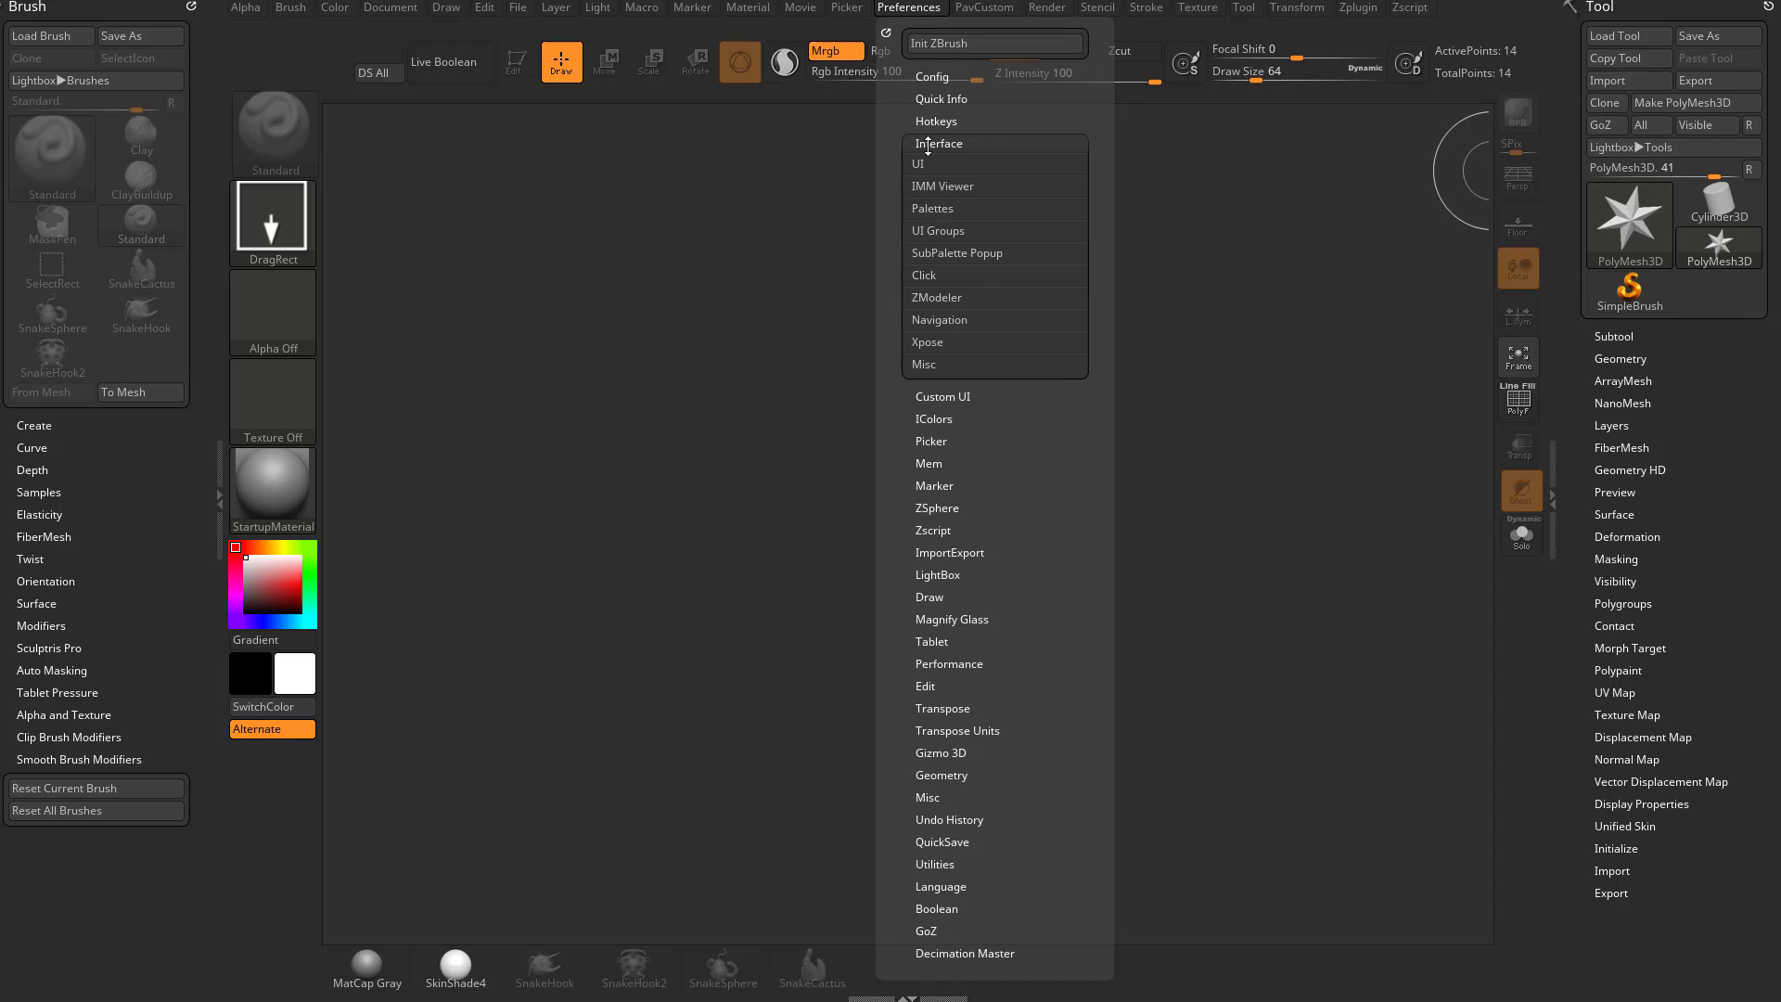
{"action": "mouse_move", "coordinate": [937, 207]}
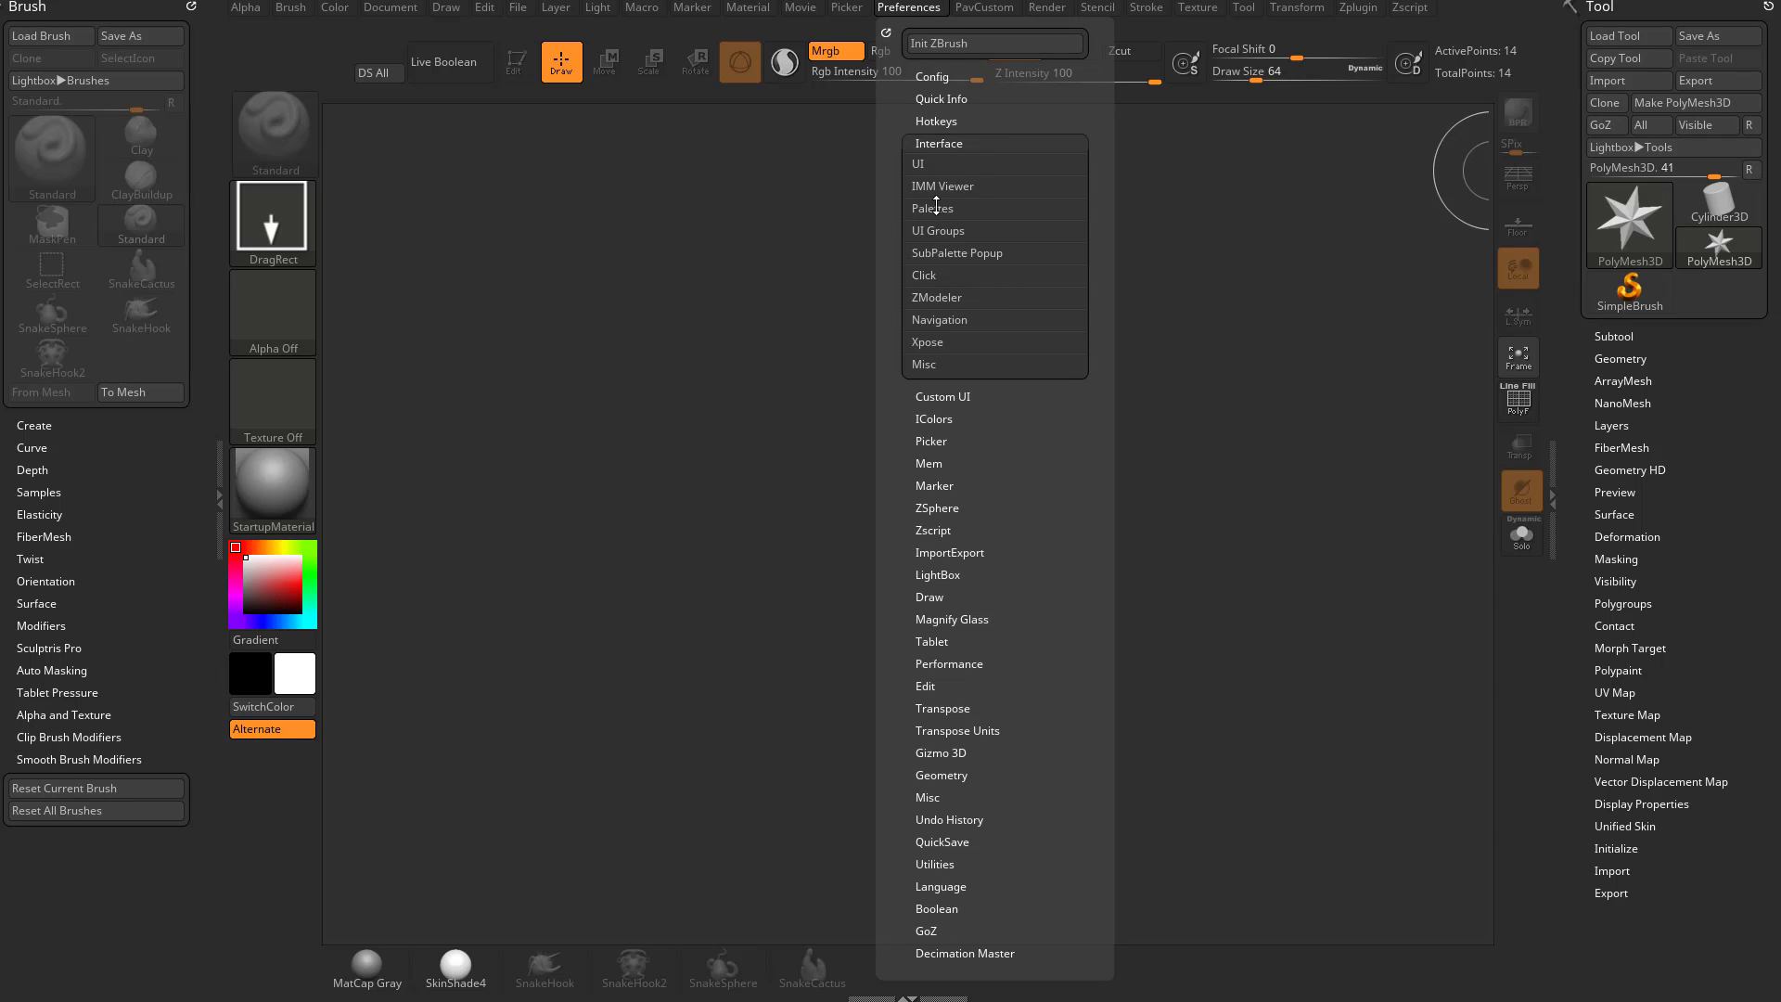
{"action": "left_click", "coordinate": [935, 208]}
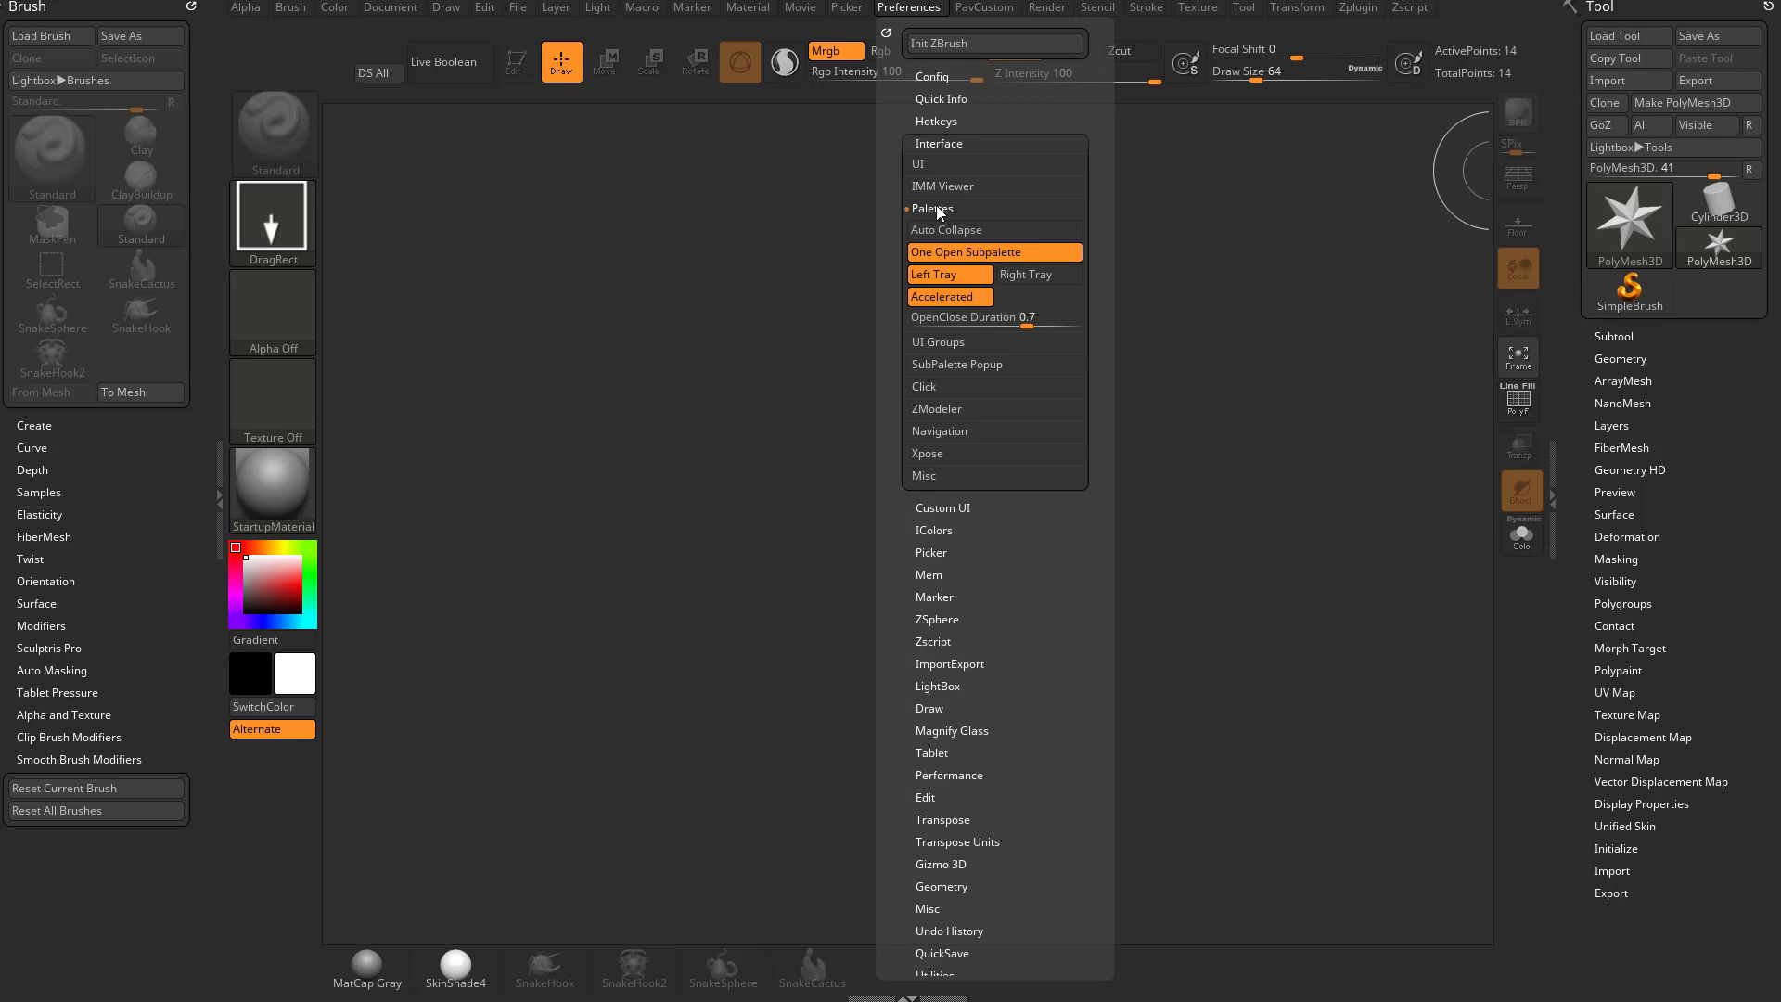
{"action": "mouse_move", "coordinate": [968, 215]}
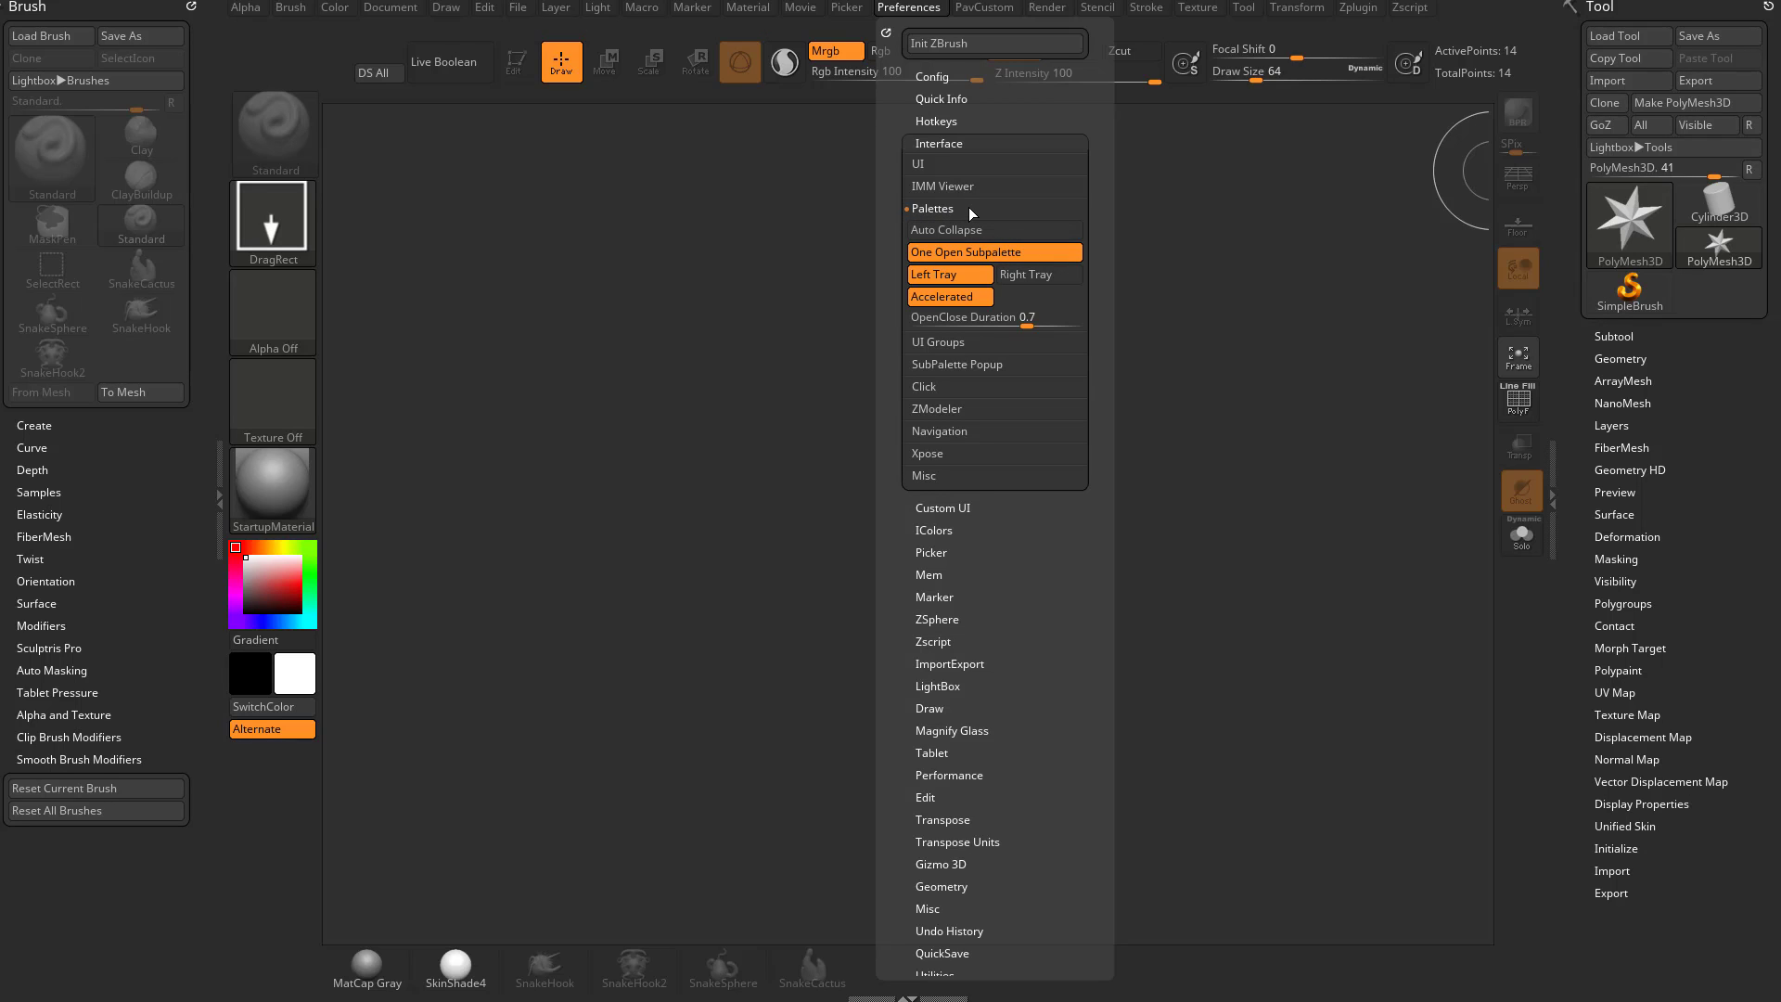
{"action": "mouse_move", "coordinate": [951, 274]}
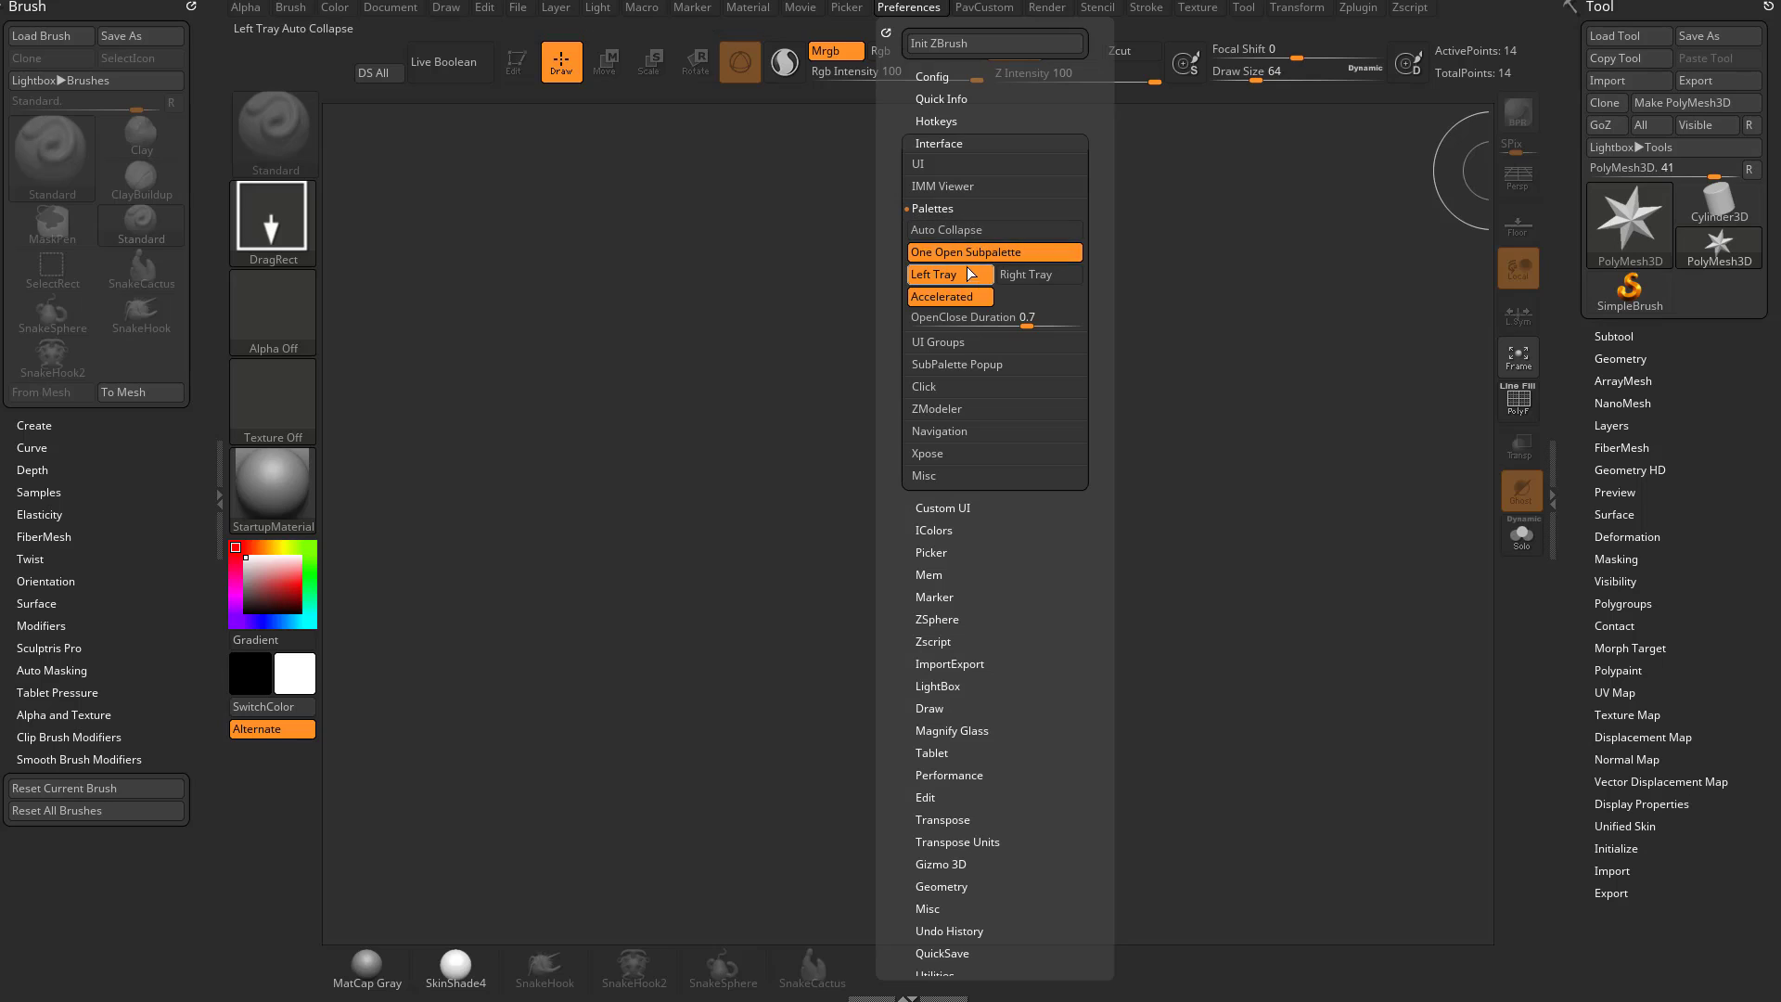
{"action": "mouse_move", "coordinate": [1039, 259]}
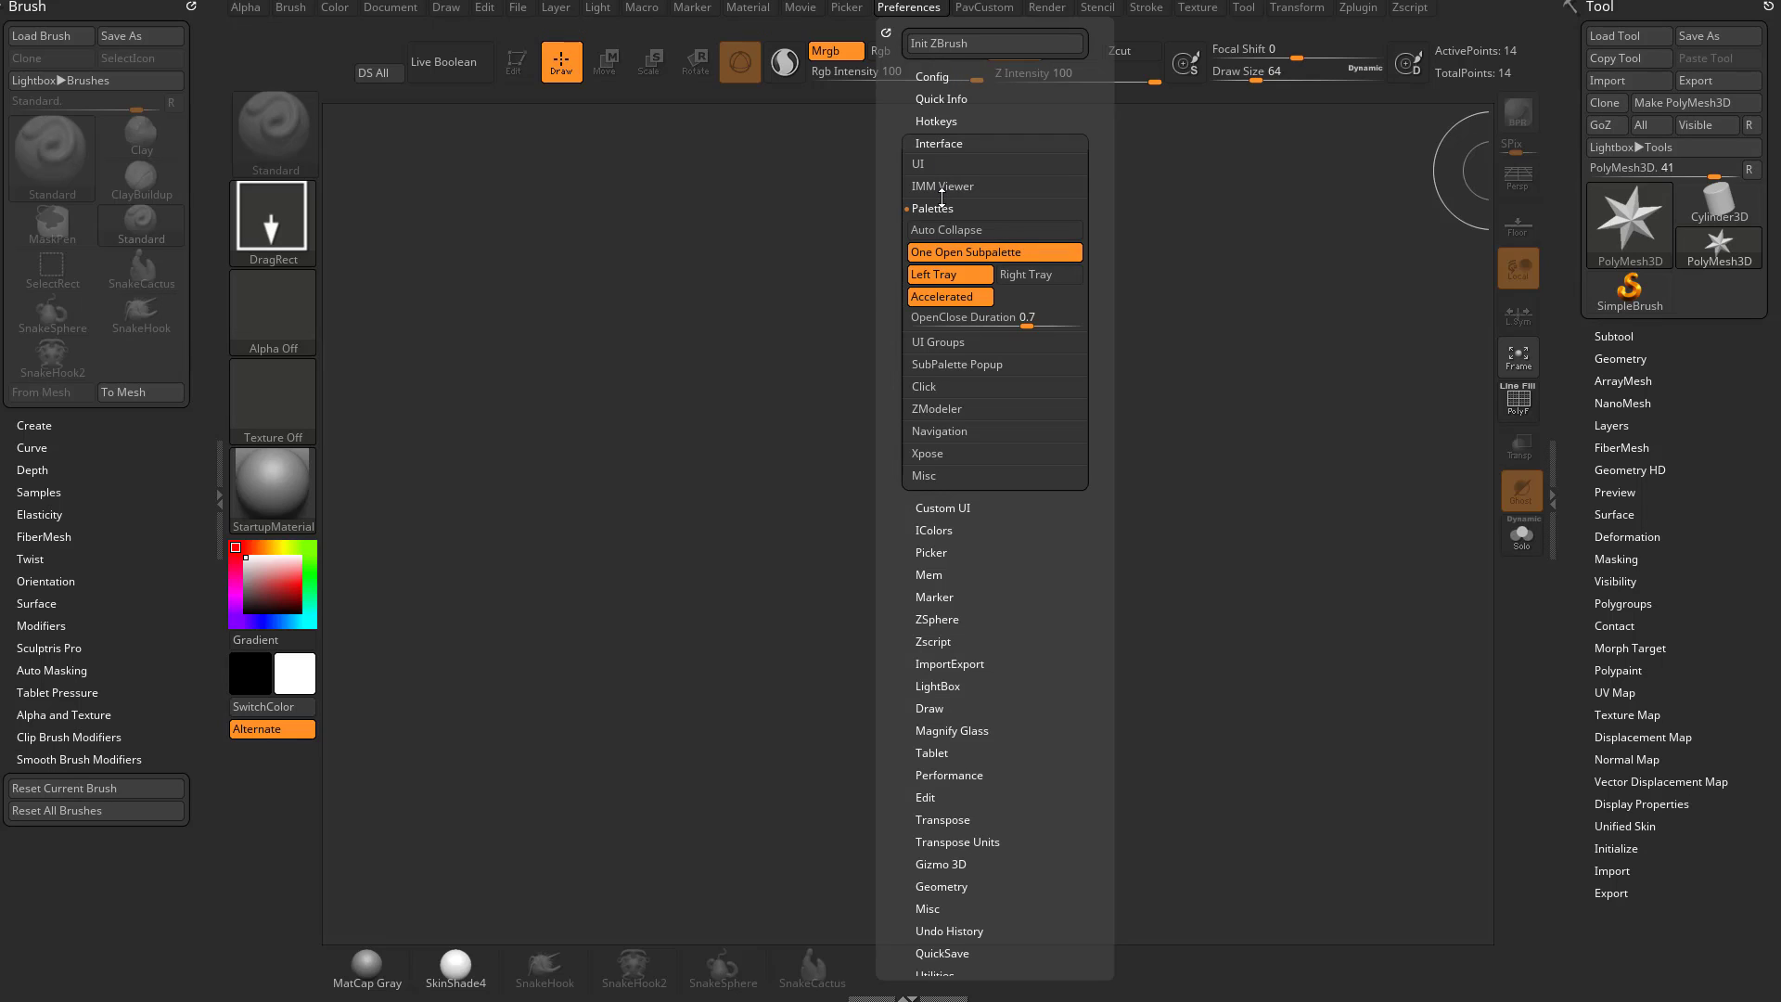
{"action": "mouse_move", "coordinate": [982, 253]}
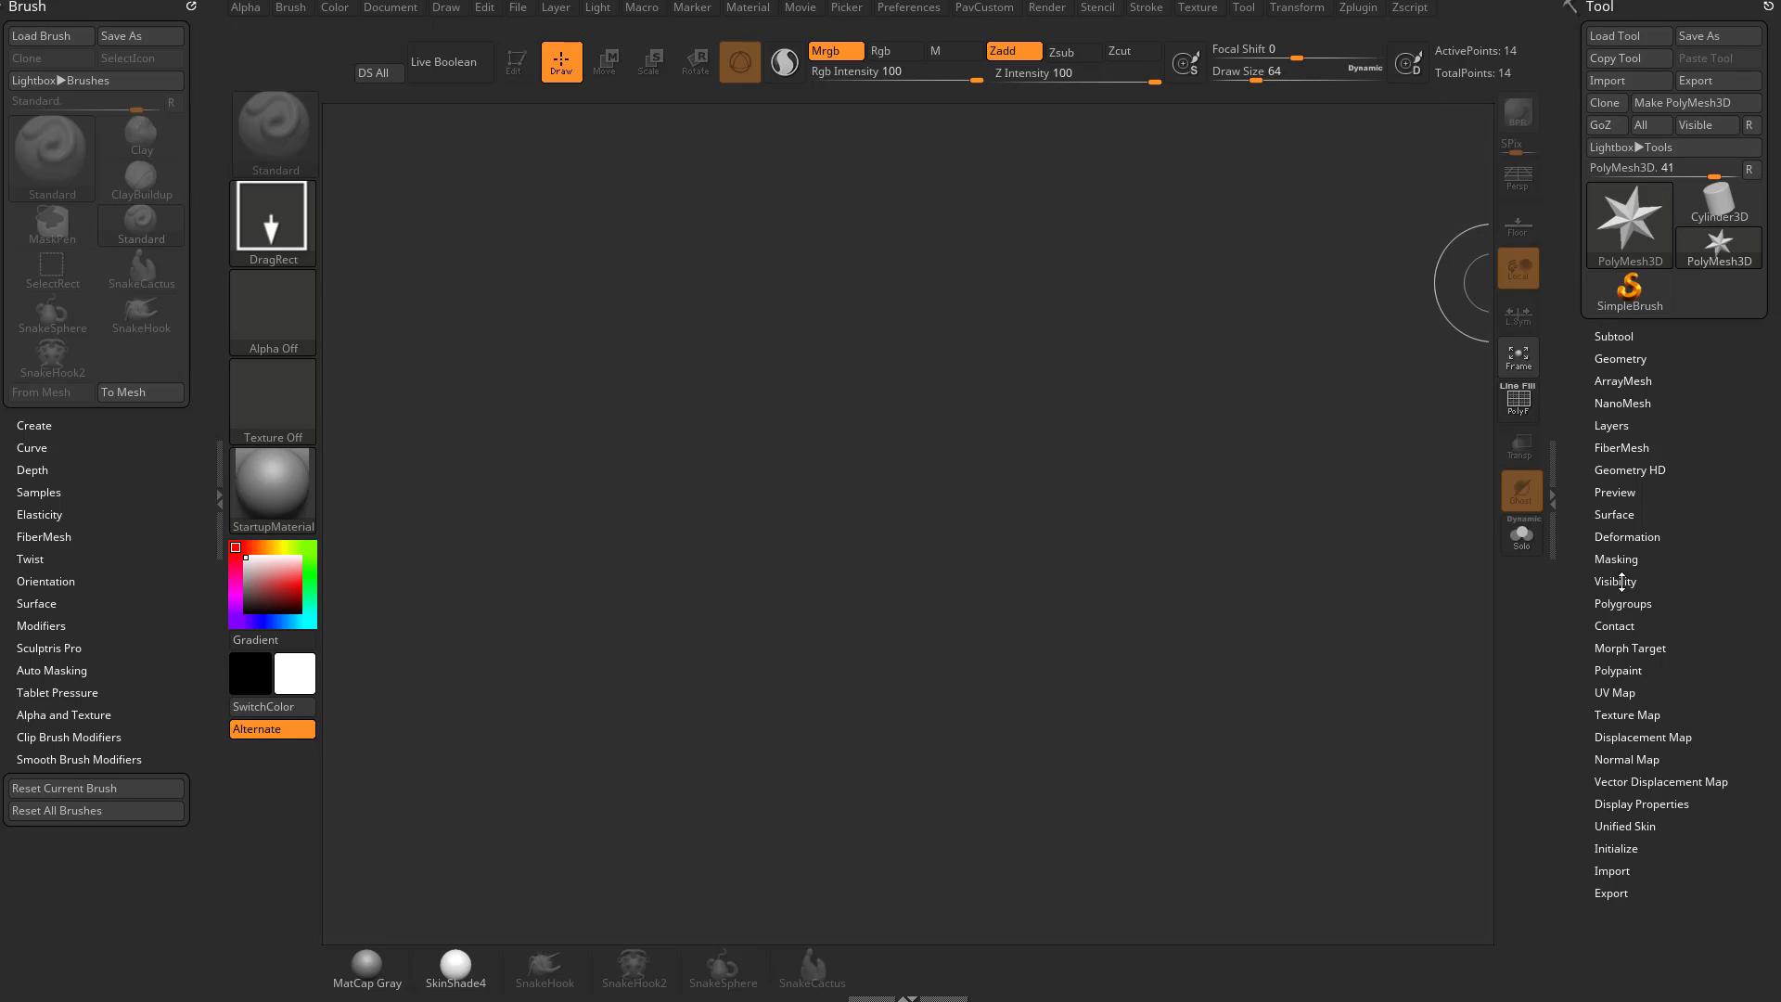
Step: Expand Geometry, then ArrayMesh, then both together, checking the palette preferences between
{"action": "left_click", "coordinate": [1619, 359]}
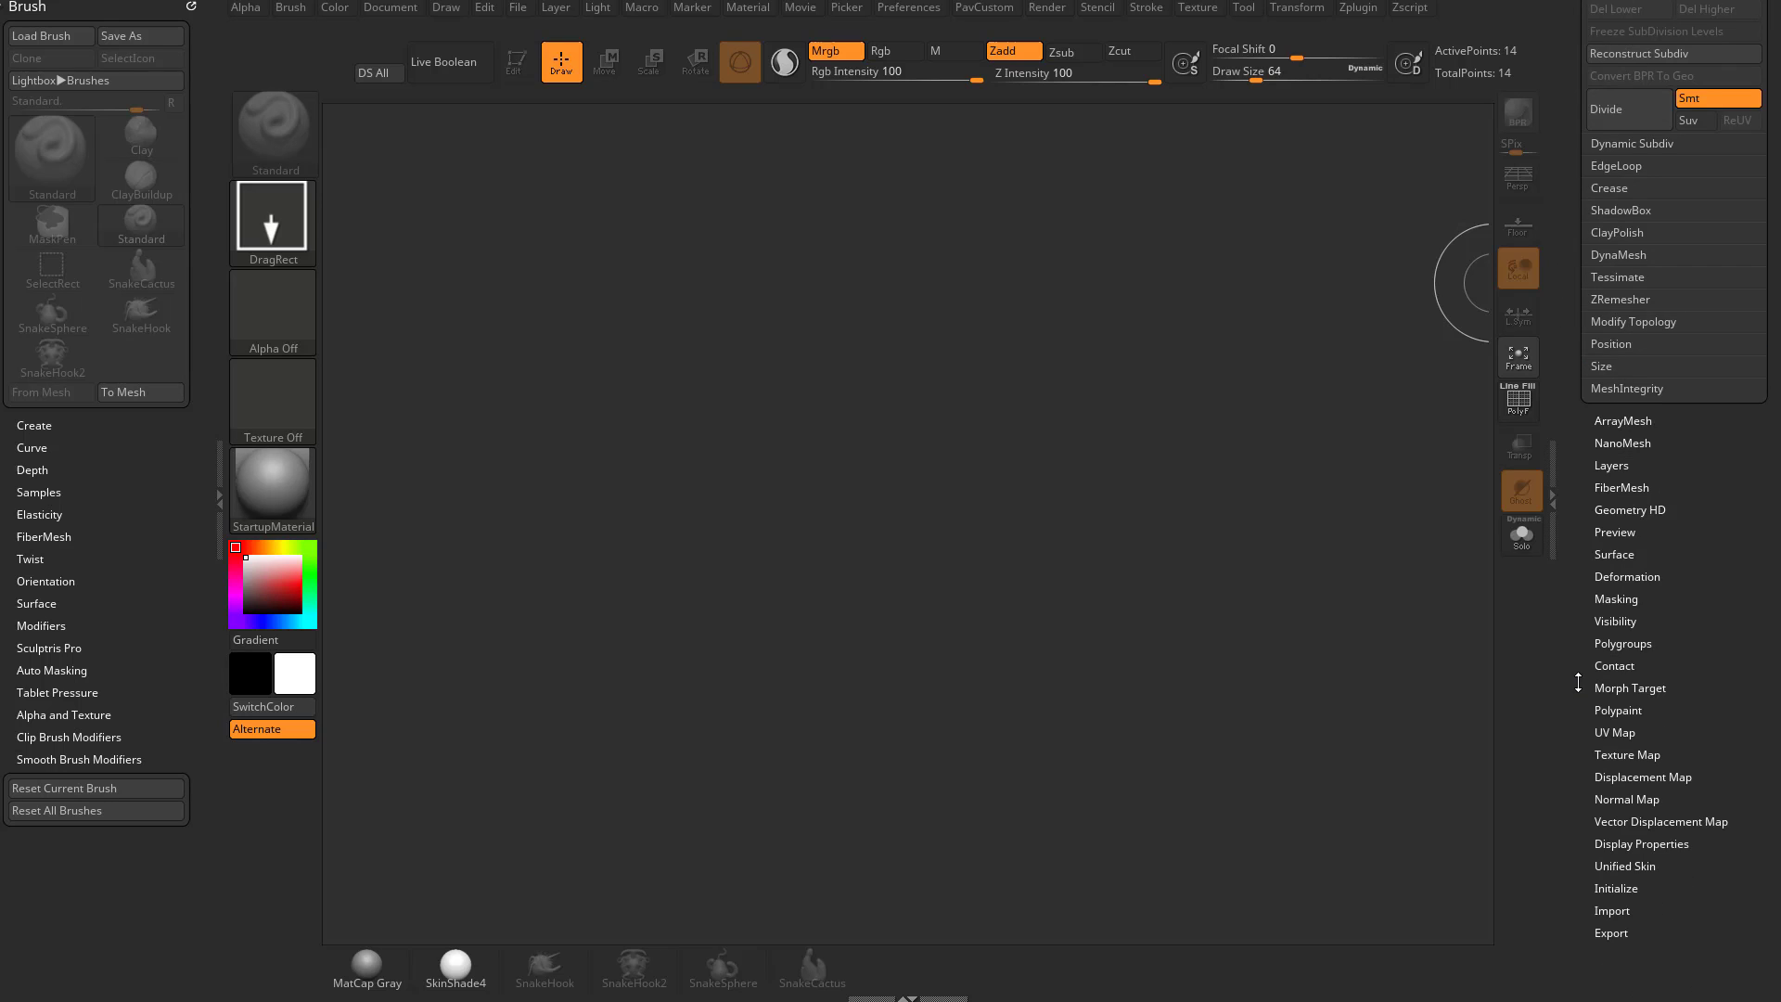
{"action": "left_click", "coordinate": [1623, 420]}
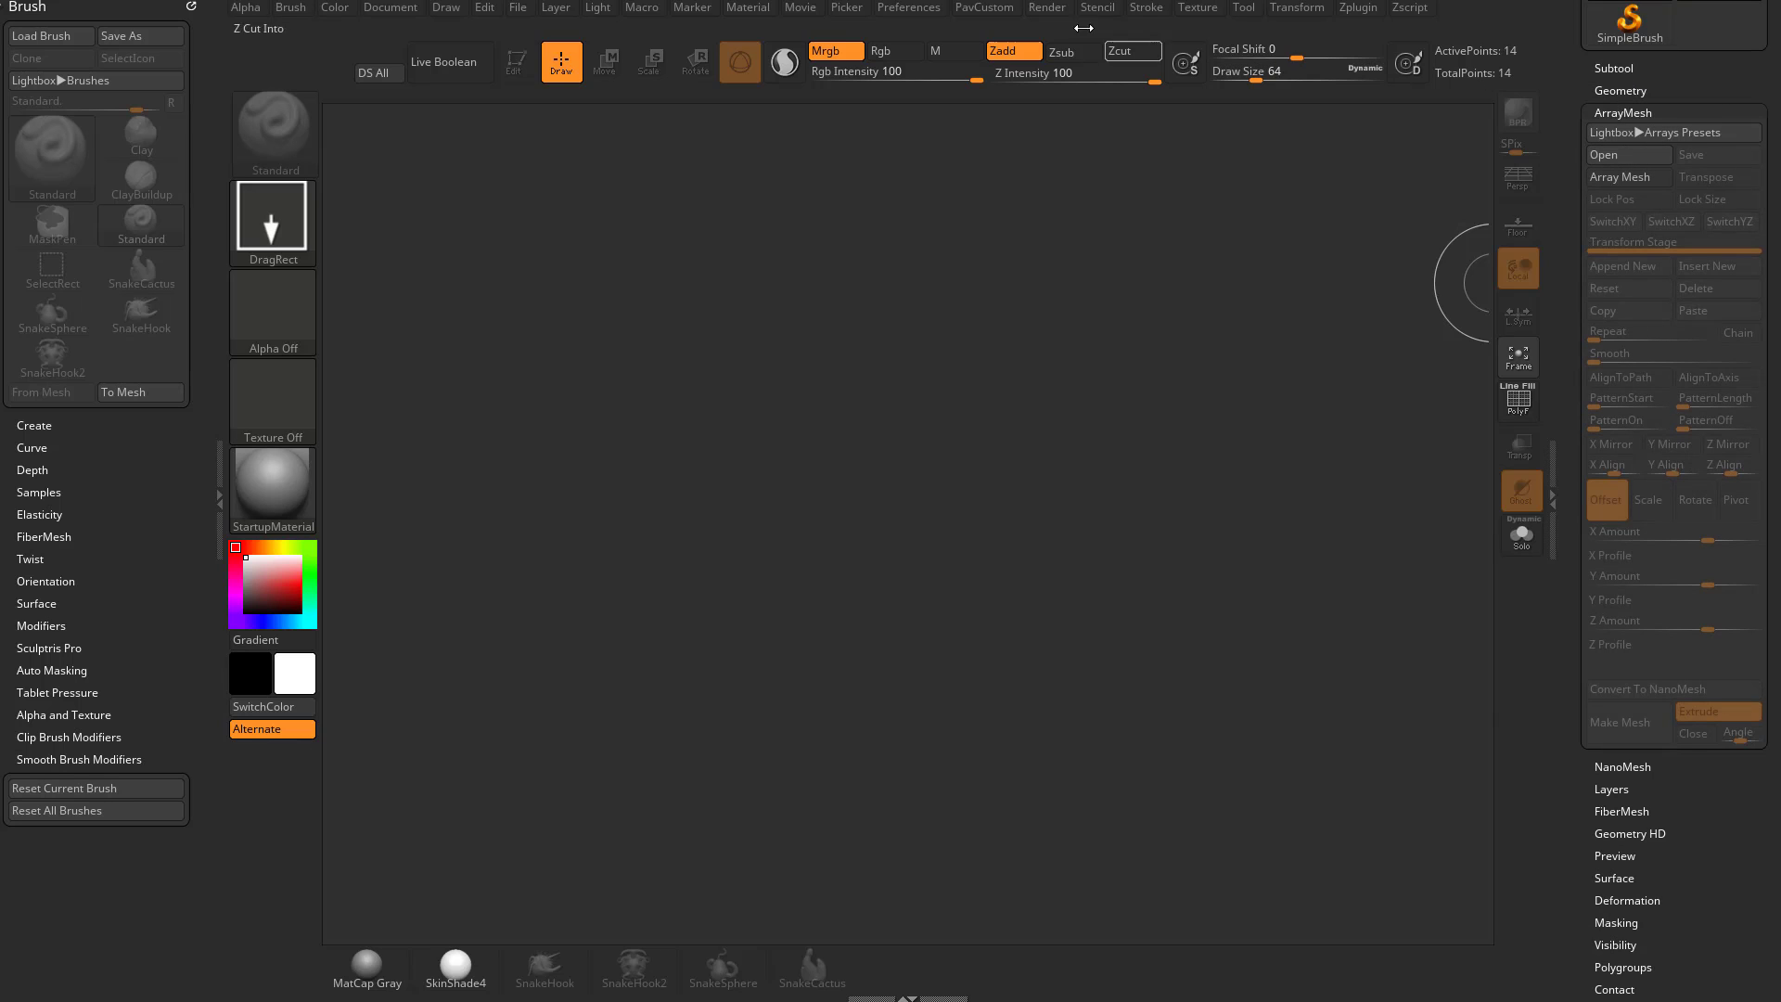
{"action": "left_click", "coordinate": [907, 9]}
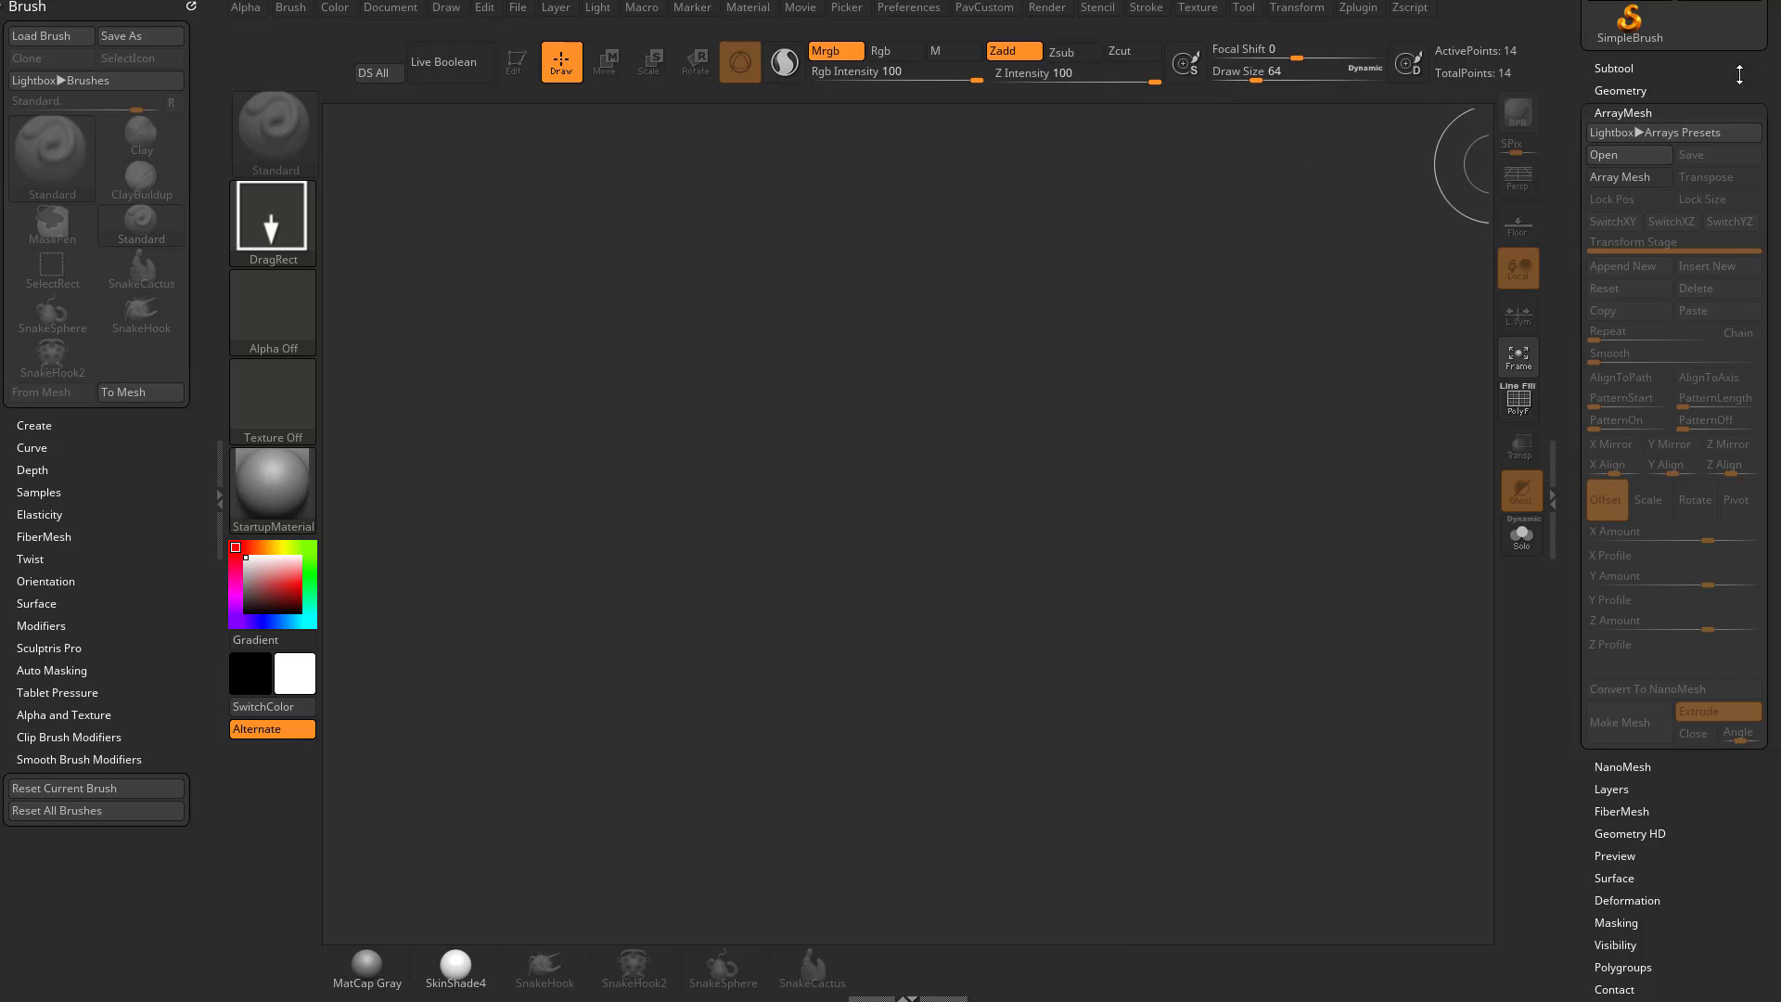
{"action": "left_click", "coordinate": [1620, 91]}
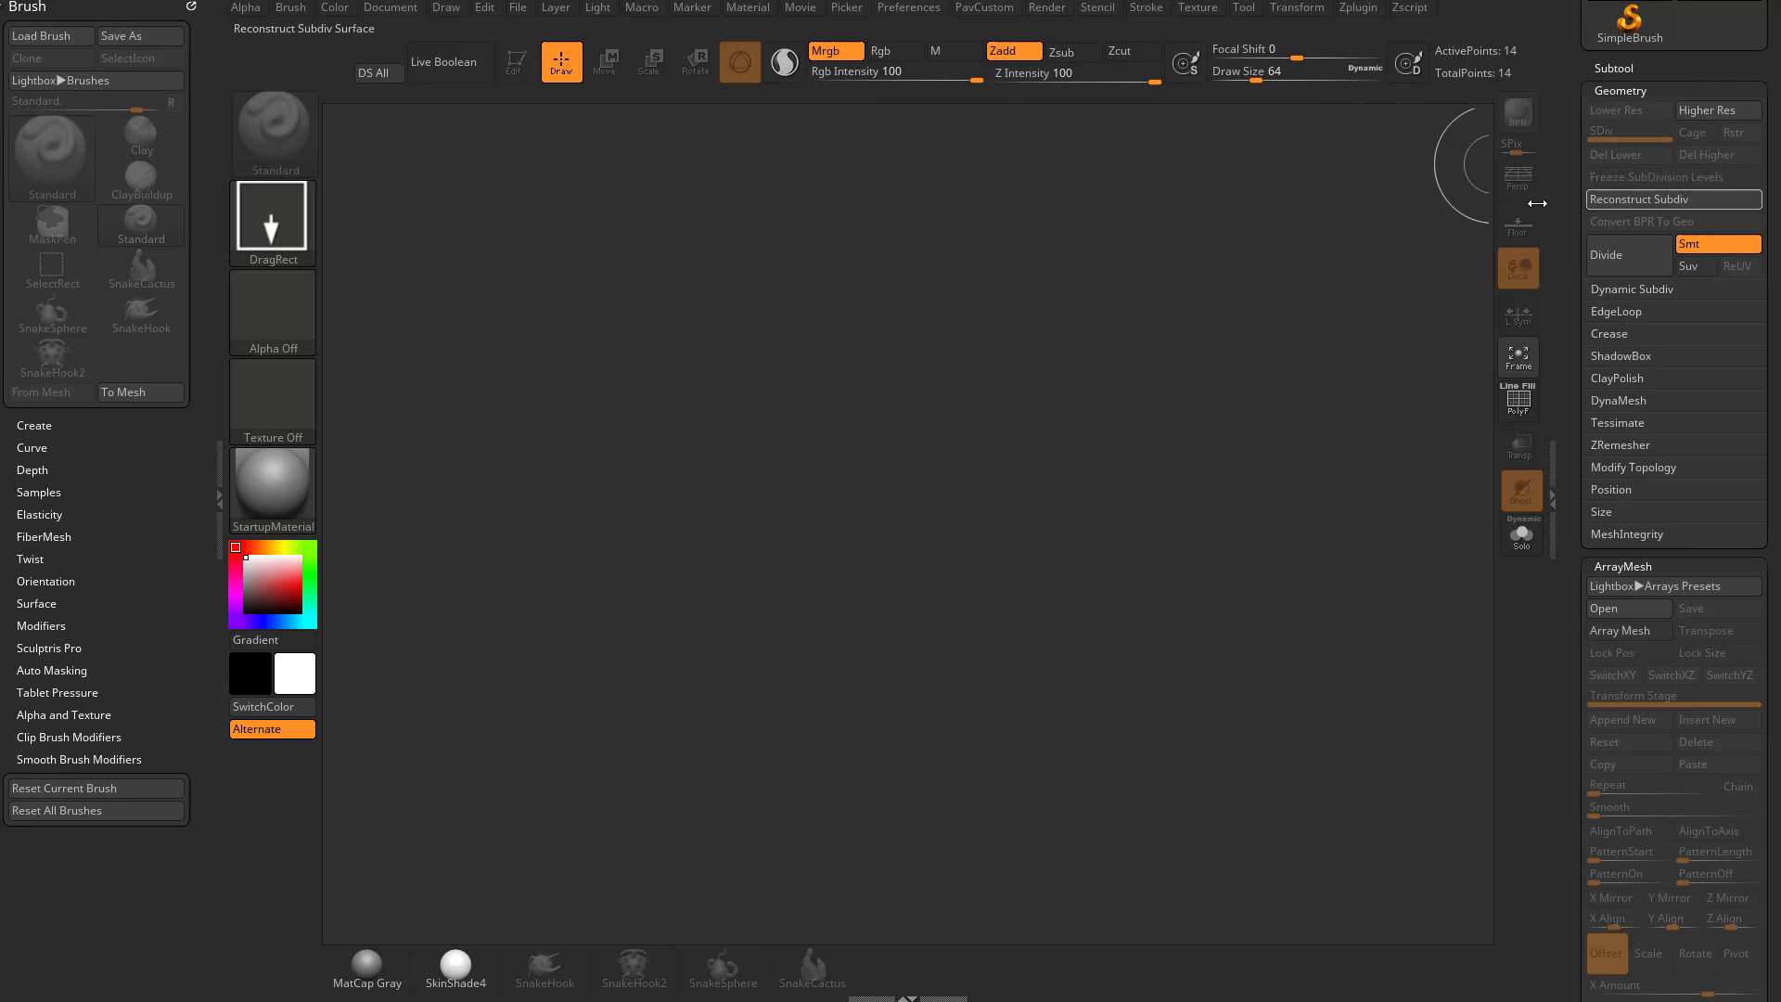
{"action": "left_click", "coordinate": [907, 8]}
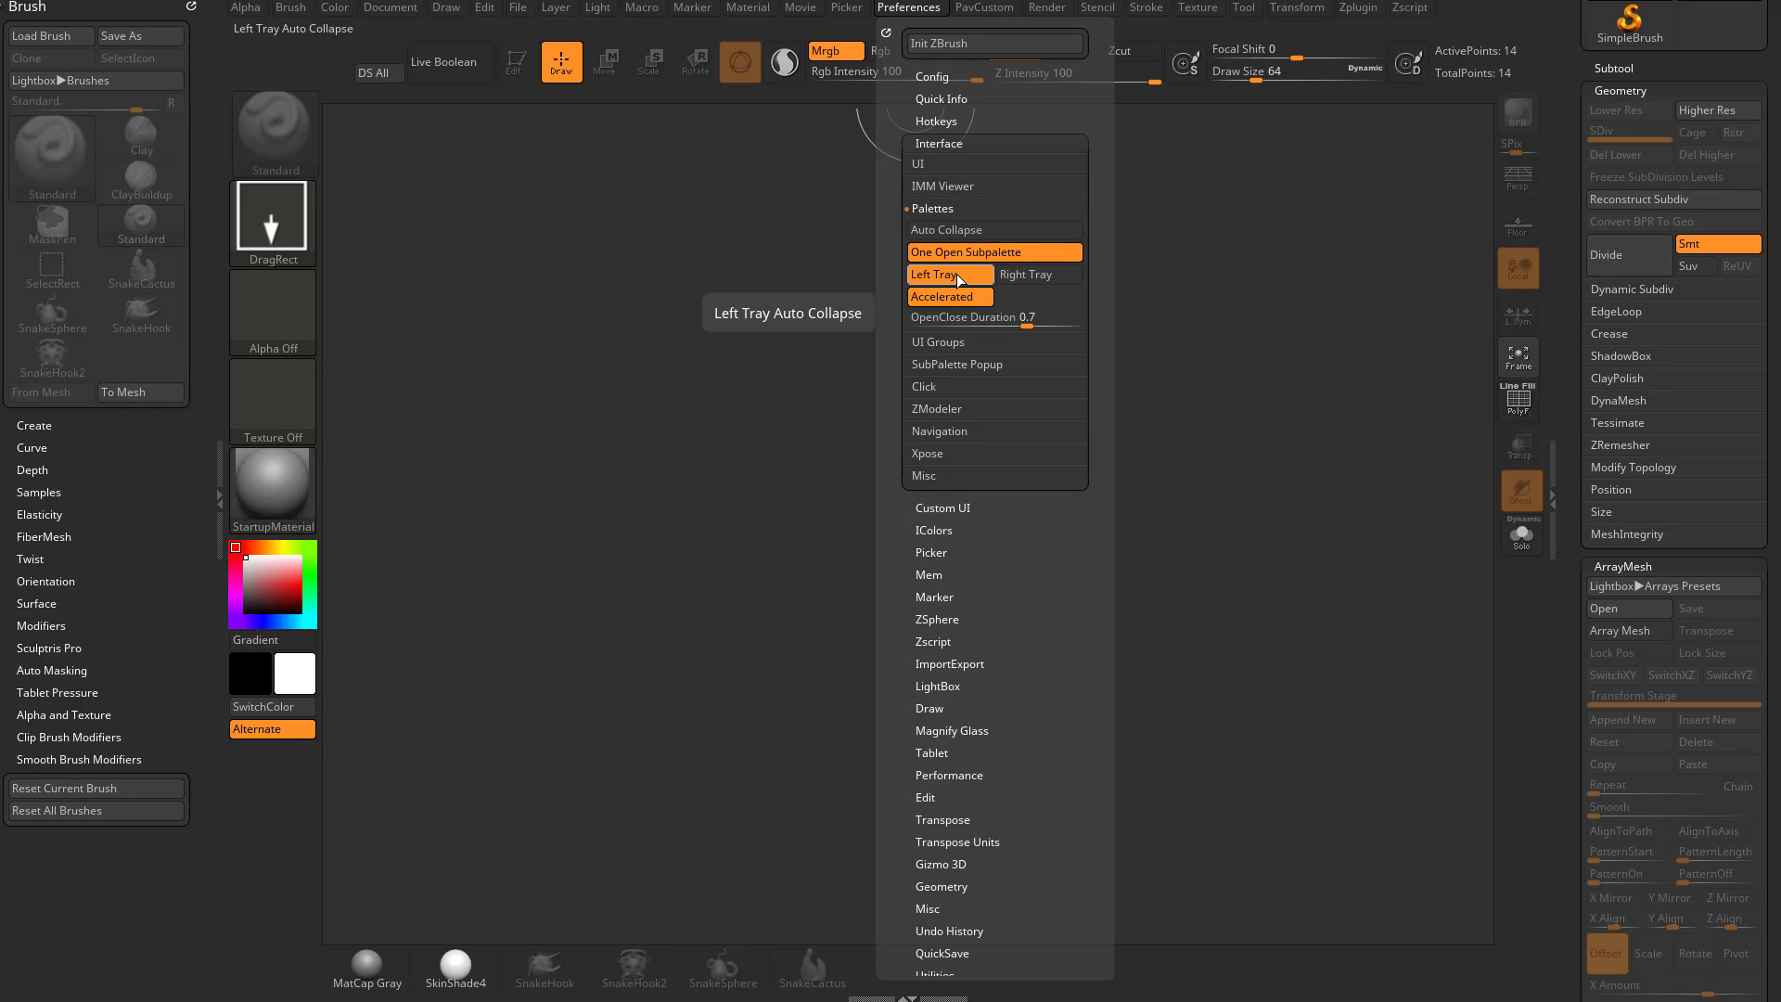
{"action": "mouse_move", "coordinate": [935, 274]}
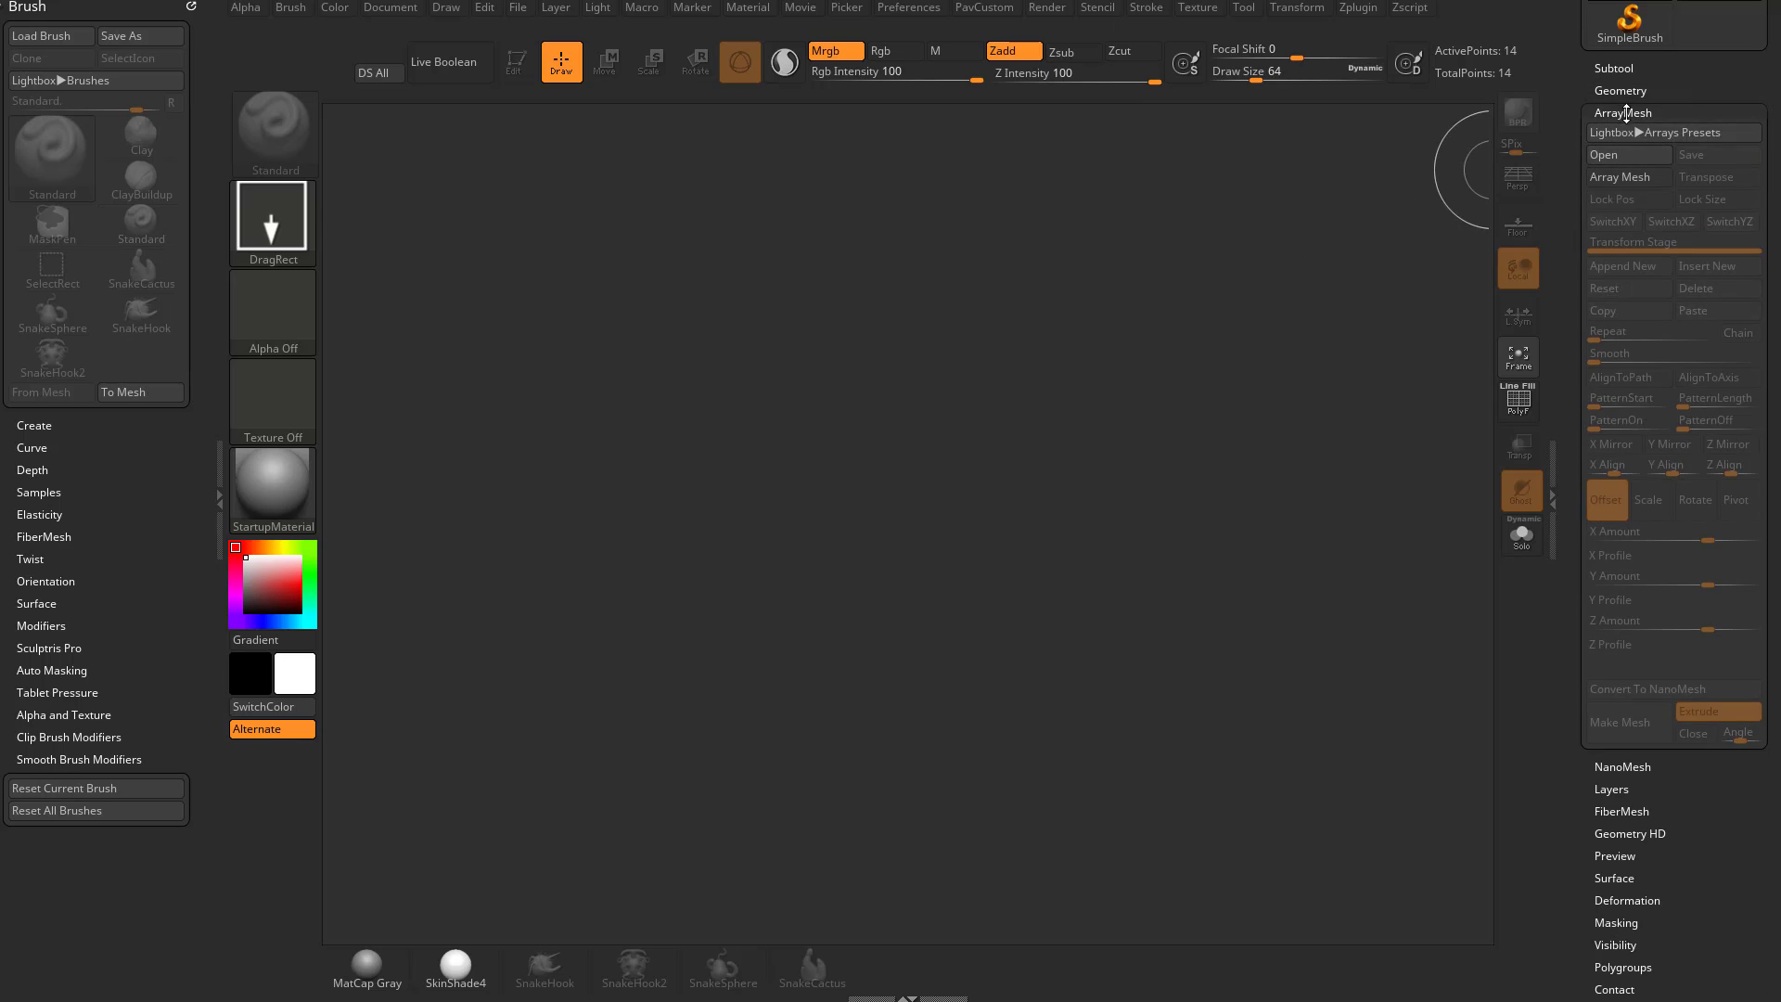
Step: Select SimpleBrush, dock Render in the right tray, then make Cylinder3D current and reach Deformation
{"action": "left_click", "coordinate": [1243, 9]}
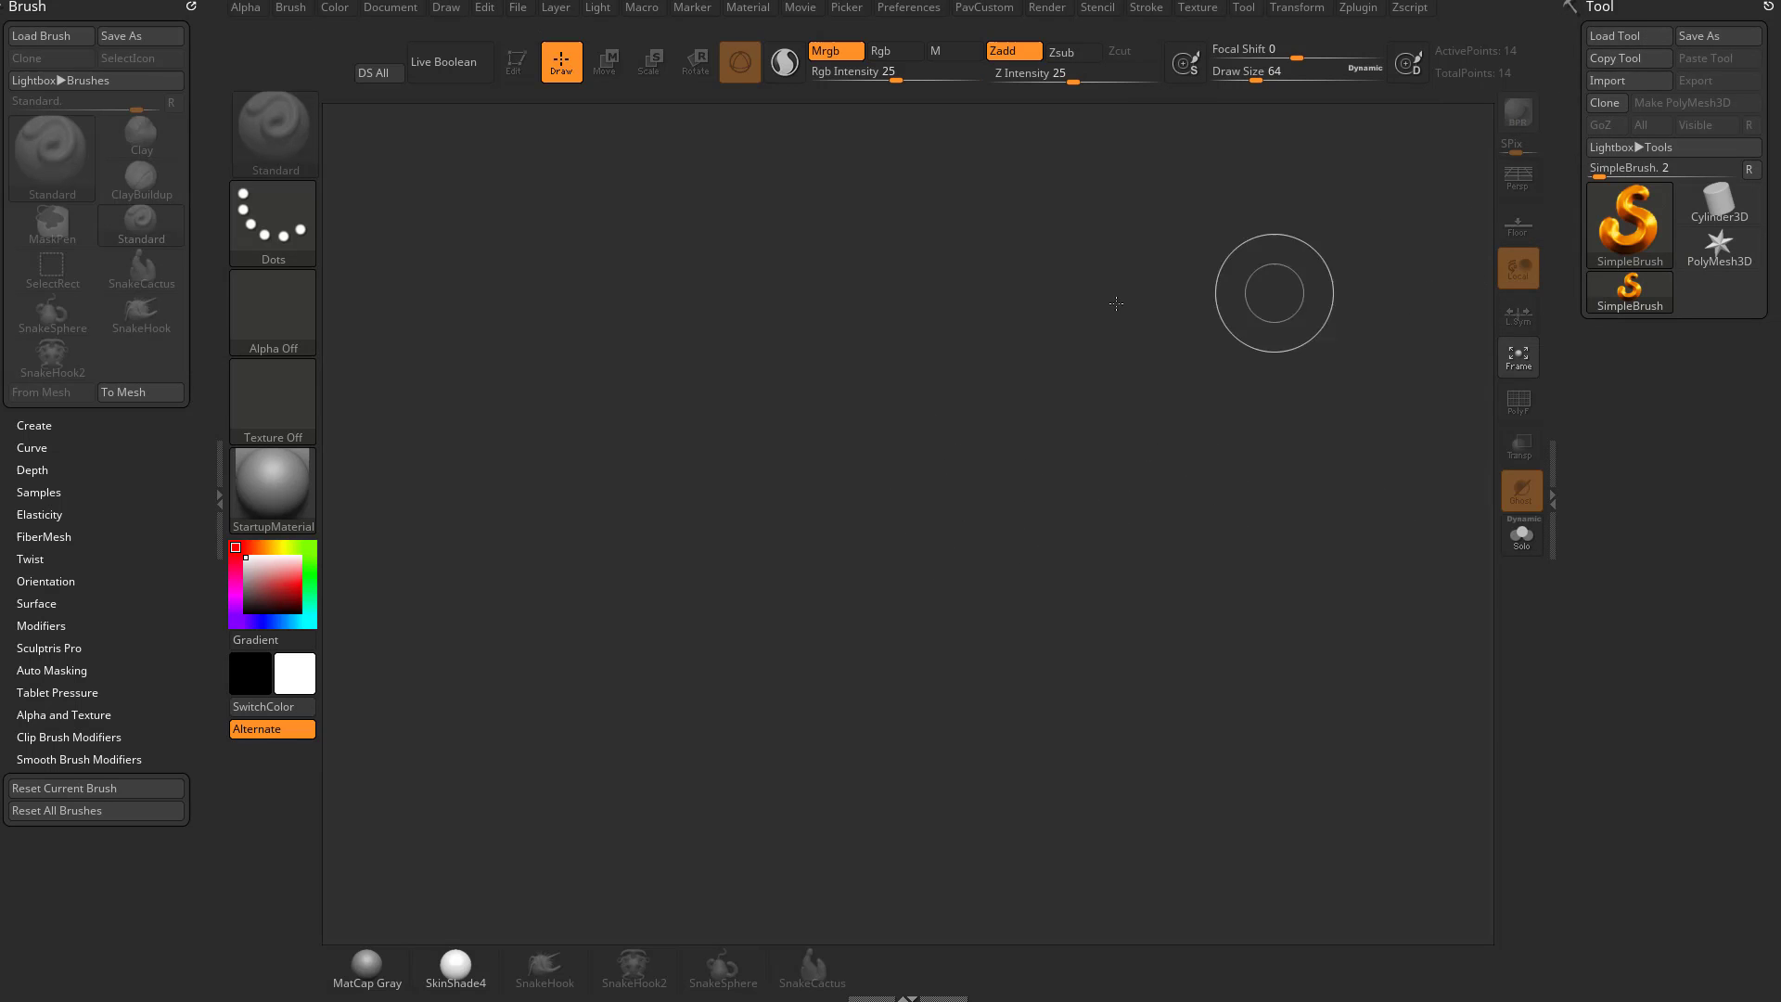
{"action": "left_click", "coordinate": [1046, 9]}
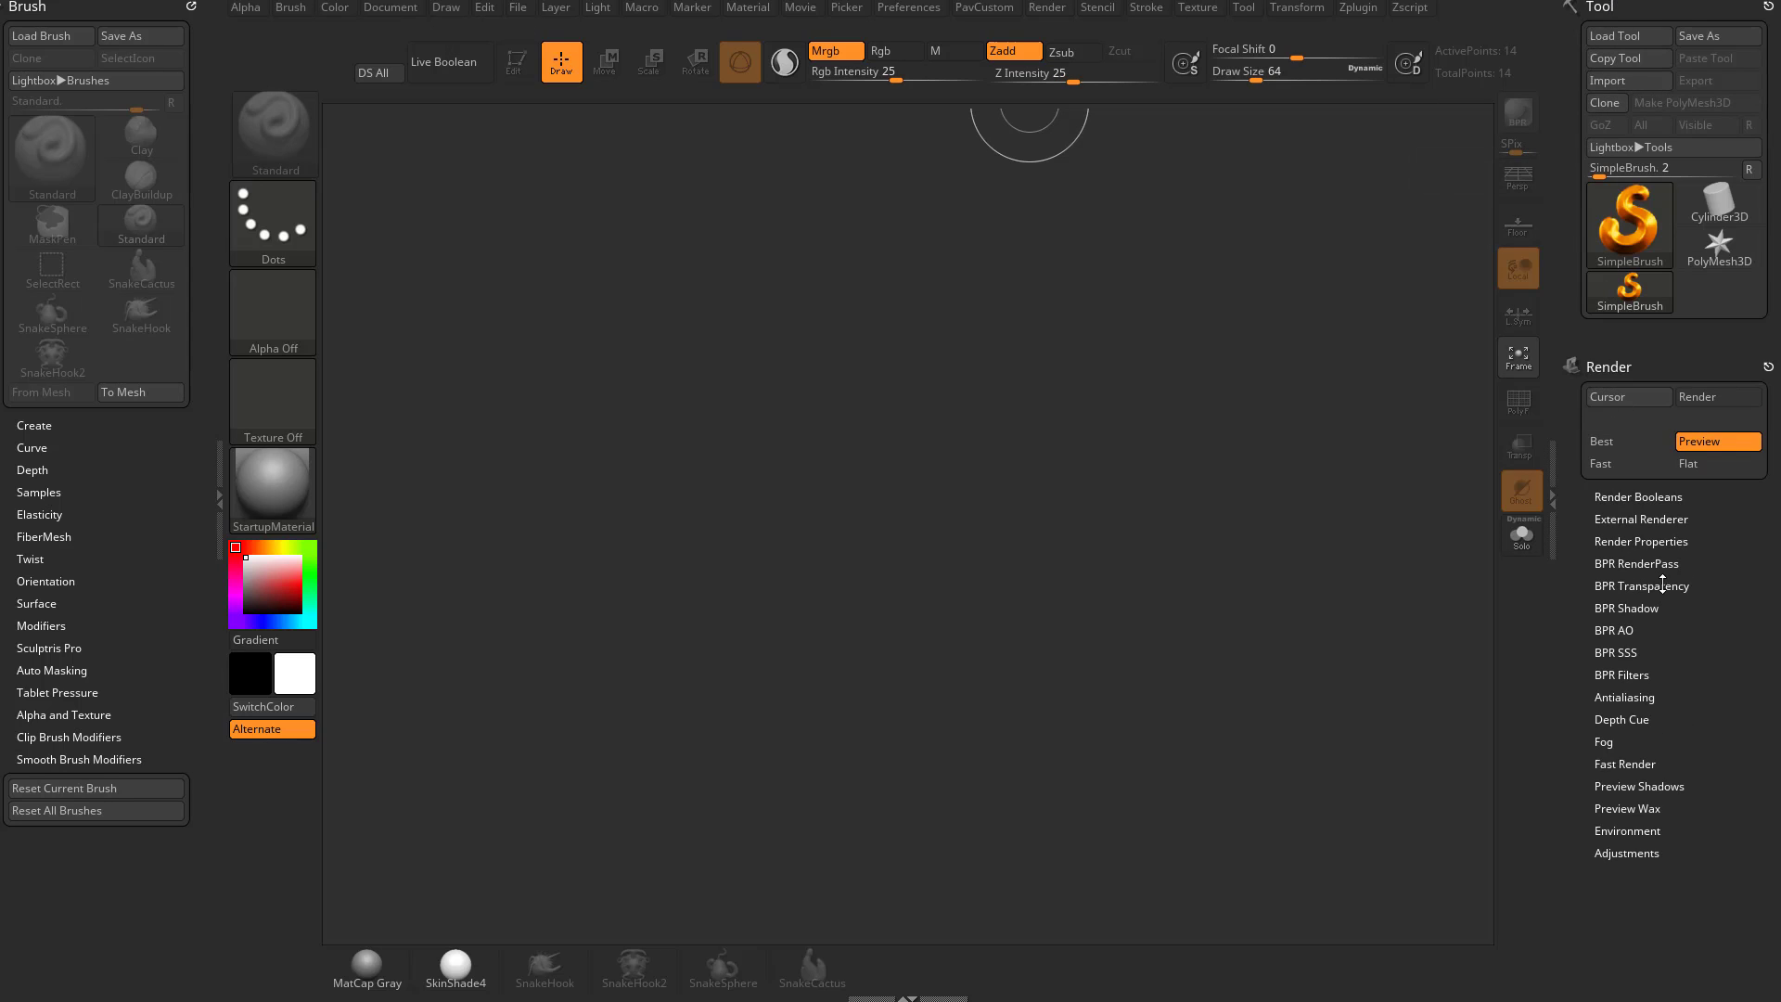
{"action": "left_click", "coordinate": [1635, 562]}
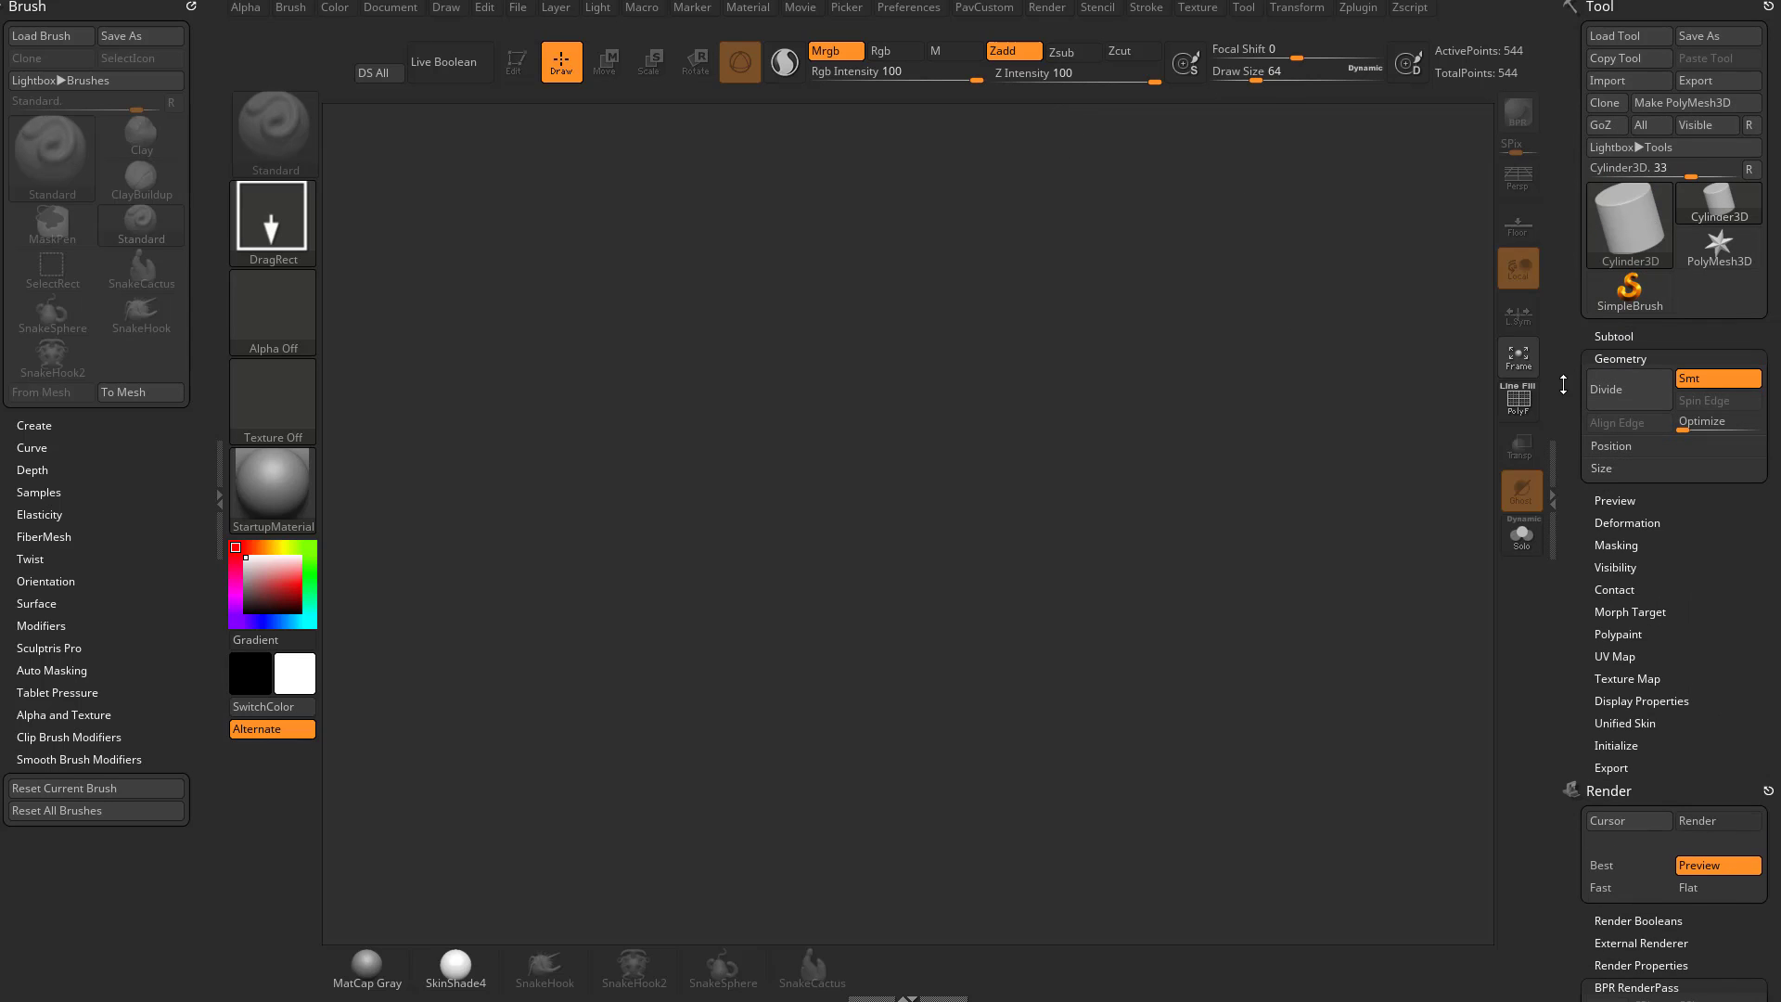
{"action": "scroll", "scroll_direction": "down", "scroll_amount": 3}
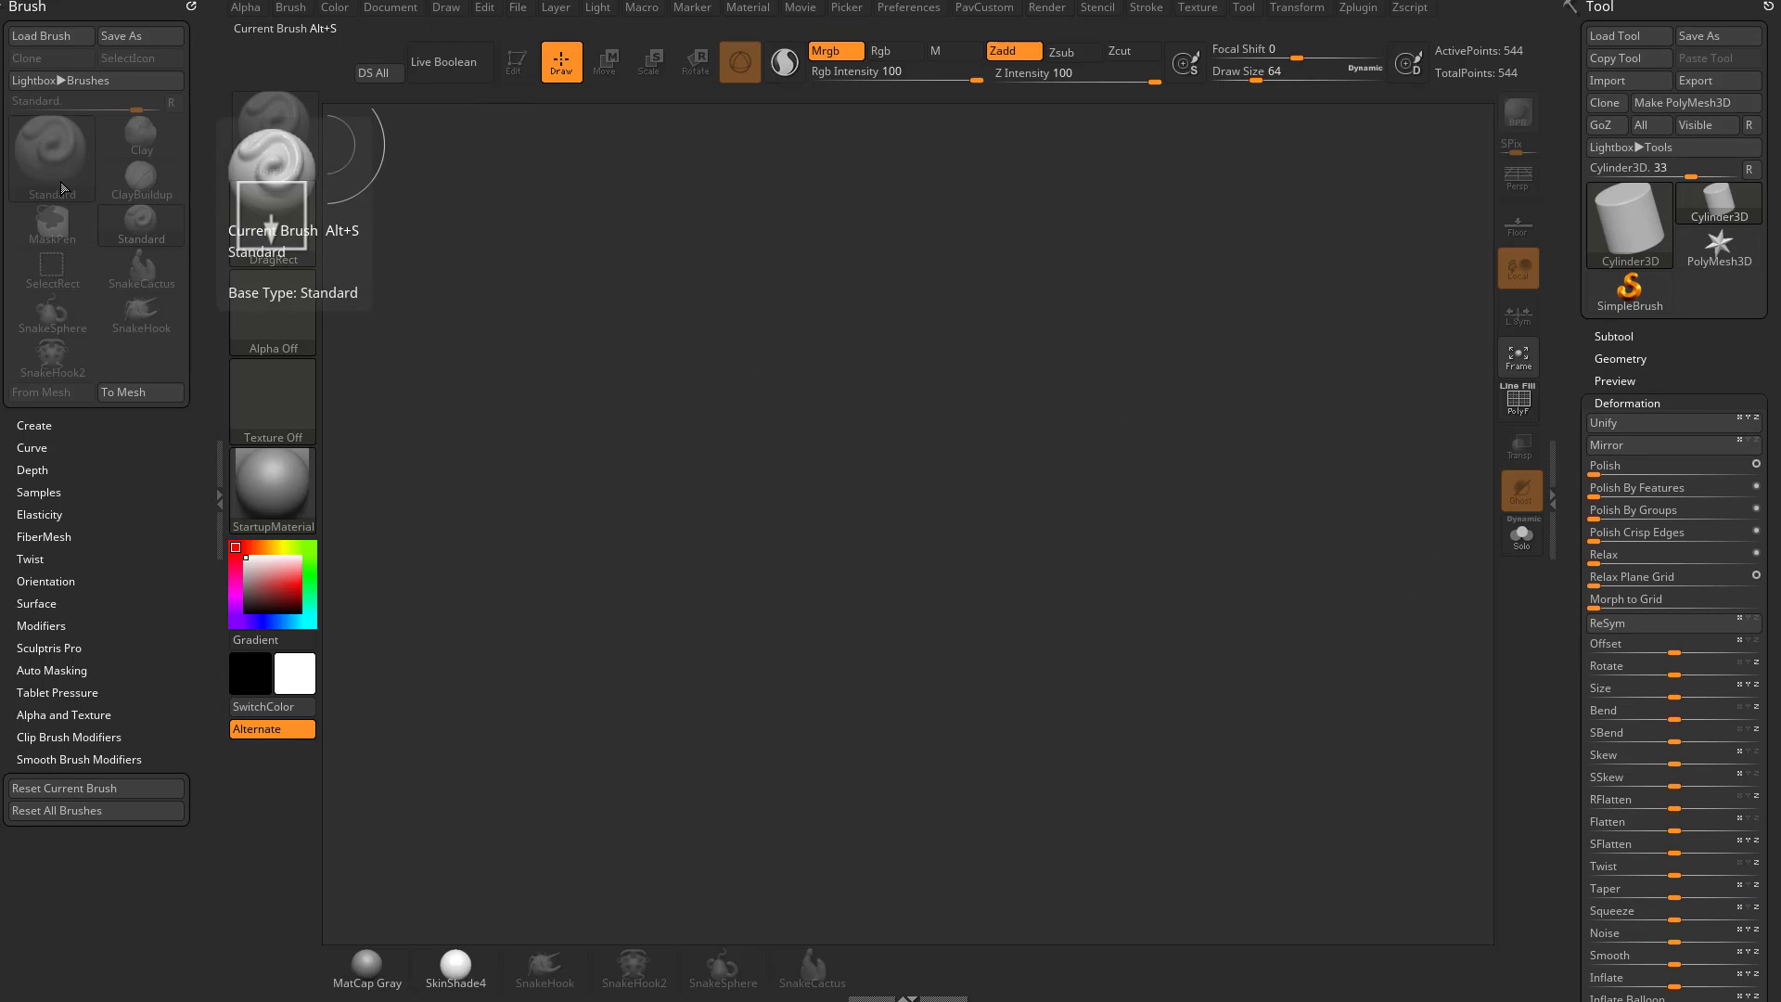
Step: Dock the Alpha and Layer palettes in the left tray and expand Alpha
{"action": "left_click", "coordinate": [245, 9]}
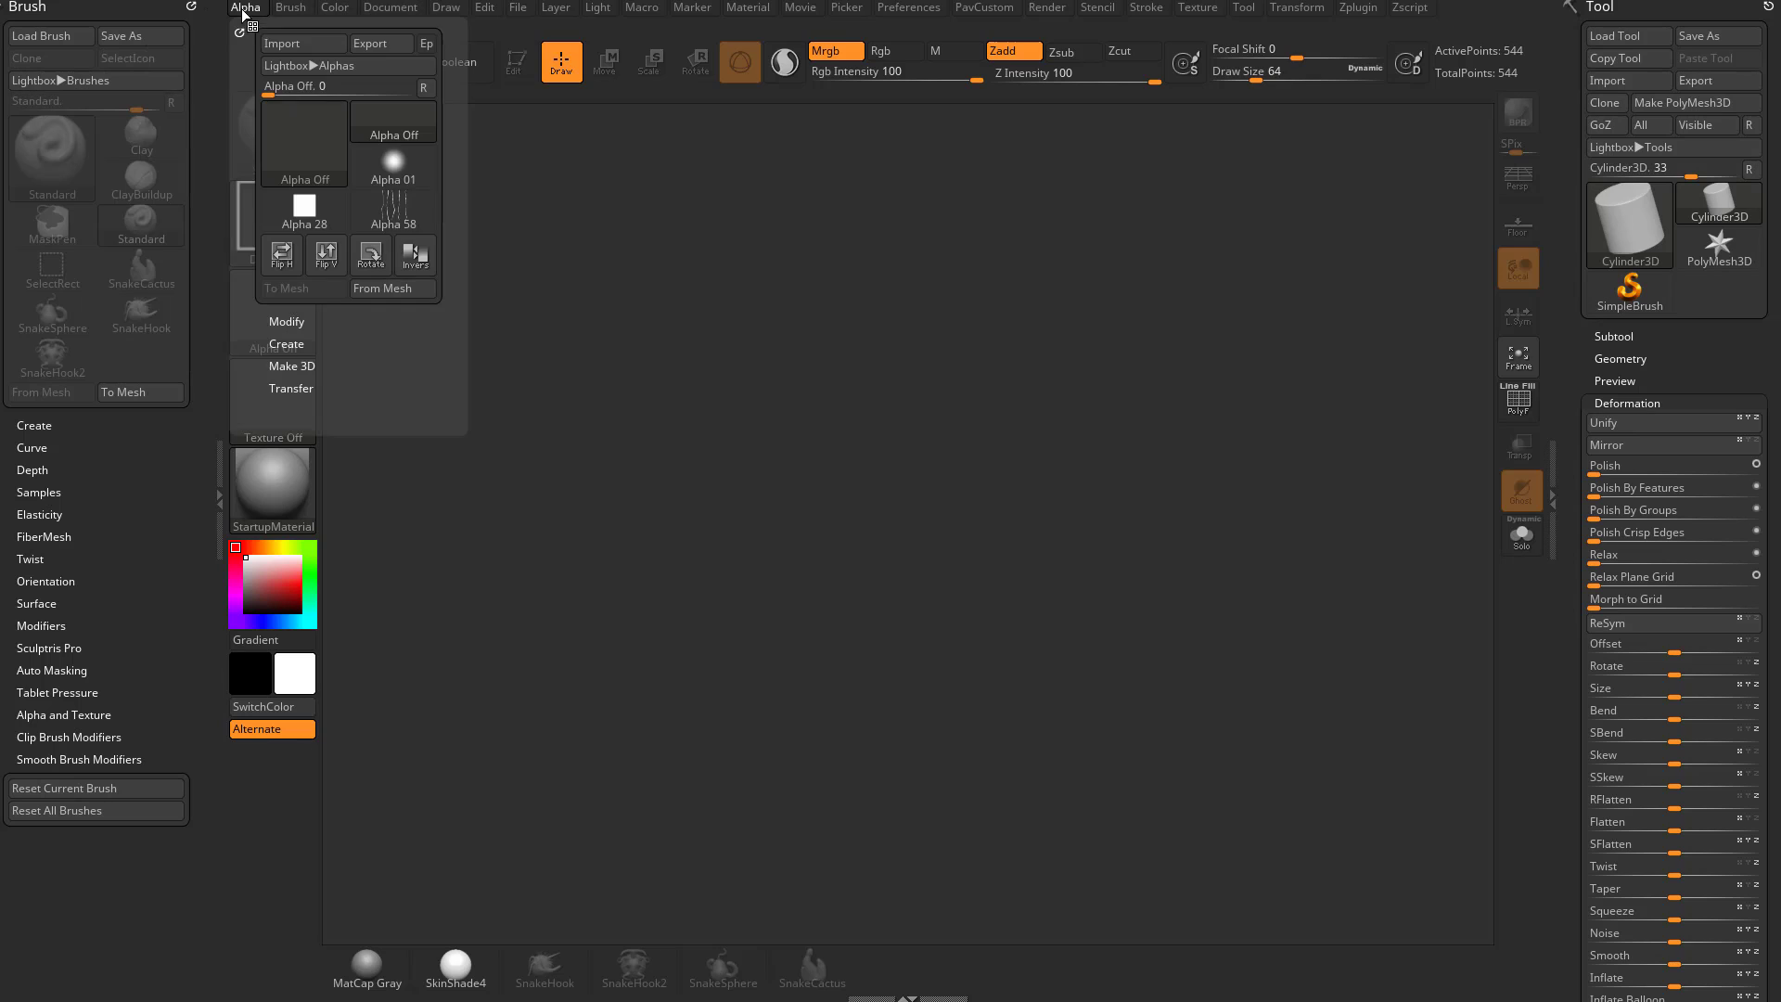
{"action": "left_click", "coordinate": [244, 8]}
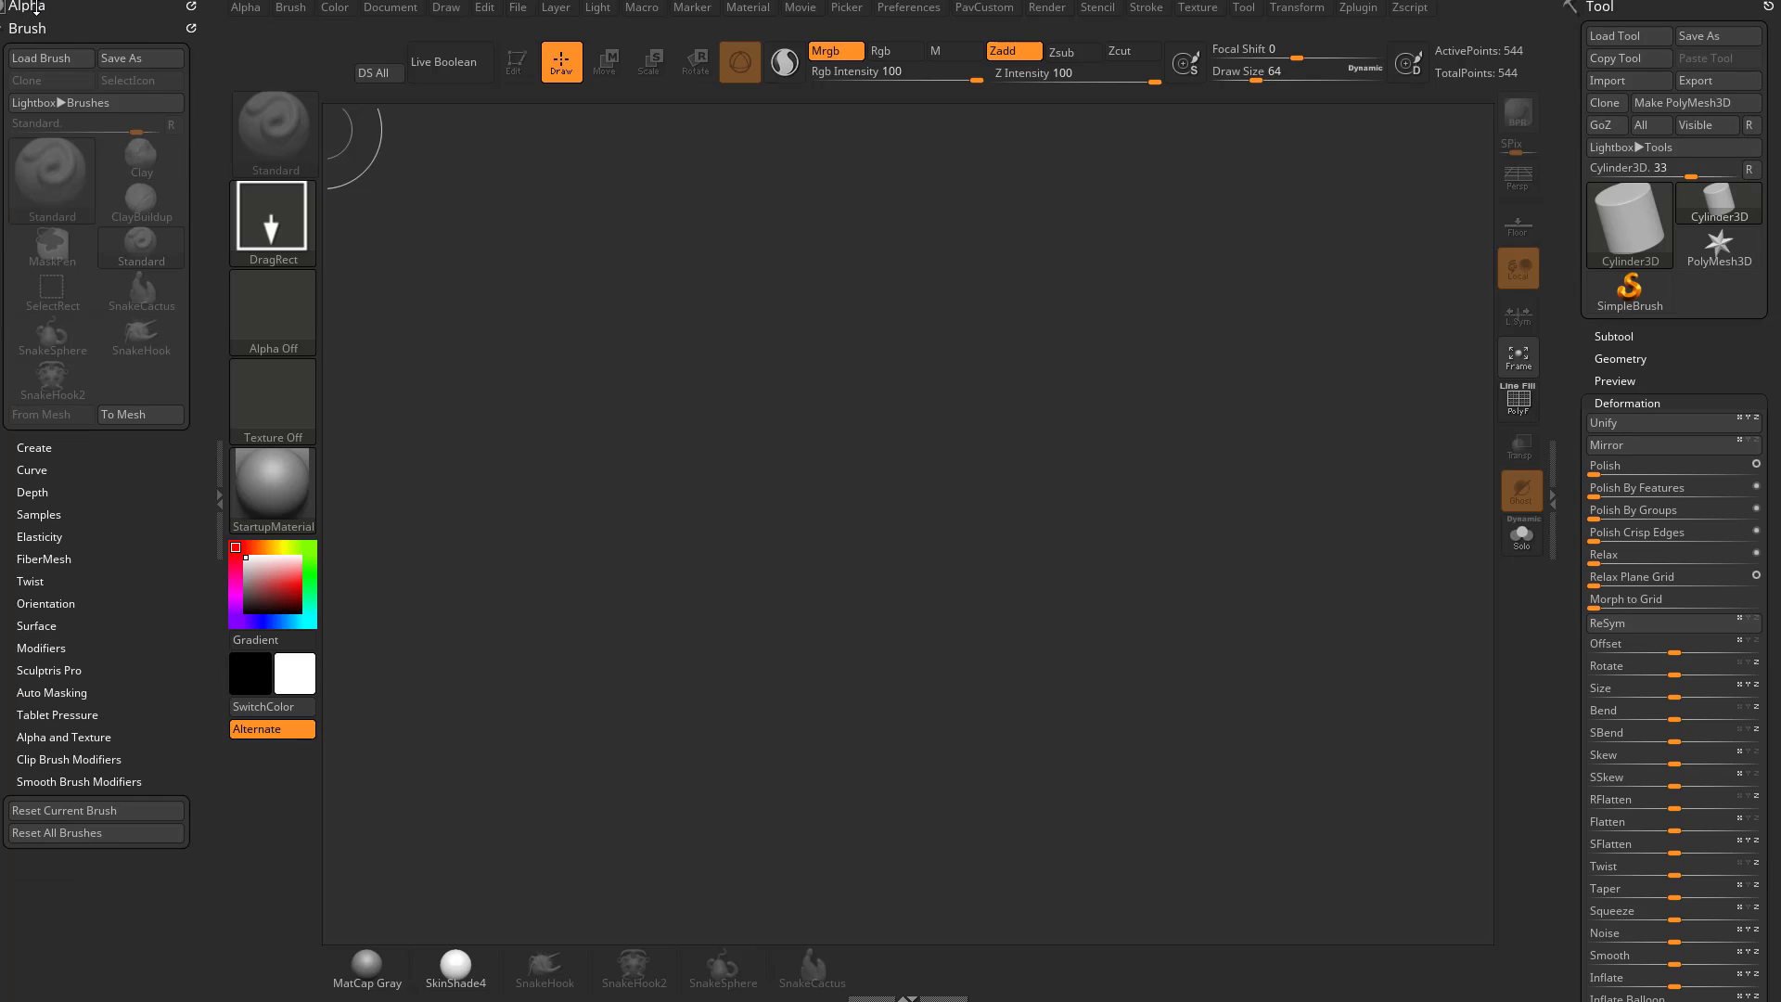
{"action": "left_click", "coordinate": [555, 6]}
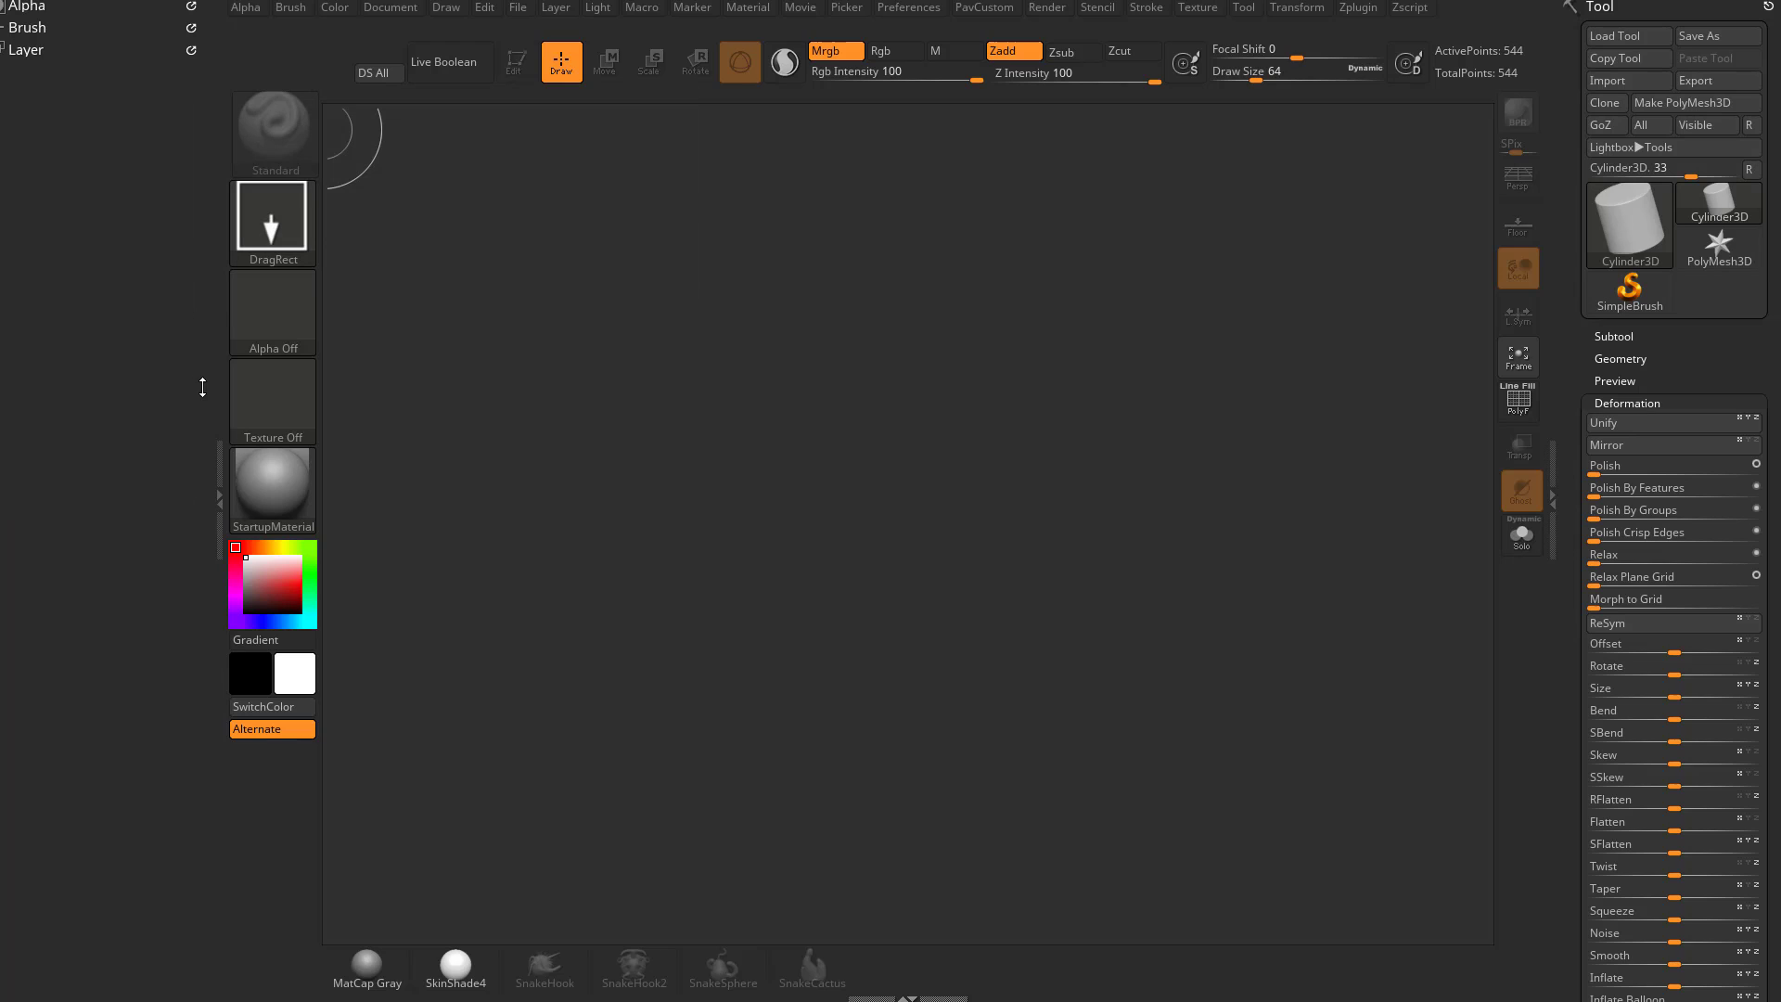
{"action": "mouse_move", "coordinate": [400, 125]}
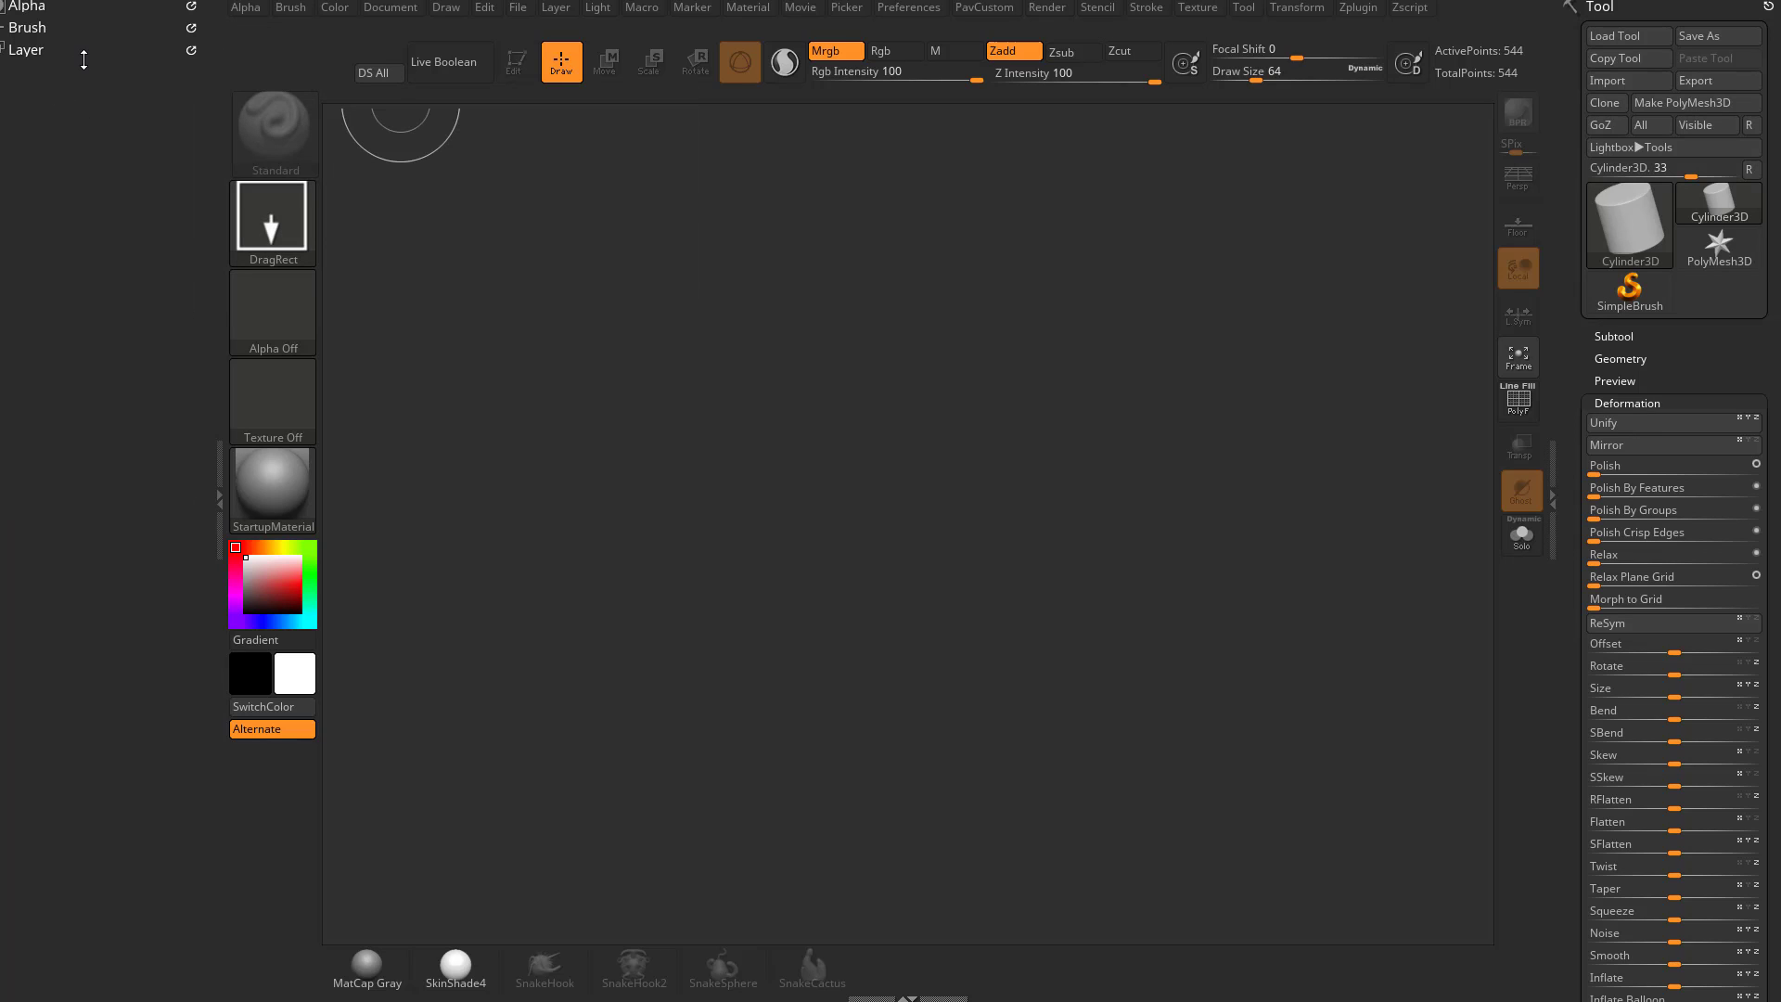
{"action": "left_click", "coordinate": [22, 7]}
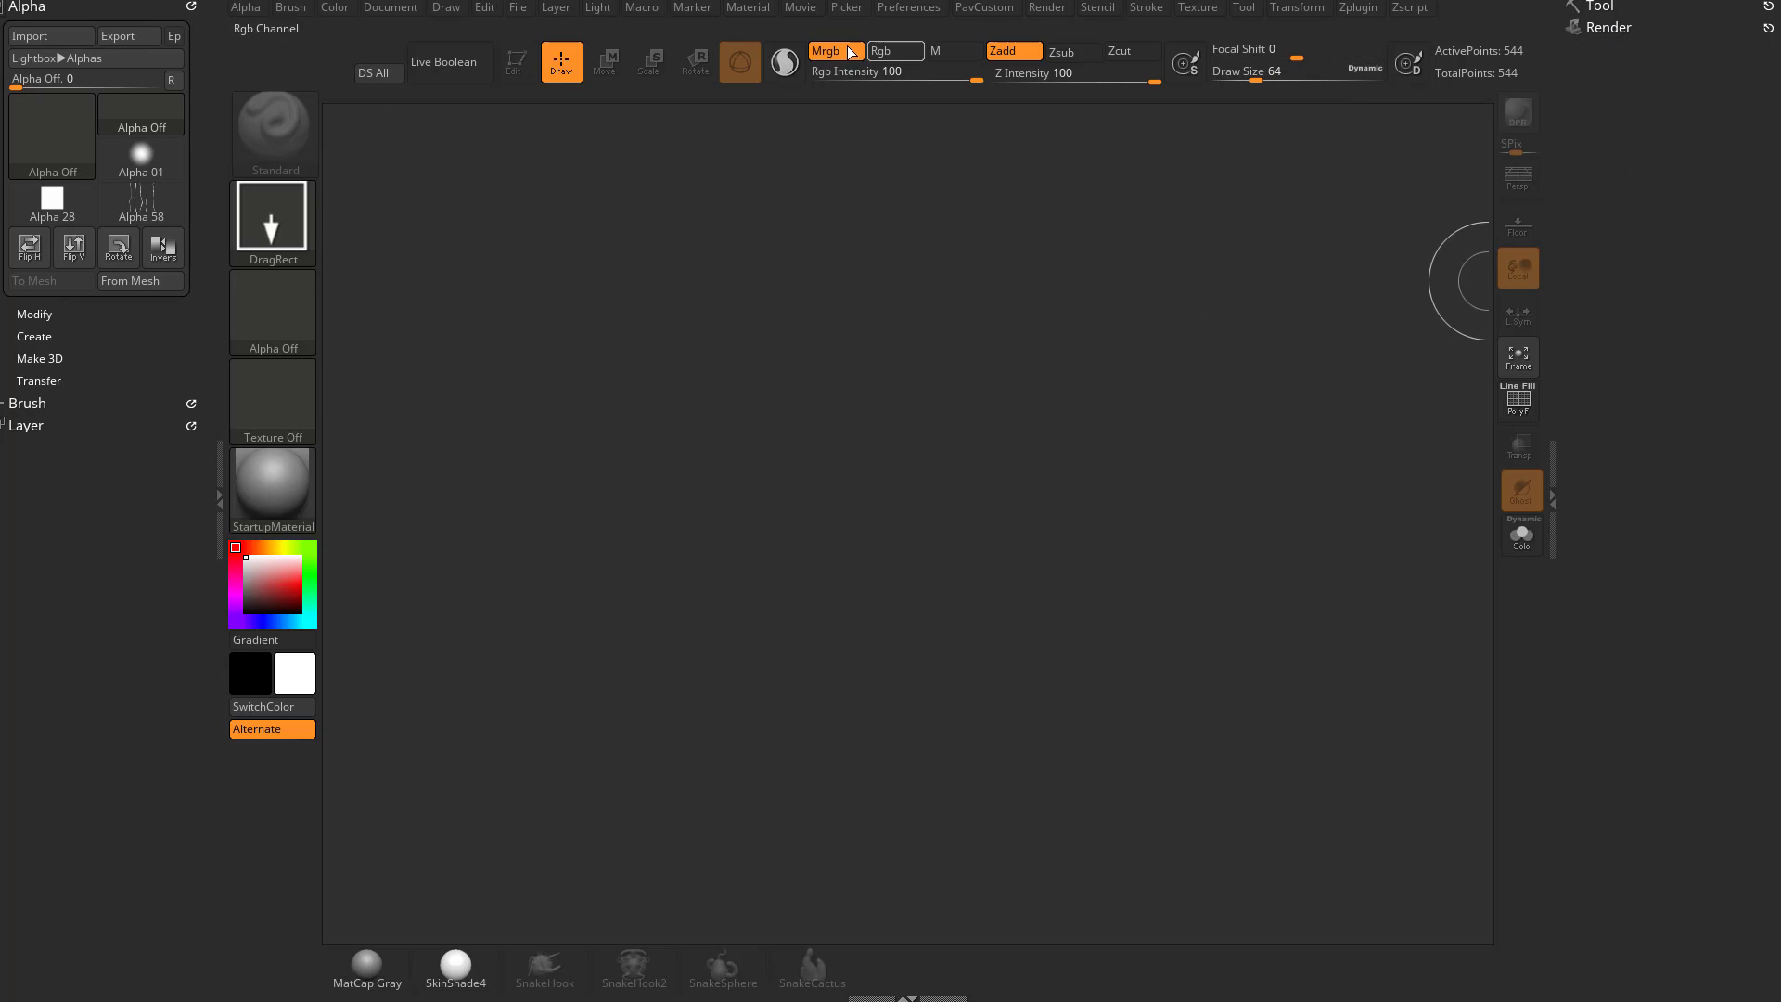
Step: Expand the Cylinder3D Tool and Render palettes in the right tray, reopening palette preferences
{"action": "left_click", "coordinate": [846, 9]}
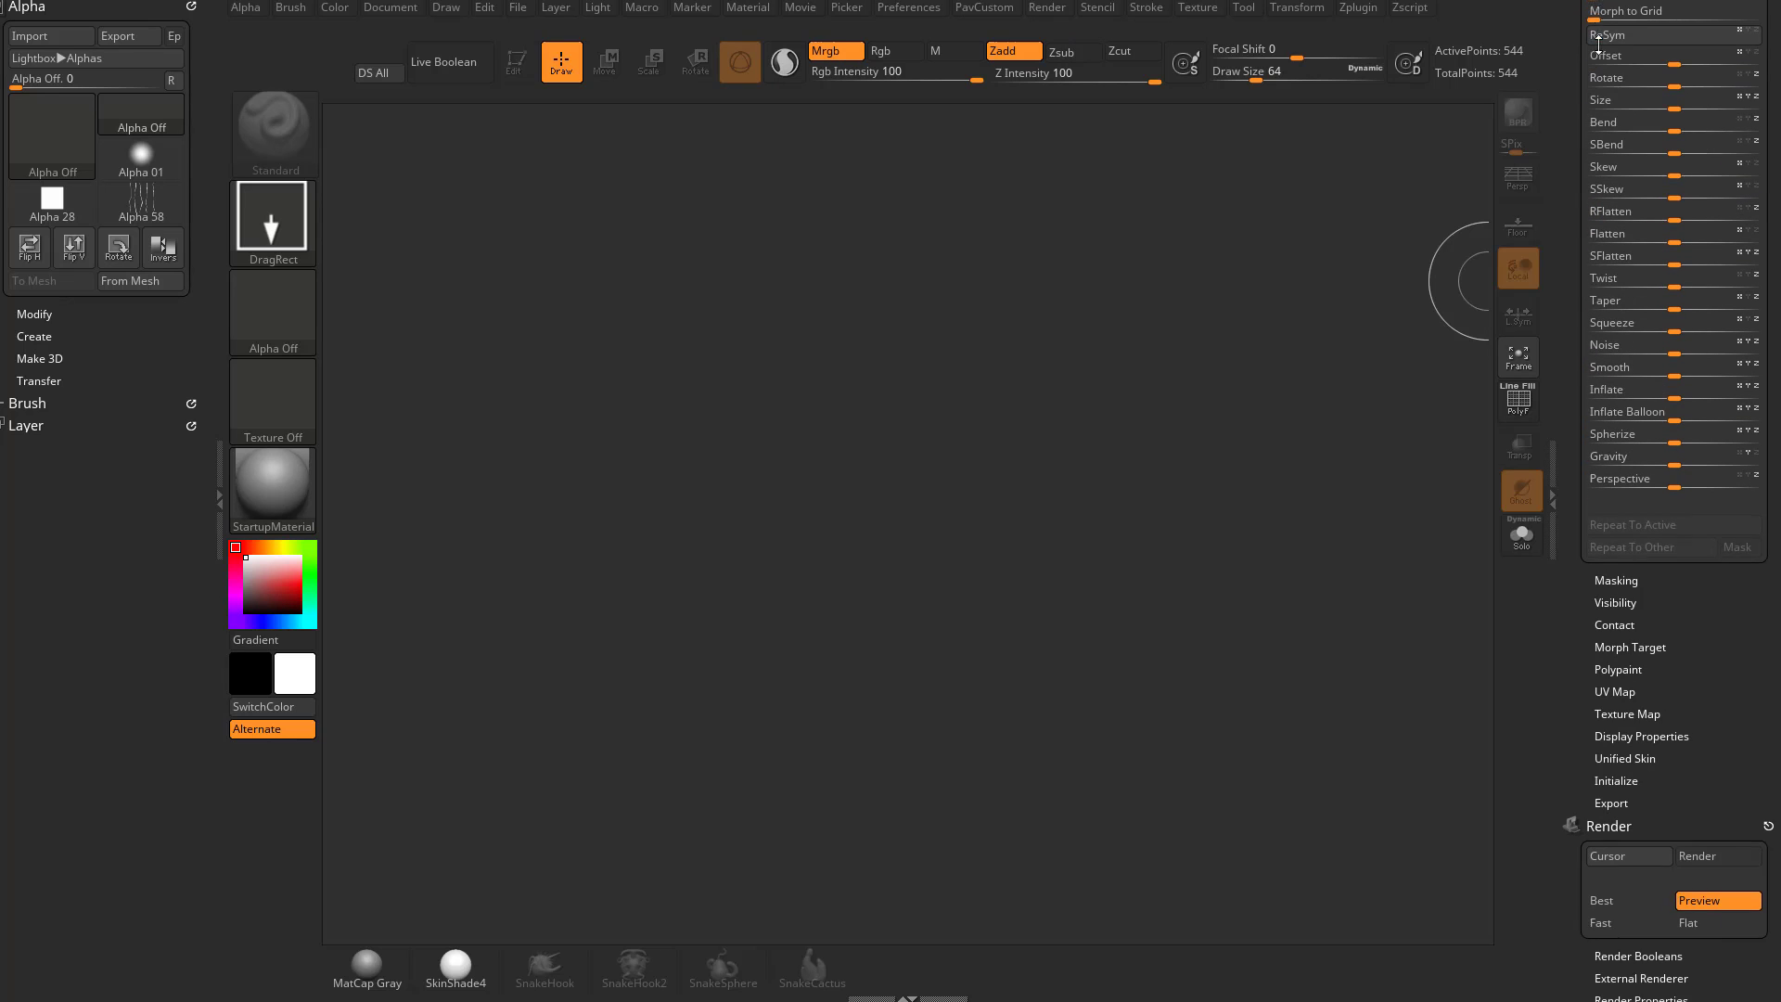
{"action": "scroll", "scroll_direction": "down", "scroll_amount": 3}
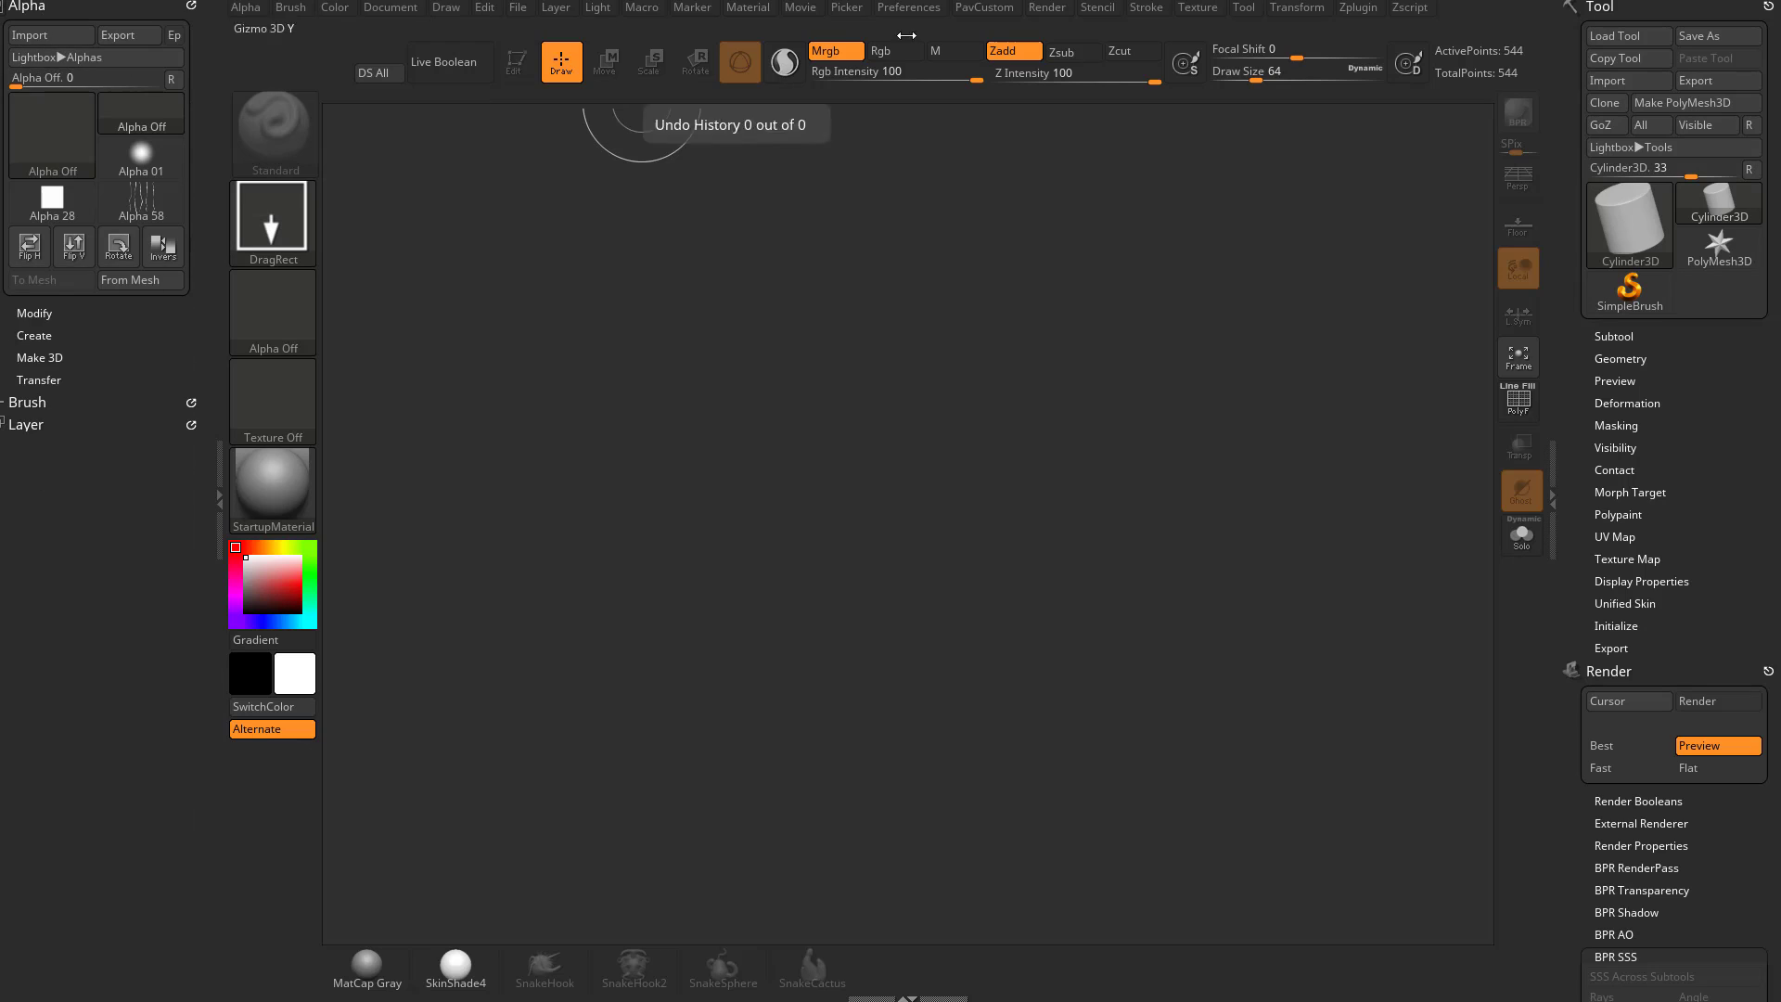
{"action": "left_click", "coordinate": [909, 8]}
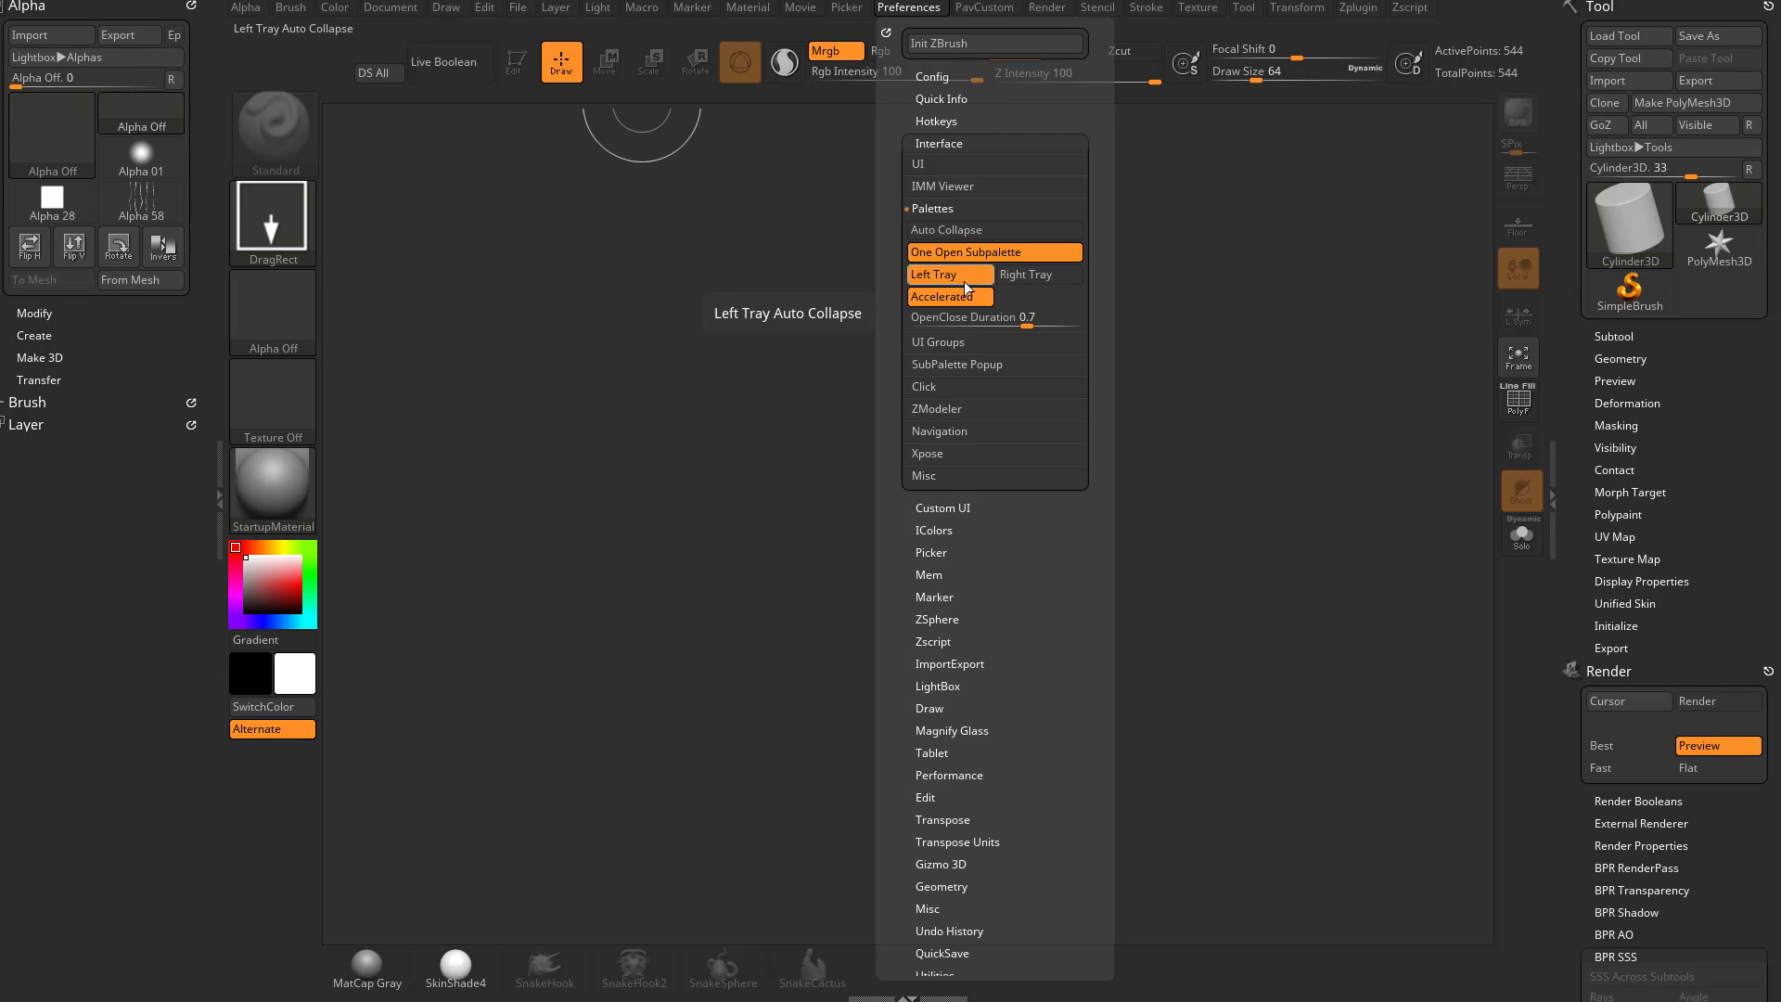
{"action": "mouse_move", "coordinate": [971, 251]}
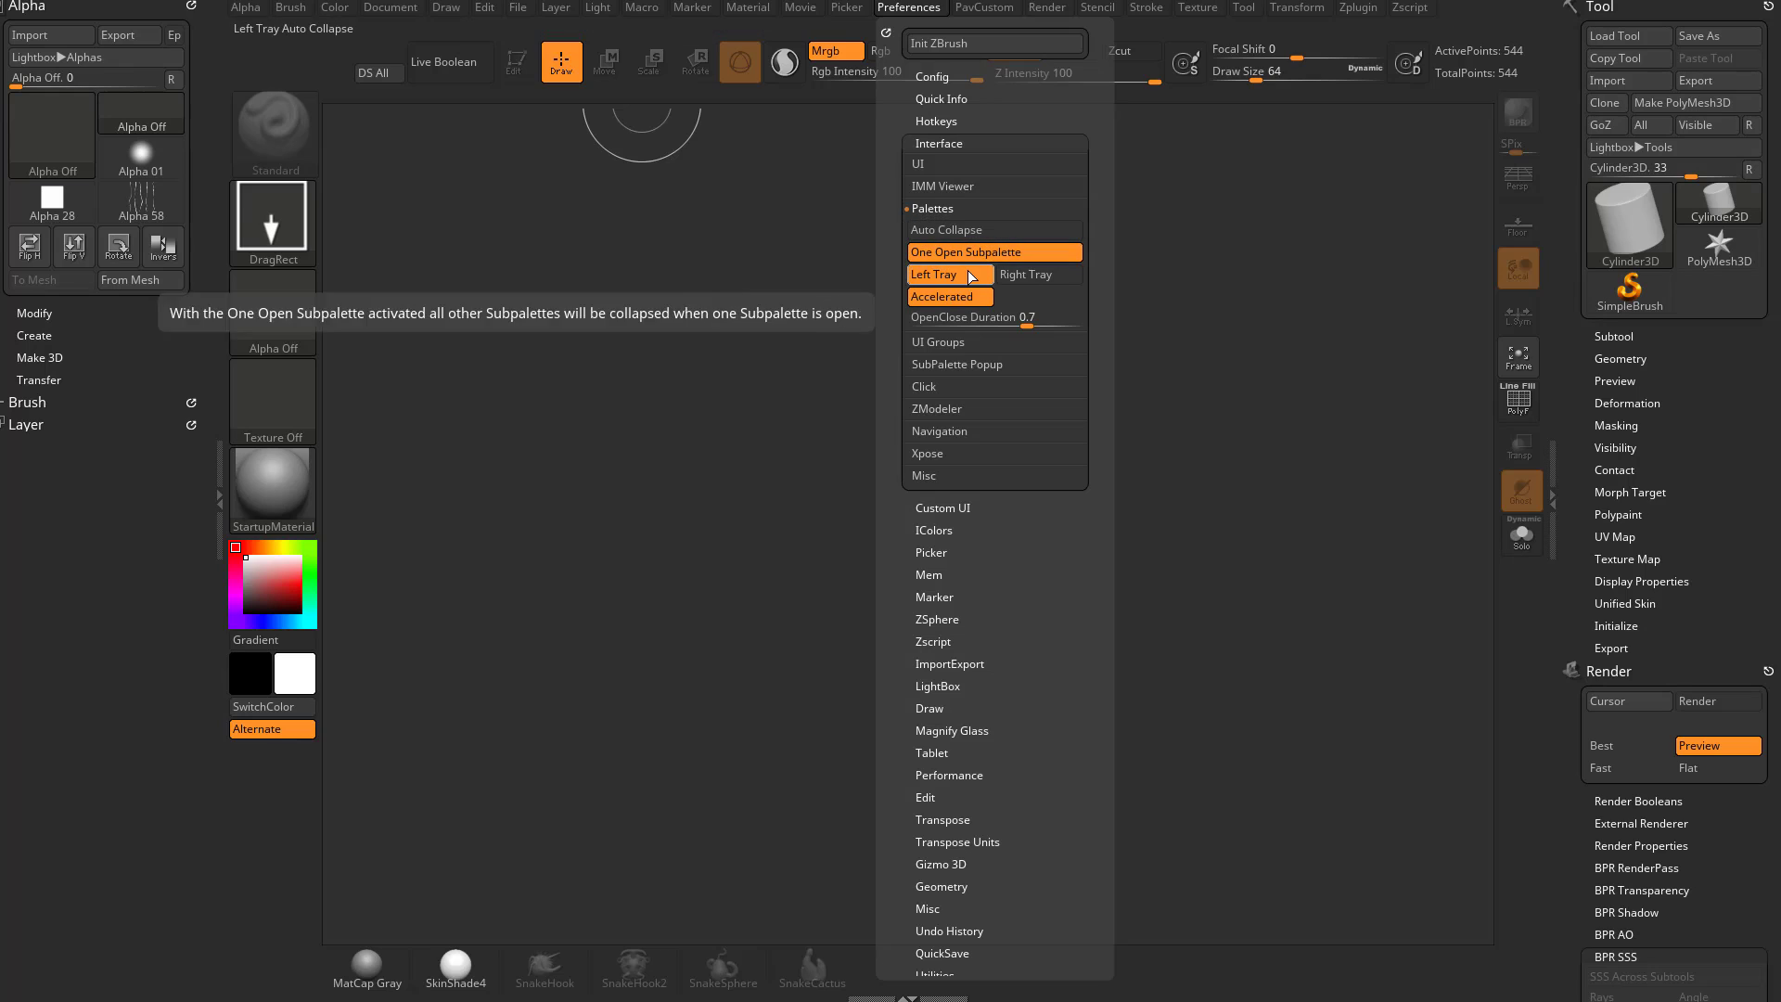
{"action": "mouse_move", "coordinate": [934, 275]}
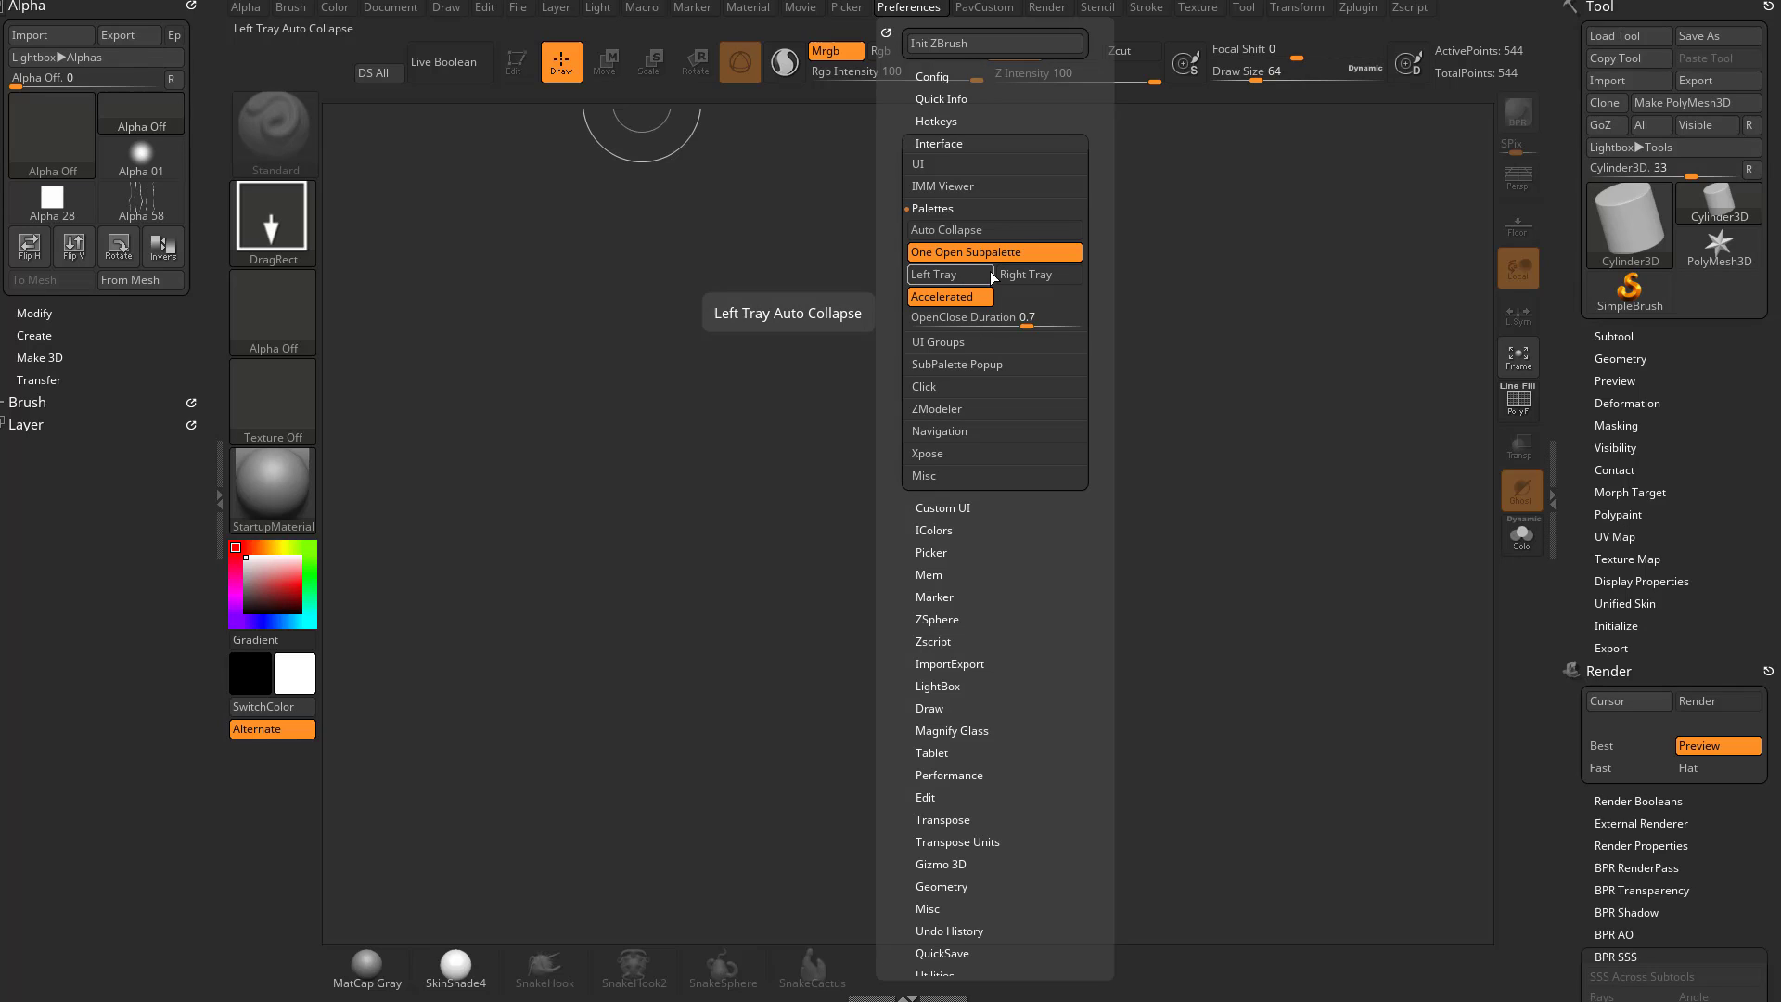
{"action": "mouse_move", "coordinate": [957, 163]}
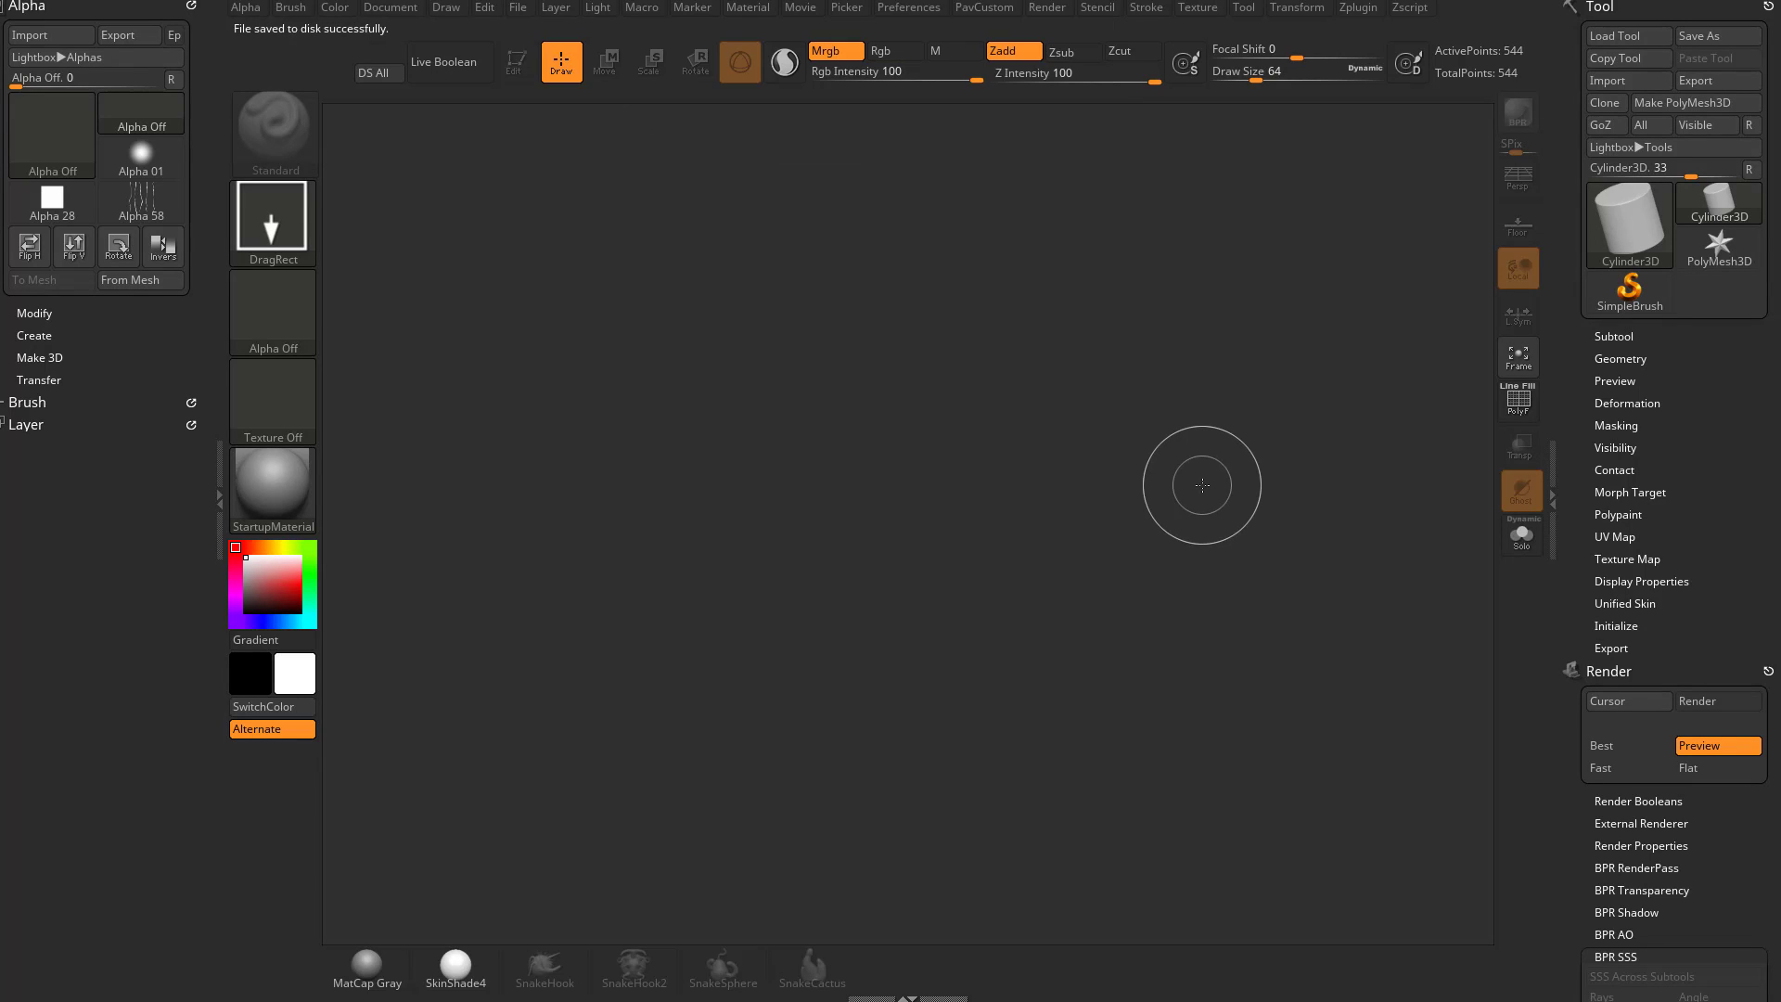
{"action": "mouse_move", "coordinate": [935, 652]}
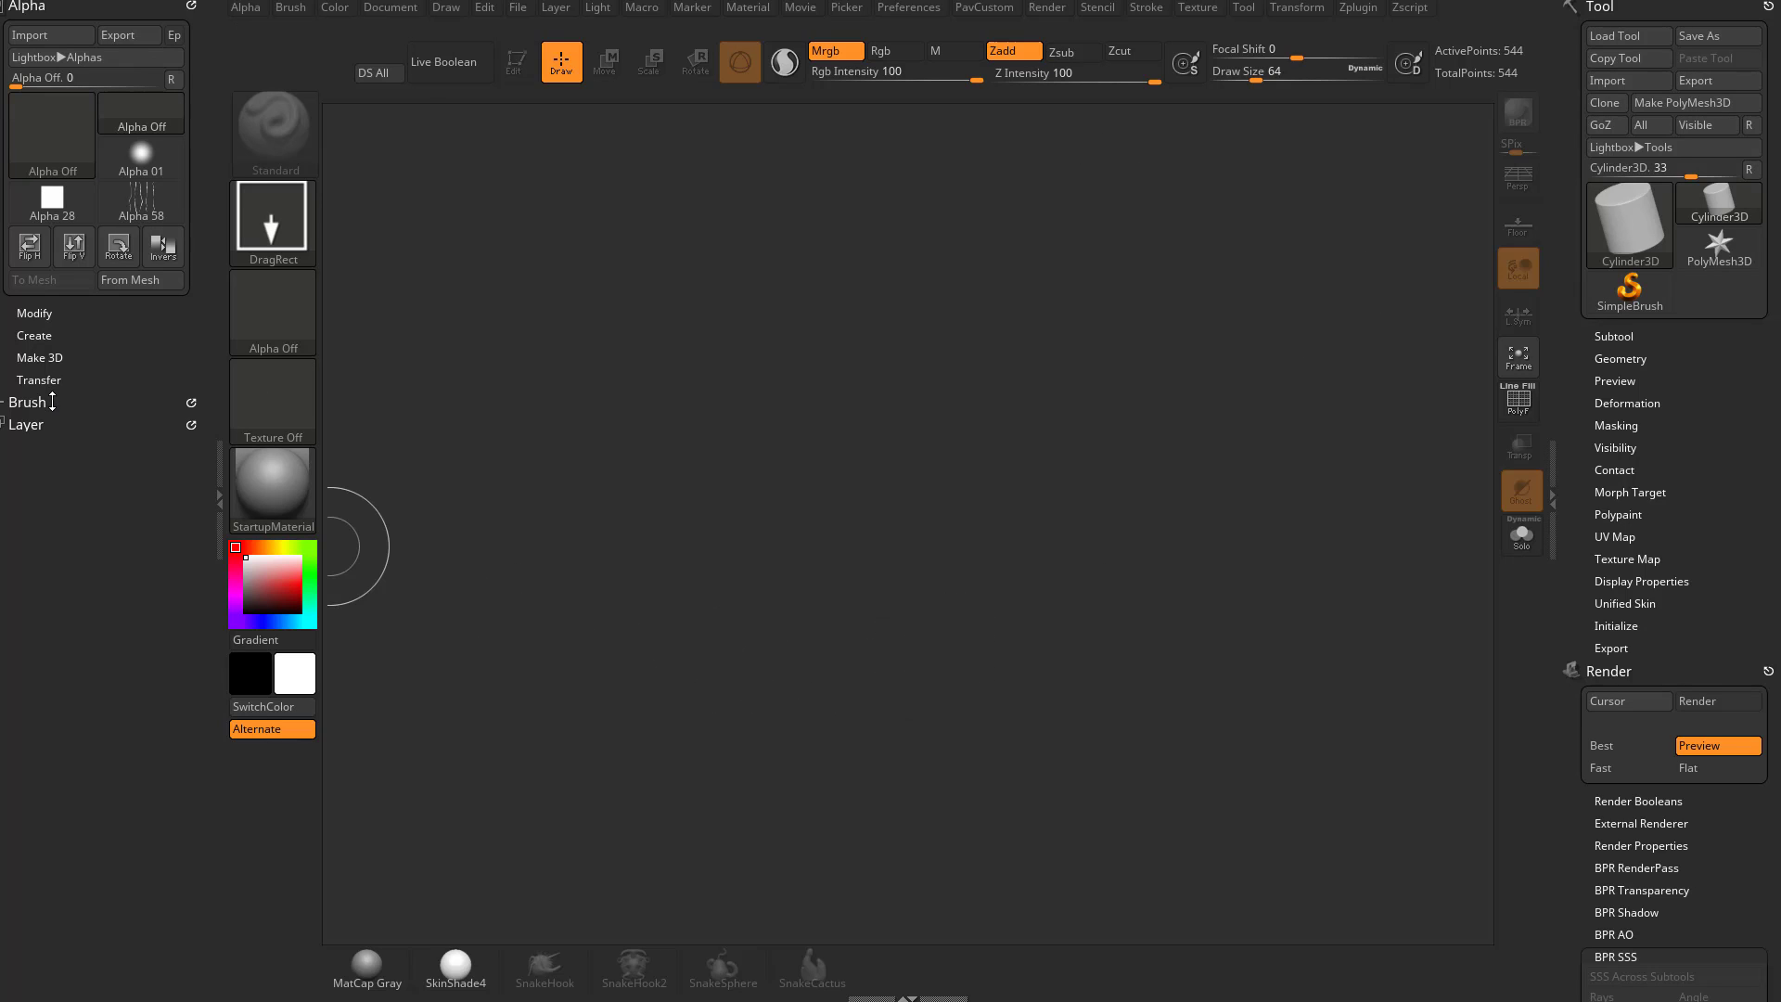
Step: Expand the Brush palette in the left tray so its settings sections show above the Layer palette
{"action": "left_click", "coordinate": [25, 401]}
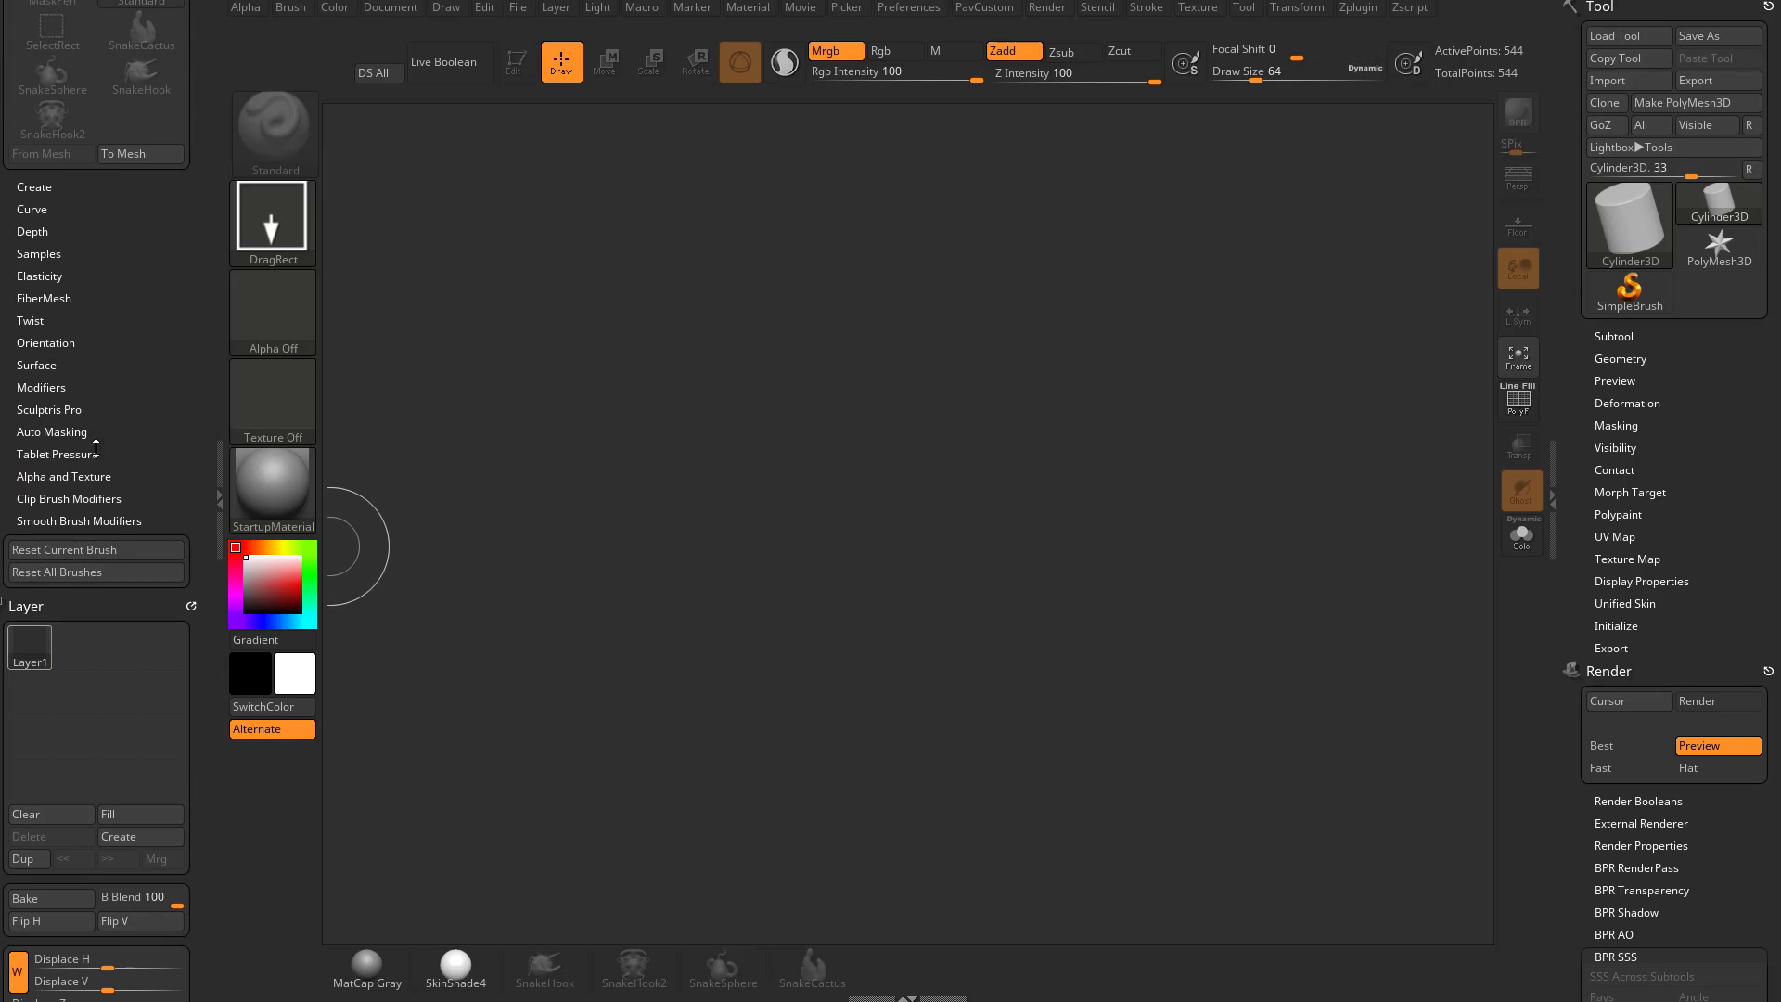